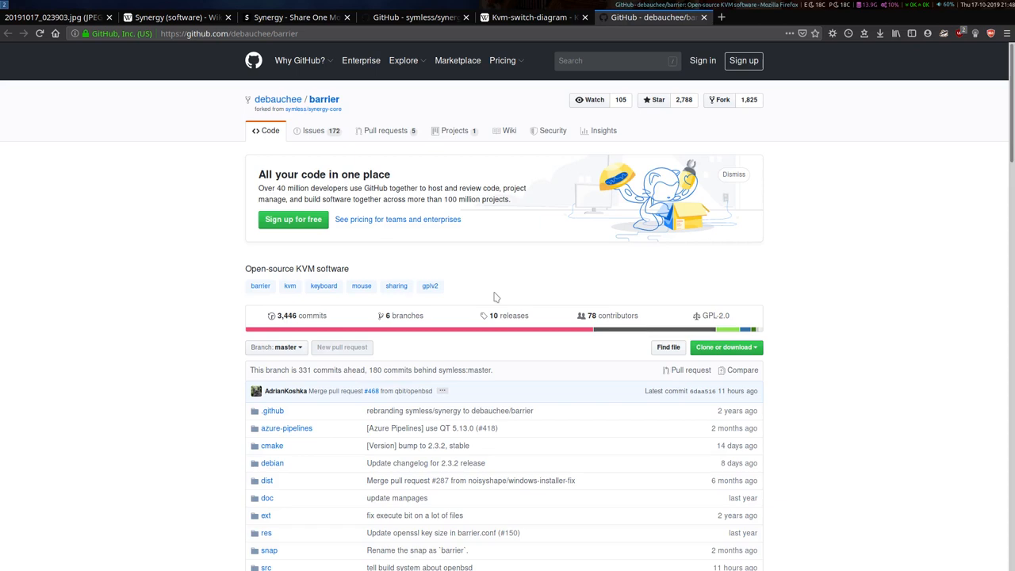
mouse_move(495, 292)
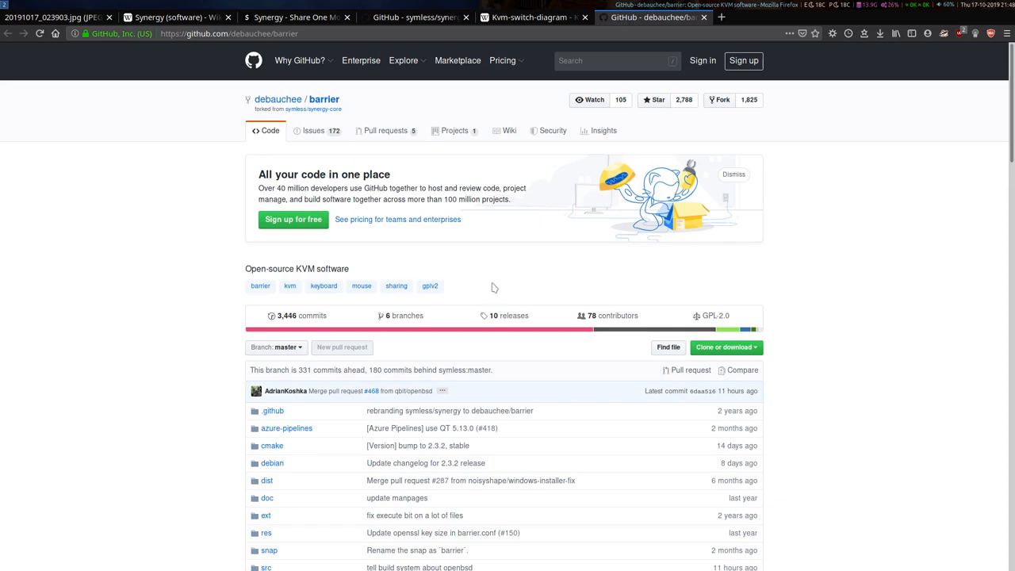
mouse_move(482, 234)
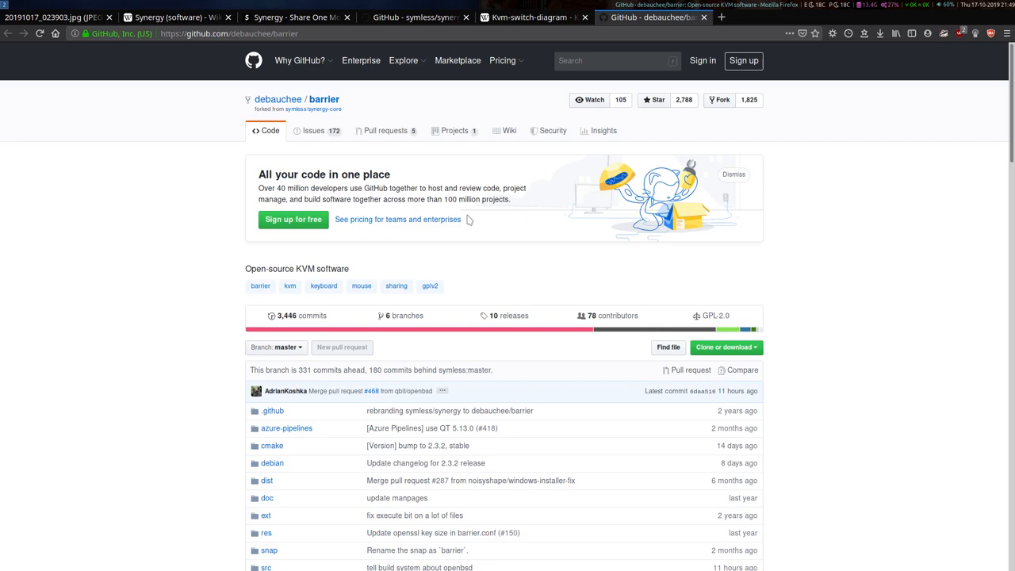
mouse_move(338, 96)
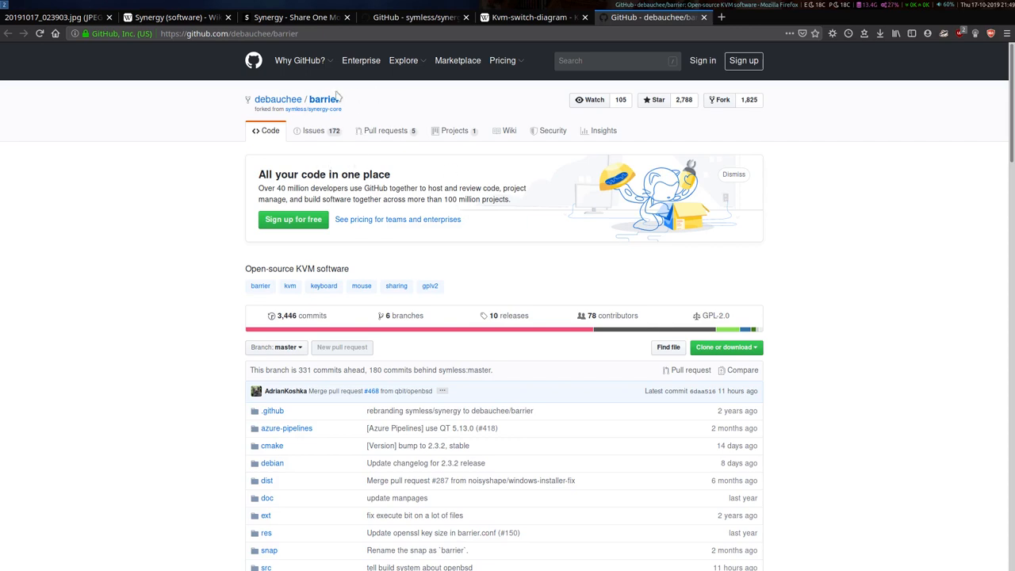
mouse_move(320, 163)
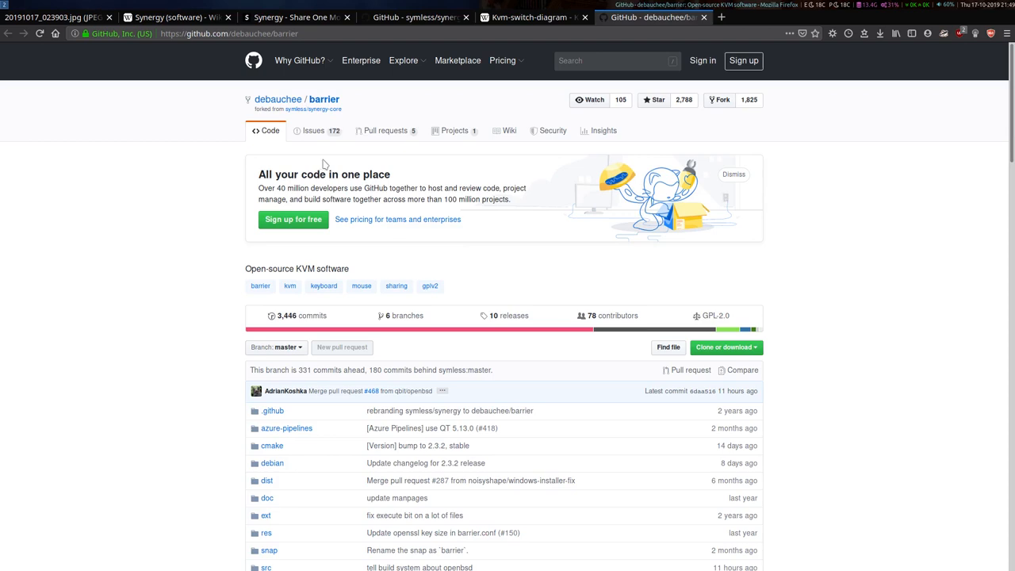
mouse_move(317, 241)
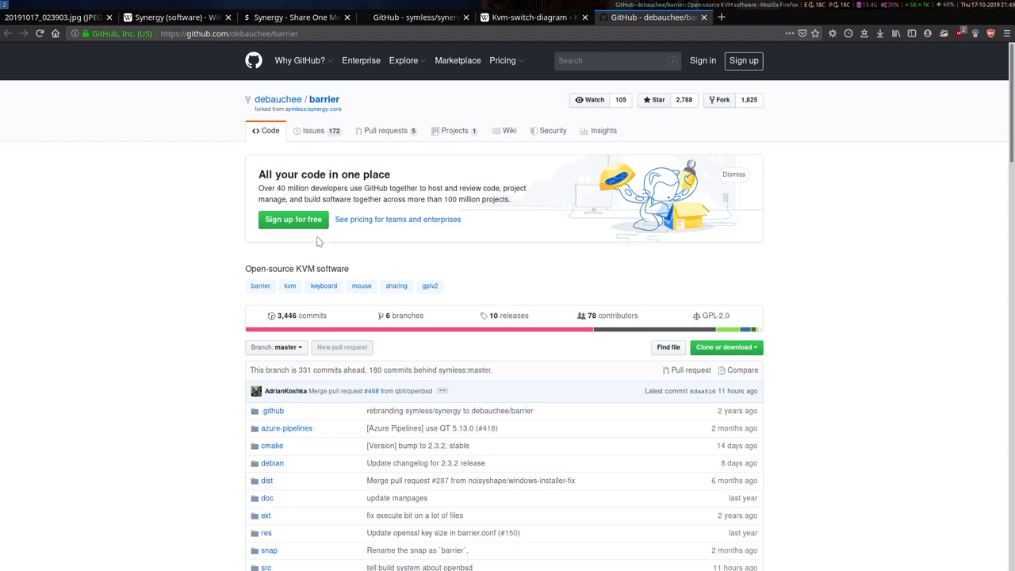
mouse_move(268, 160)
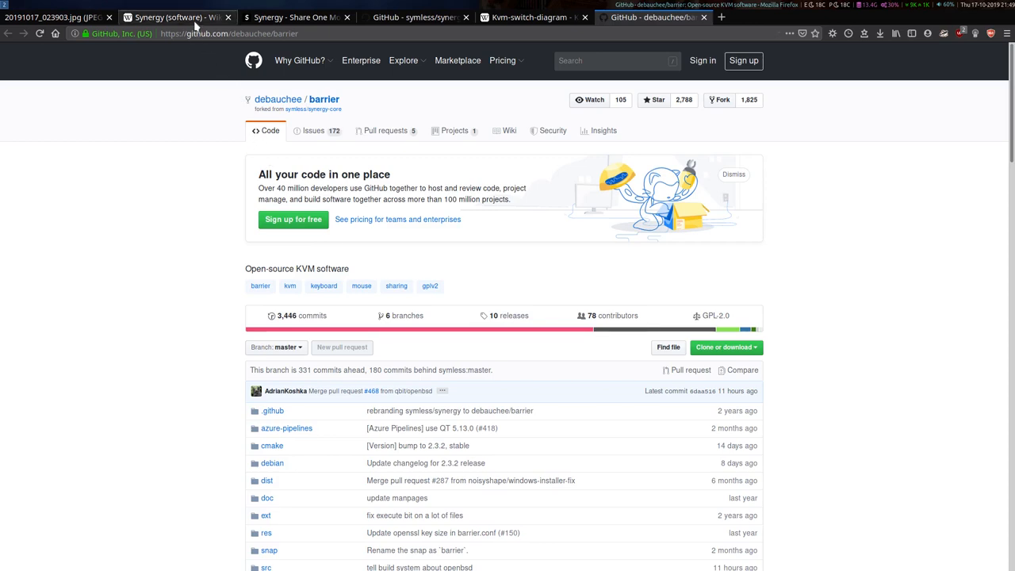
Switch to the Wikipedia Synergy (software) article and read its introduction and history
left_click(175, 16)
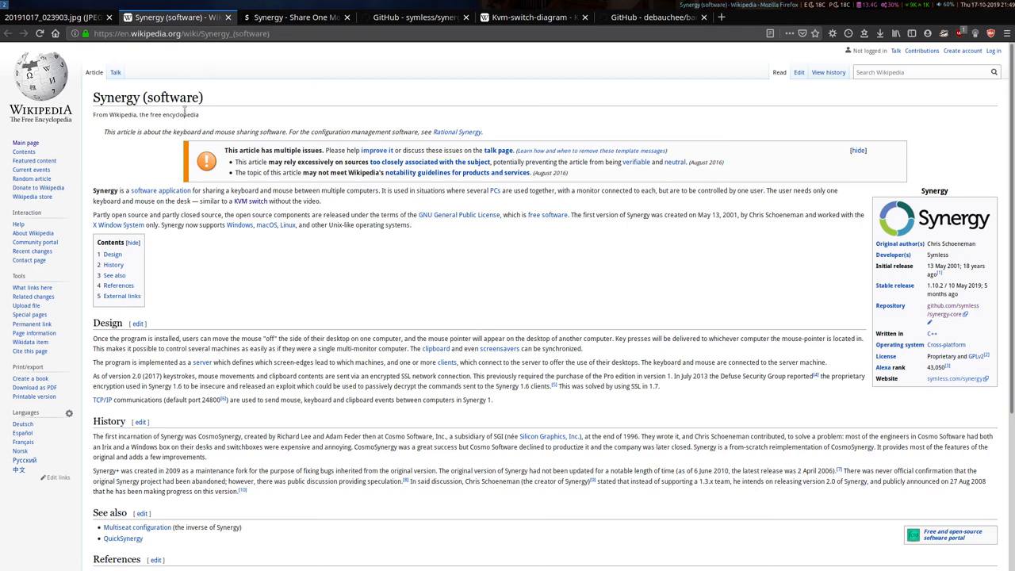
mouse_move(184, 171)
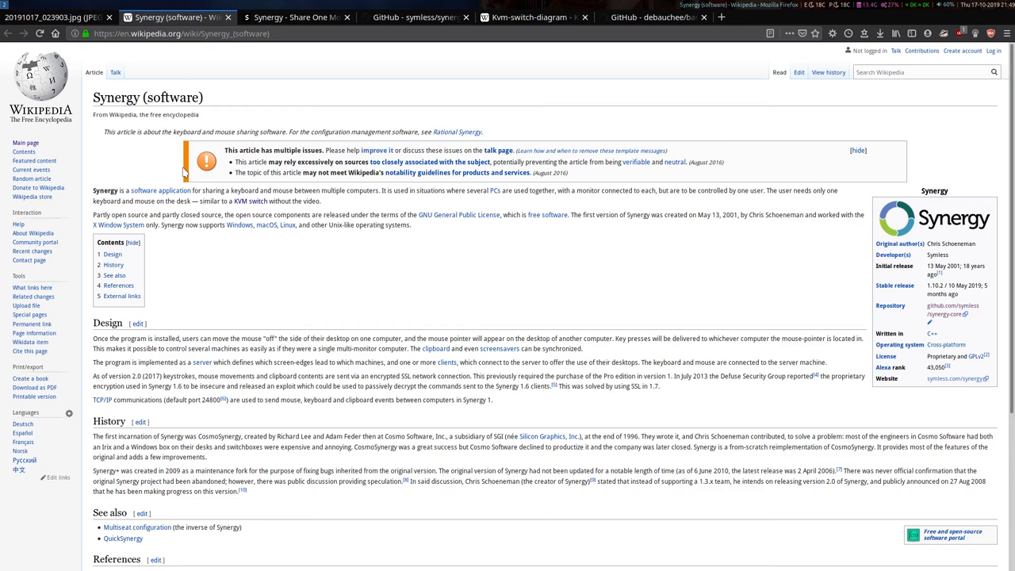
mouse_move(256, 88)
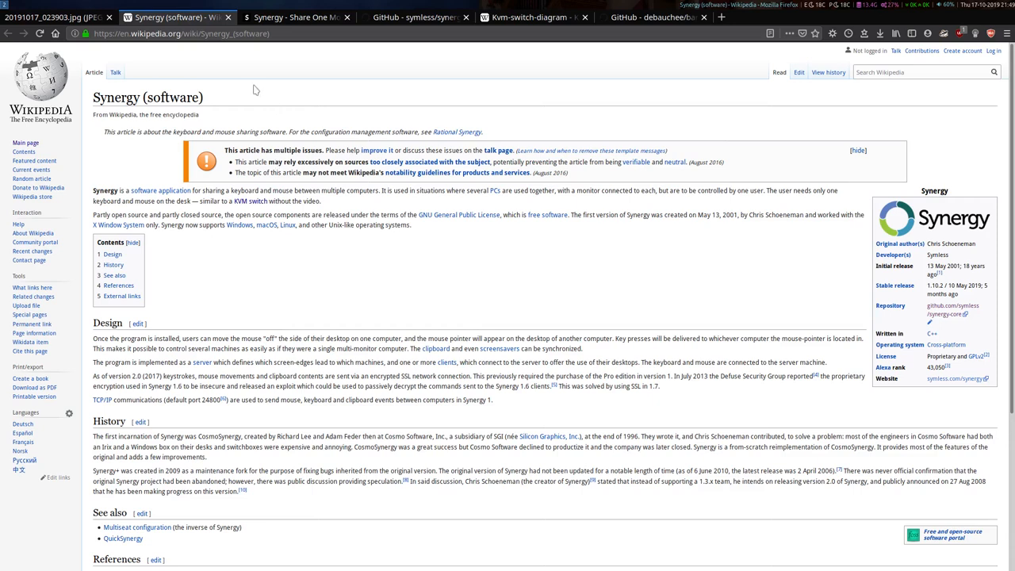
mouse_move(221, 94)
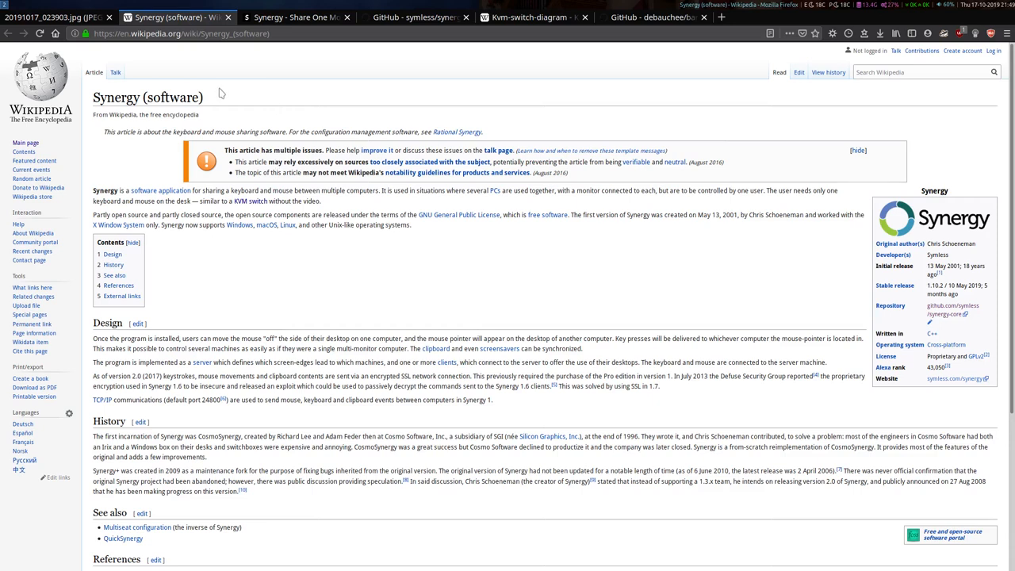
mouse_move(261, 120)
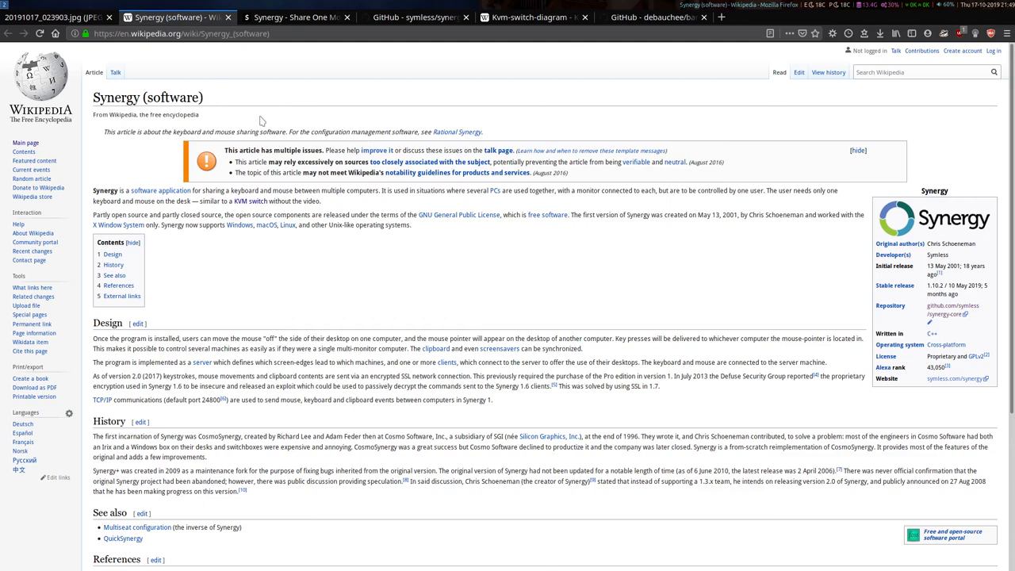
mouse_move(283, 53)
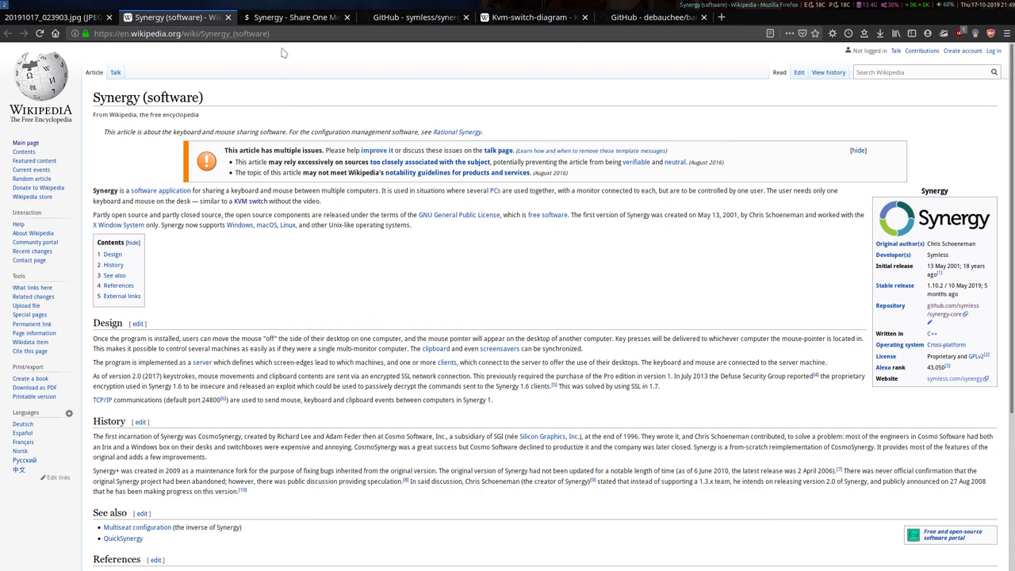
Switch to the official Synergy home page at symless.com/synergy
left_click(298, 16)
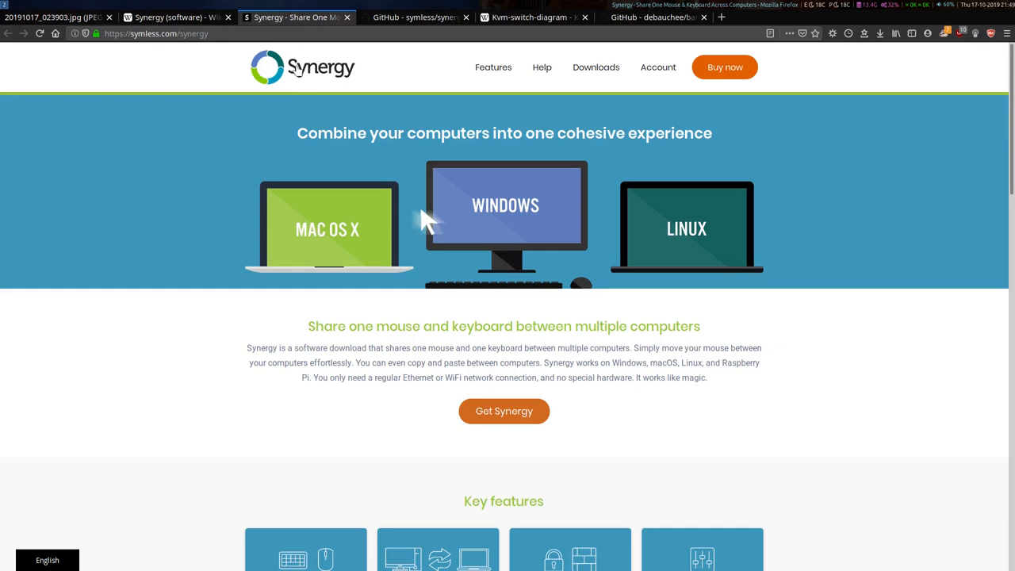
mouse_move(248, 168)
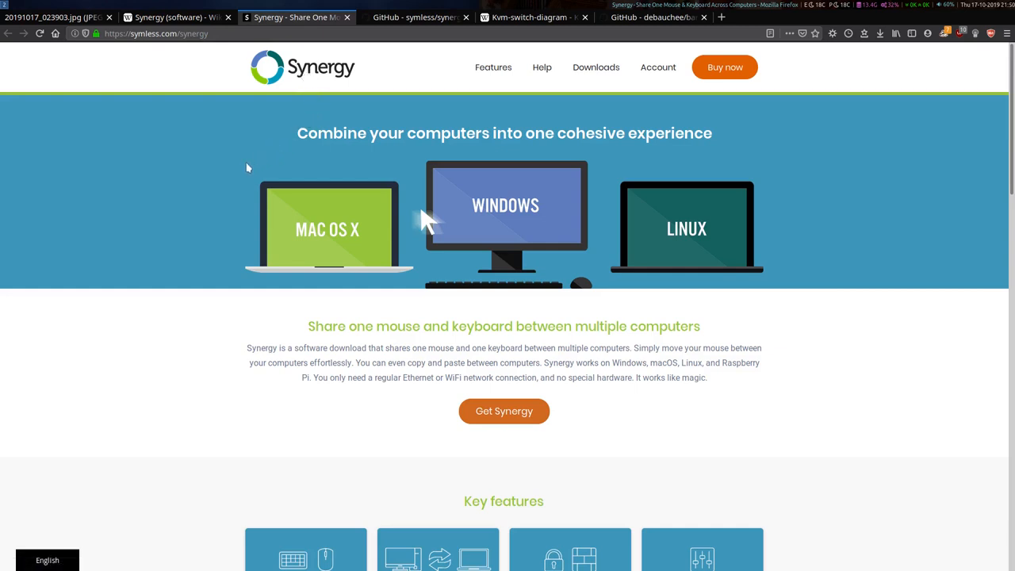
mouse_move(676, 341)
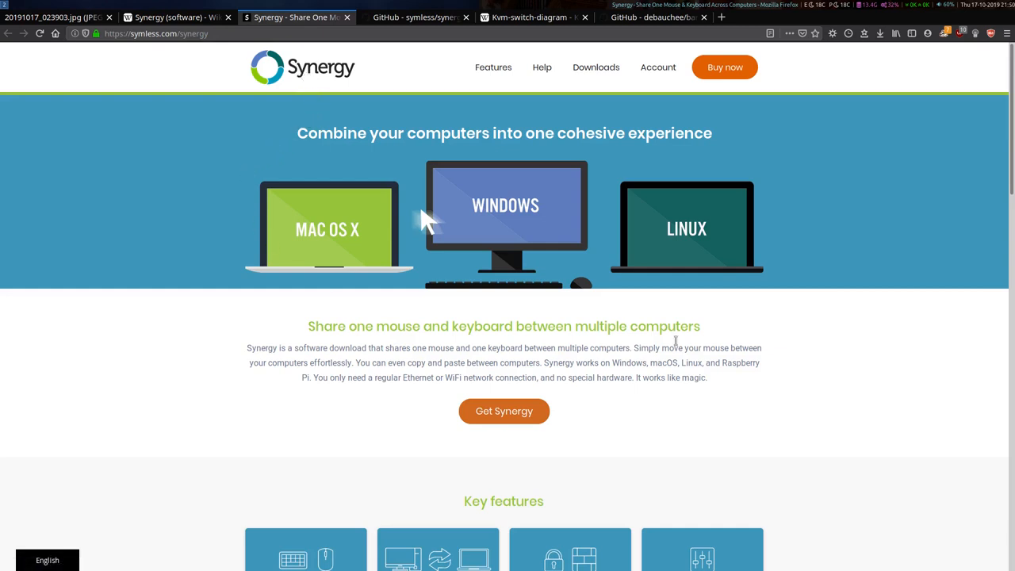
mouse_move(309, 157)
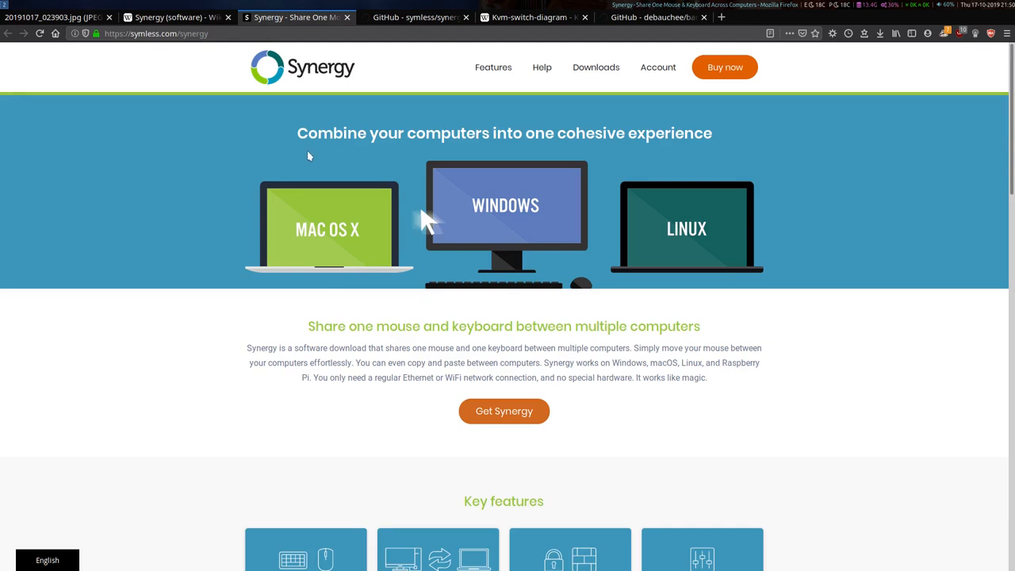
mouse_move(457, 123)
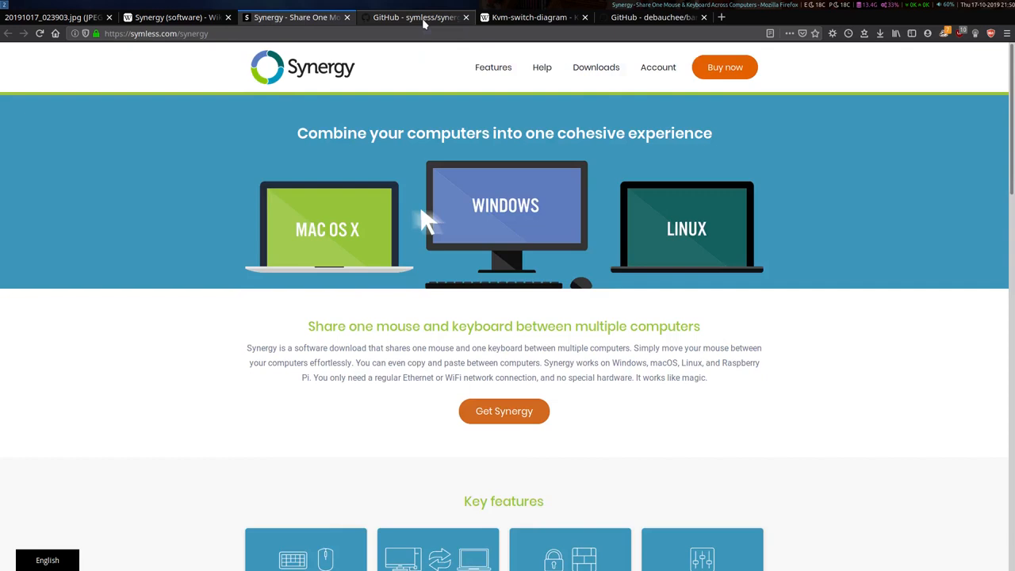
Switch to the GitHub symless/synergy-core repository and view its file list
left_click(415, 16)
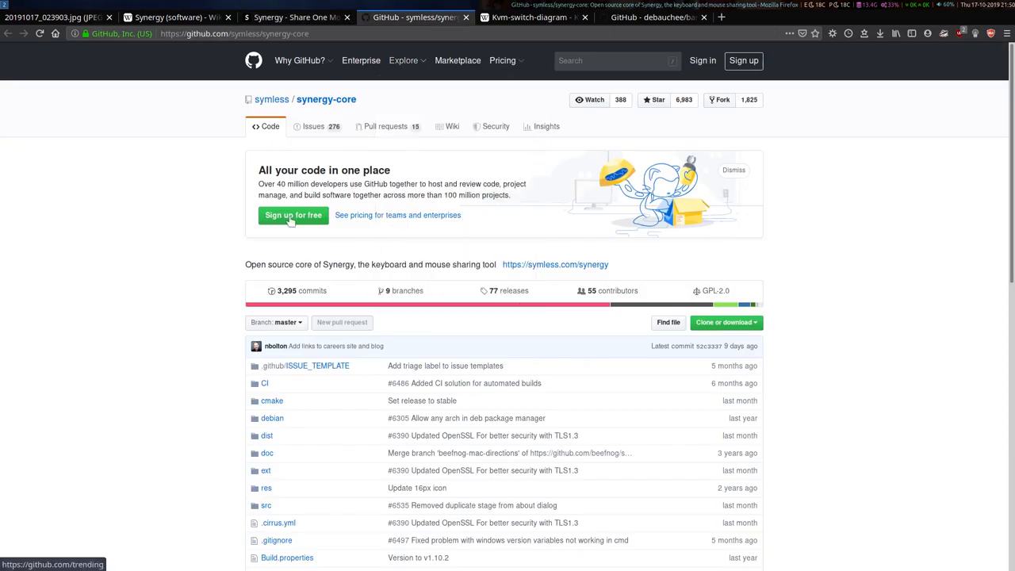
mouse_move(189, 209)
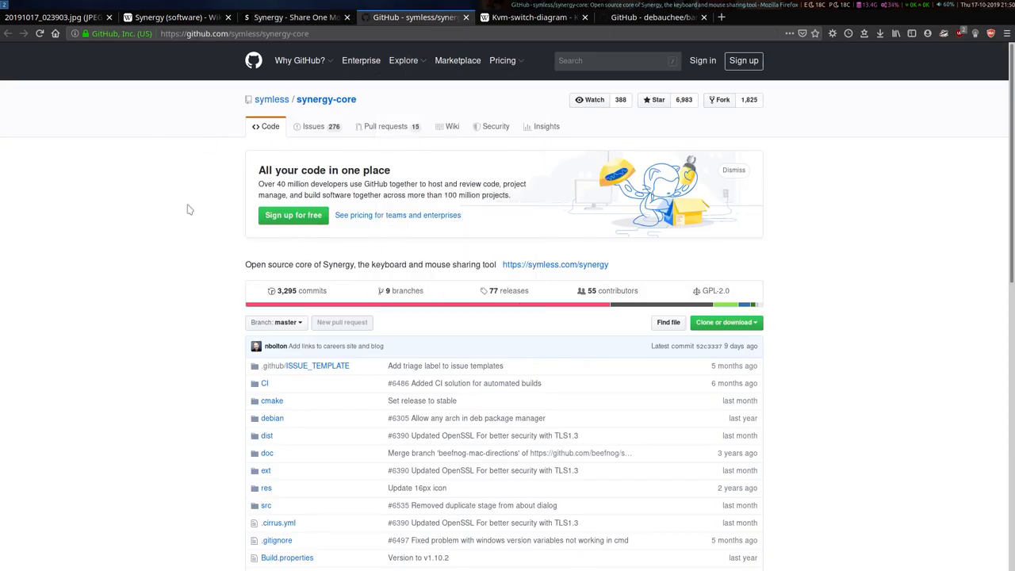
mouse_move(184, 222)
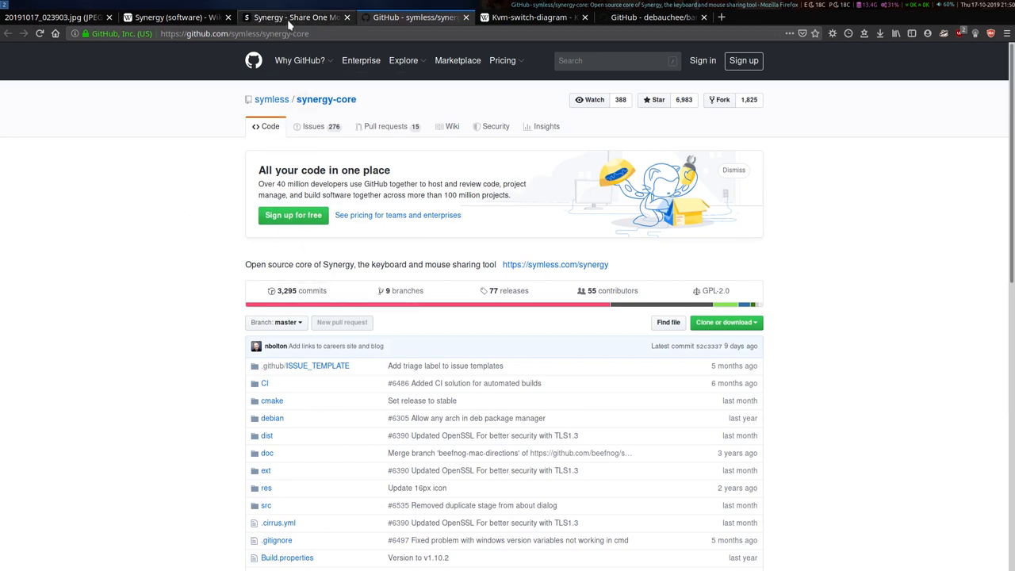
mouse_move(293, 15)
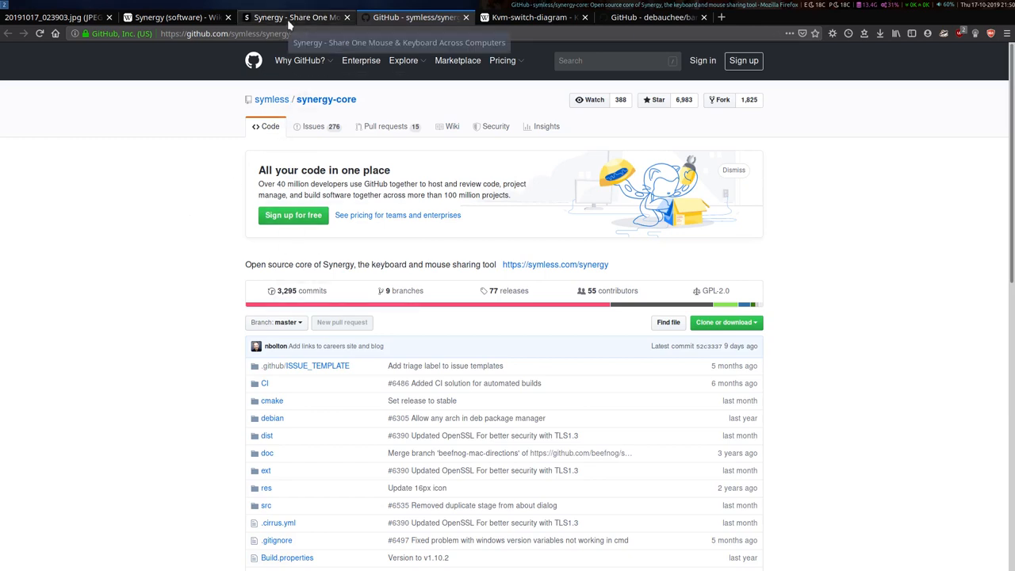
mouse_move(183, 263)
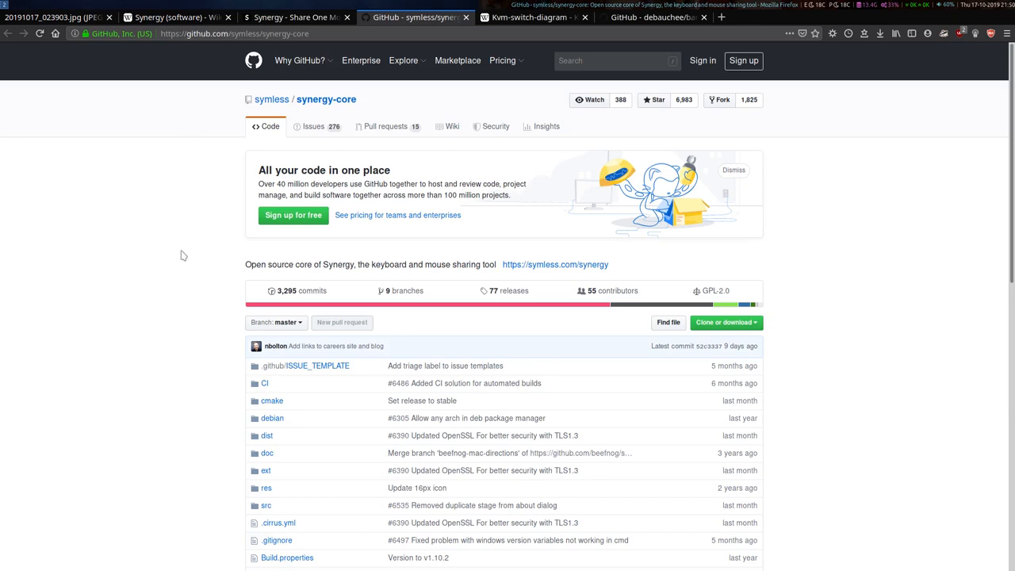
mouse_move(301, 83)
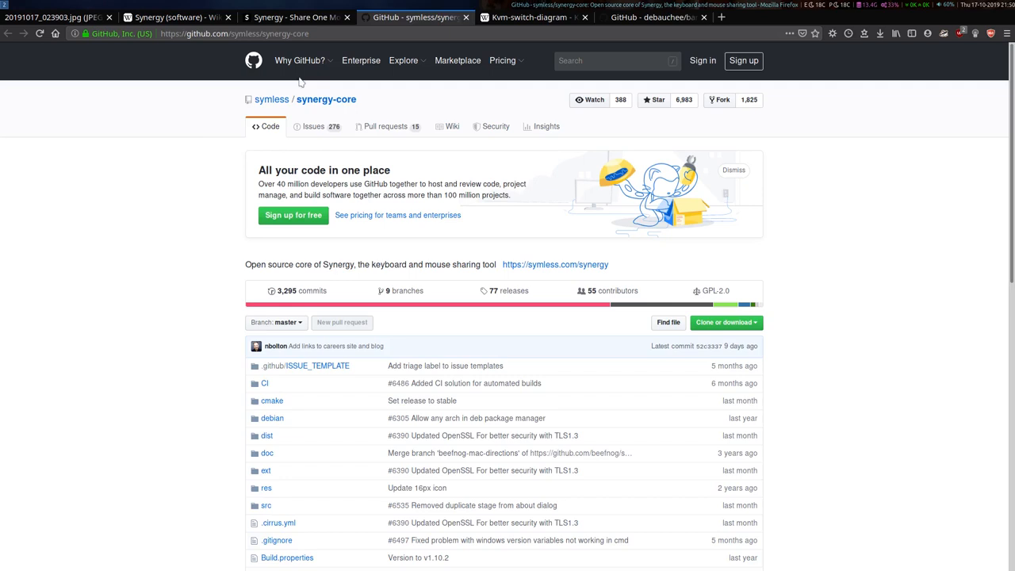
mouse_move(224, 112)
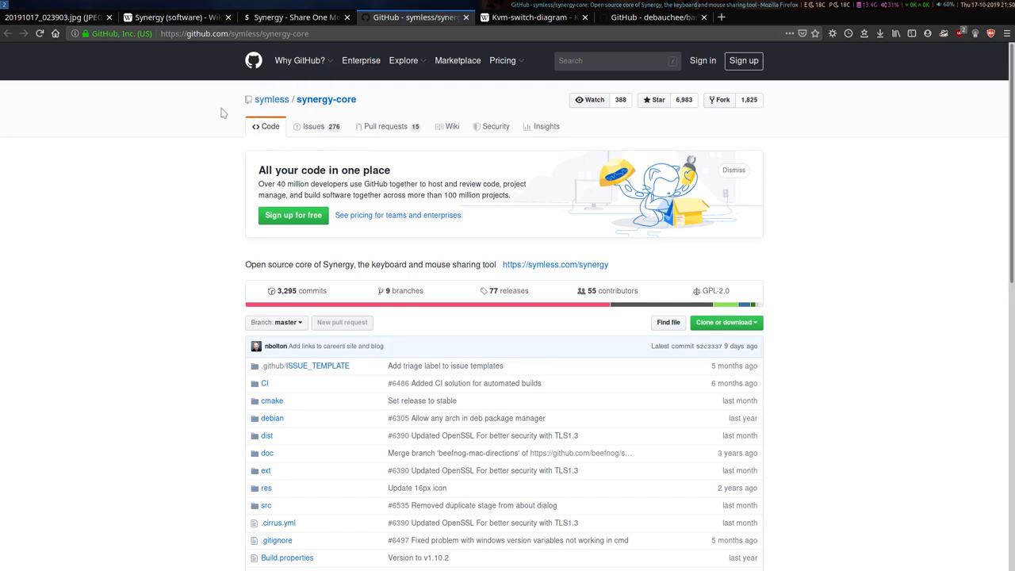
mouse_move(151, 169)
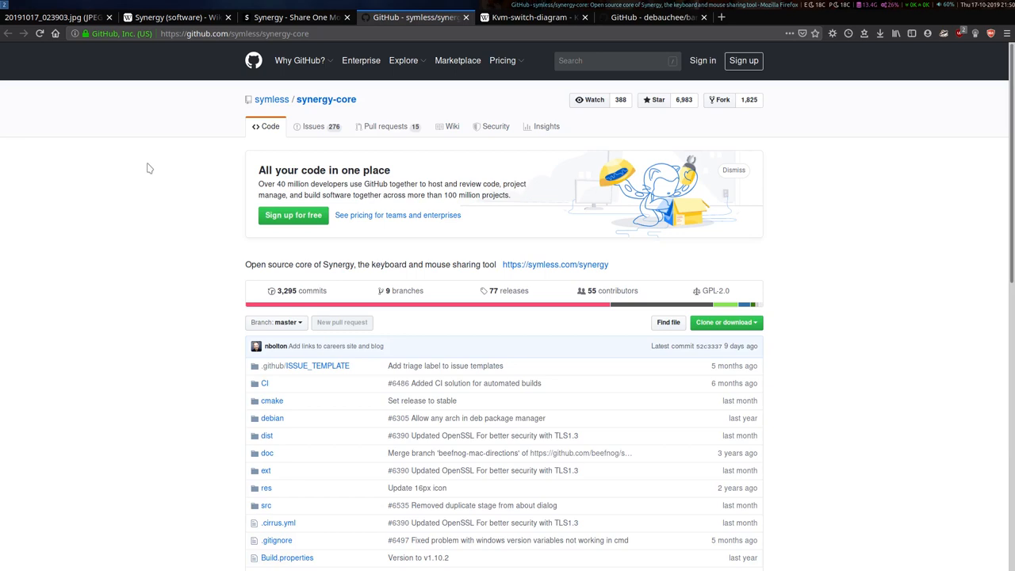
mouse_move(634, 26)
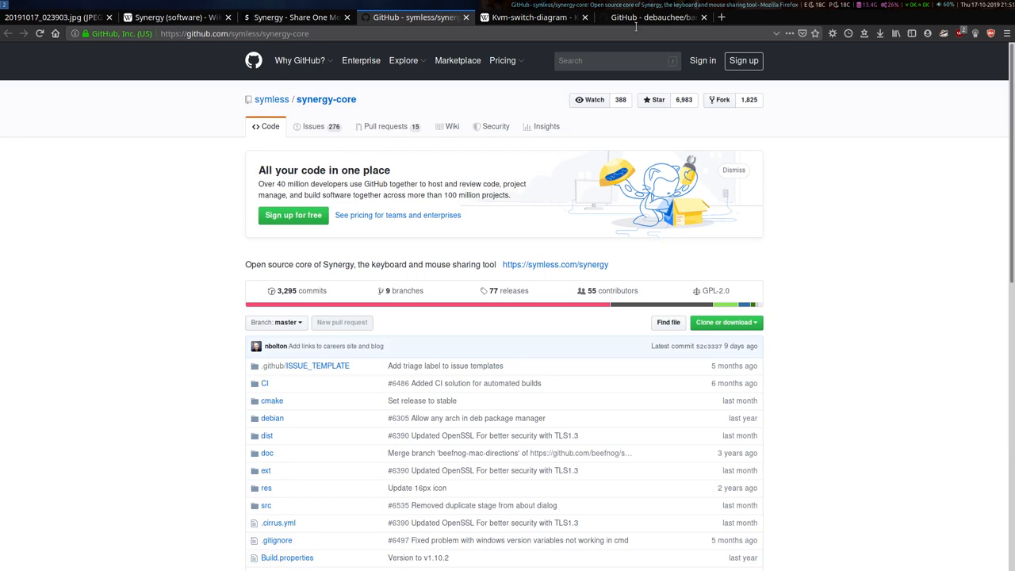
left_click(651, 17)
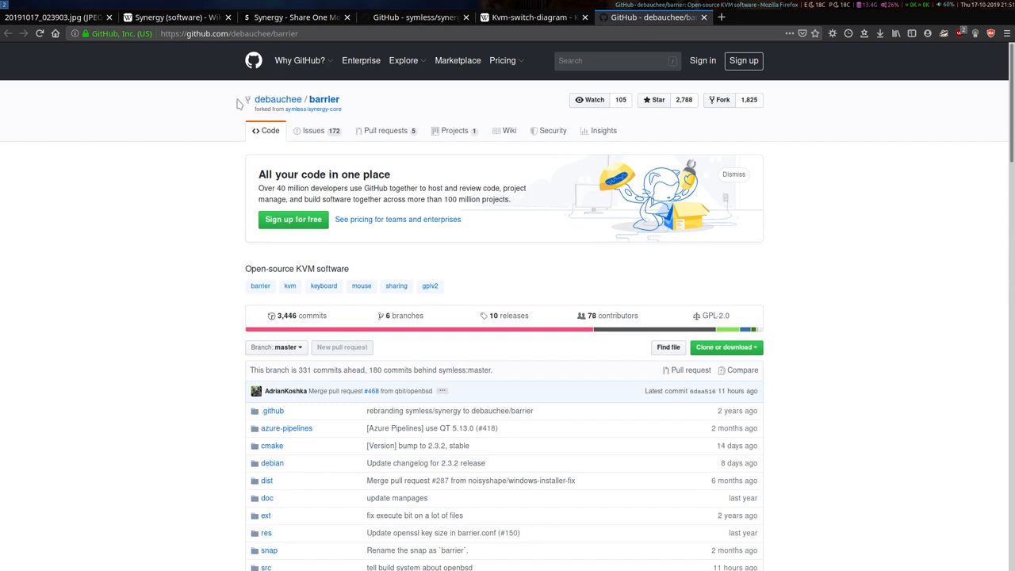
mouse_move(225, 127)
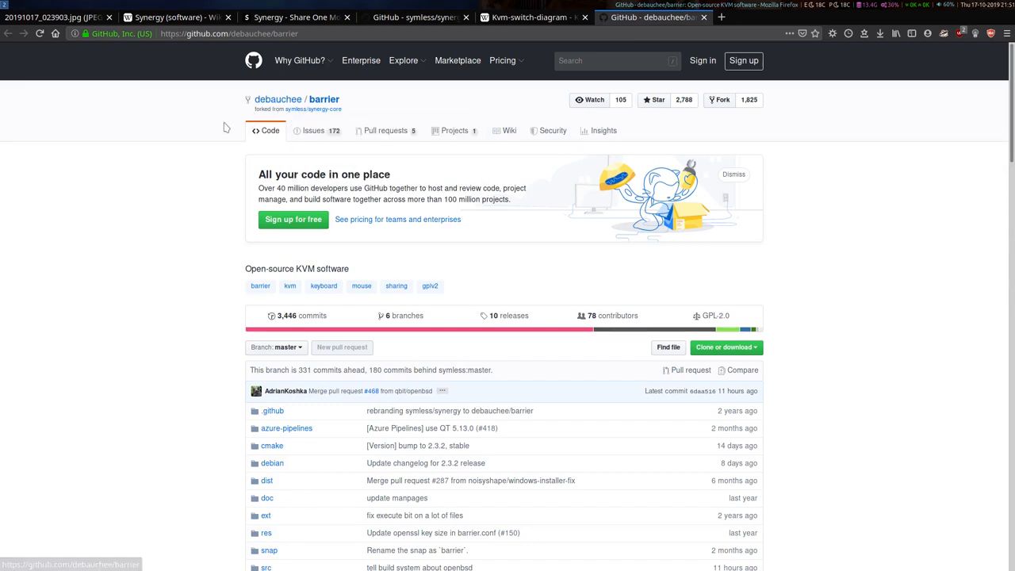
mouse_move(200, 133)
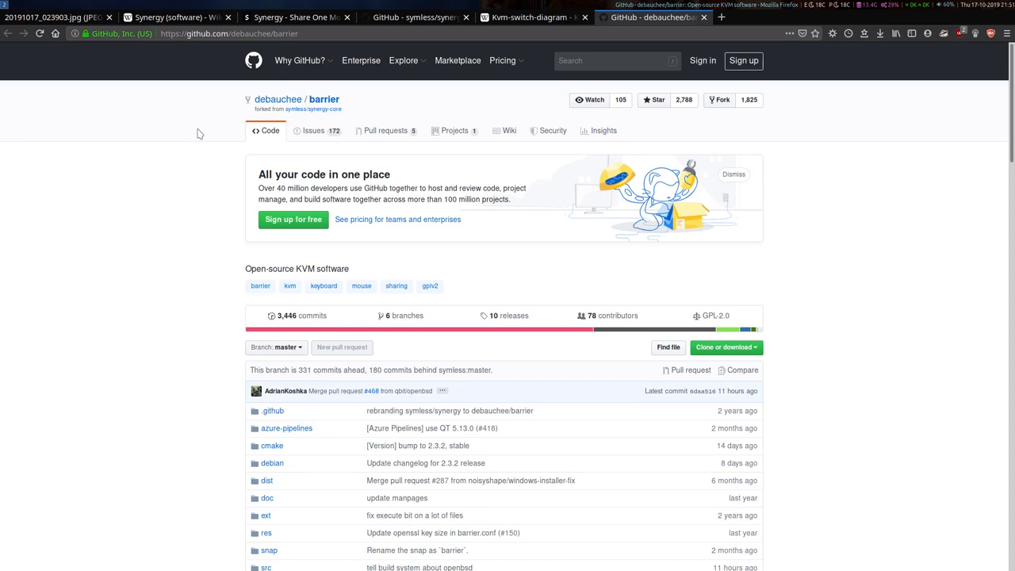
mouse_move(250, 130)
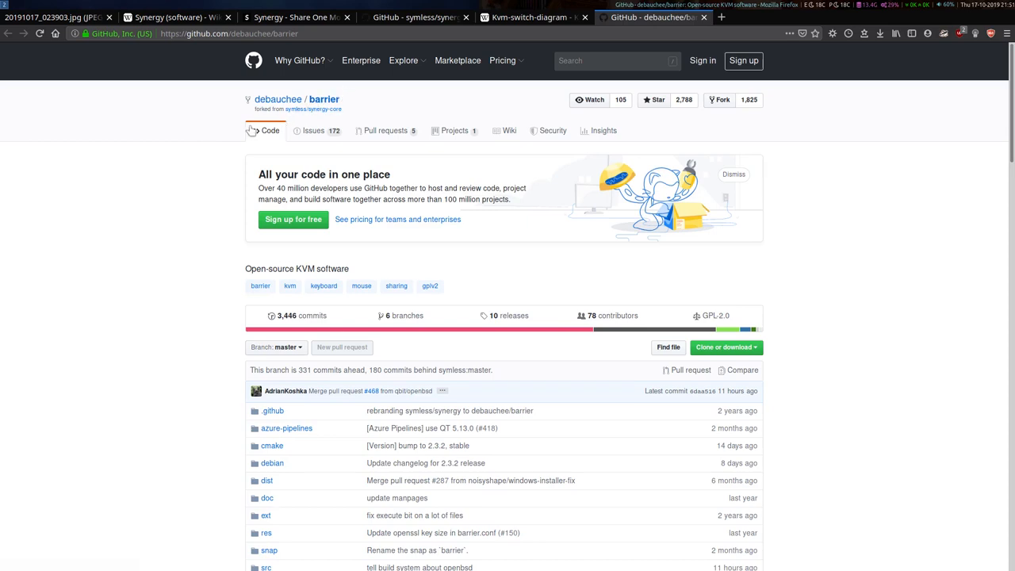
mouse_move(174, 260)
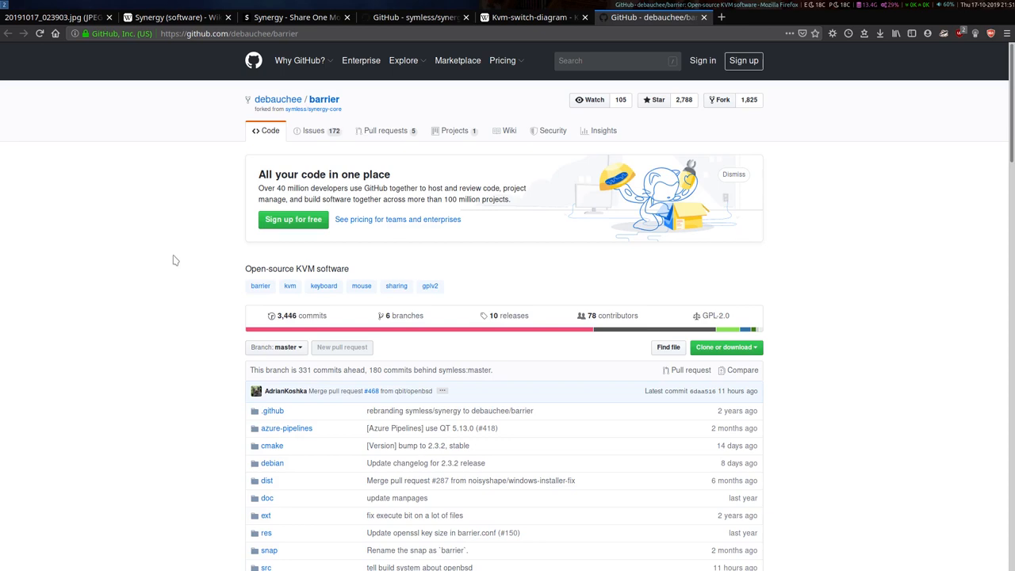
mouse_move(216, 206)
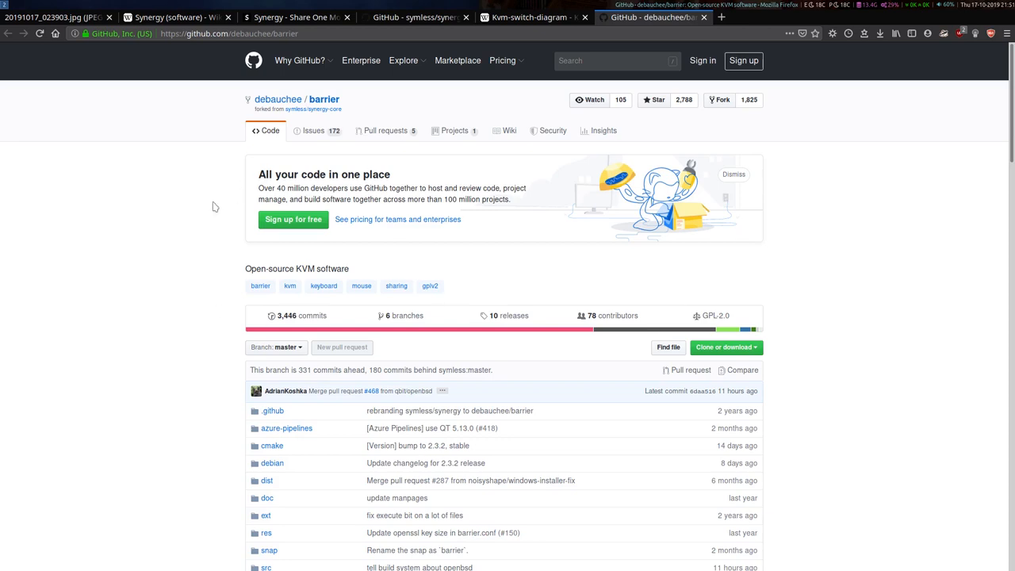
scroll("down", 3)
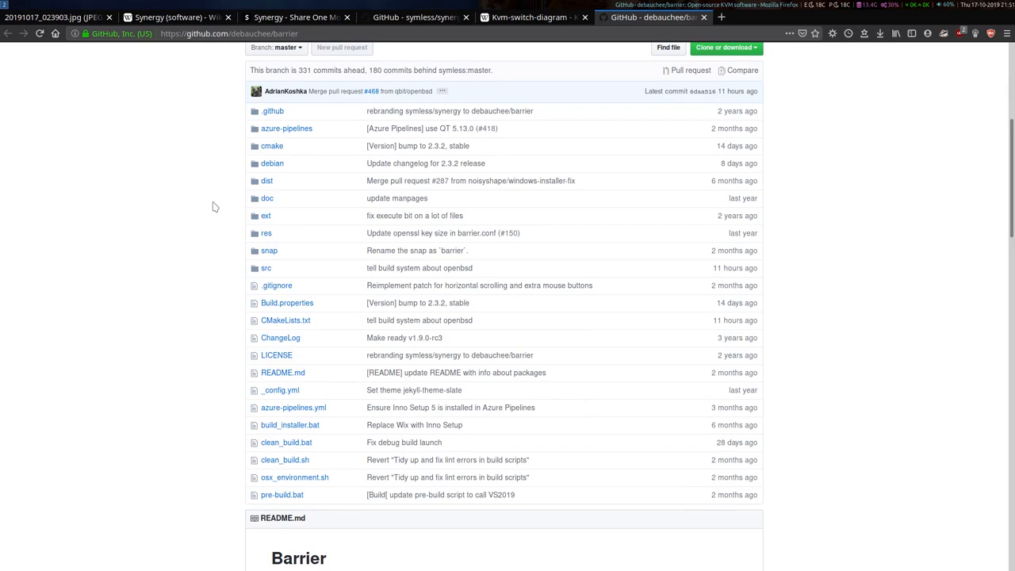
scroll("down", 3)
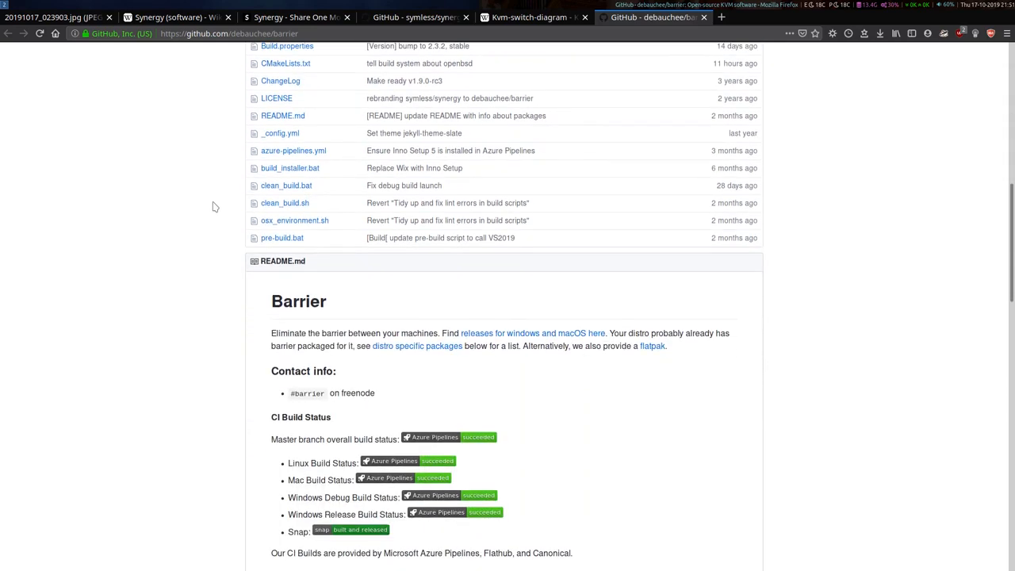
scroll("up", 3)
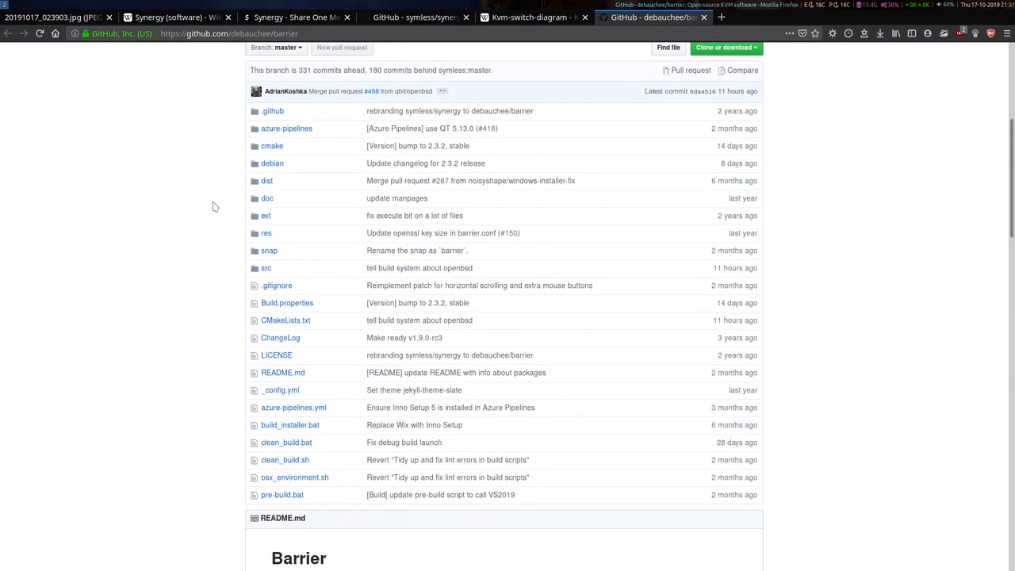
mouse_move(426, 136)
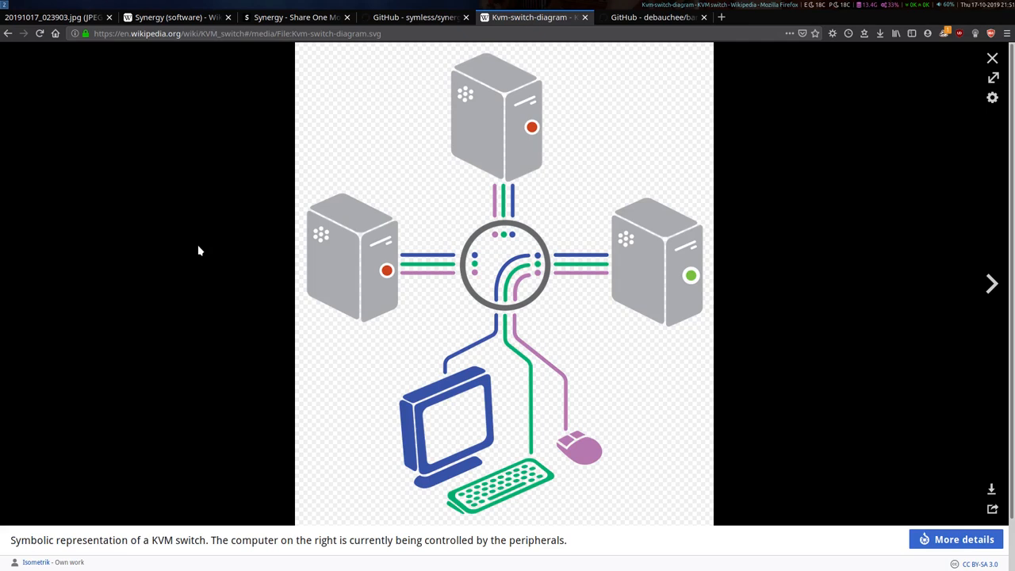
mouse_move(214, 260)
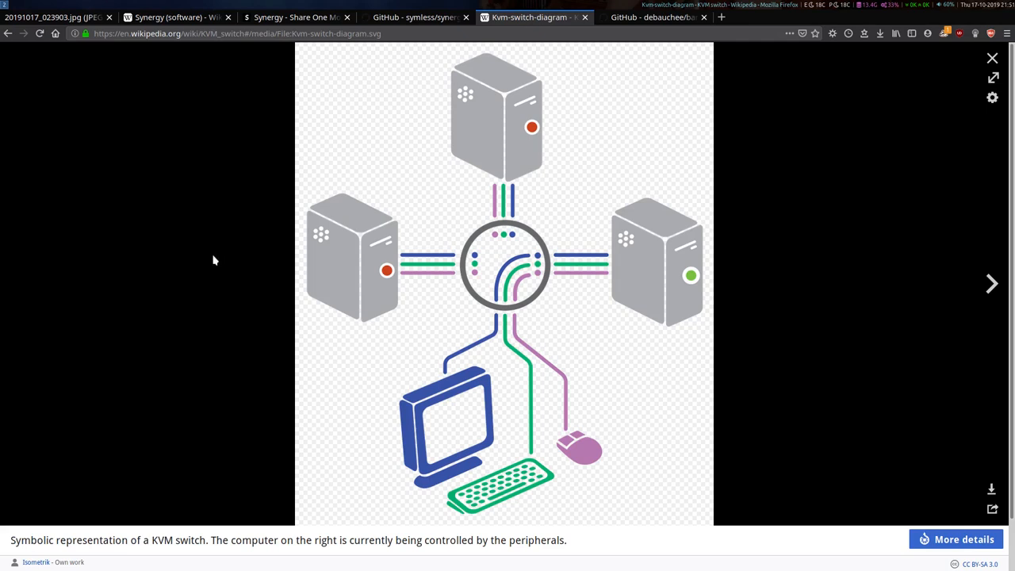
mouse_move(246, 289)
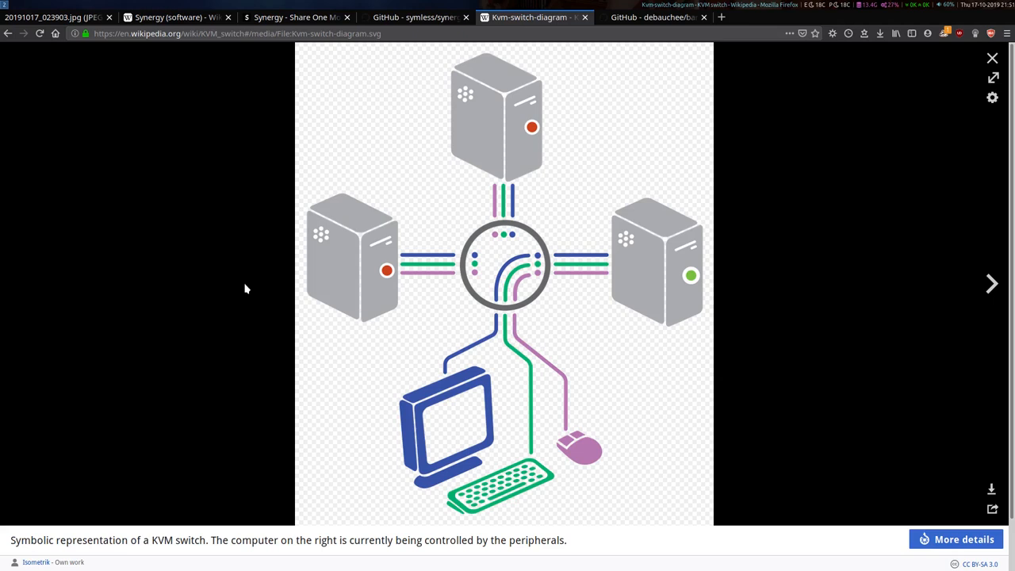
mouse_move(567, 143)
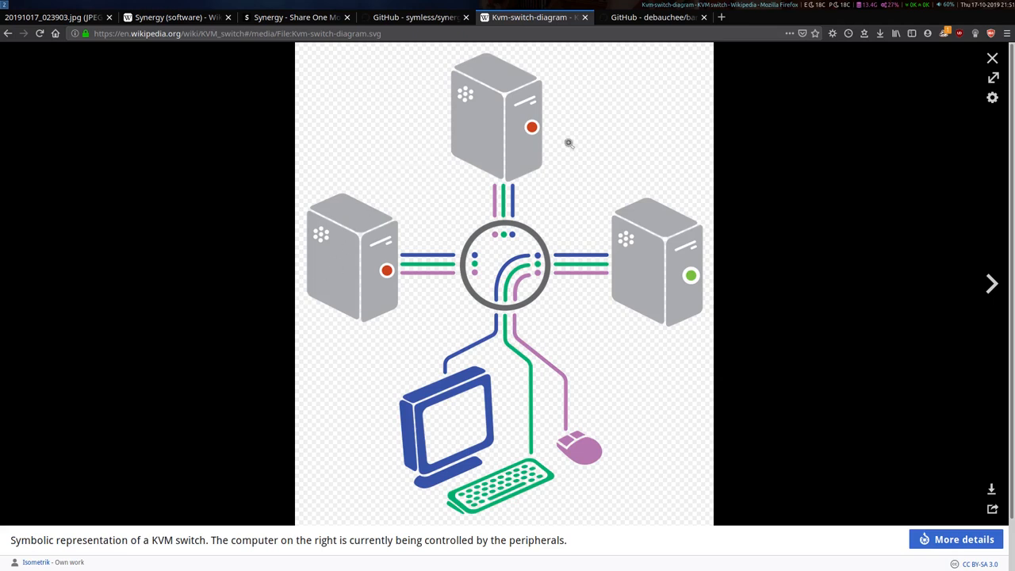
mouse_move(399, 346)
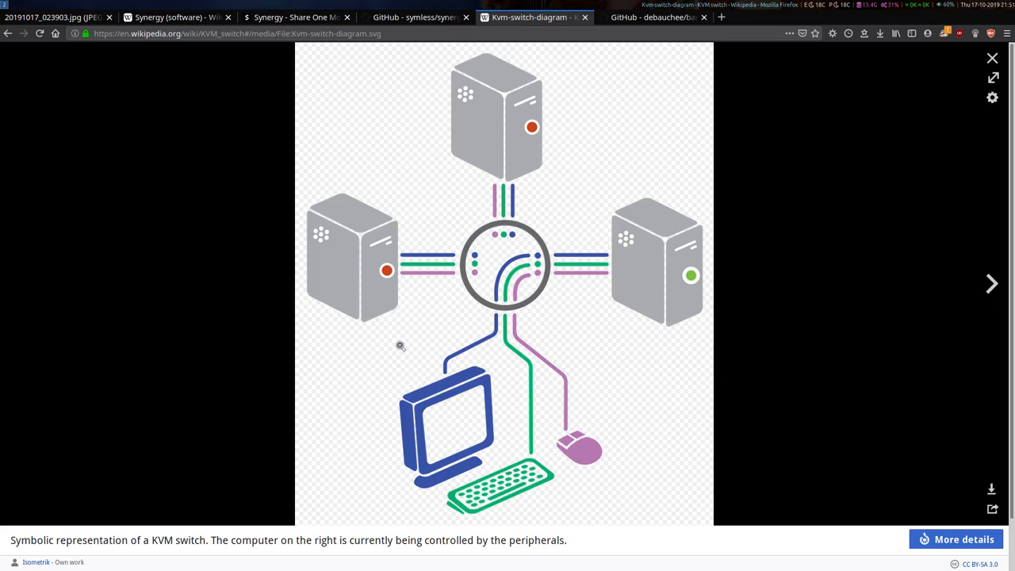
mouse_move(395, 435)
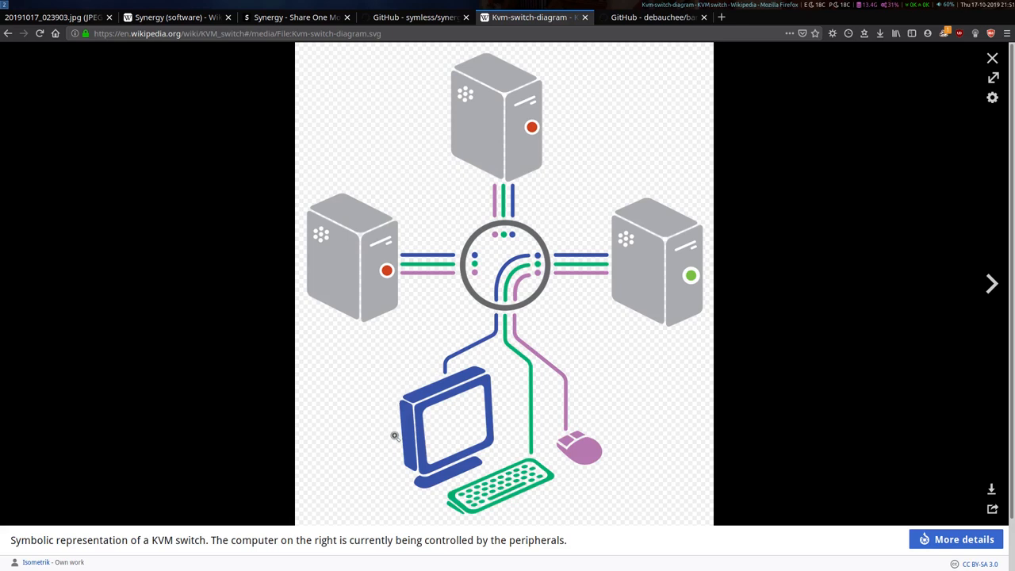
mouse_move(479, 389)
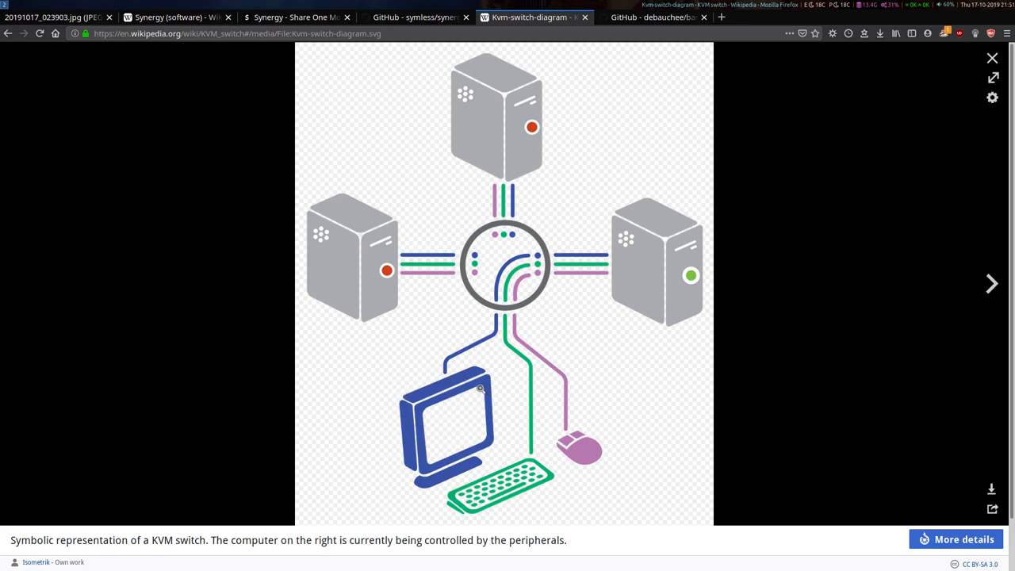
mouse_move(498, 439)
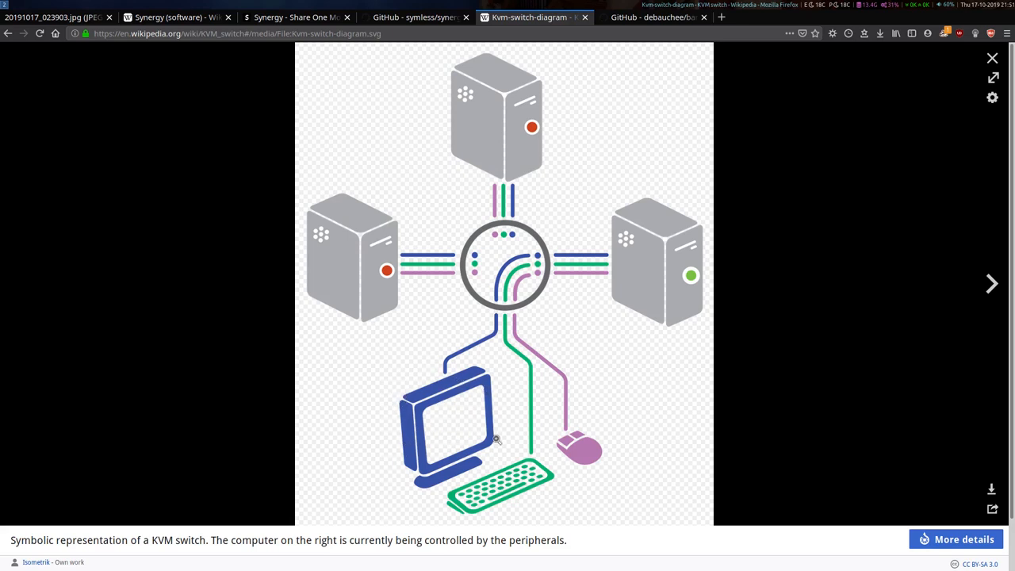
mouse_move(469, 453)
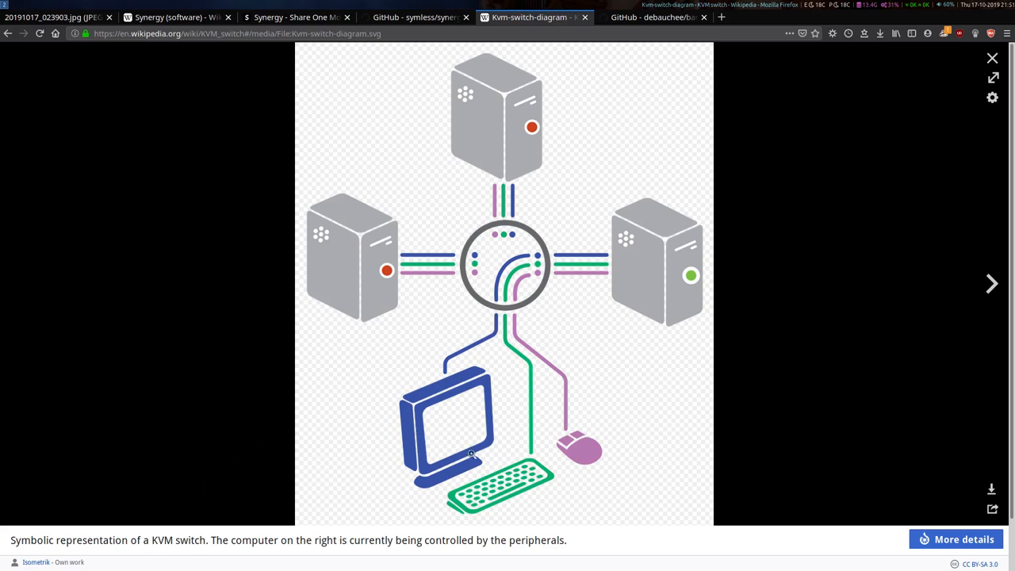
mouse_move(542, 308)
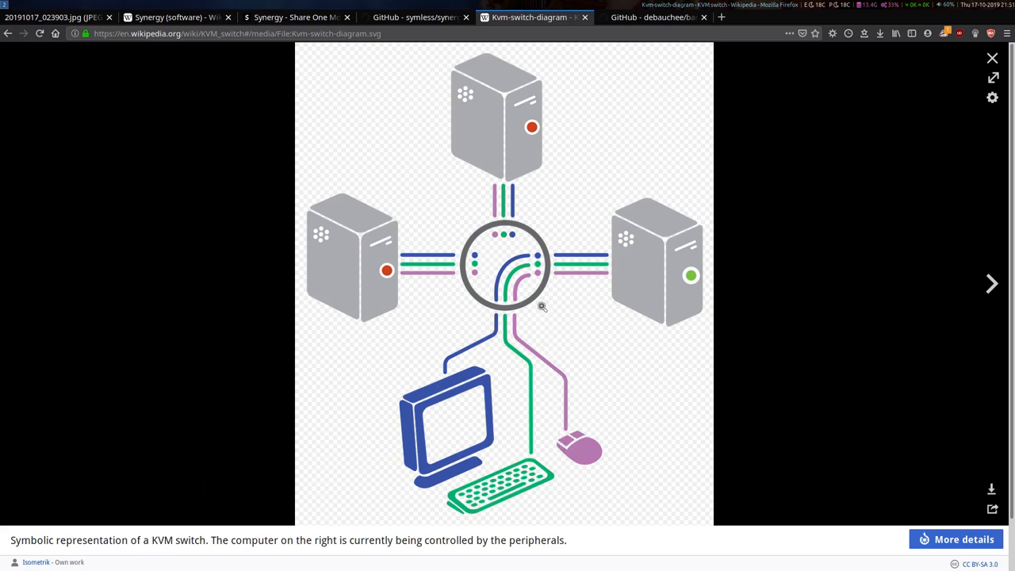
mouse_move(463, 452)
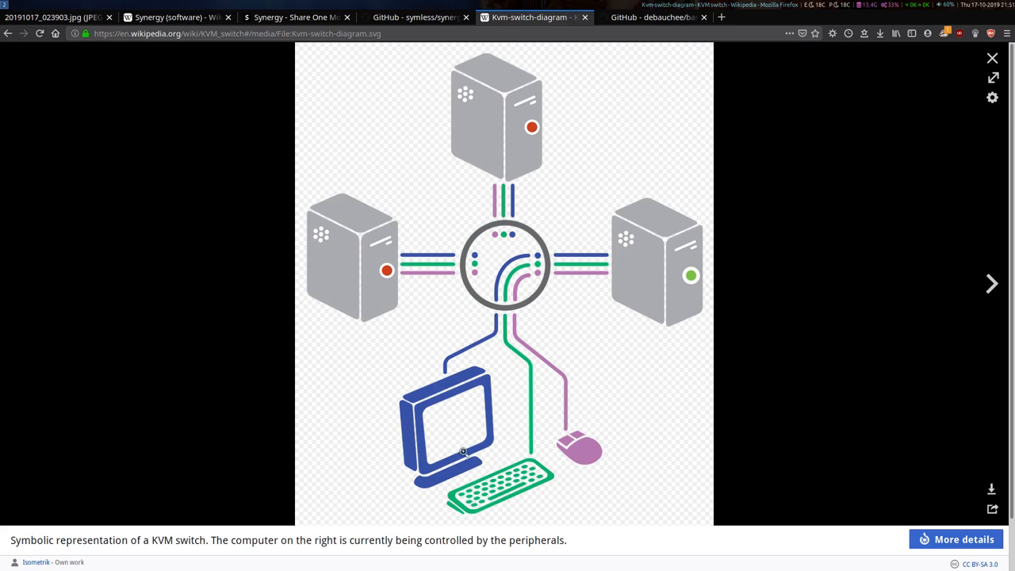
mouse_move(495, 301)
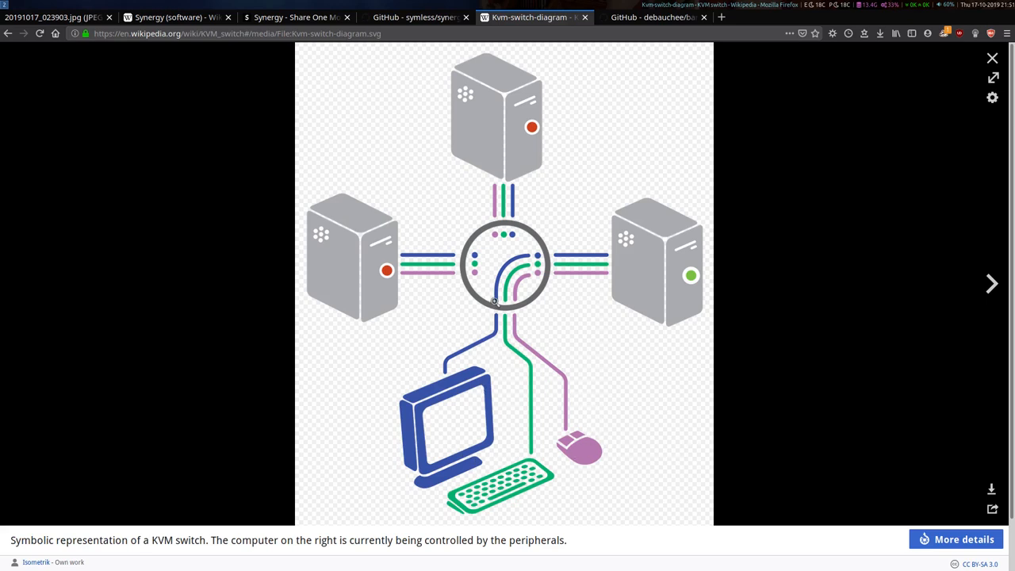
mouse_move(615, 214)
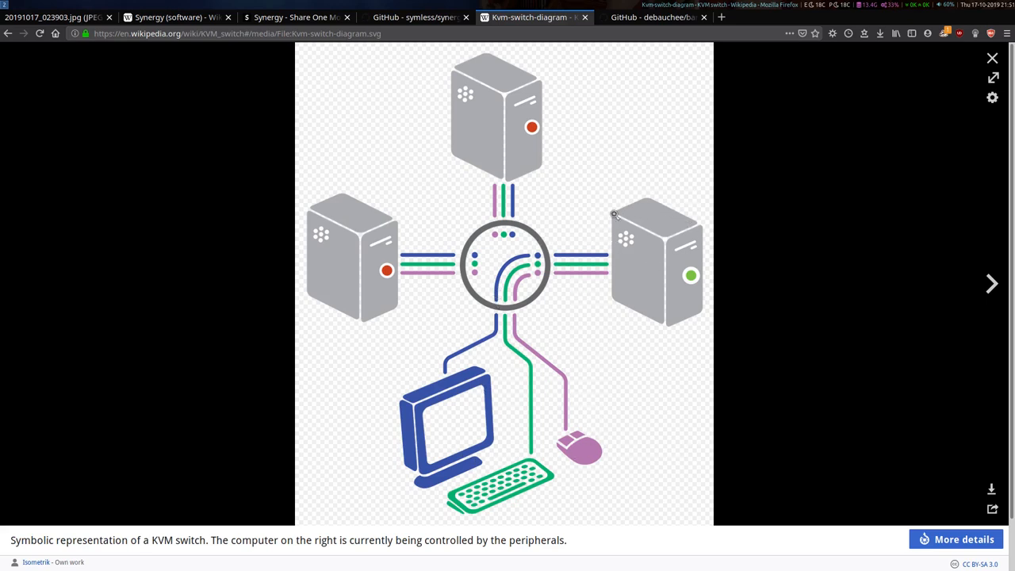
mouse_move(538, 262)
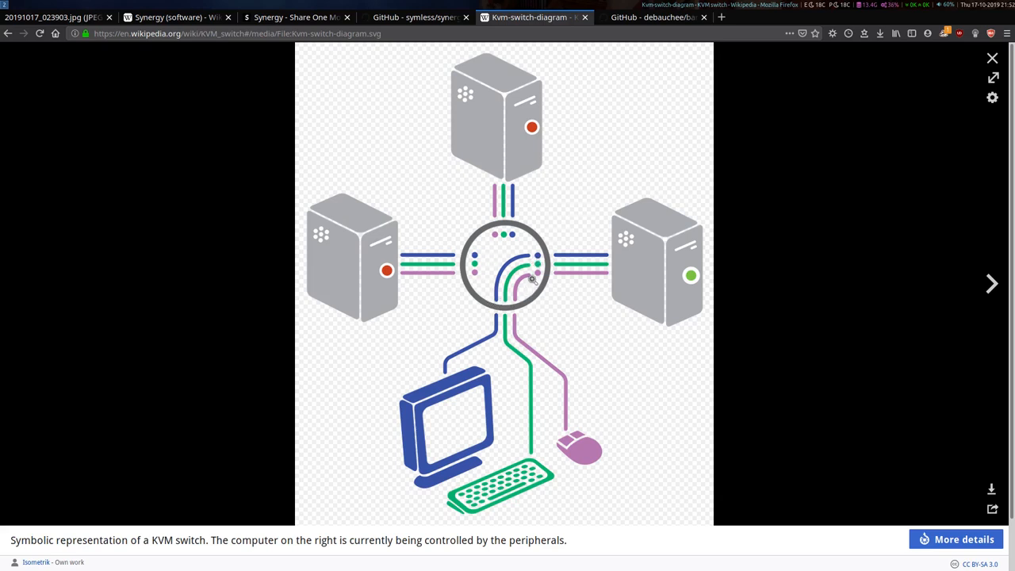
mouse_move(444, 250)
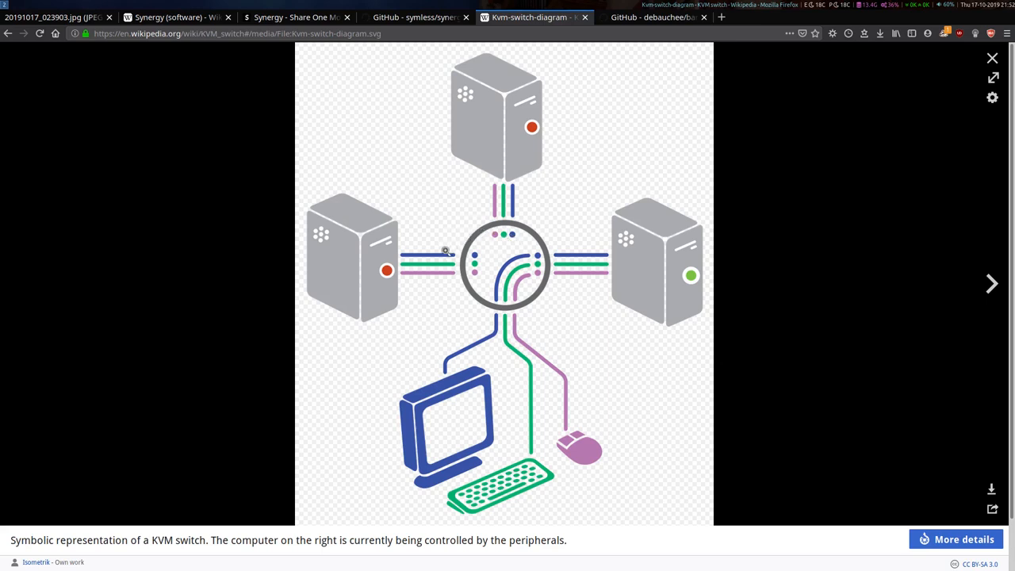
mouse_move(441, 263)
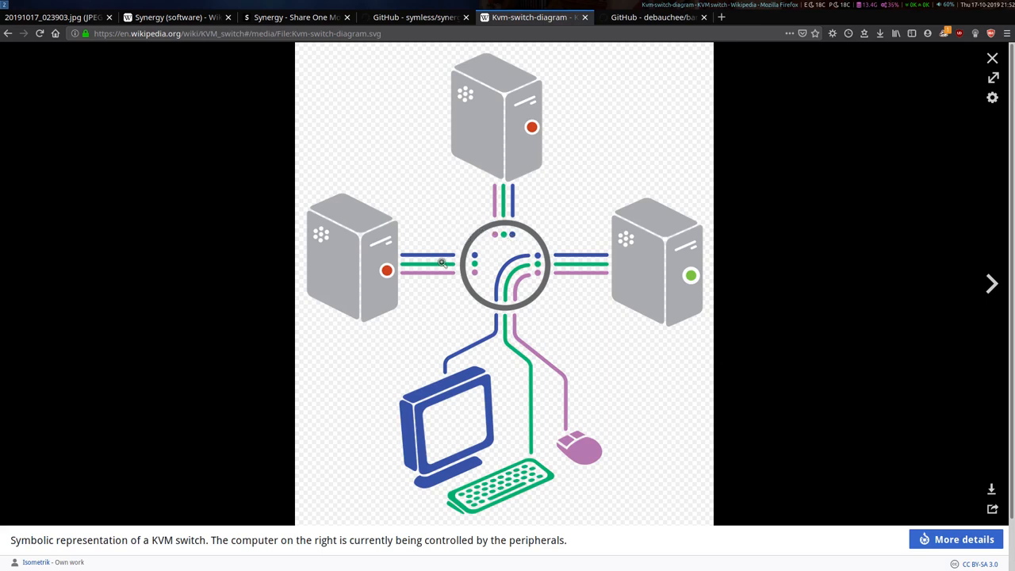
mouse_move(438, 257)
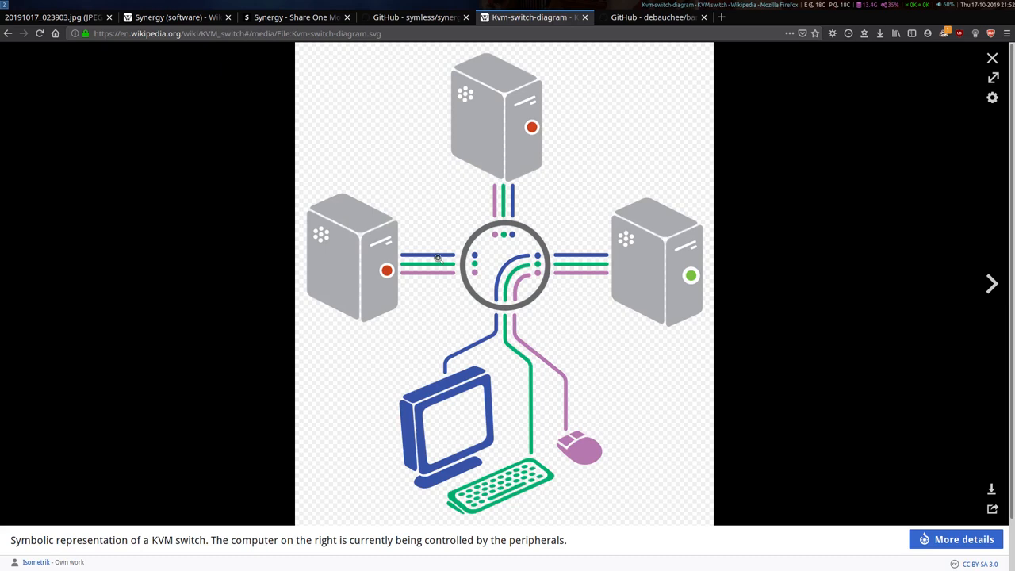
mouse_move(422, 253)
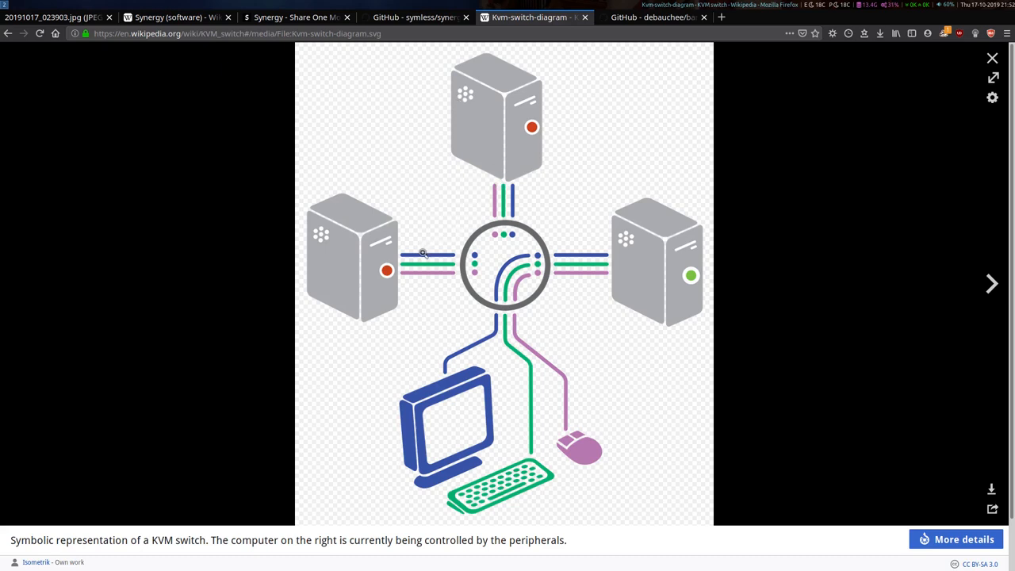
mouse_move(539, 255)
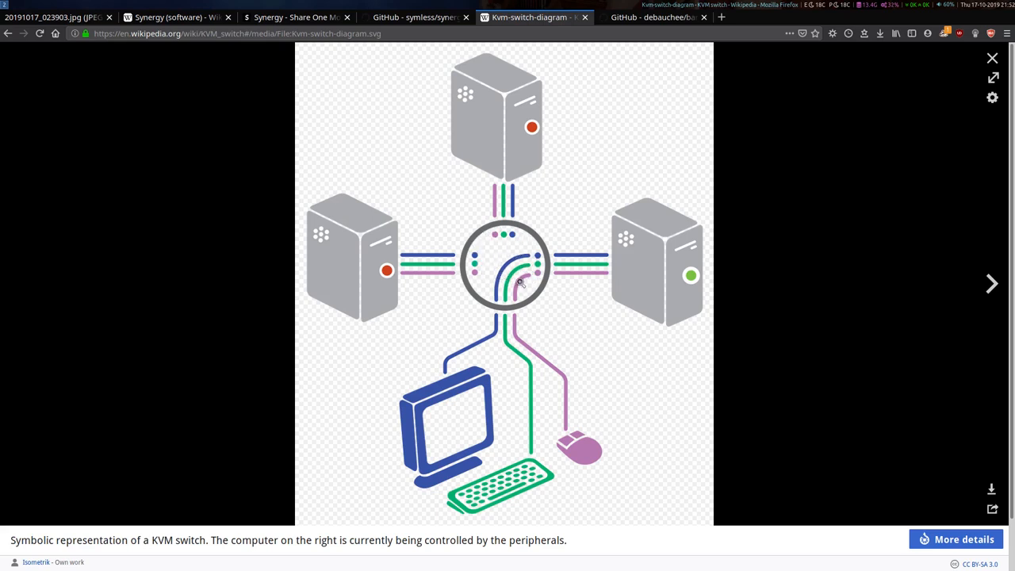
mouse_move(531, 241)
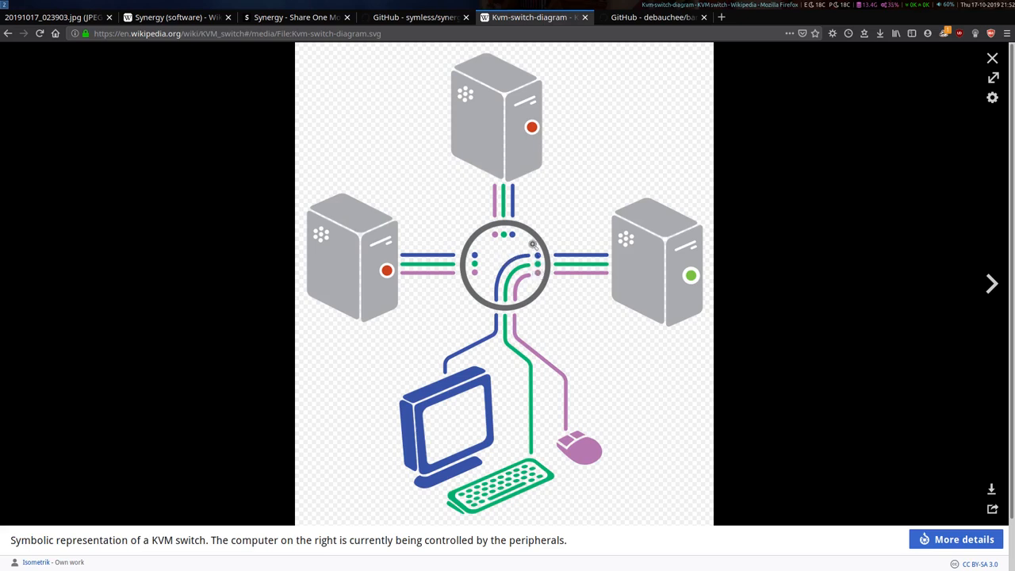
mouse_move(511, 252)
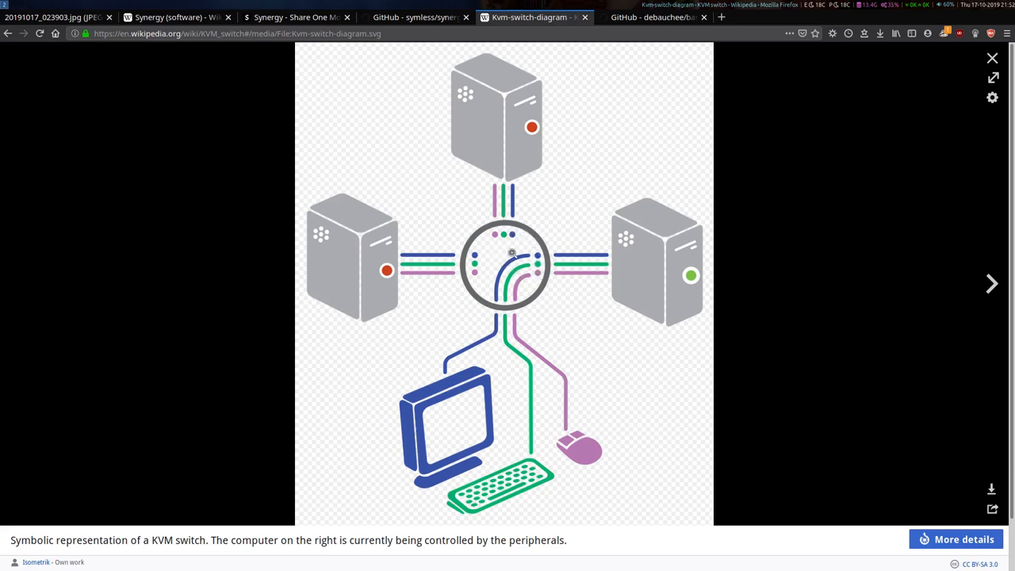
mouse_move(374, 285)
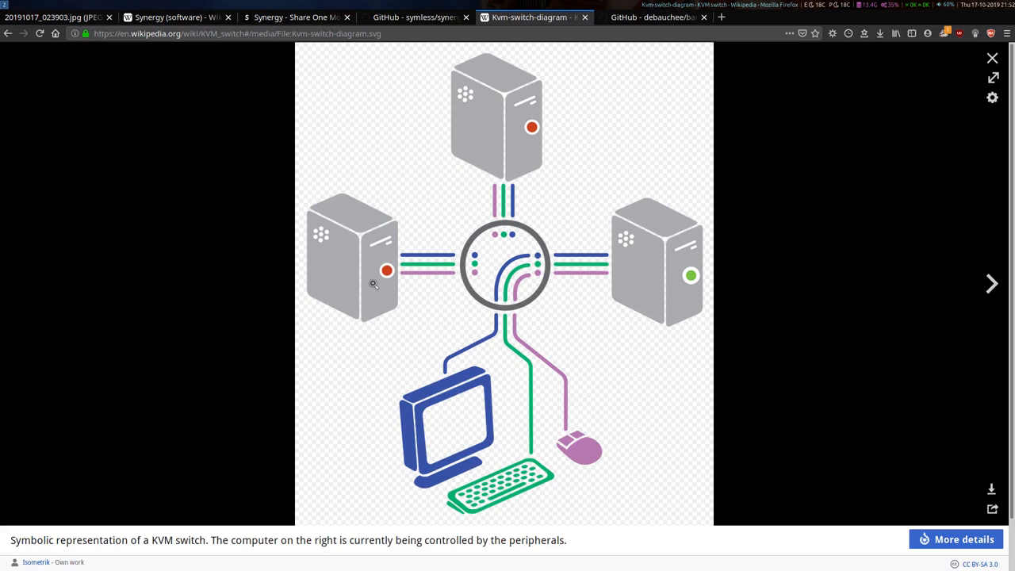
mouse_move(426, 257)
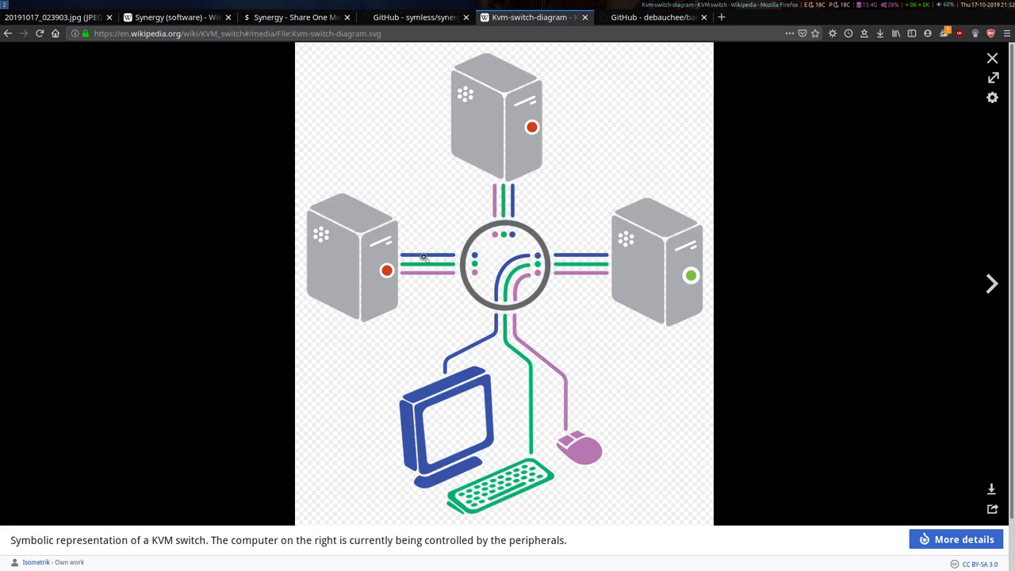
mouse_move(428, 254)
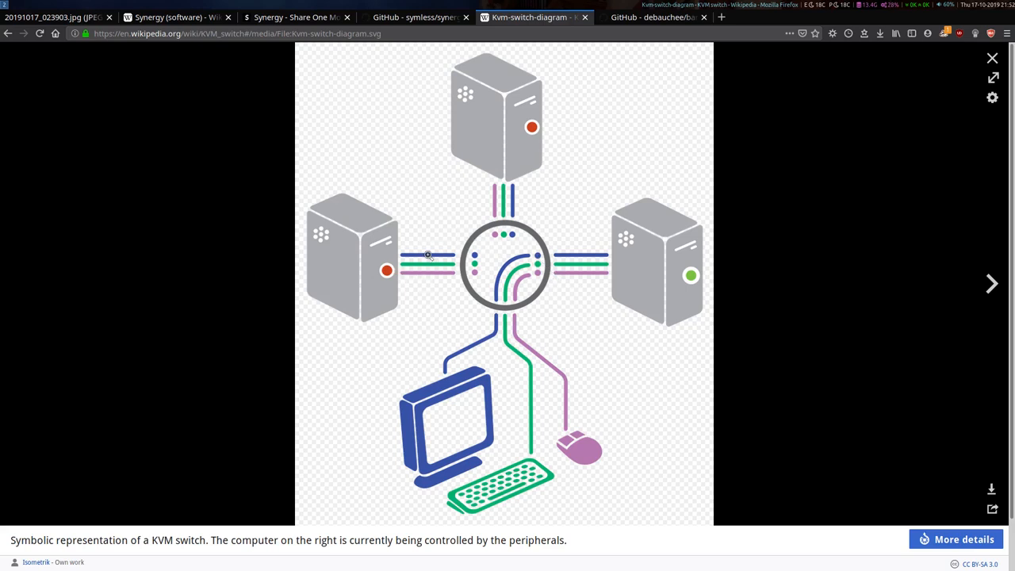
mouse_move(415, 282)
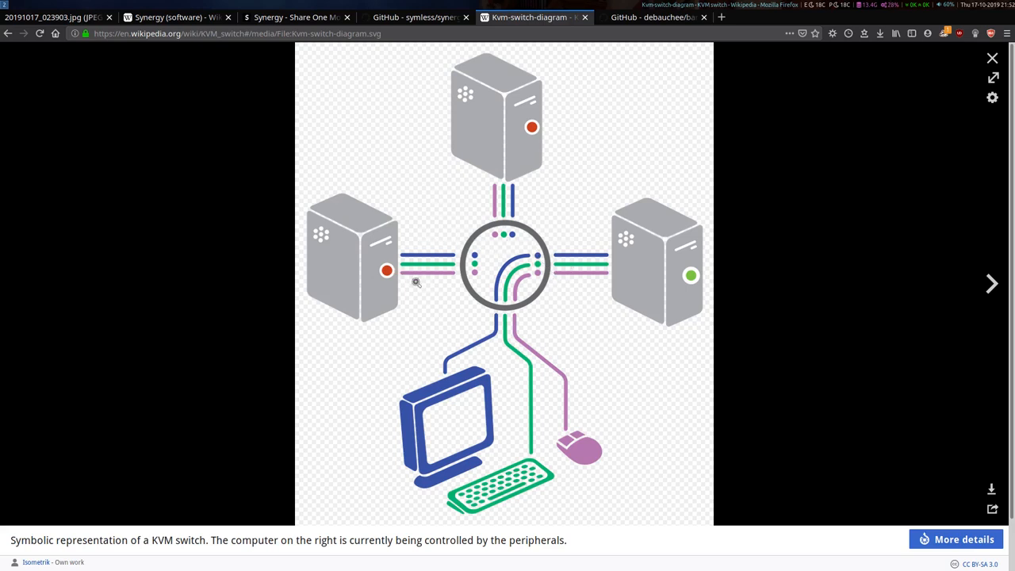
mouse_move(418, 285)
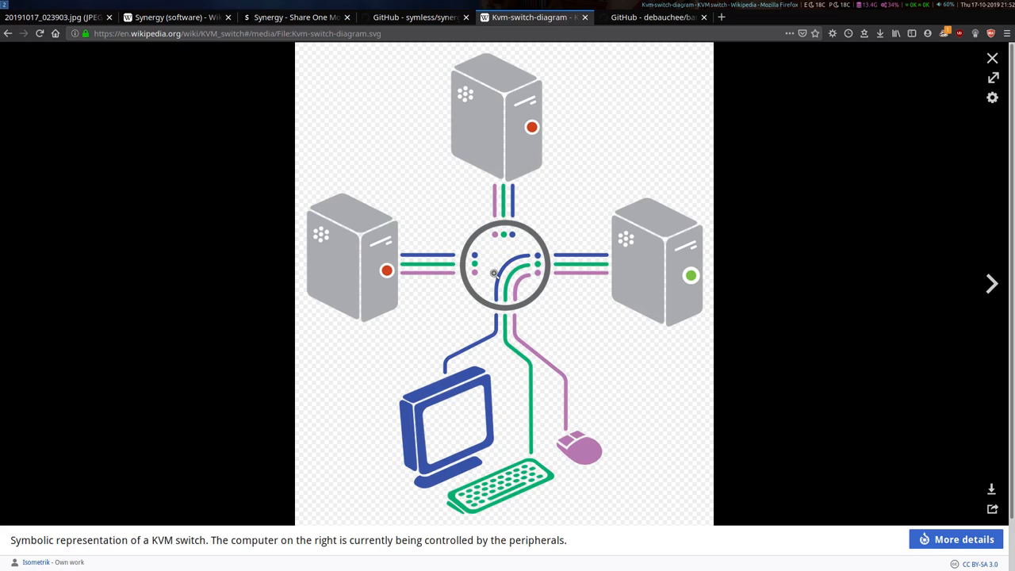
mouse_move(546, 232)
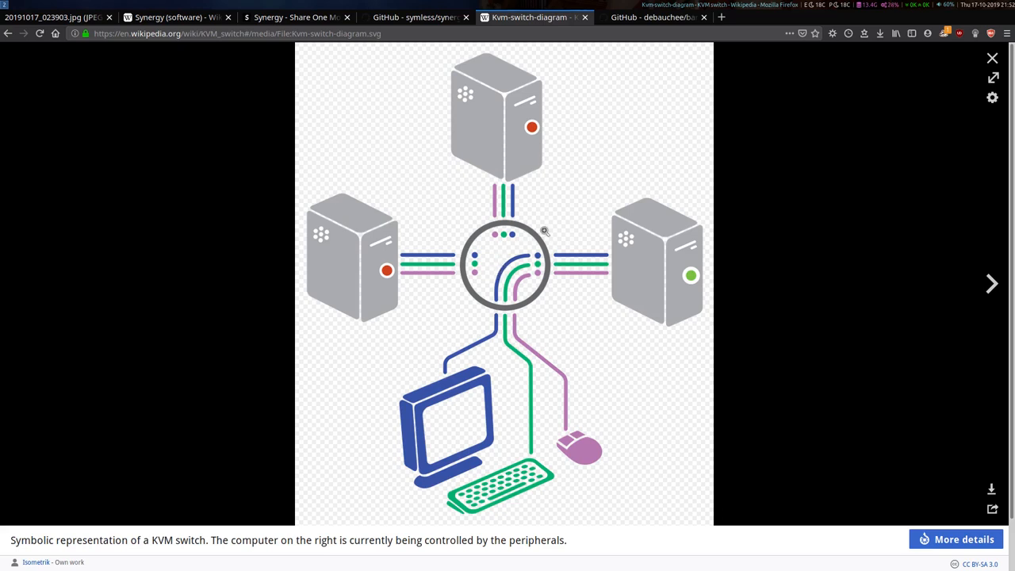
Return to the top of the debauchee/barrier repository, glancing at the KVM diagram in between
left_click(650, 15)
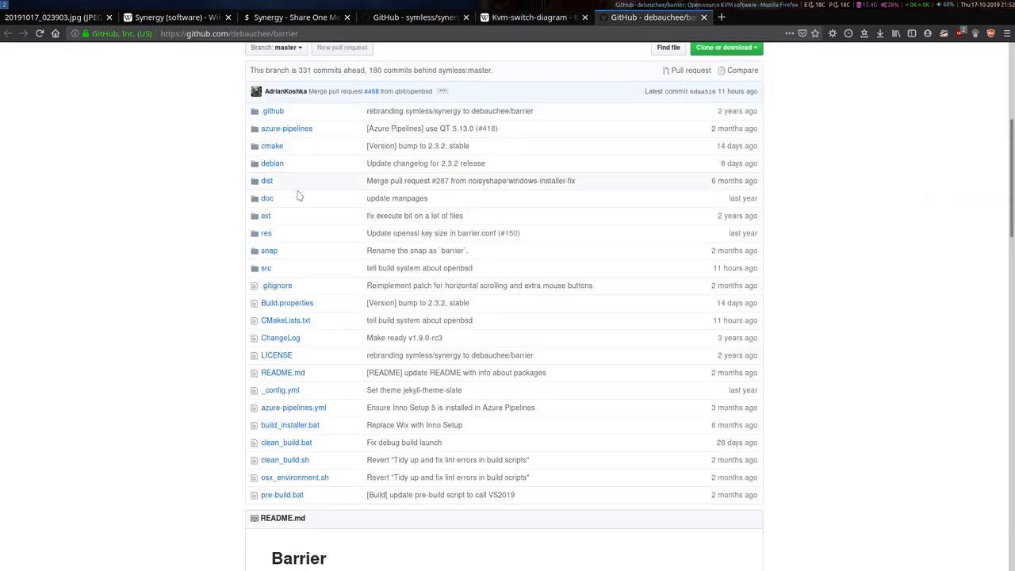
scroll("up", 3)
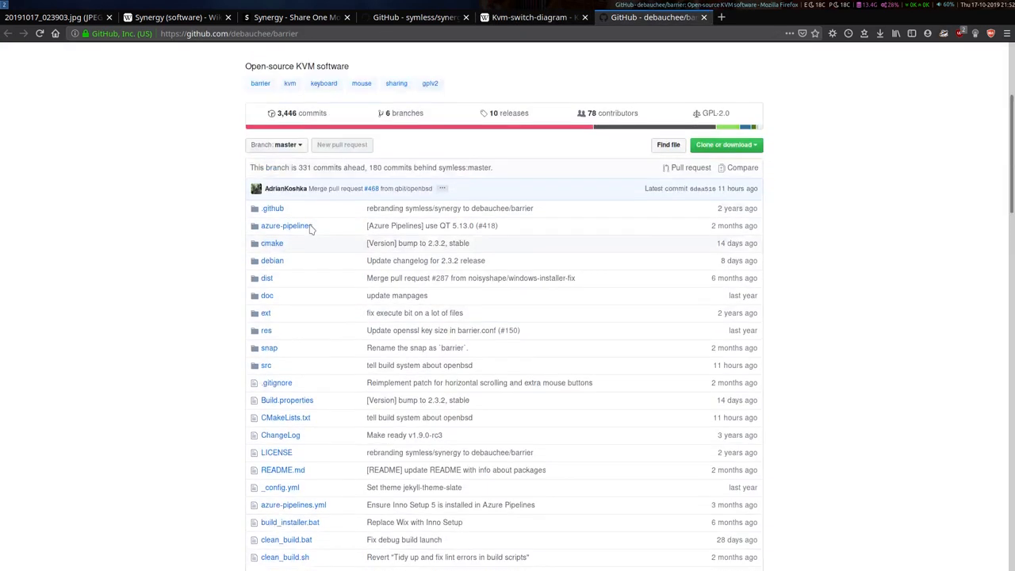
scroll("up", 3)
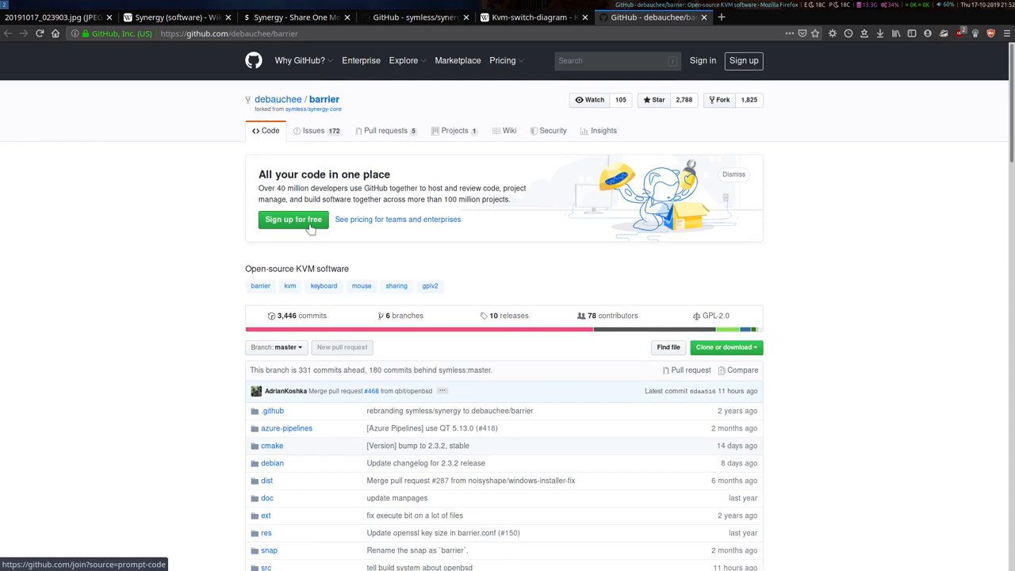
mouse_move(333, 229)
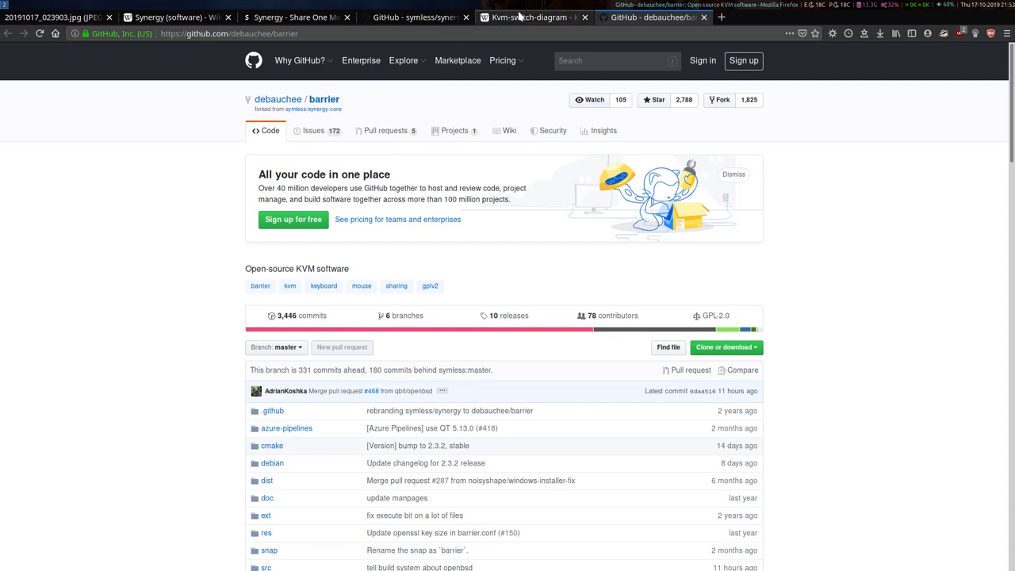
left_click(530, 15)
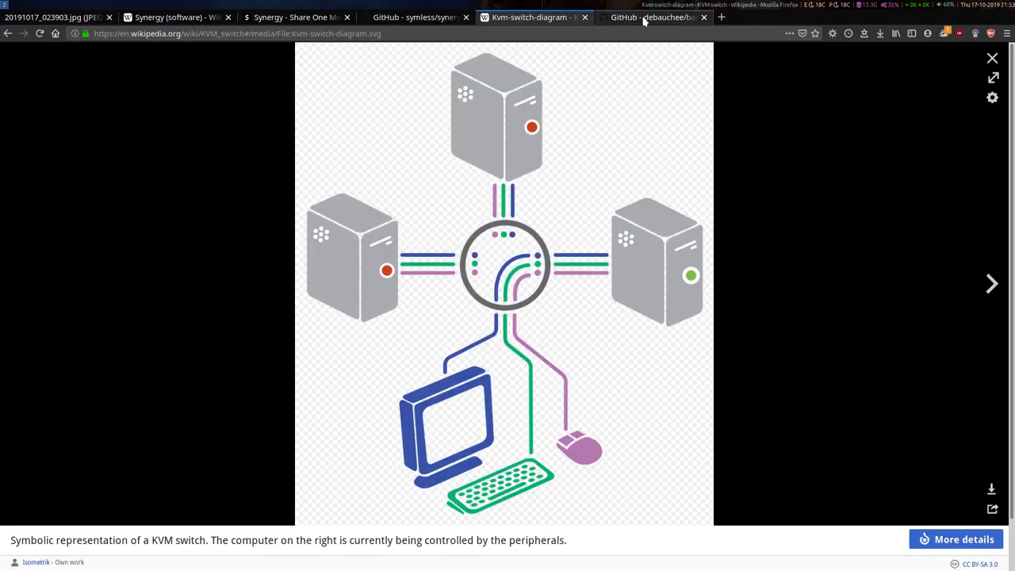
left_click(651, 16)
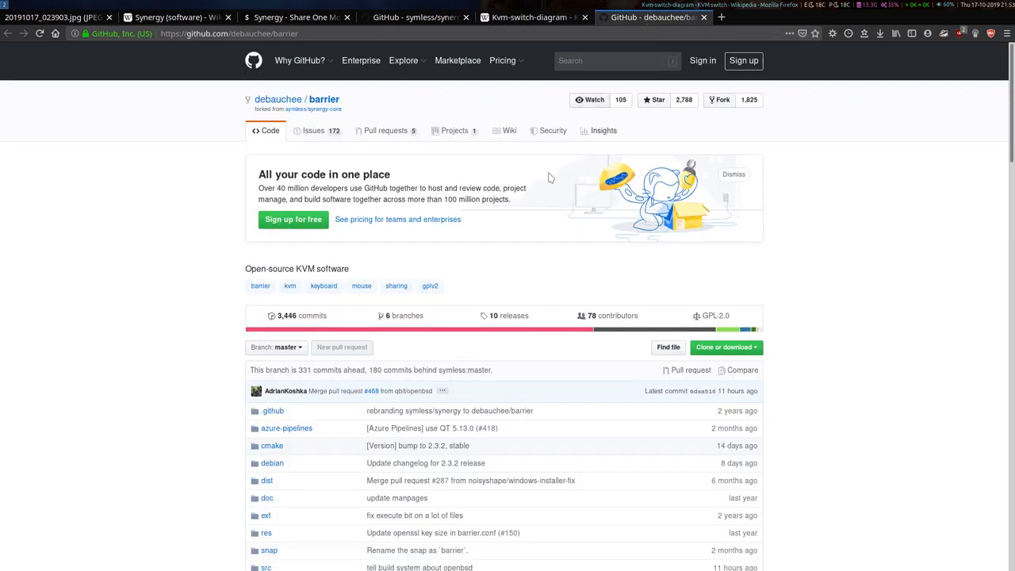
mouse_move(363, 339)
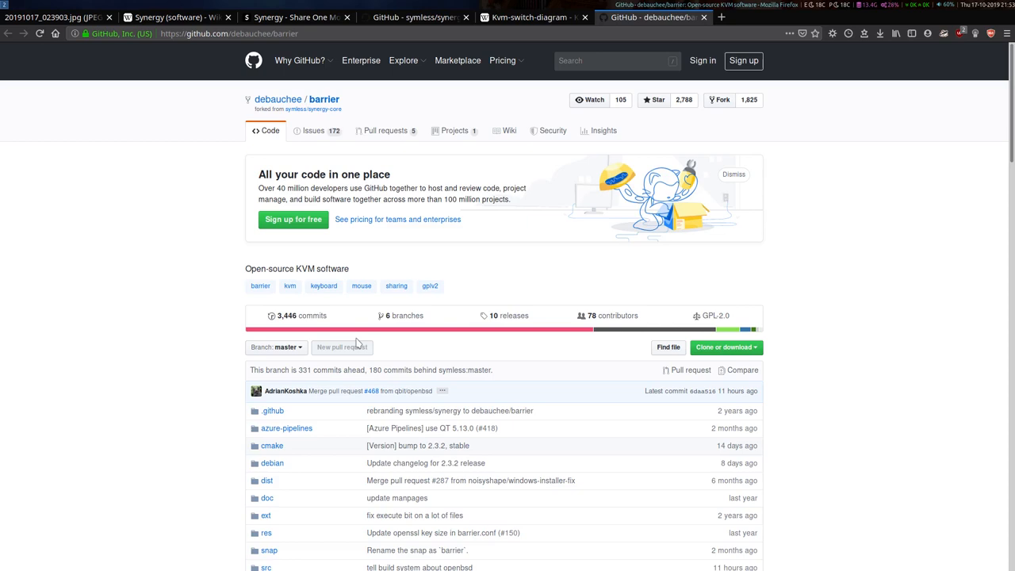
mouse_move(358, 343)
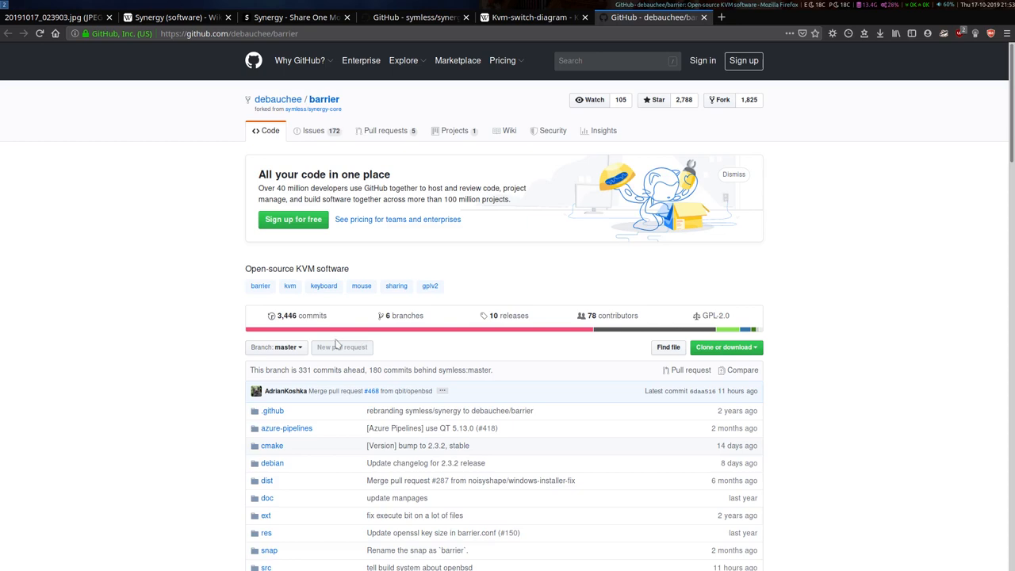
mouse_move(344, 365)
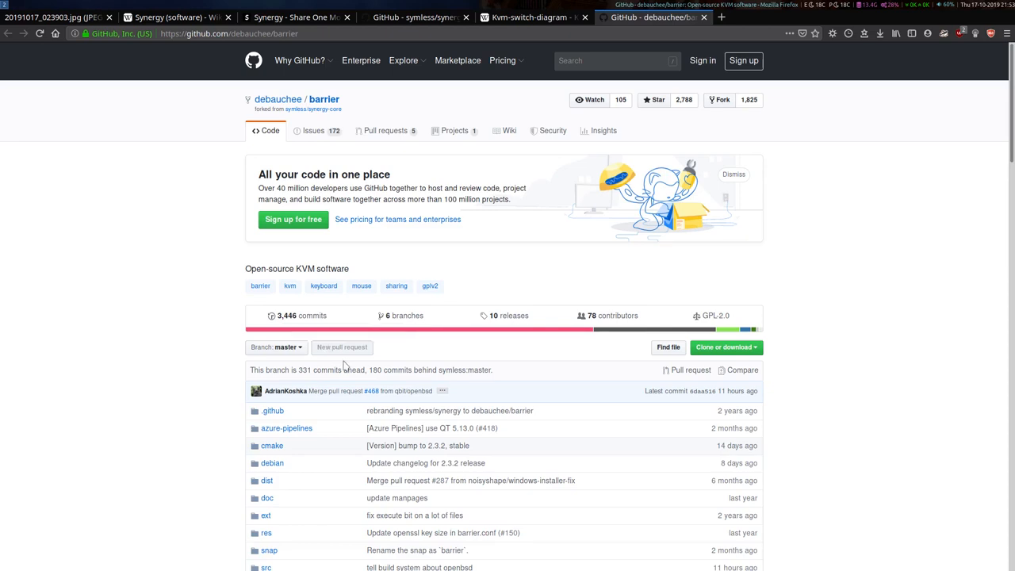
mouse_move(374, 380)
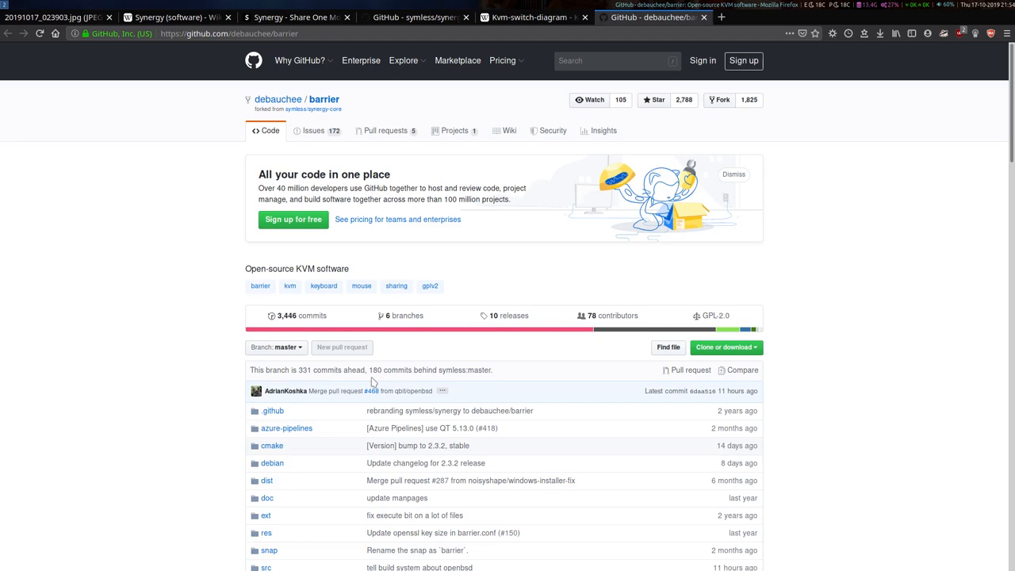
mouse_move(662, 254)
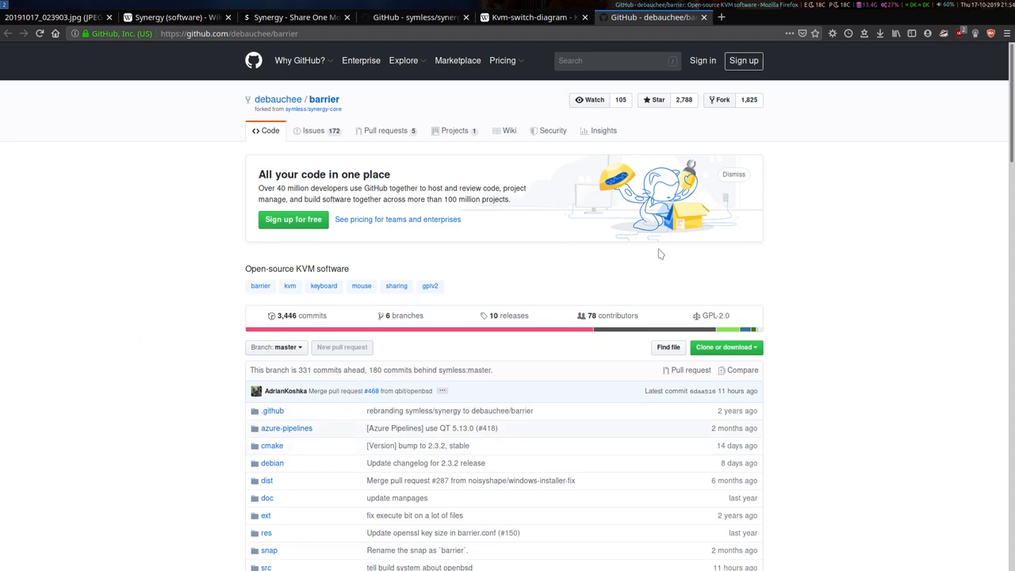
mouse_move(512, 215)
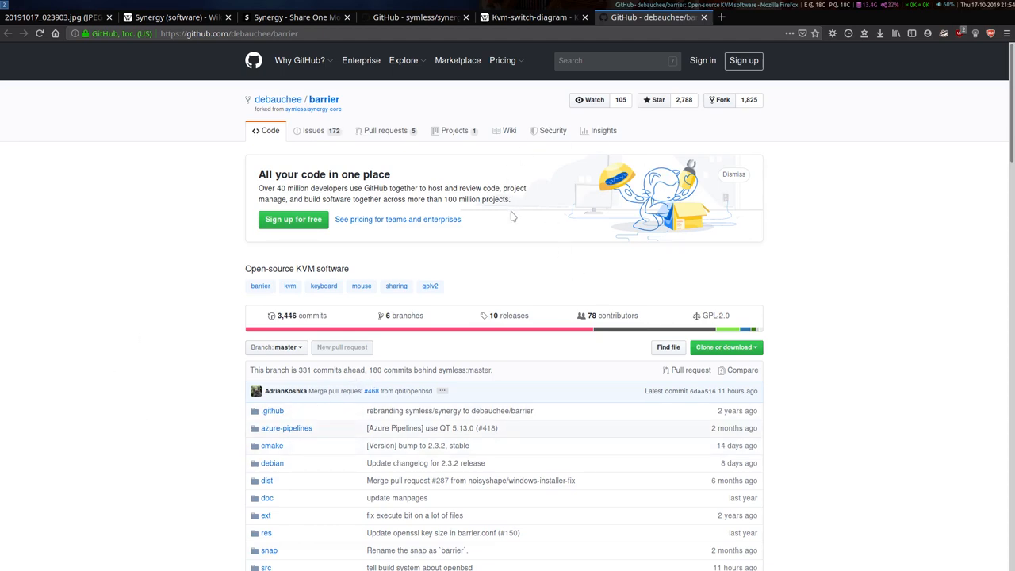
mouse_move(519, 262)
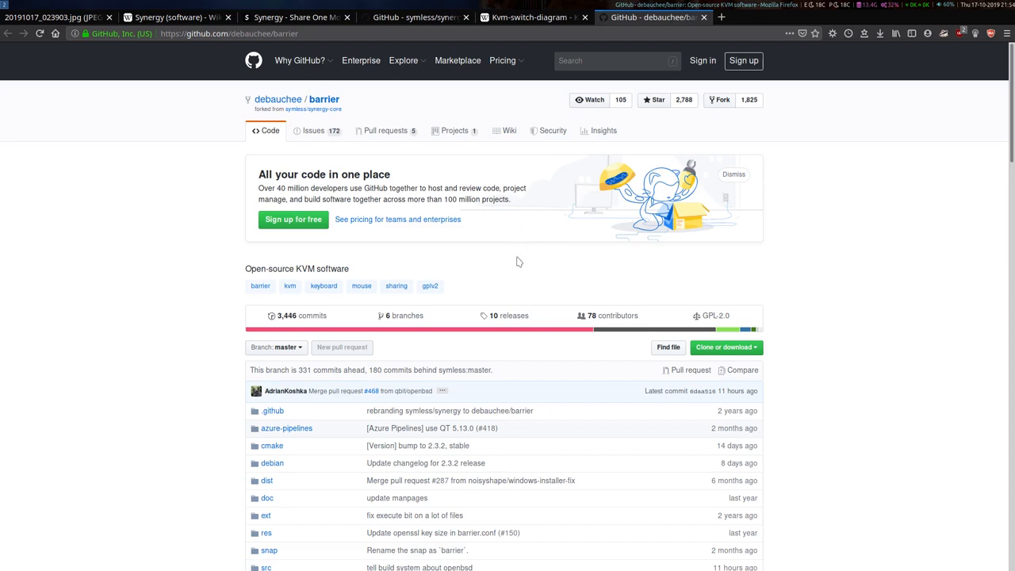
mouse_move(716, 269)
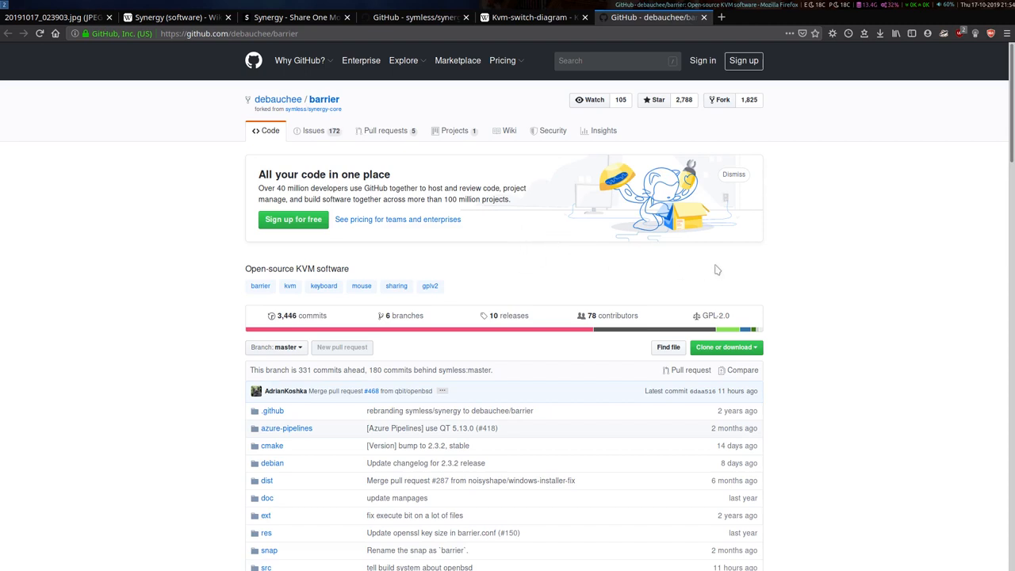
mouse_move(692, 257)
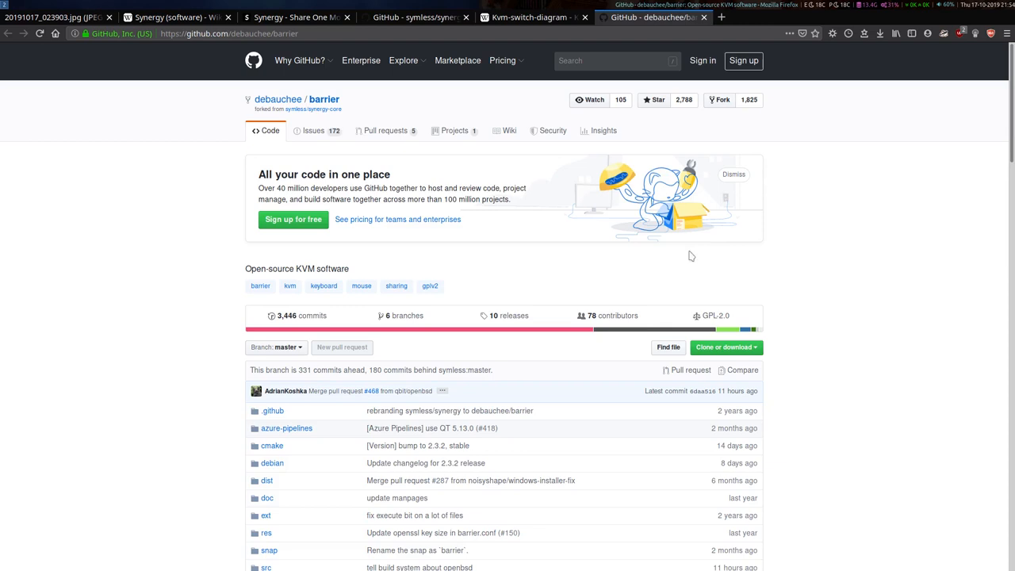
mouse_move(428, 286)
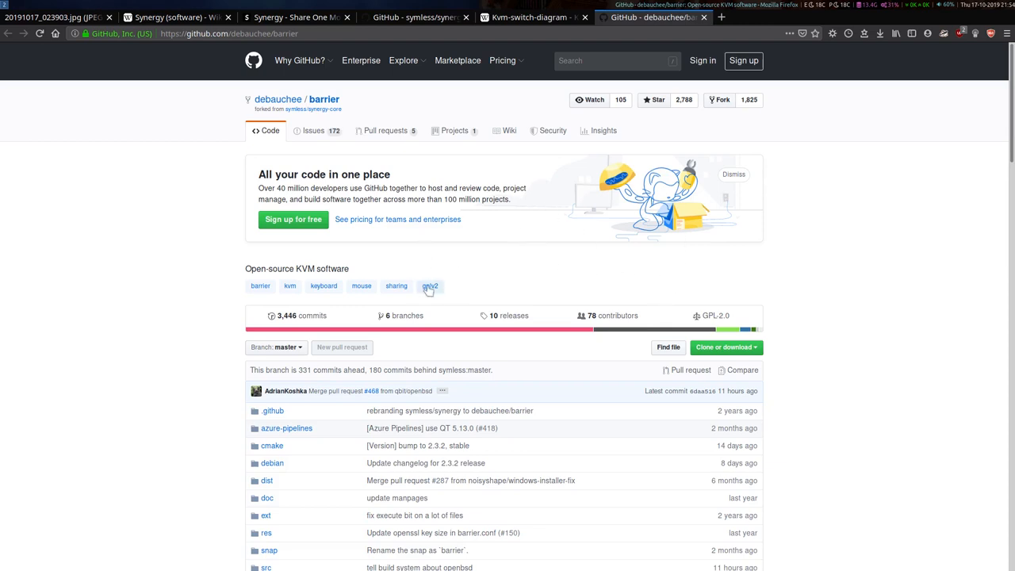
mouse_move(603, 305)
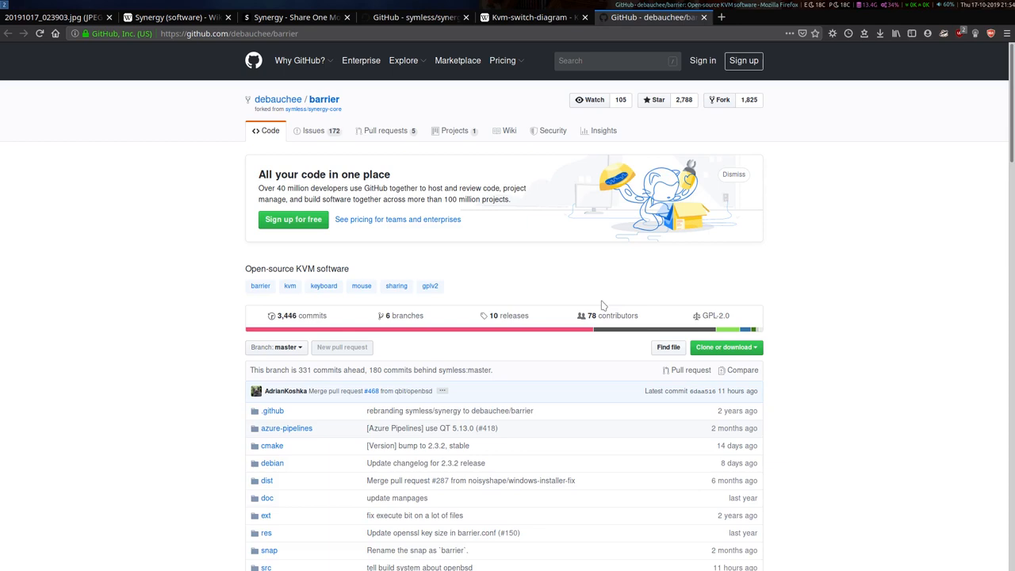
mouse_move(488, 314)
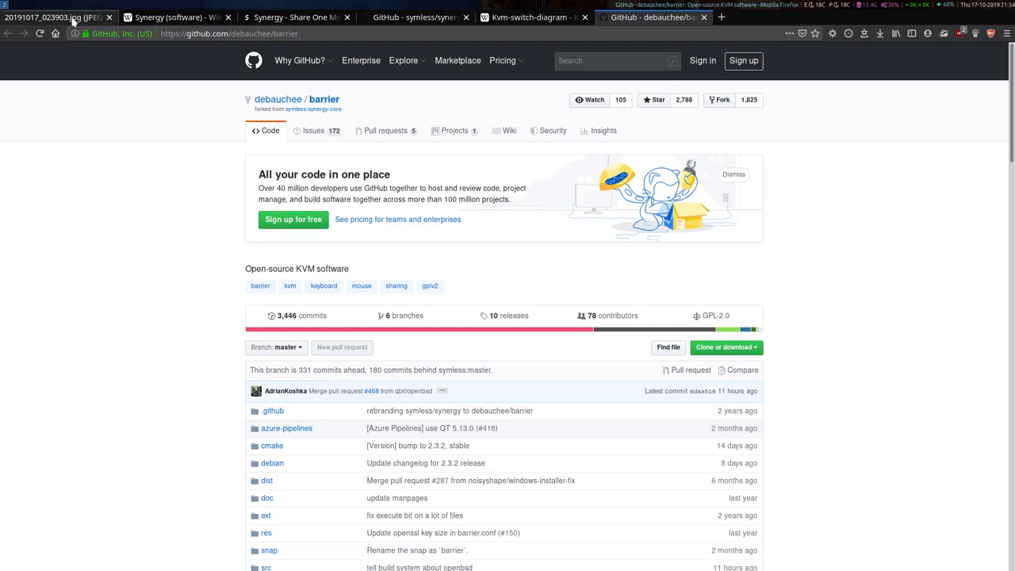
View the downloaded photo of the desk with monitor and laptop setup
left_click(51, 16)
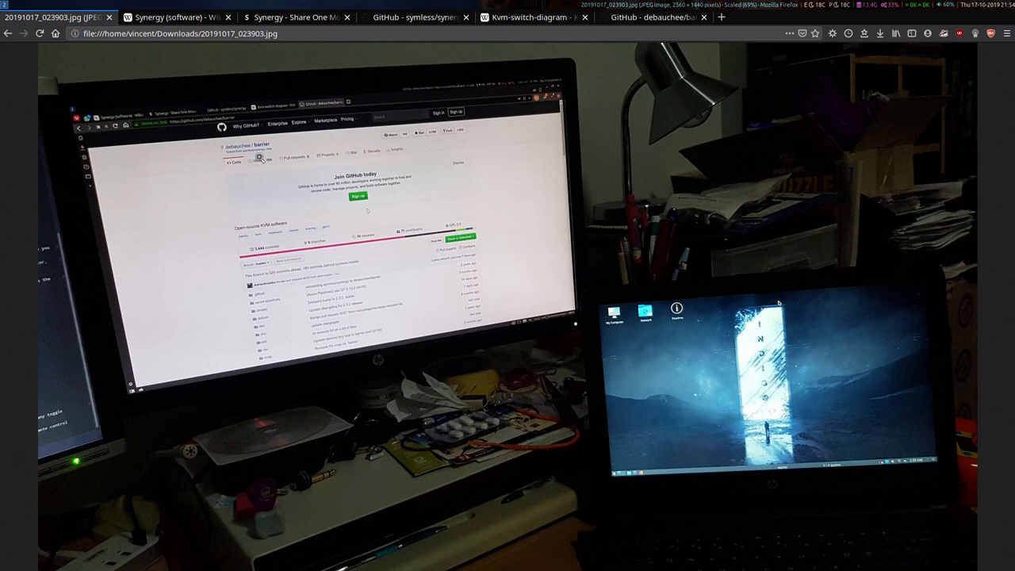
mouse_move(103, 276)
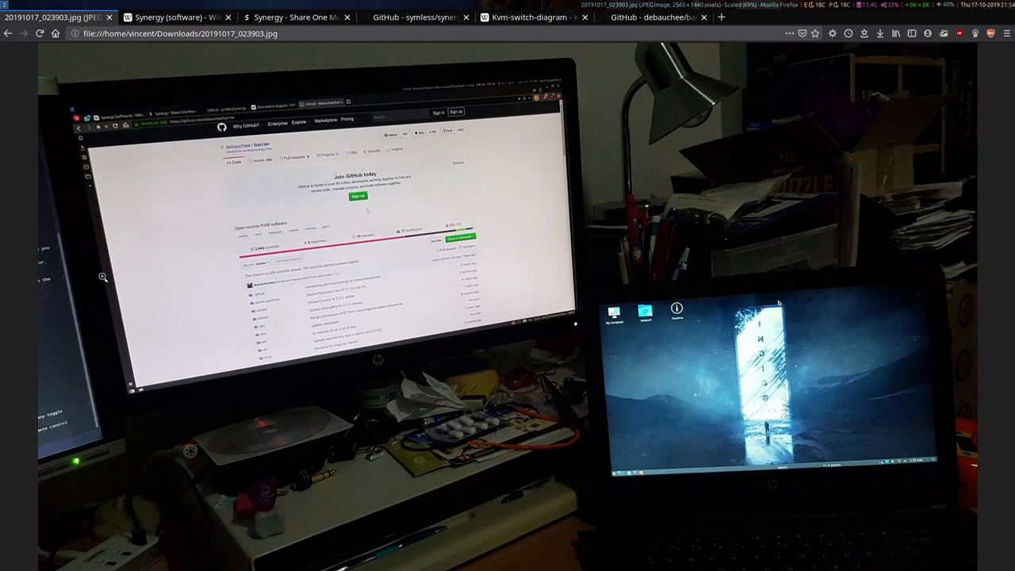
mouse_move(232, 222)
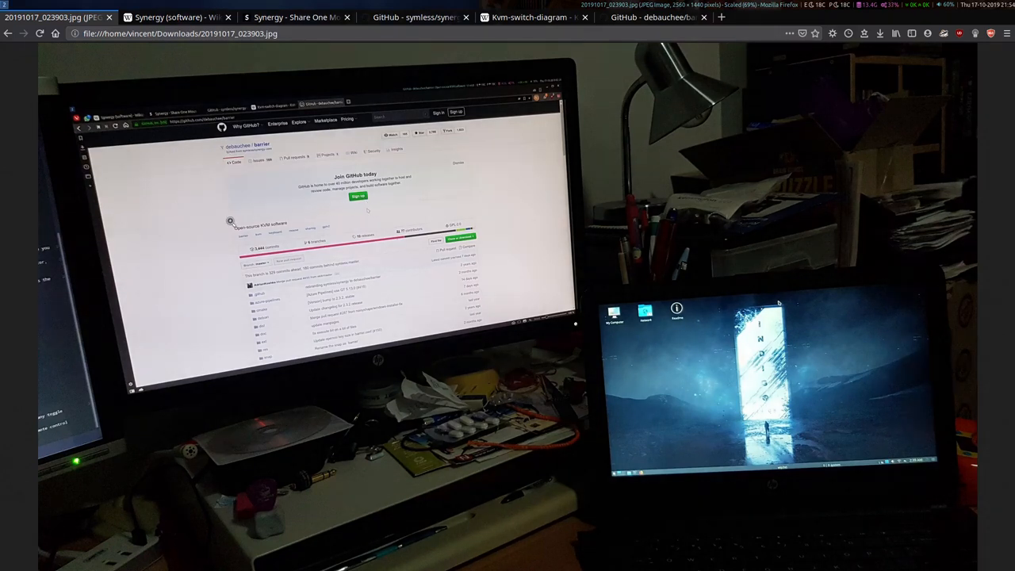
mouse_move(69, 301)
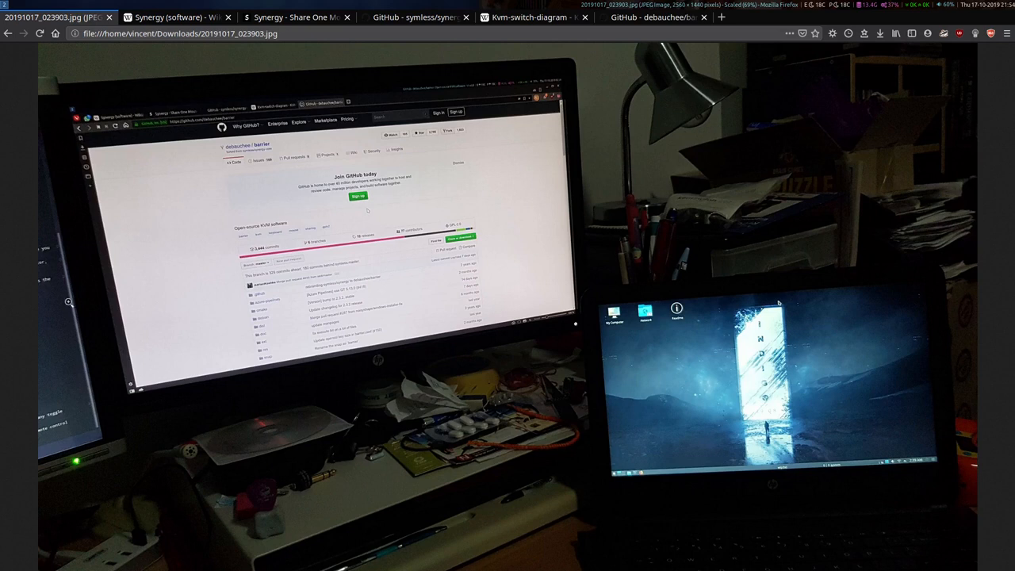
mouse_move(531, 156)
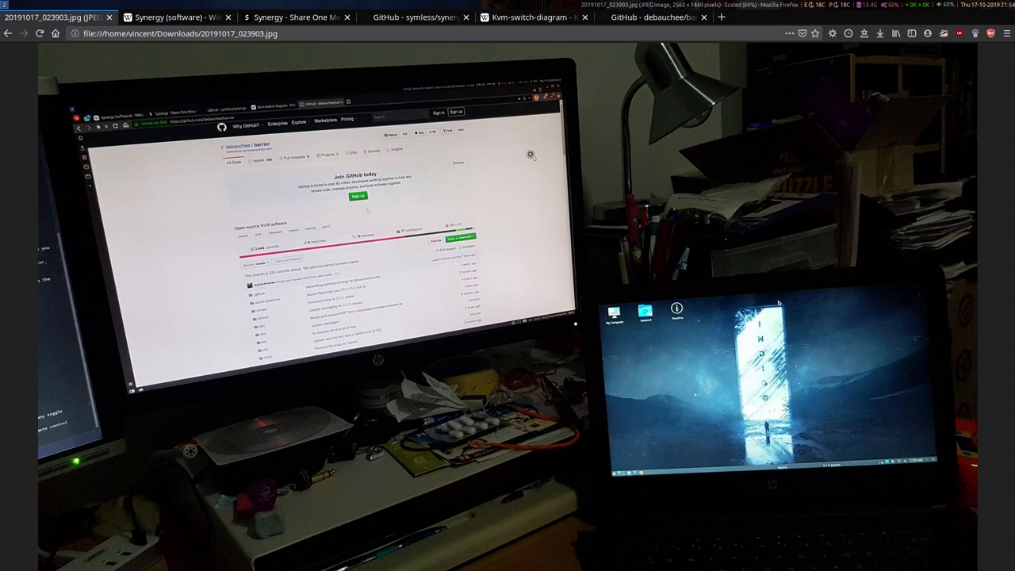
mouse_move(197, 260)
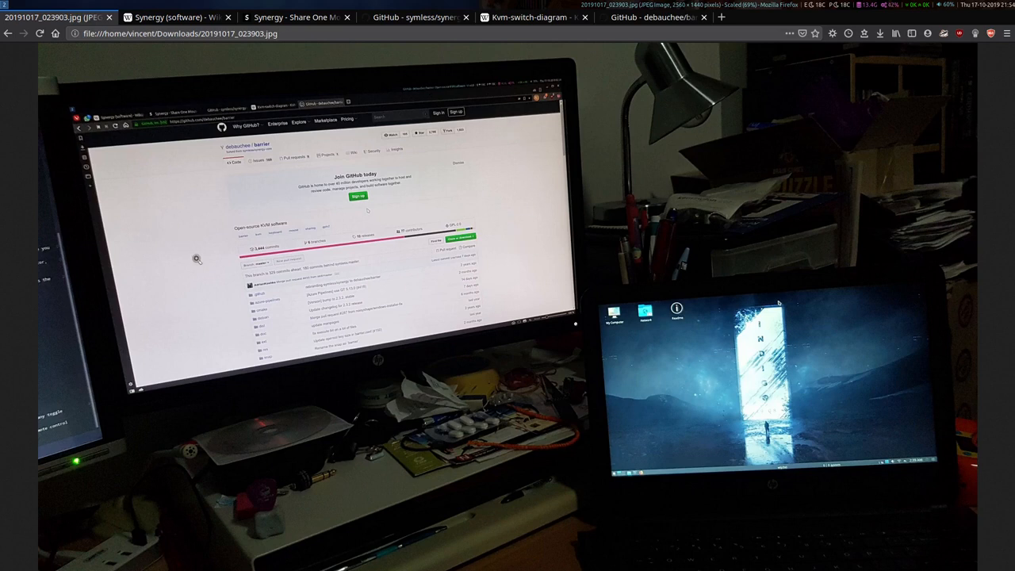
mouse_move(244, 210)
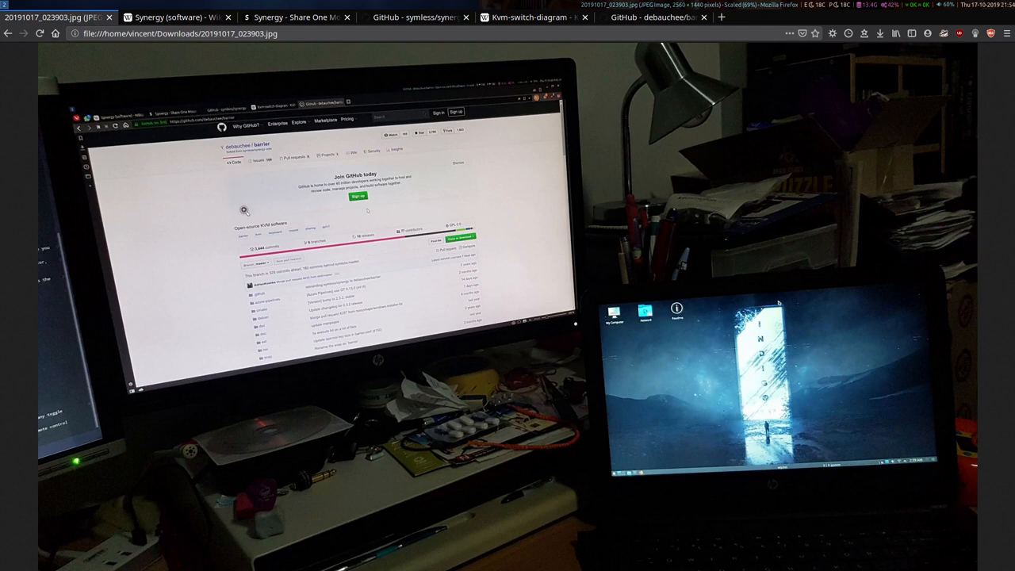
mouse_move(905, 358)
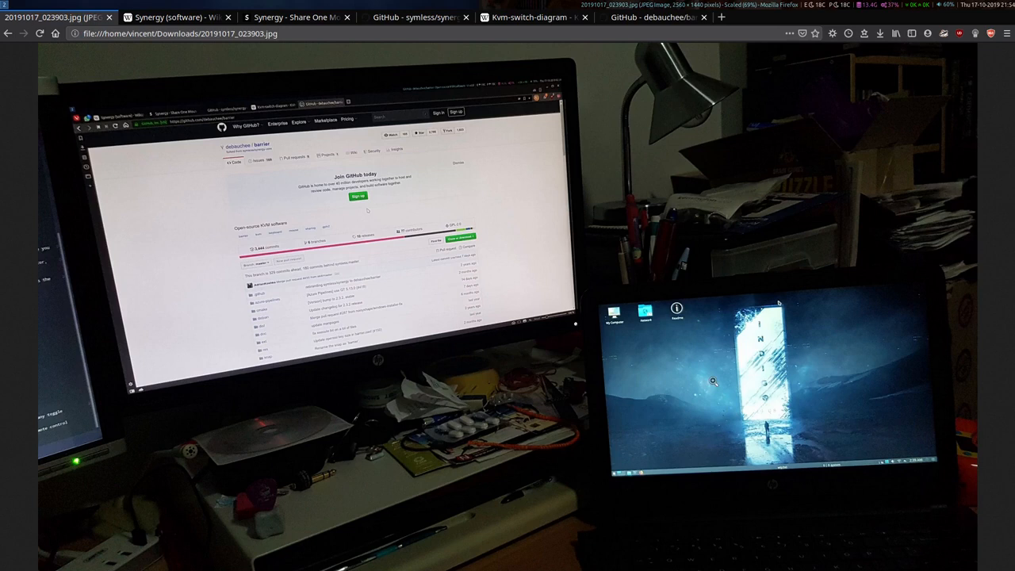
mouse_move(750, 421)
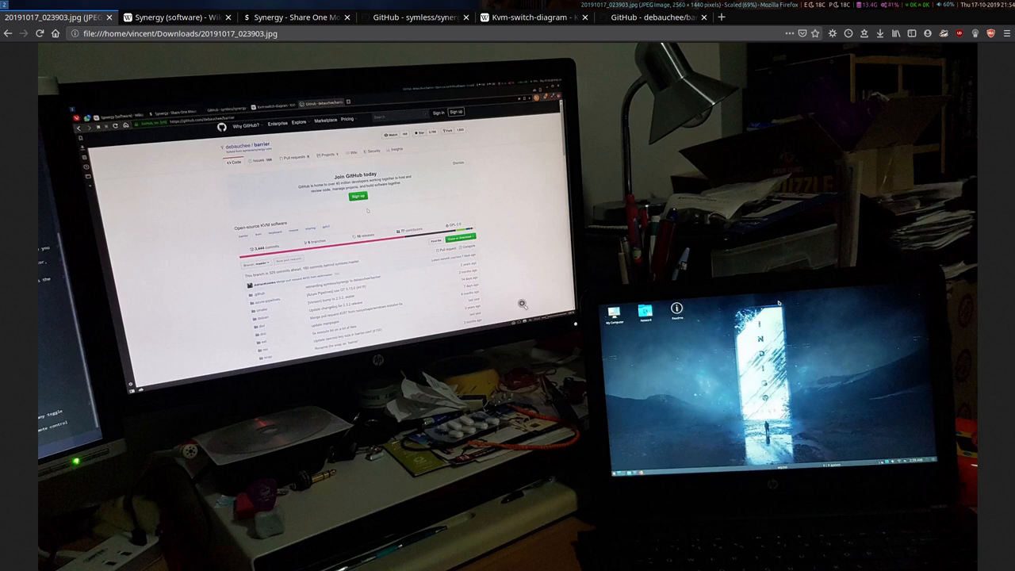
mouse_move(346, 244)
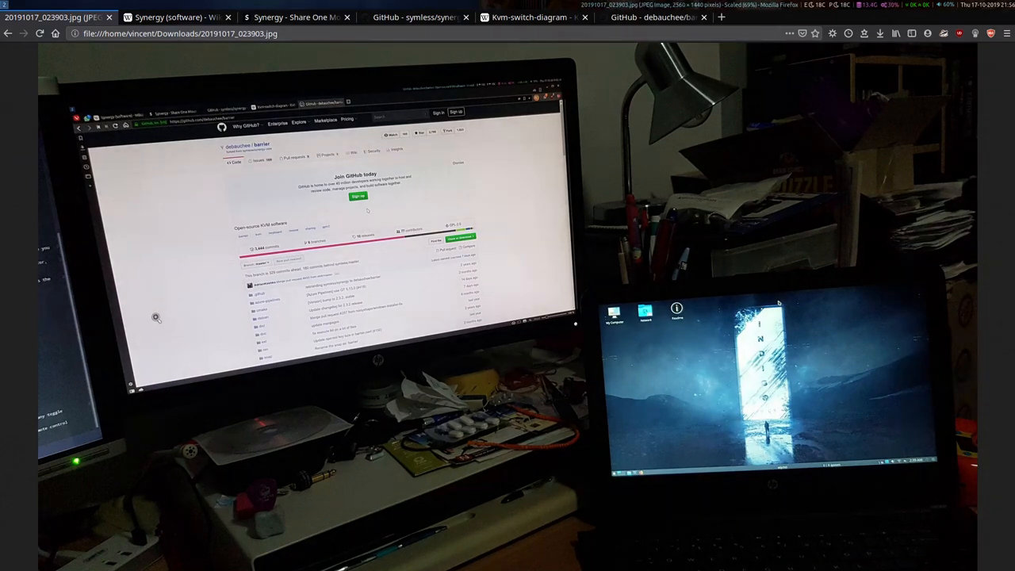
mouse_move(456, 198)
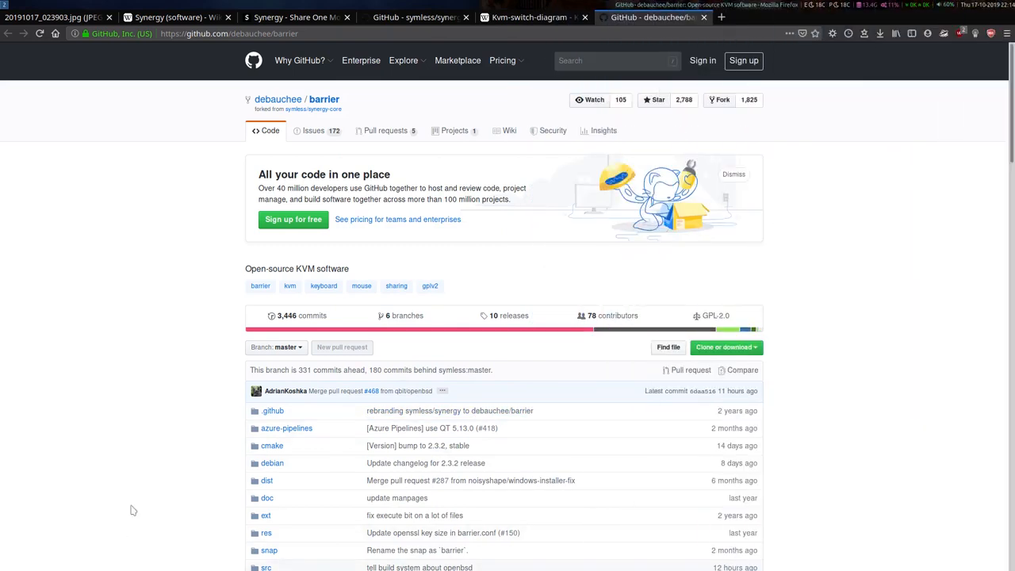
mouse_move(214, 409)
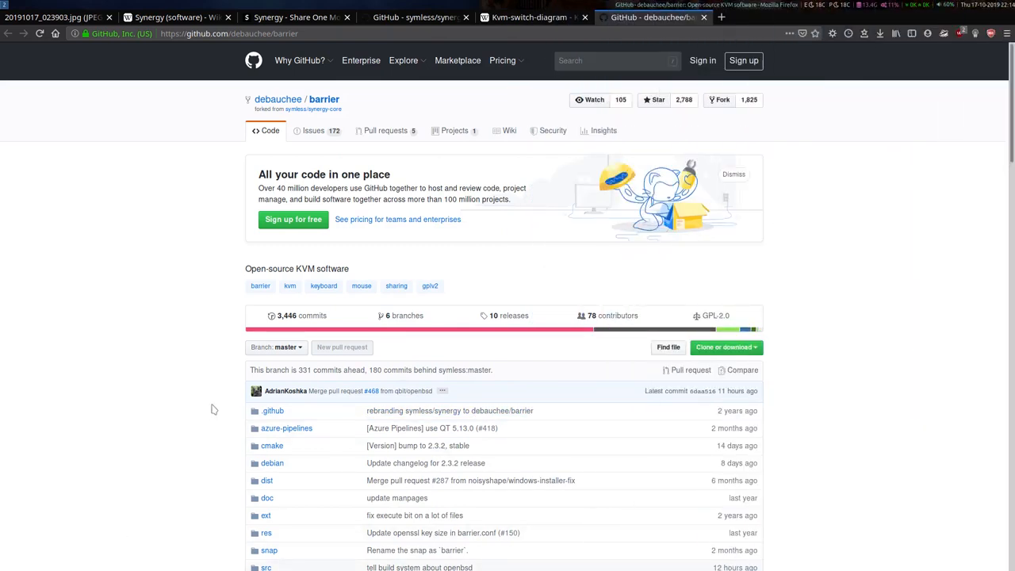
Scroll through the debauchee/barrier README and back up to the repository header
scroll("down", 3)
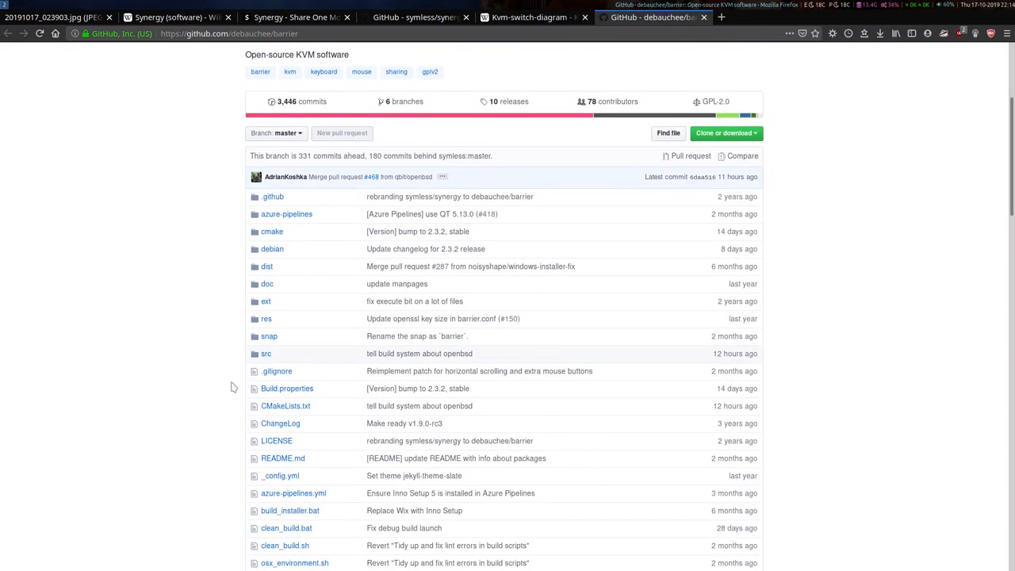
scroll("down", 3)
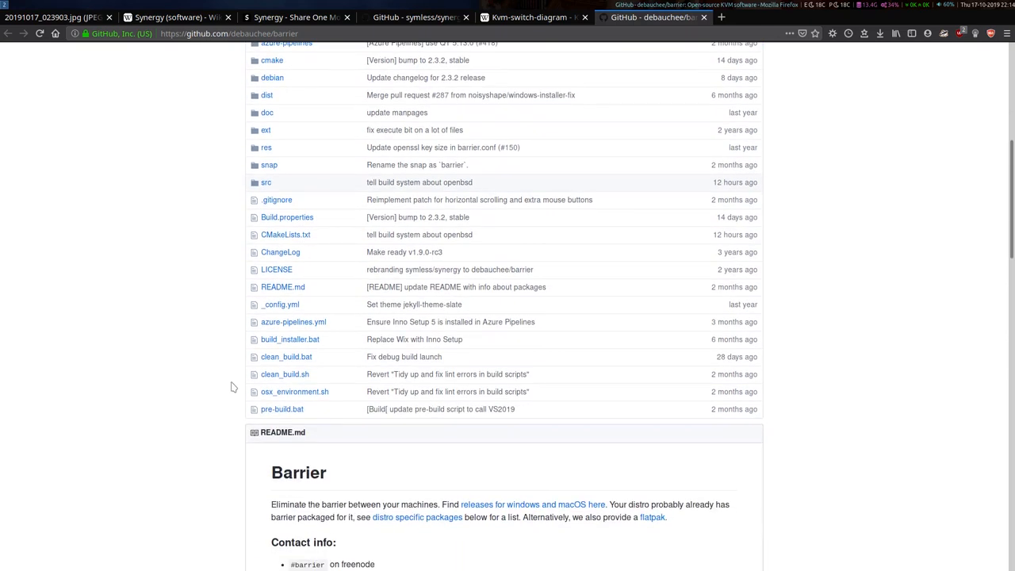
scroll("down", 3)
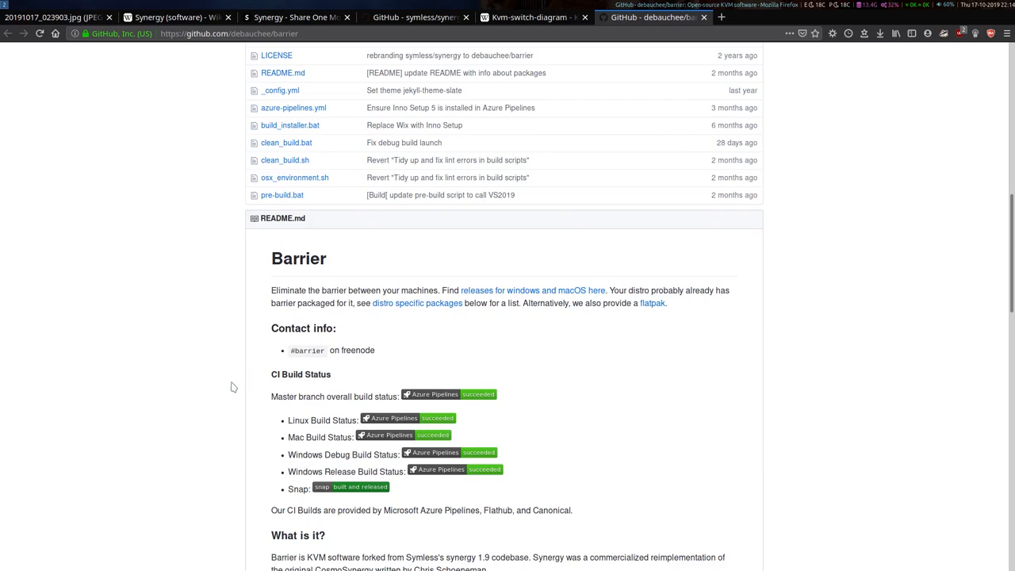
scroll("down", 3)
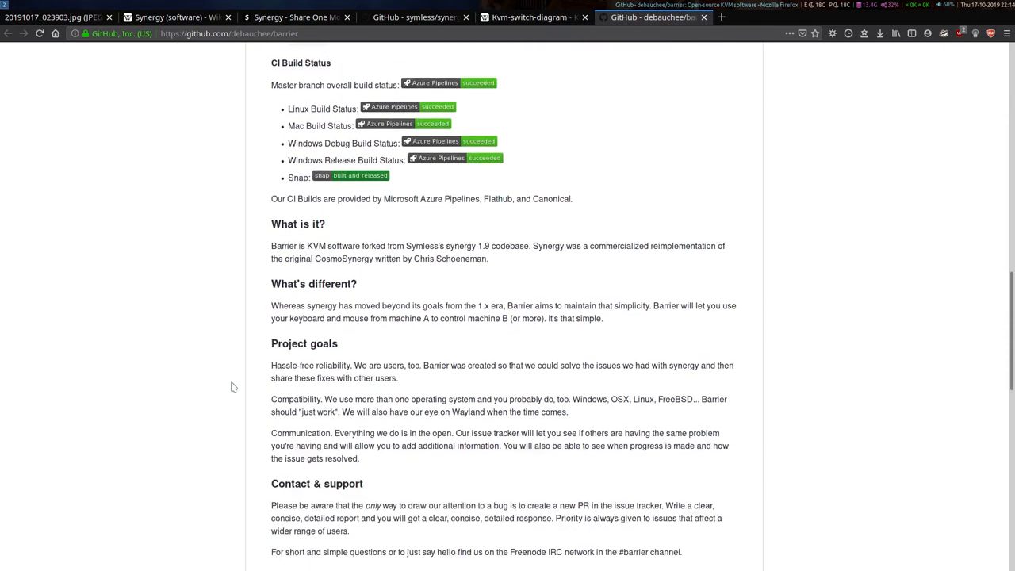
scroll("down", 3)
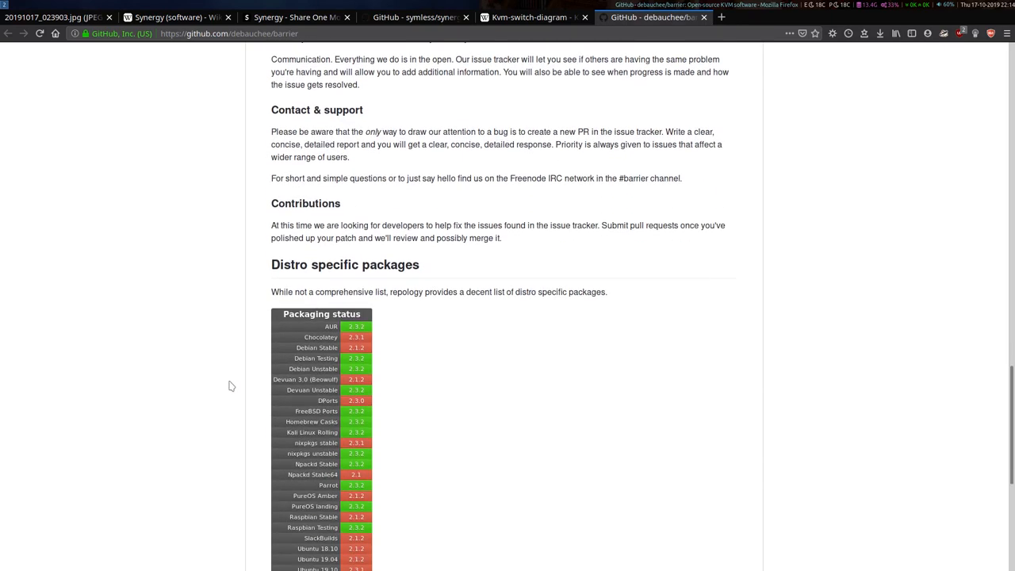
mouse_move(225, 382)
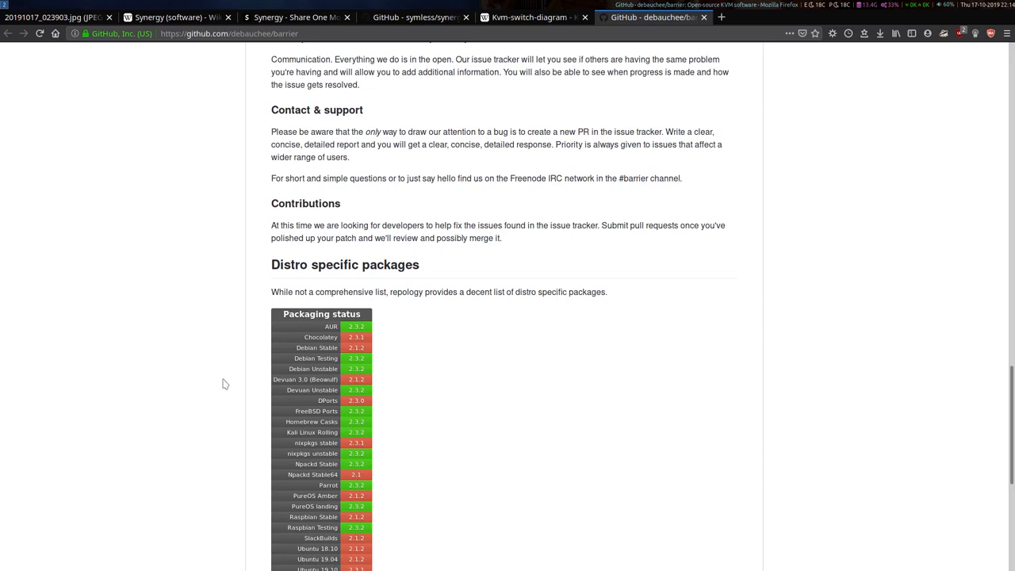
mouse_move(291, 325)
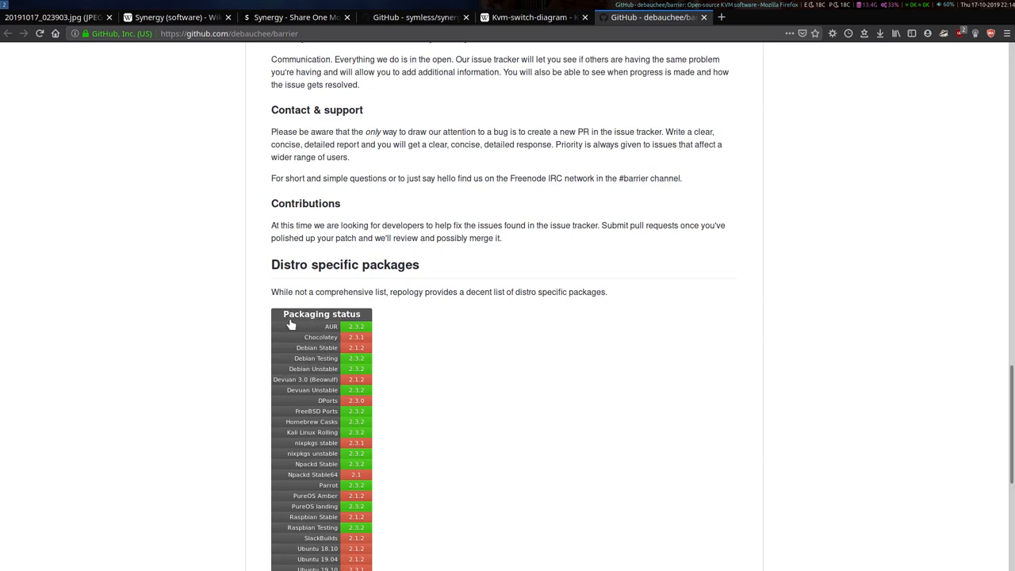
scroll("down", 3)
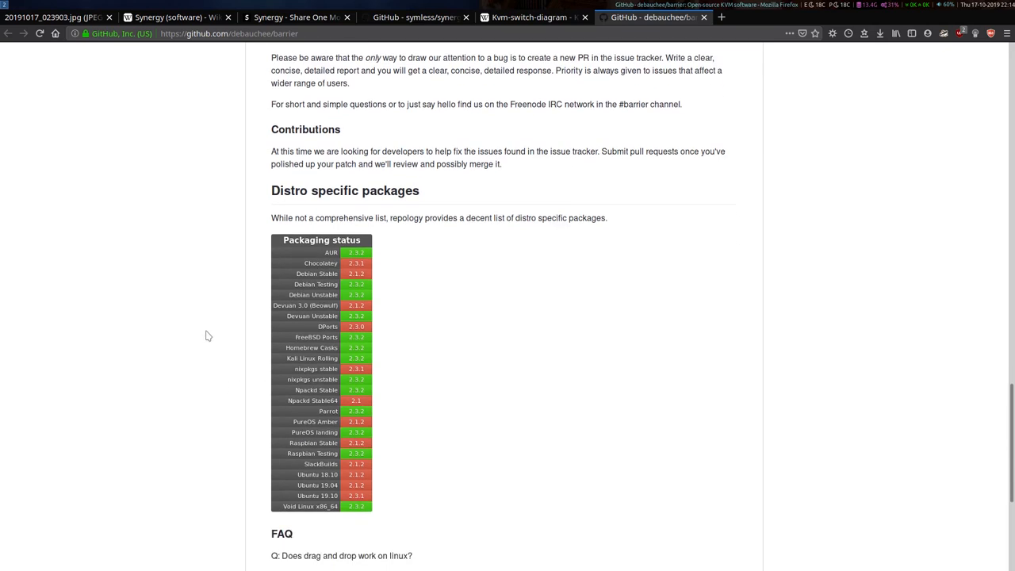
scroll("down", 3)
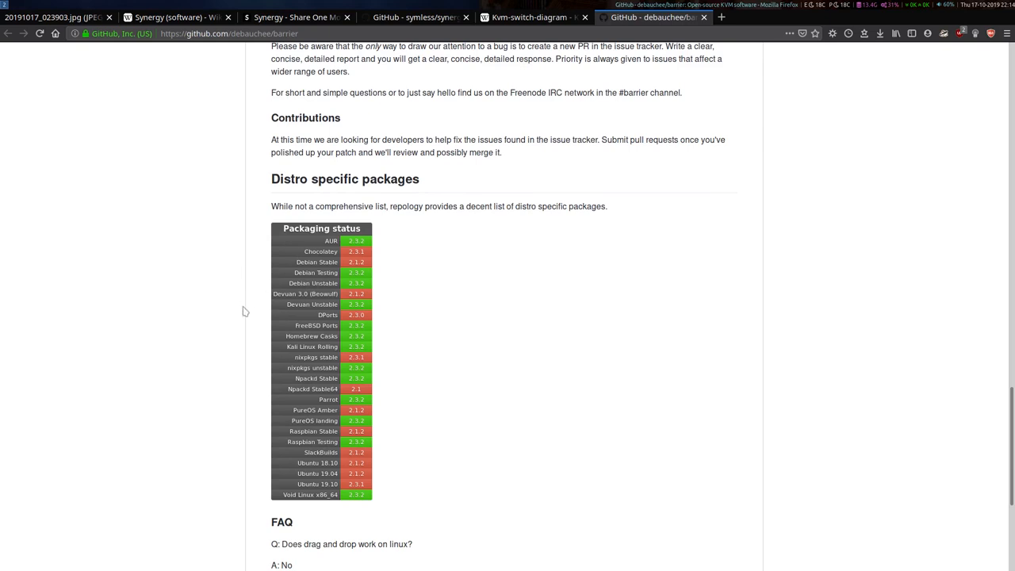
mouse_move(271, 358)
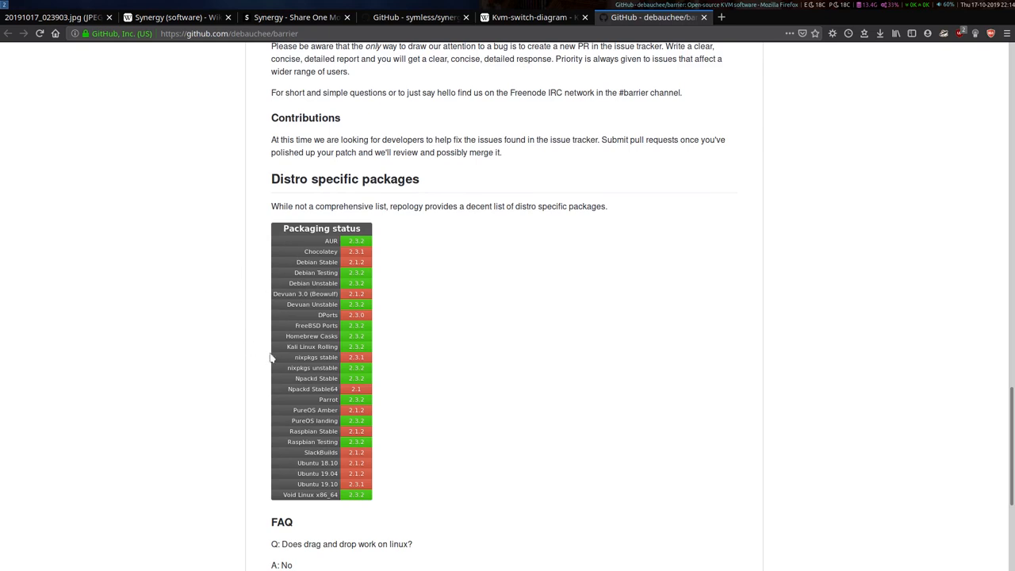
mouse_move(267, 483)
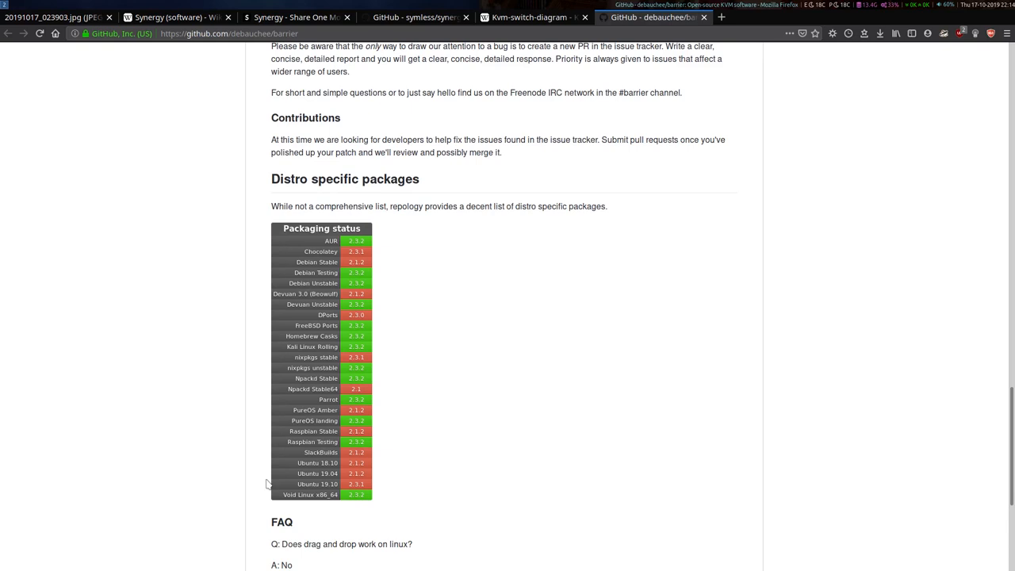
mouse_move(271, 492)
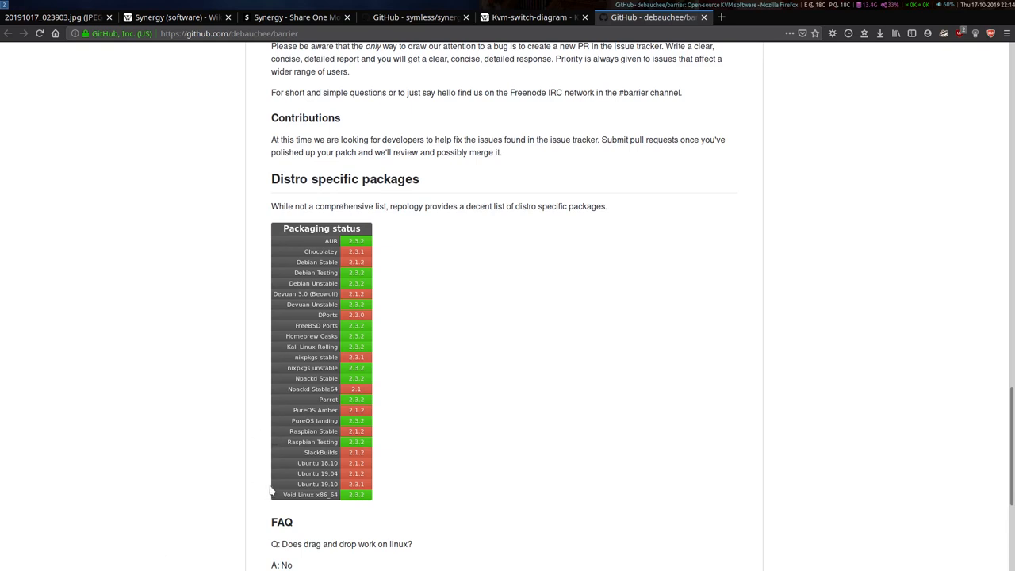
mouse_move(210, 362)
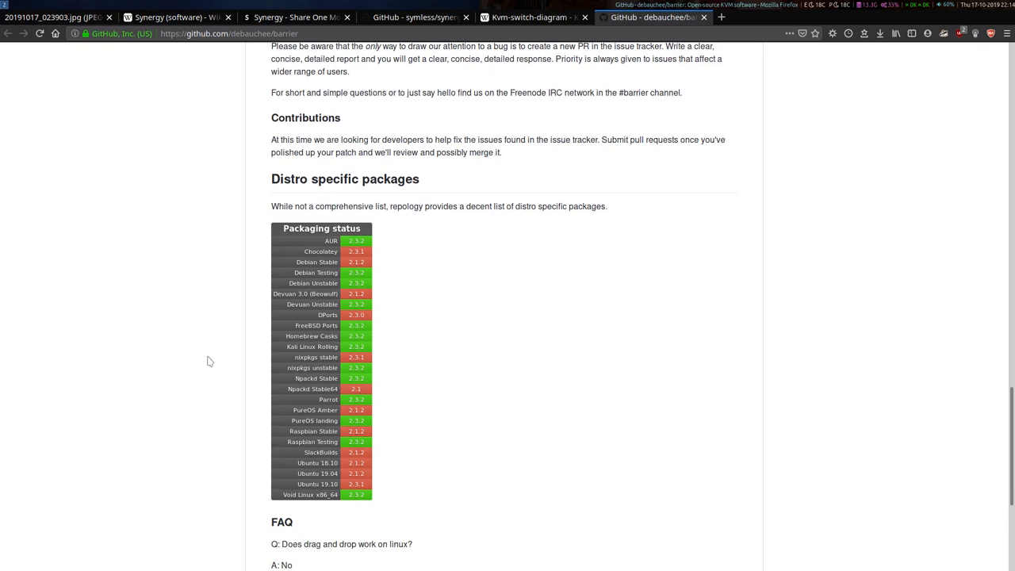
scroll("up", 3)
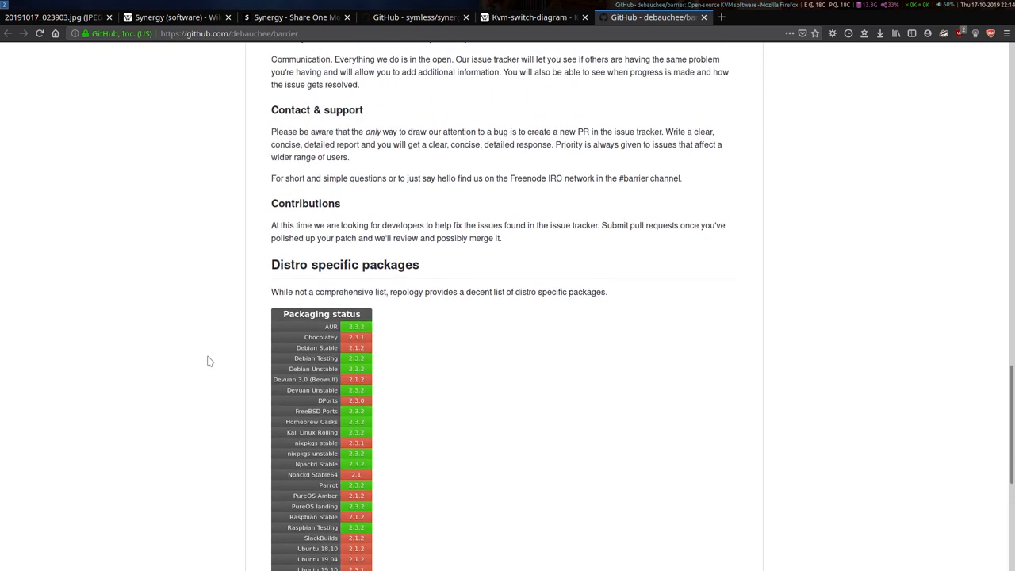
scroll("up", 3)
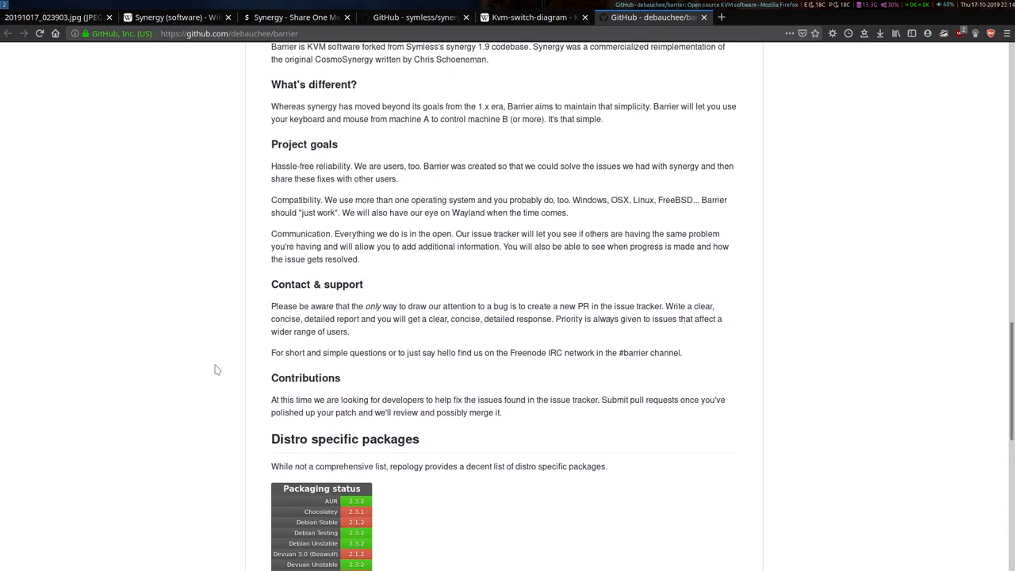
scroll("up", 3)
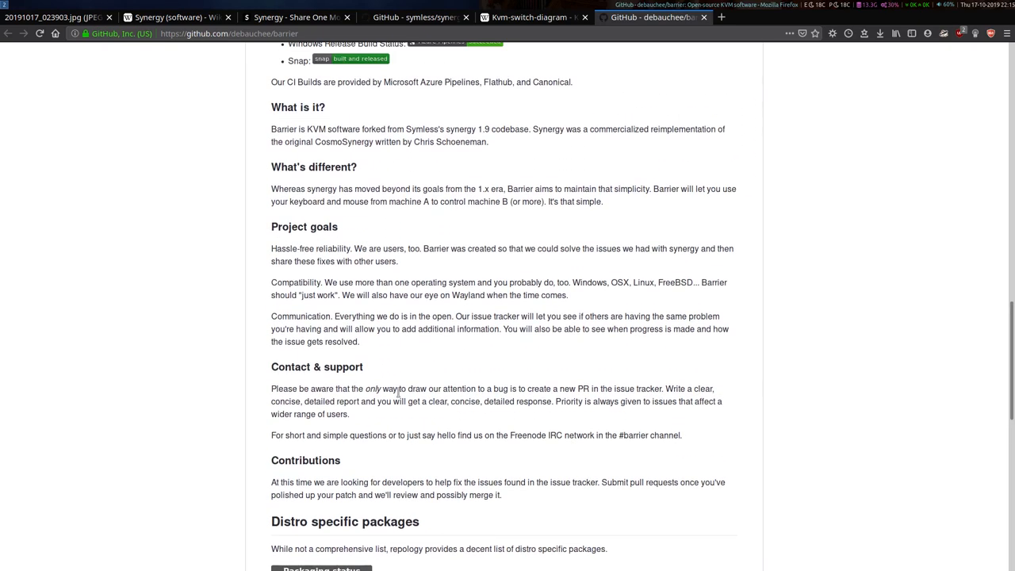
mouse_move(584, 299)
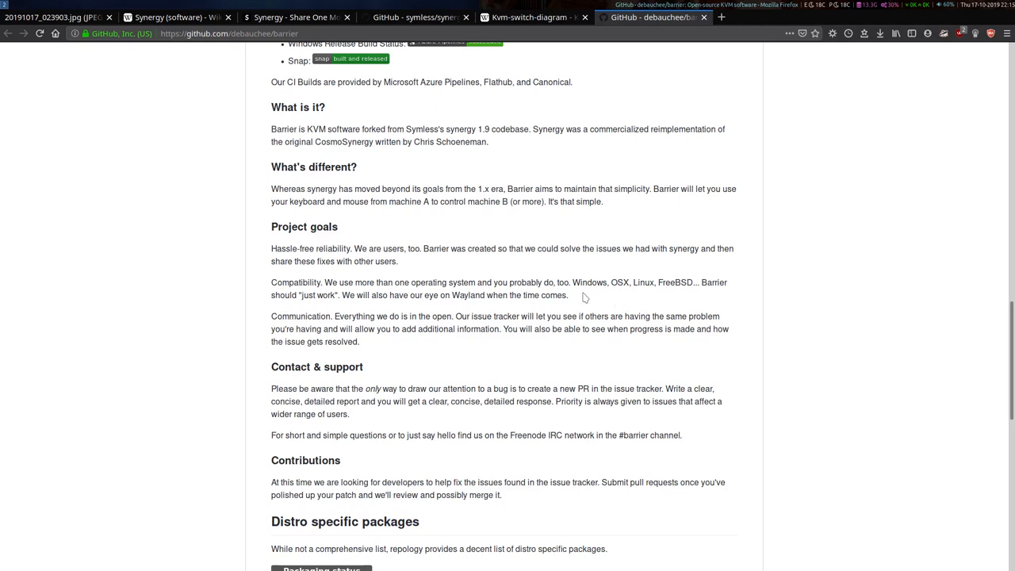
mouse_move(262, 276)
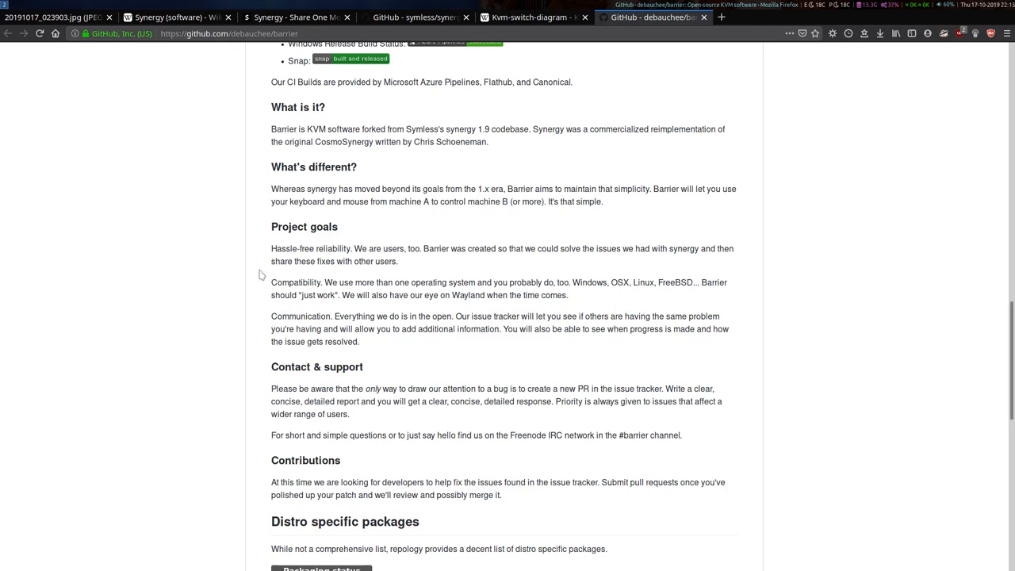
scroll("up", 3)
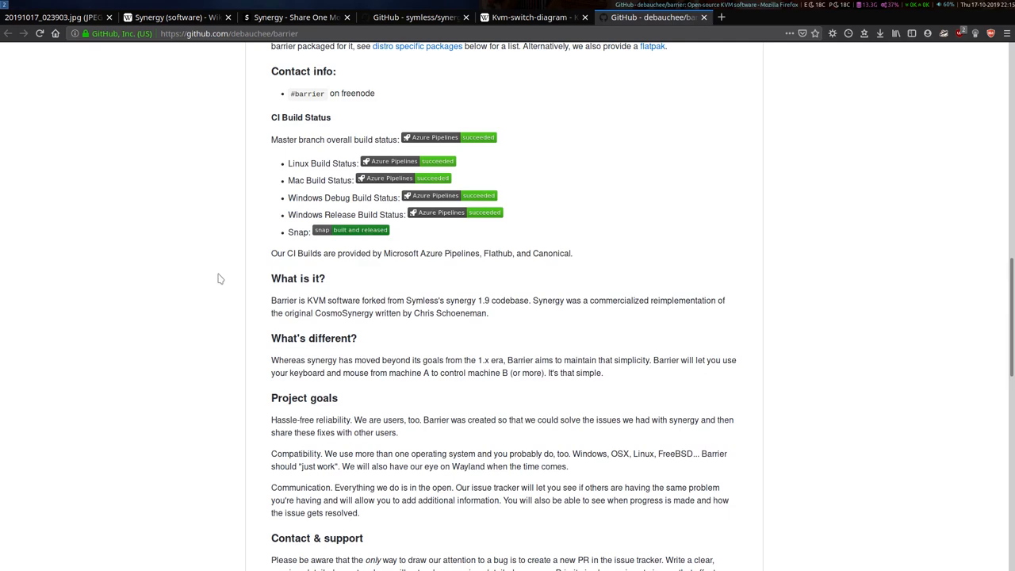
scroll("up", 3)
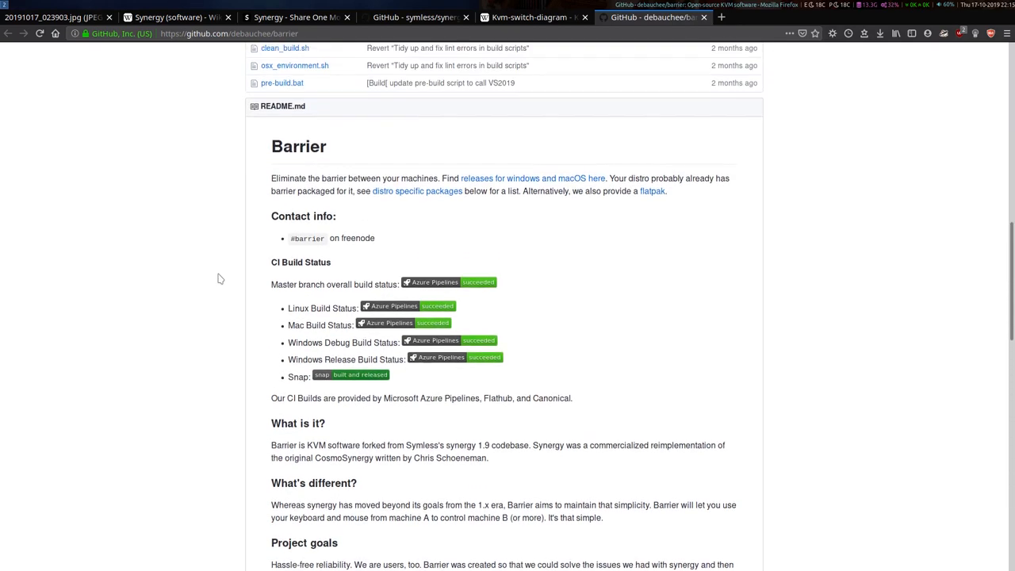
scroll("up", 3)
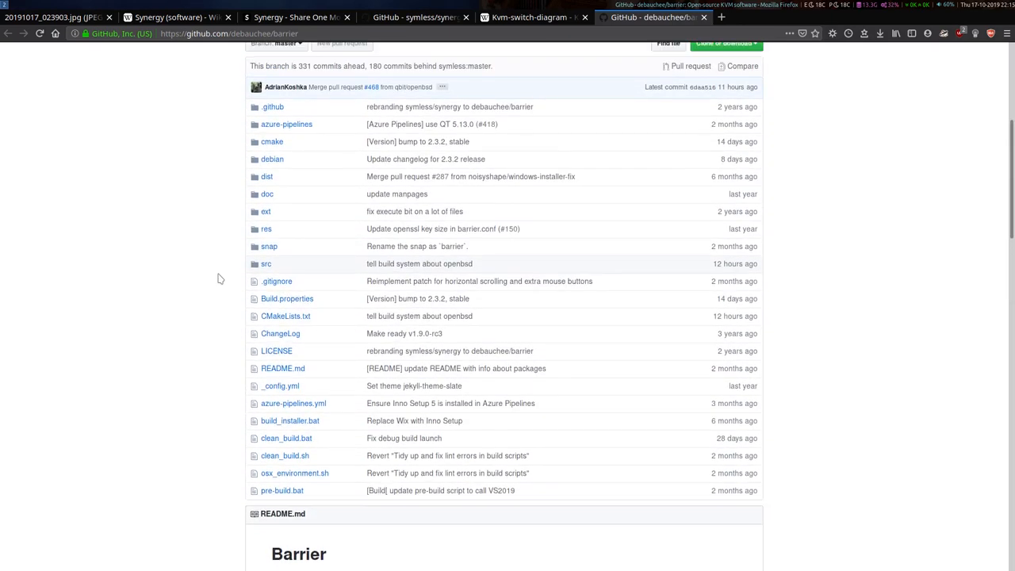
scroll("up", 3)
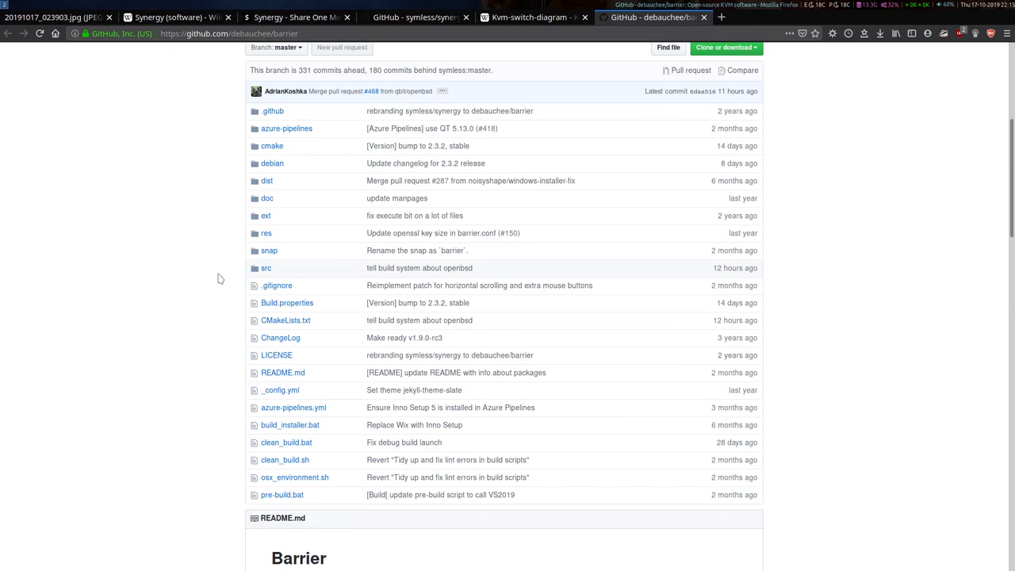
scroll("up", 3)
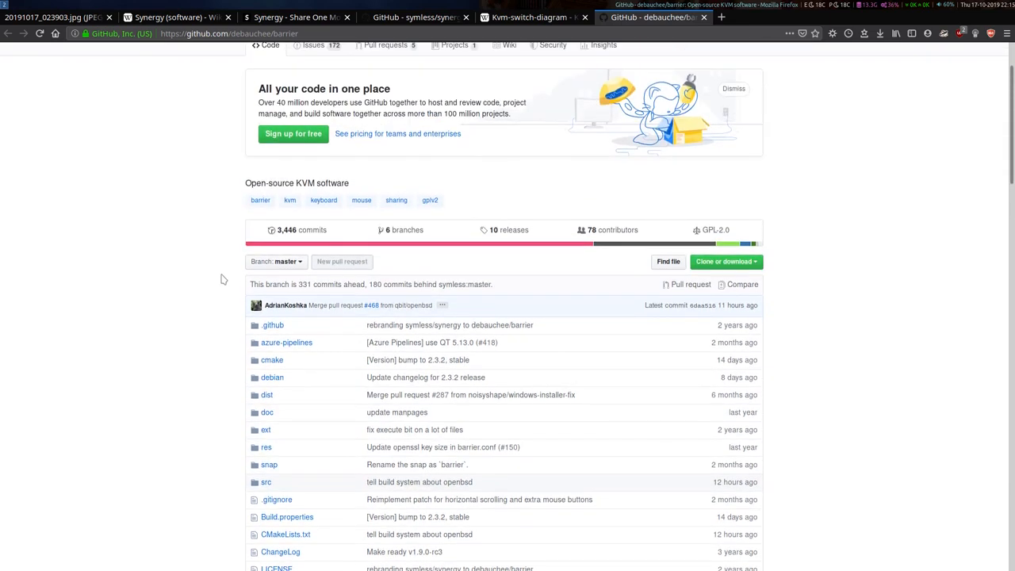
mouse_move(219, 276)
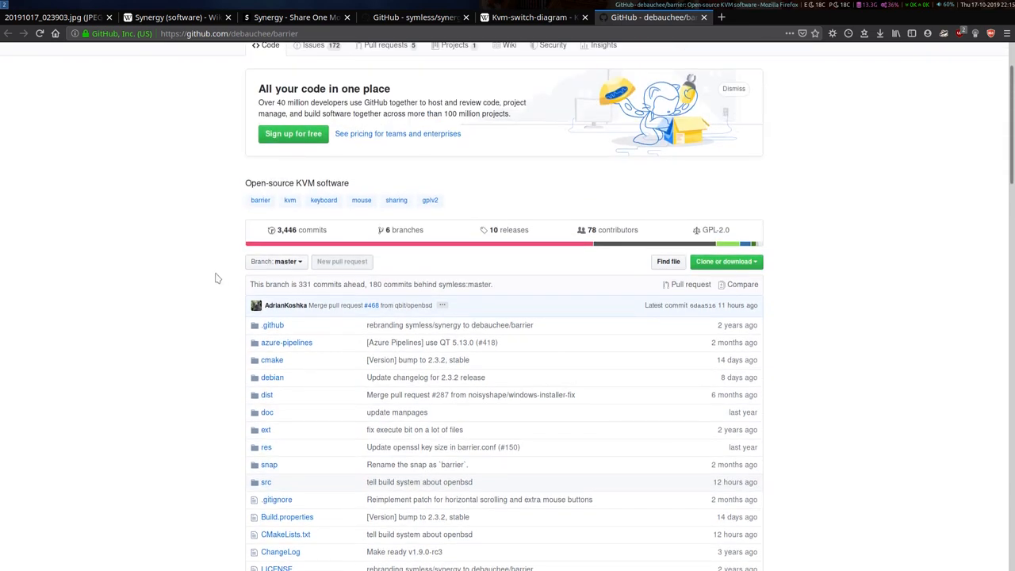
mouse_move(232, 282)
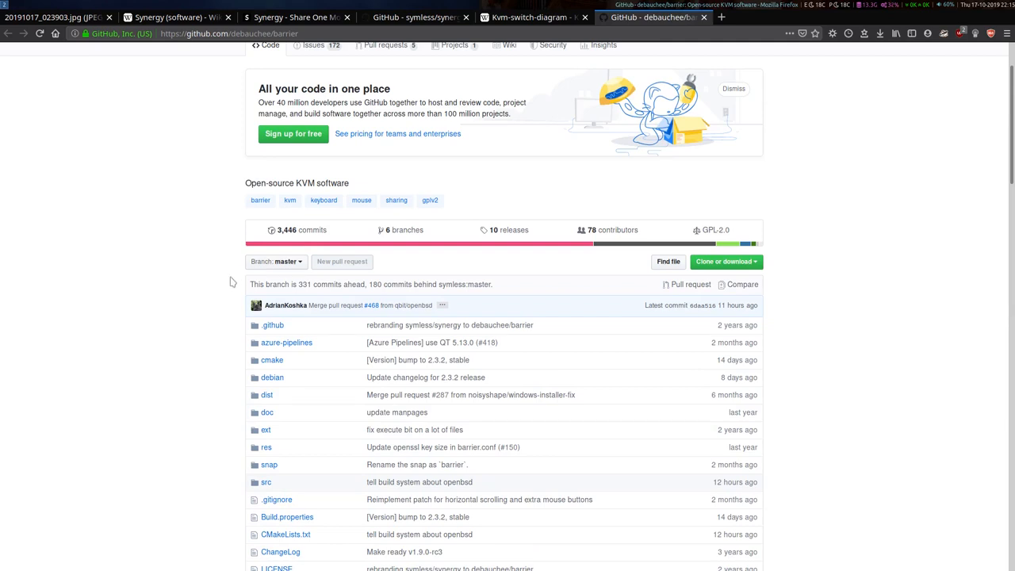
mouse_move(343, 317)
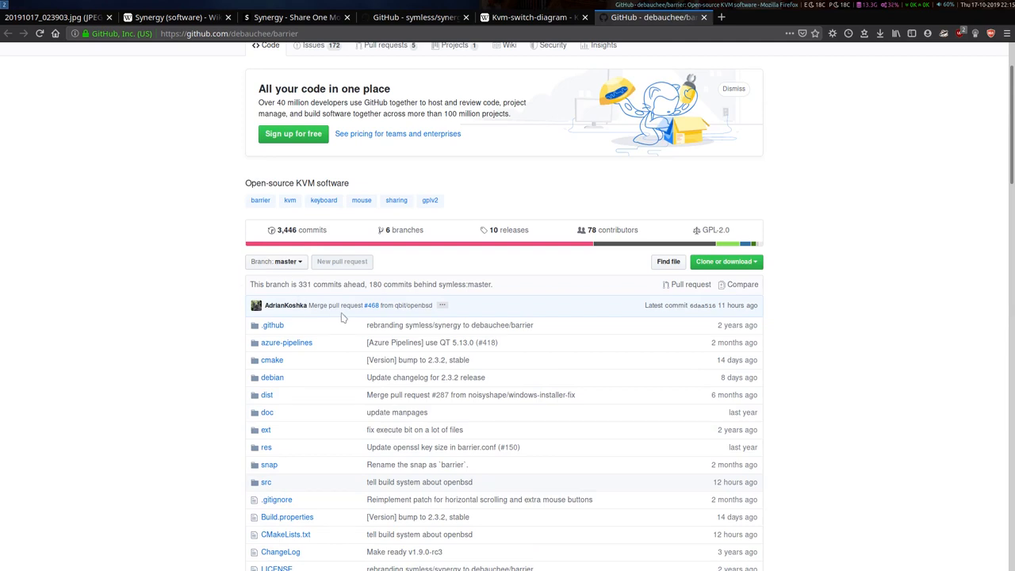
scroll("up", 3)
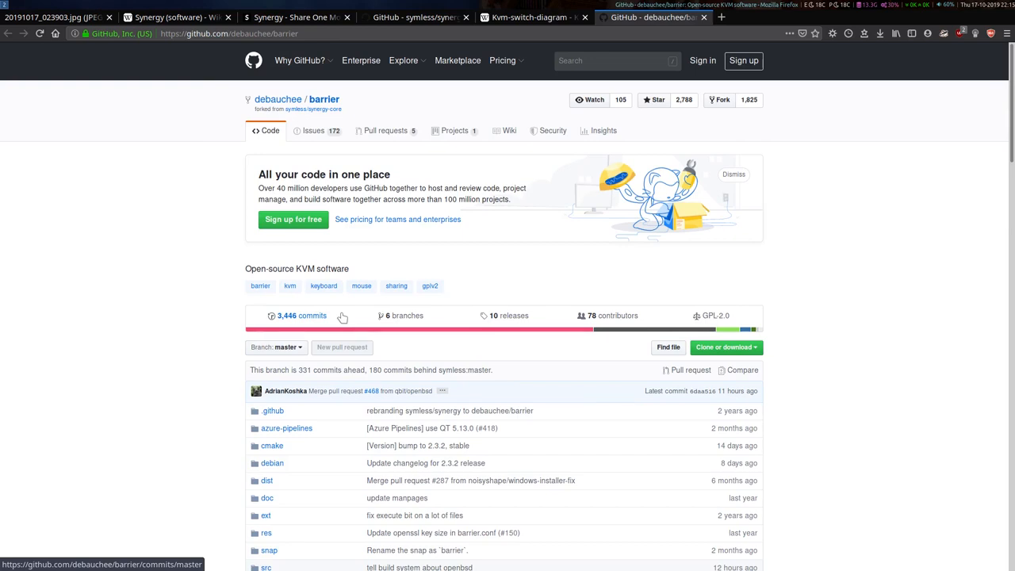
mouse_move(394, 315)
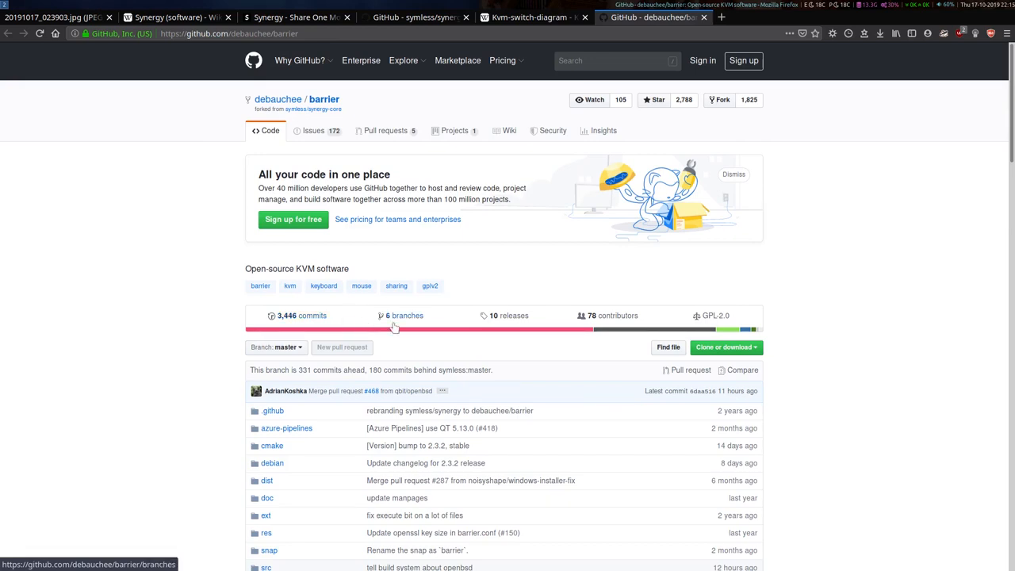
mouse_move(650, 285)
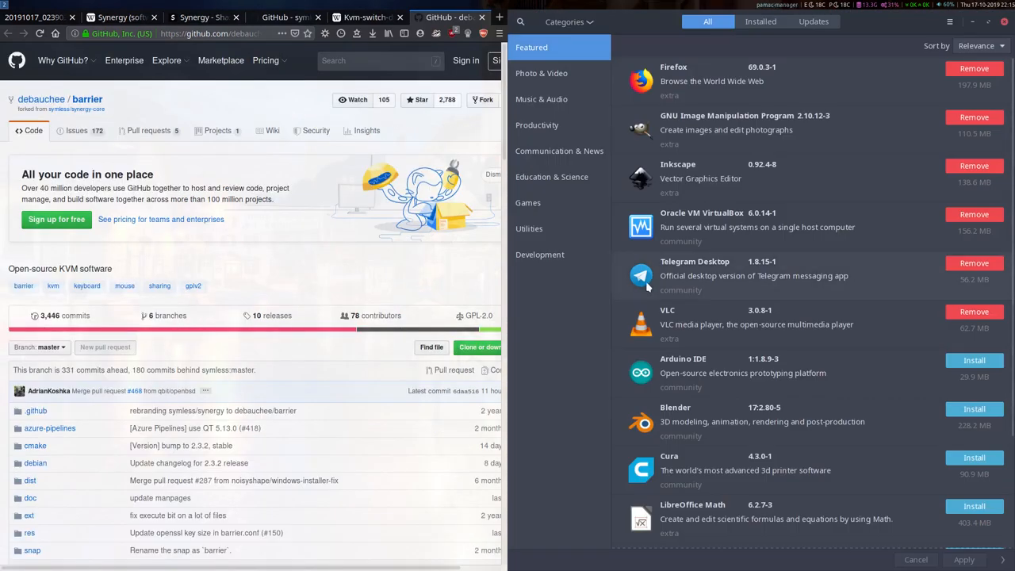
Search Pamac for 'barrier' and review the listed barrier packages
left_click(521, 22)
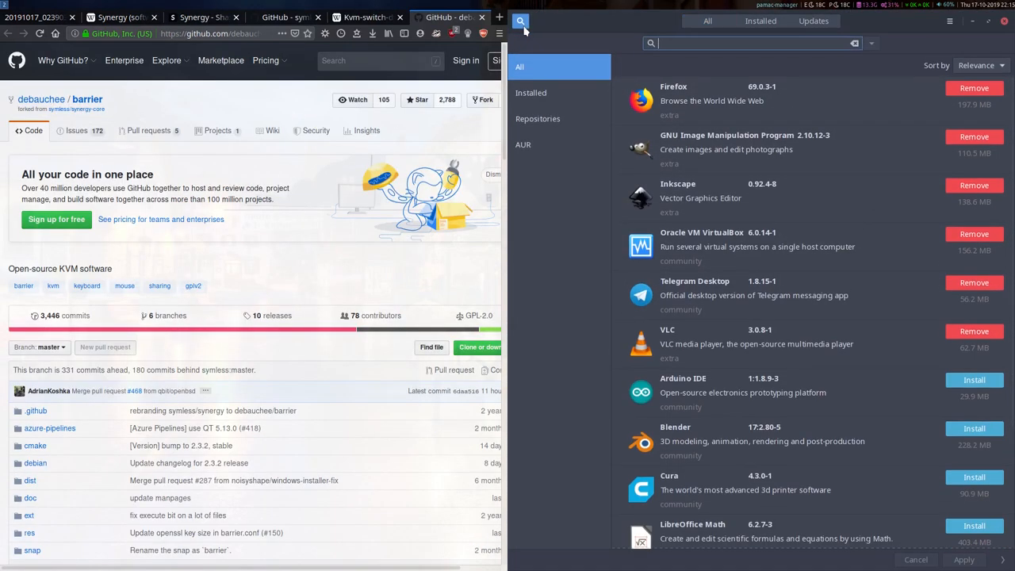
type("barrier")
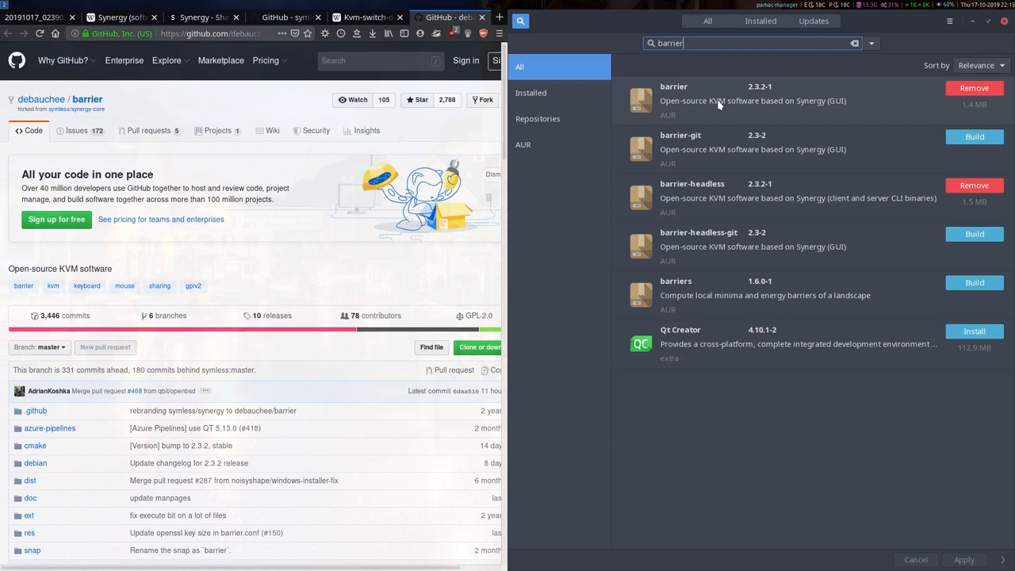
mouse_move(879, 121)
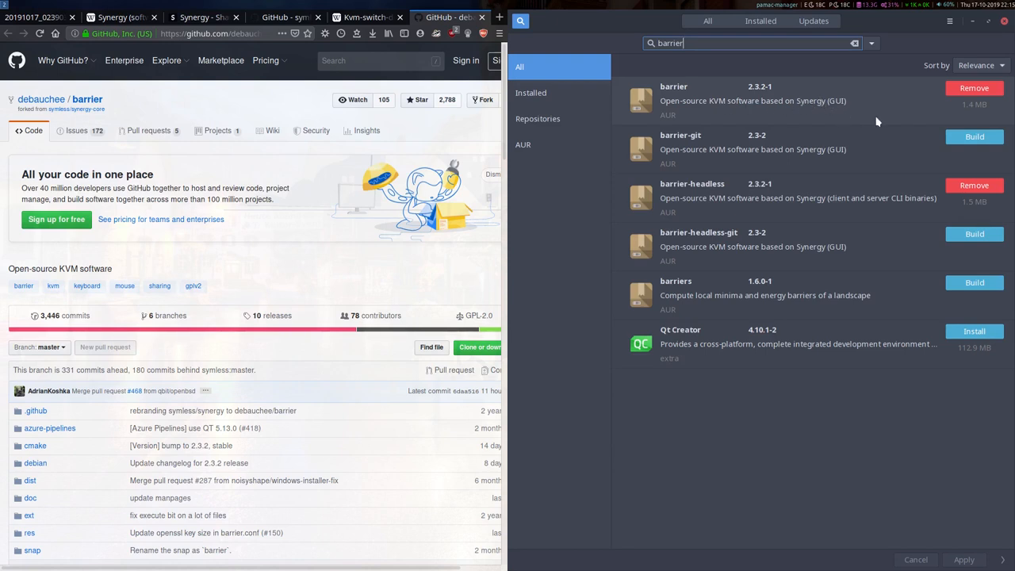
mouse_move(911, 93)
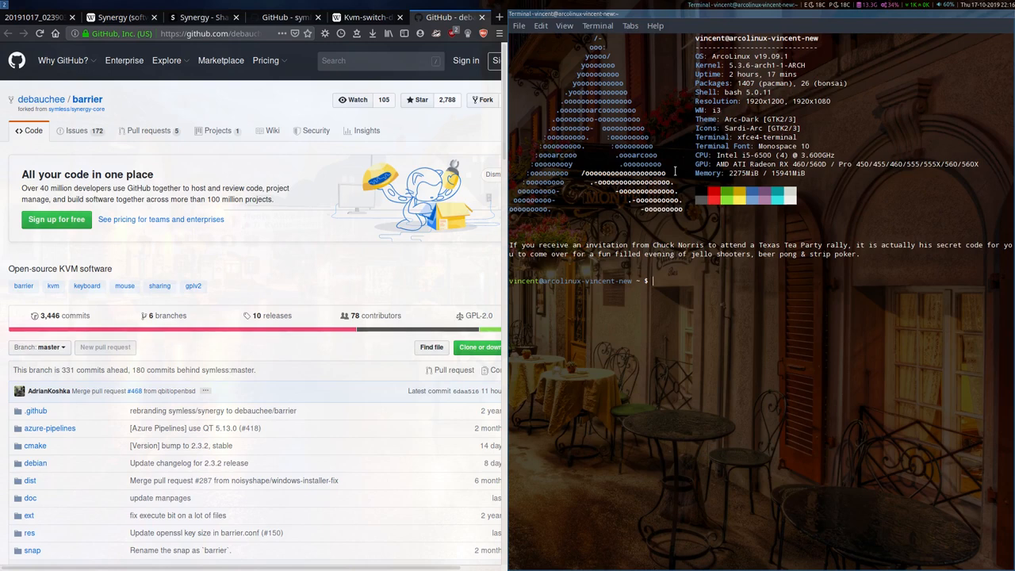
Enter the command 'yay -S barrier' at the XFCE Terminal prompt without running it
type("yay -")
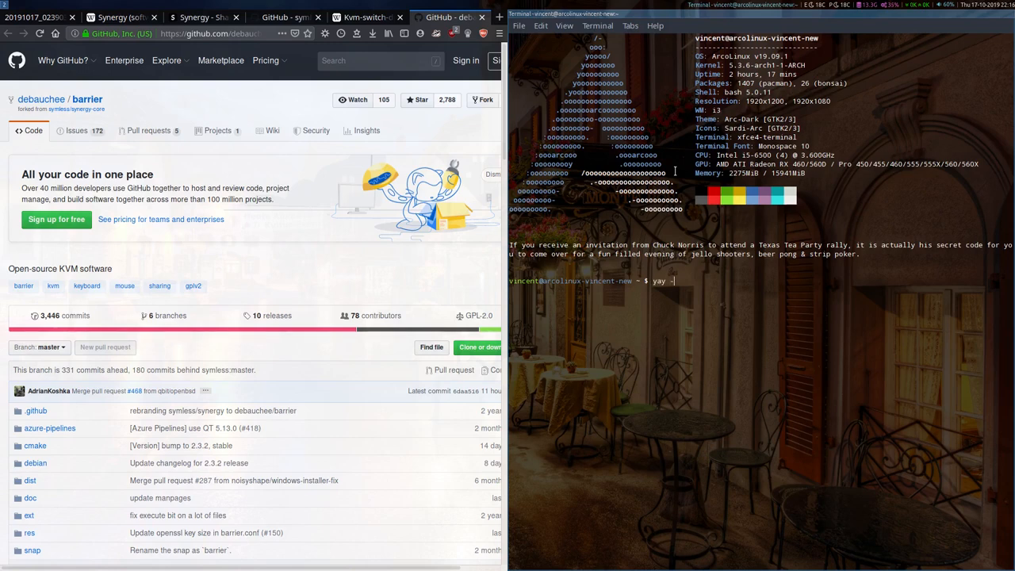
type("S")
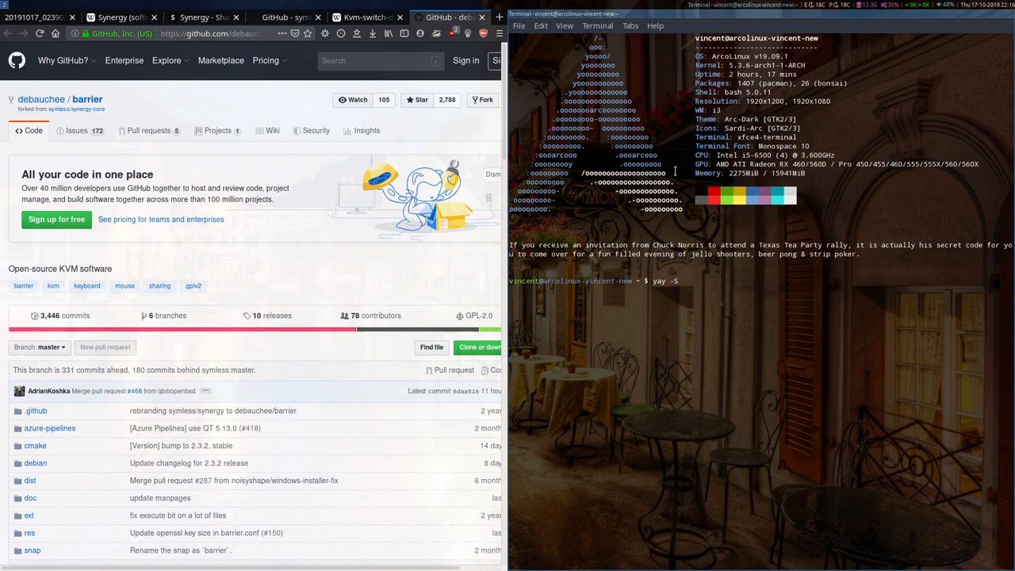
type("barri")
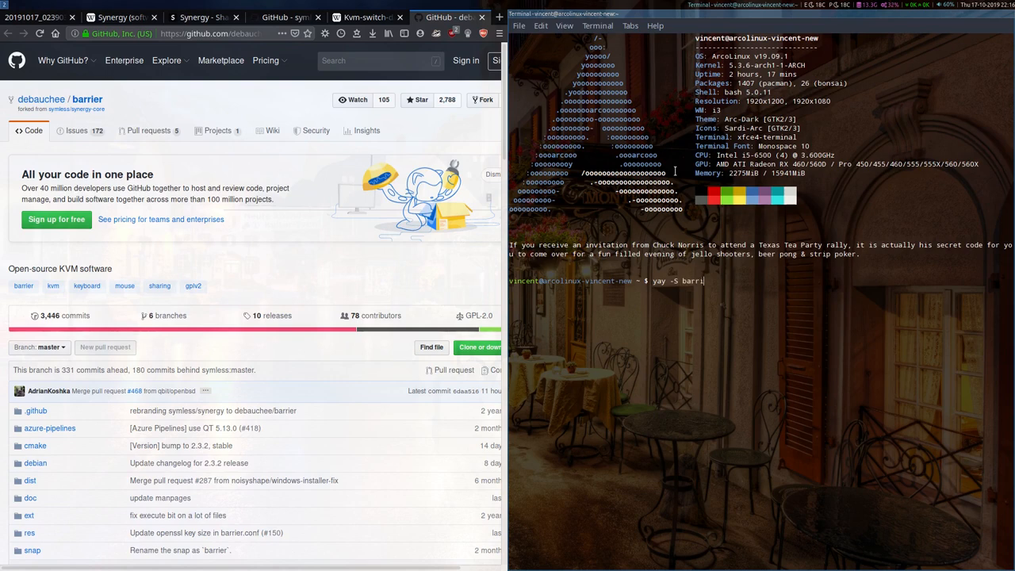
type("er")
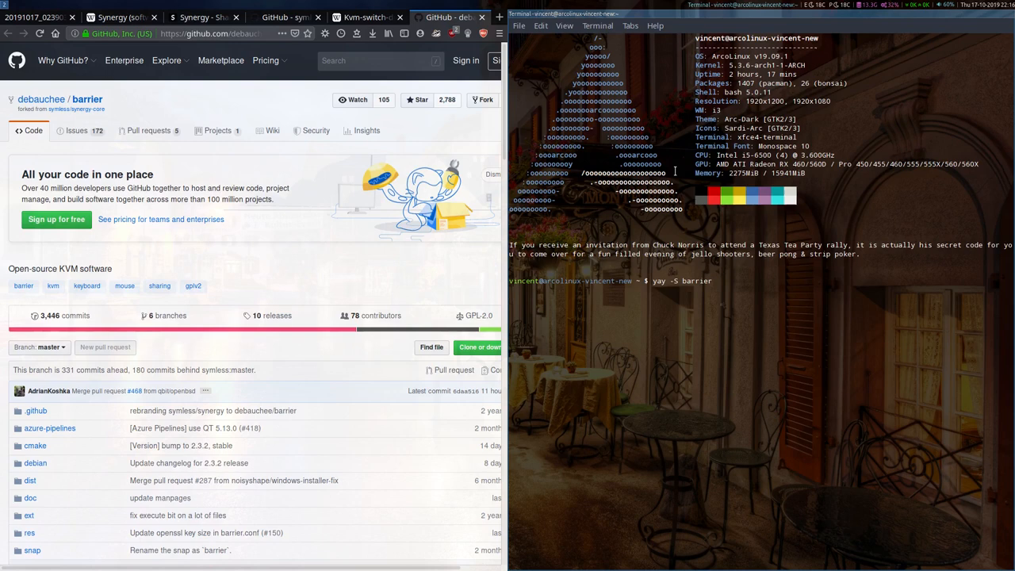
mouse_move(711, 281)
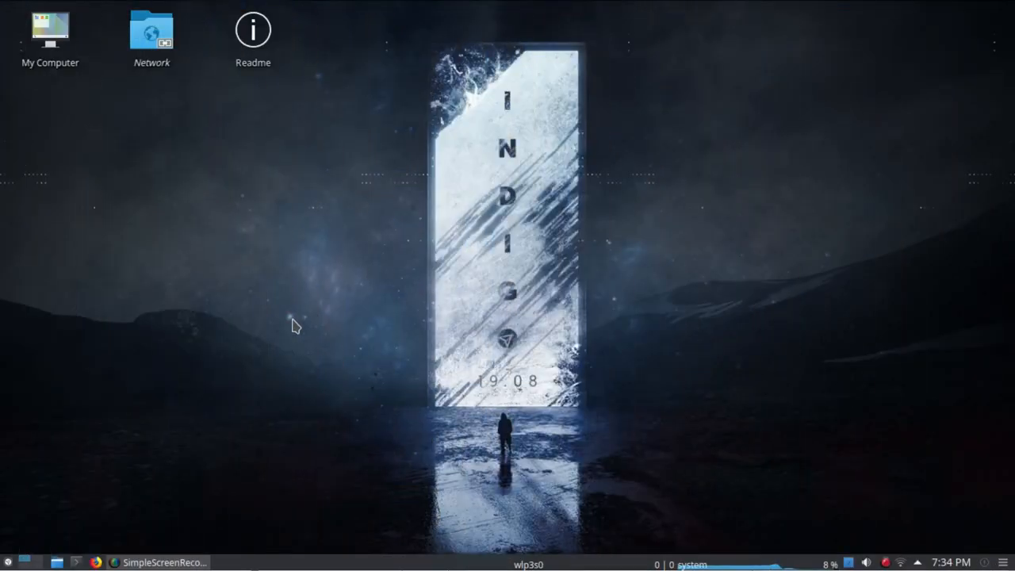
mouse_move(365, 327)
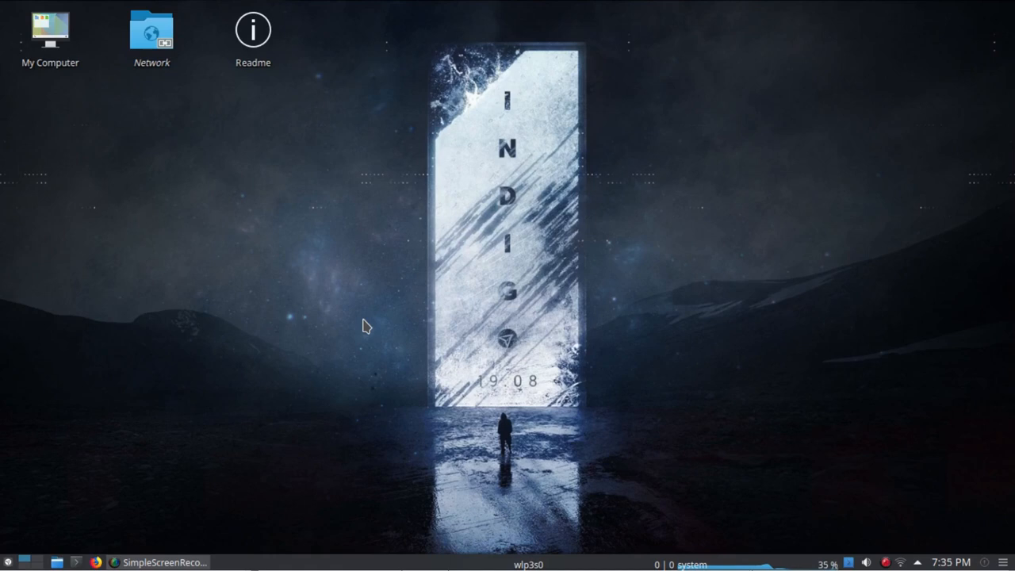
mouse_move(467, 340)
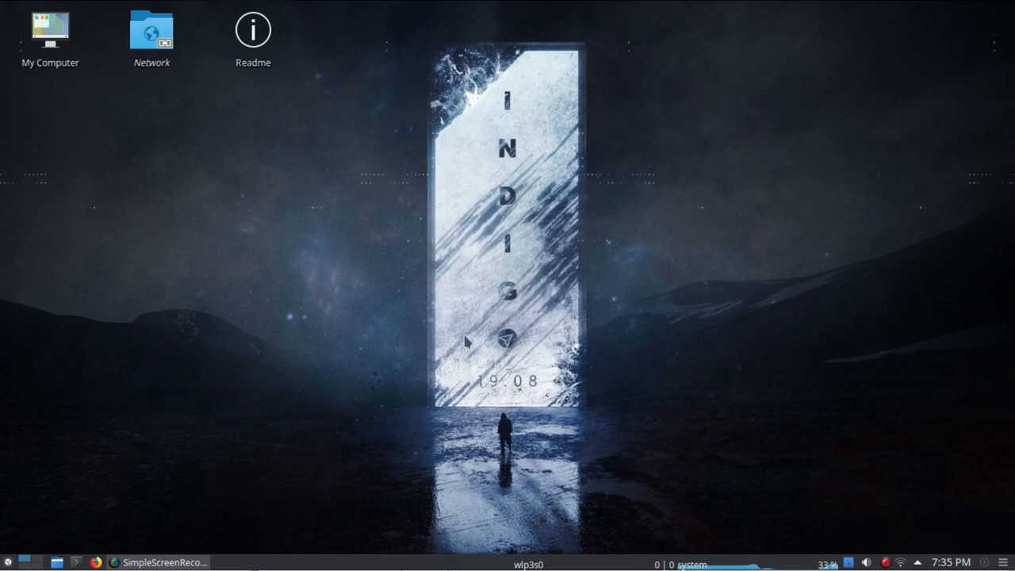
mouse_move(356, 387)
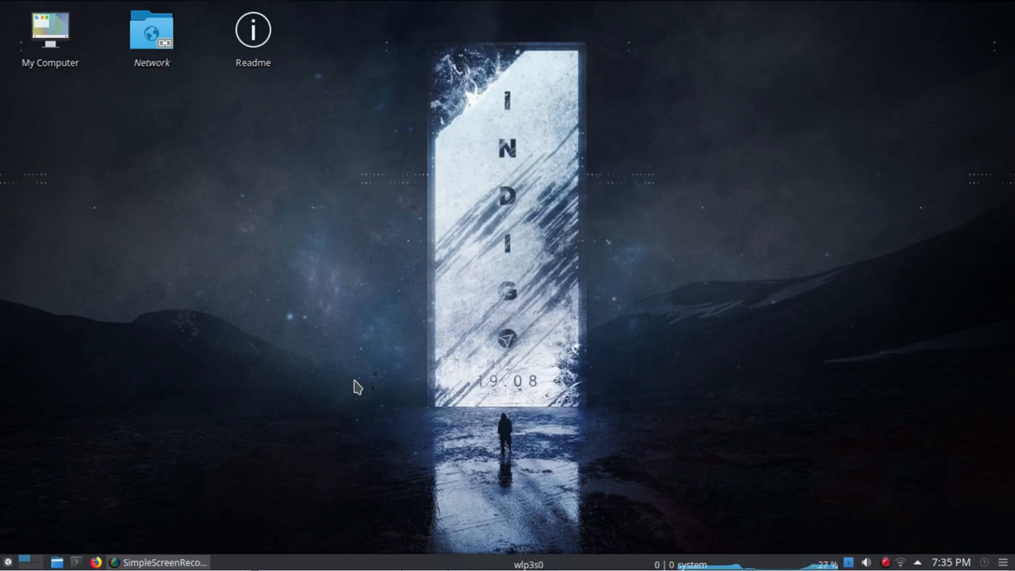
Launch Discover from the application launcher by searching 'disco'
left_click(8, 561)
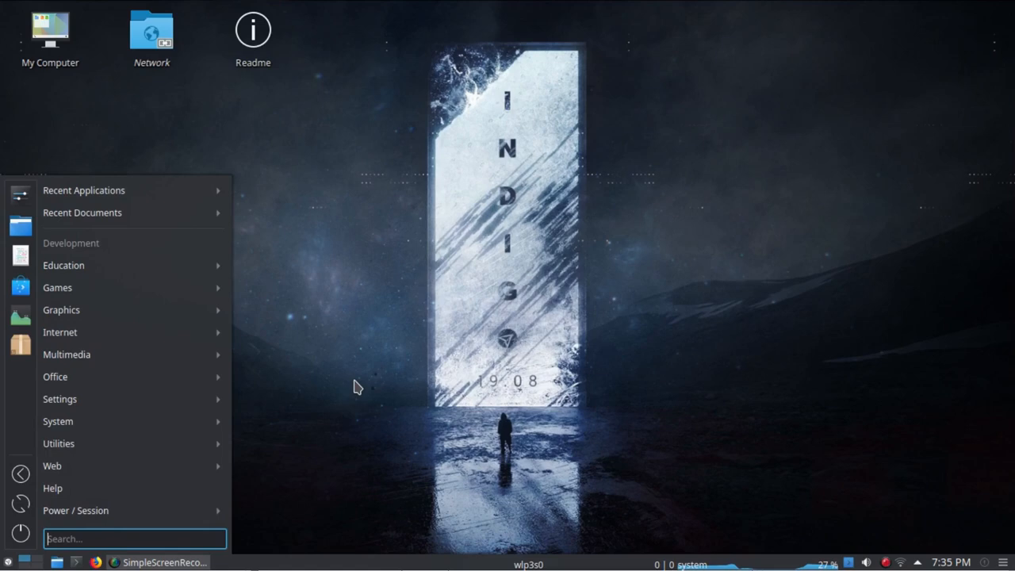
type("d")
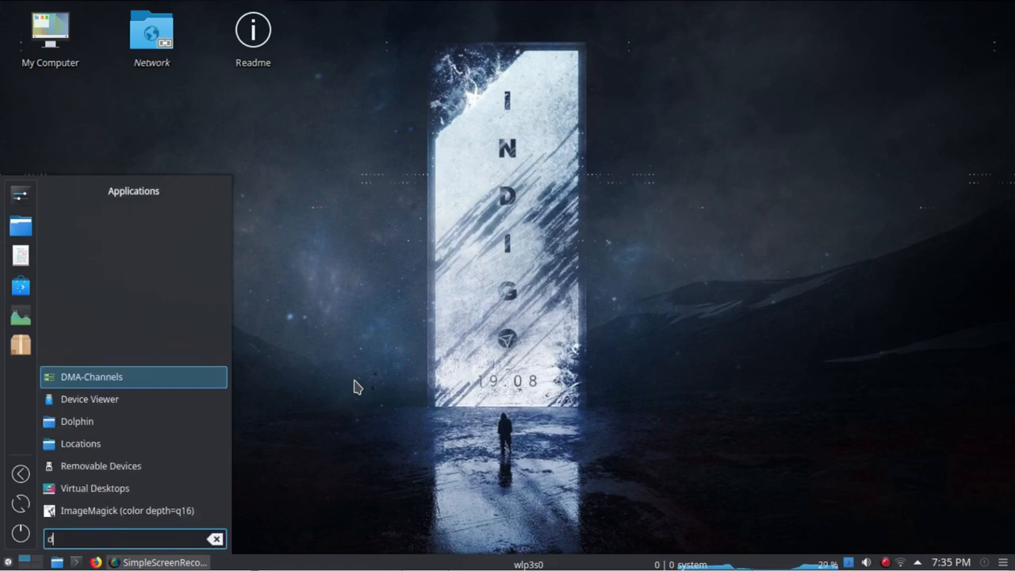
type("isco")
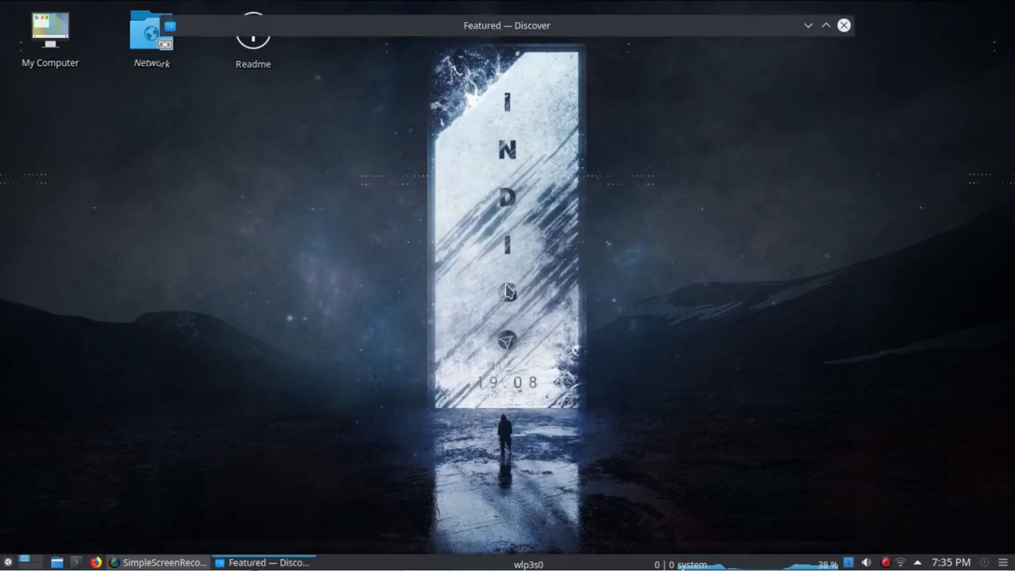
mouse_move(457, 252)
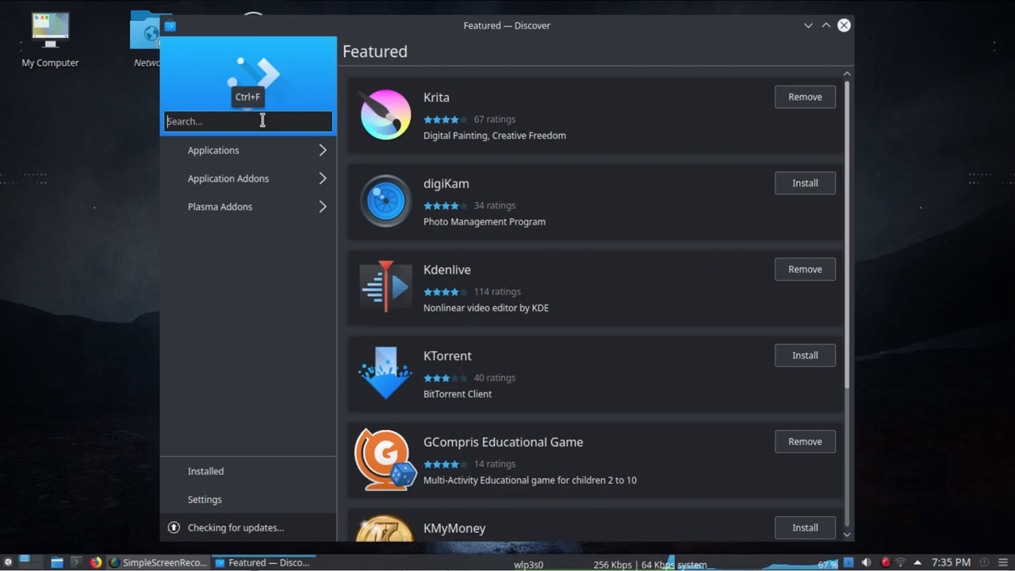
Search Discover for 'barrier', confirm it is installed, and close the software center
type("bar")
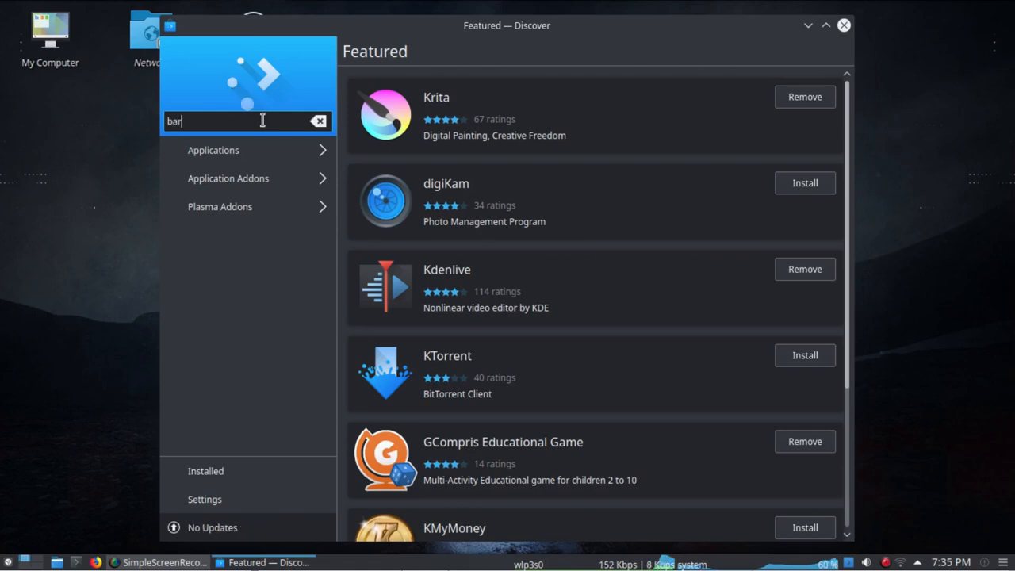
type("rier")
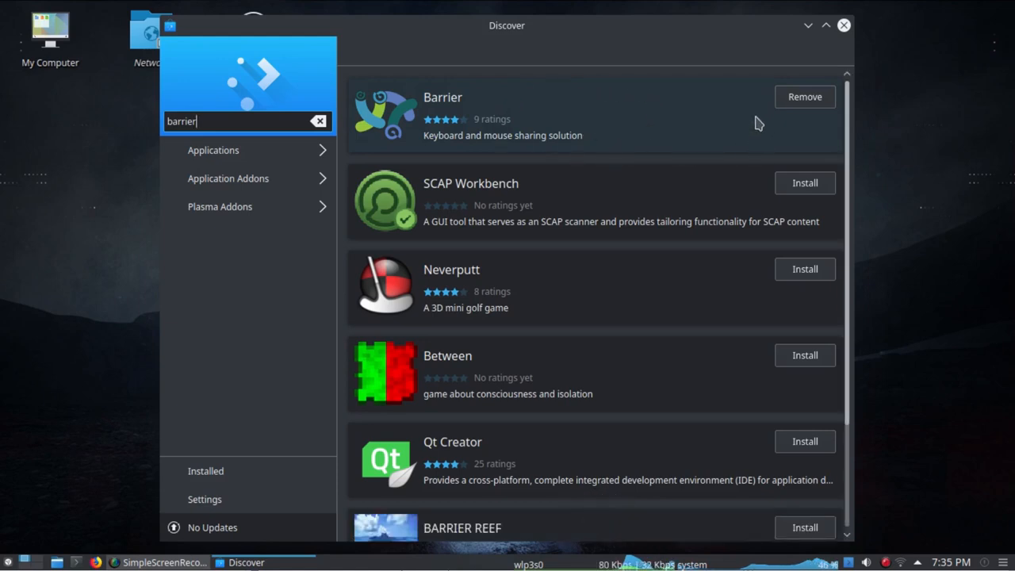
mouse_move(843, 26)
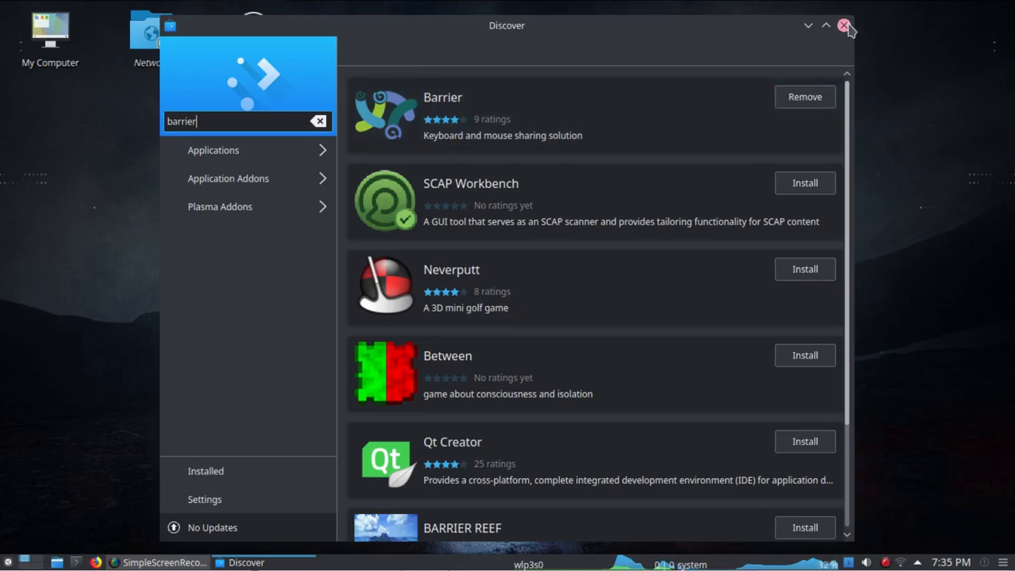
left_click(844, 25)
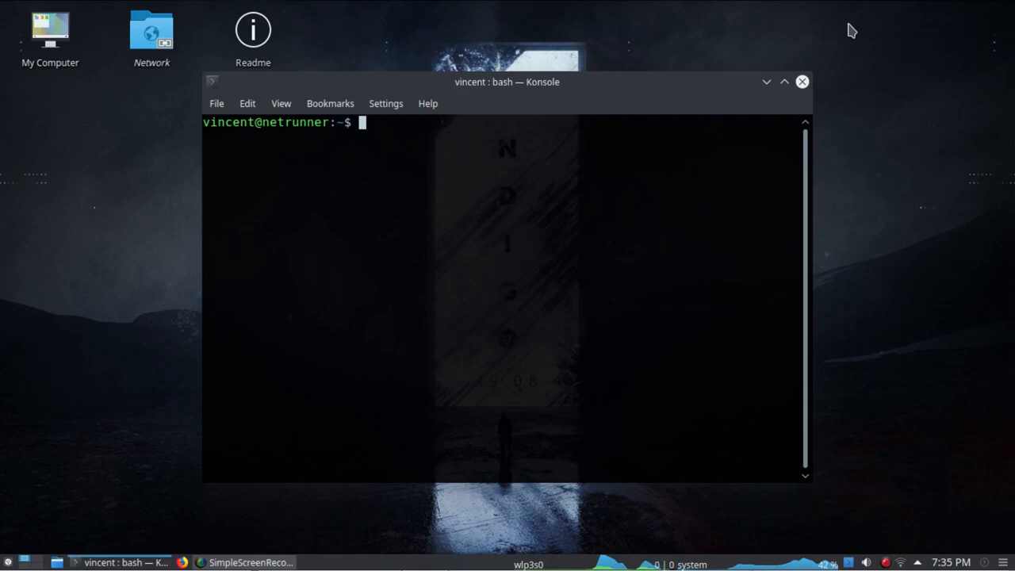
Enter 'sudo apt install barrier' at the Konsole prompt, correcting the mistyped 'update'
type("sudo ap")
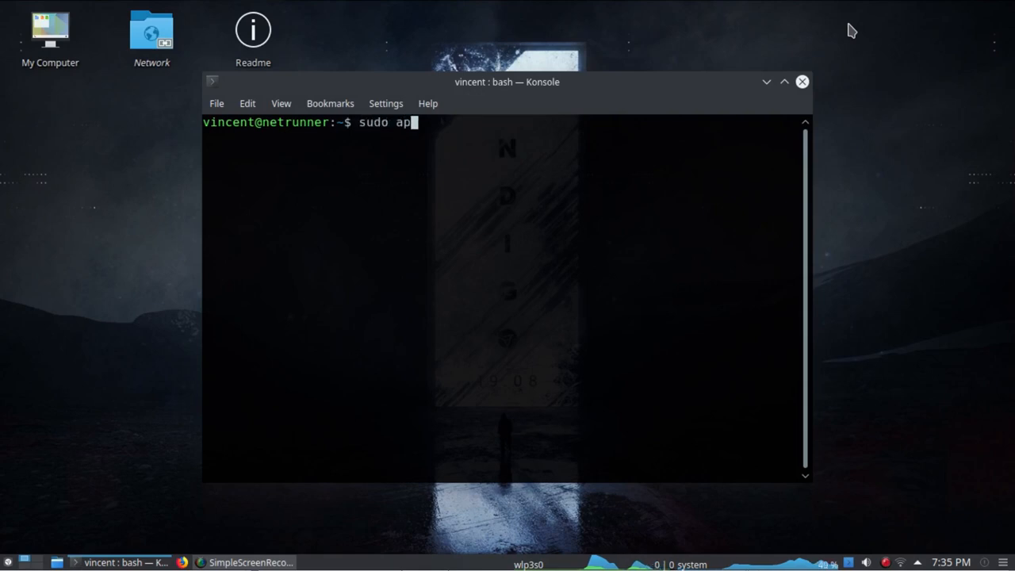
type("t update")
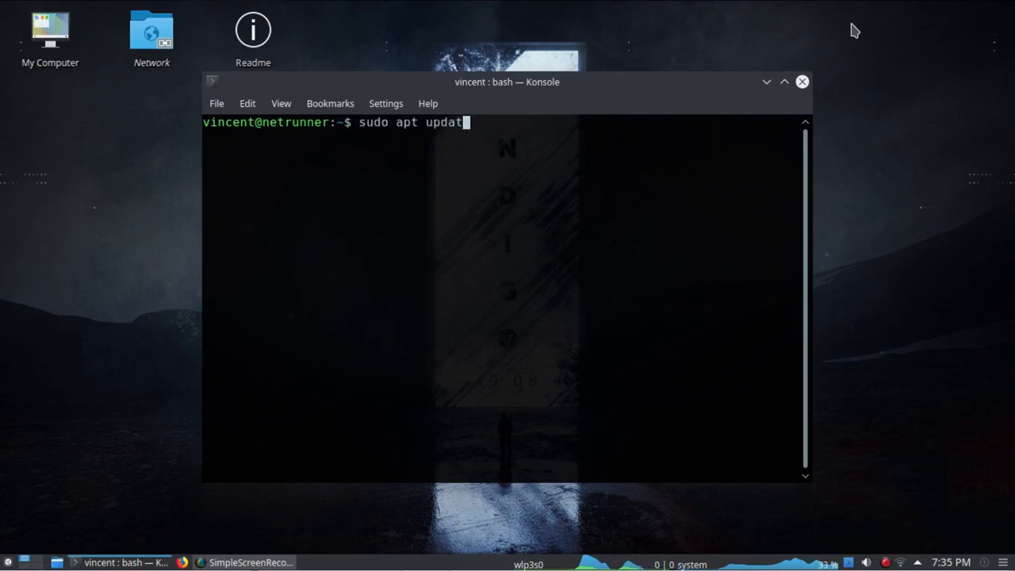
key("BackSpace")
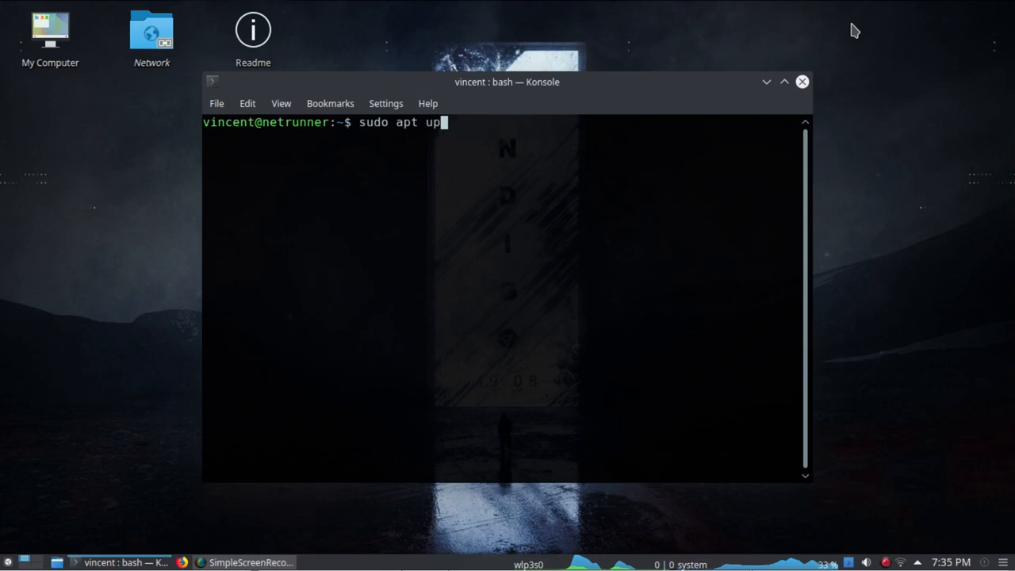
key("BackSpace")
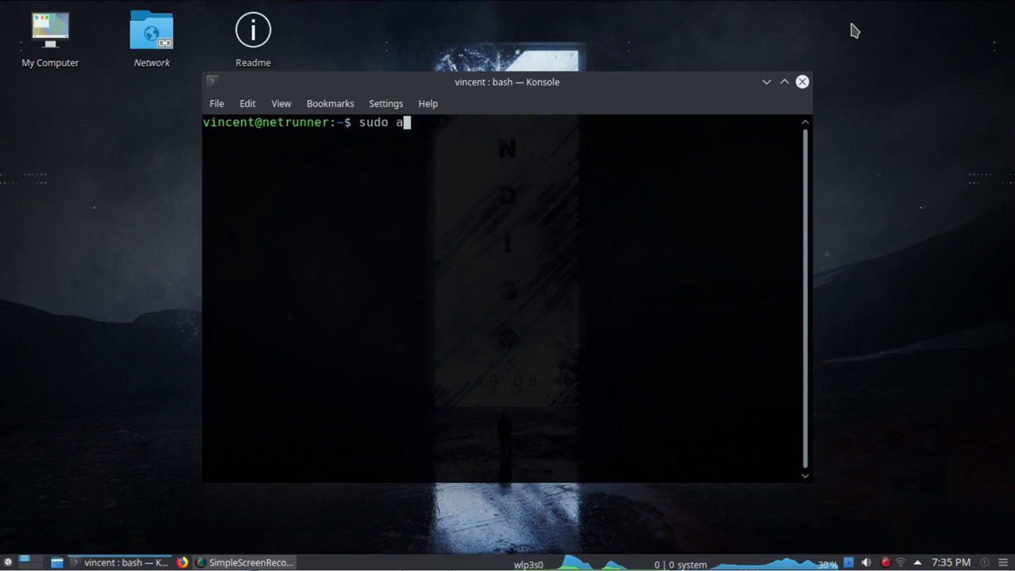
type("pt")
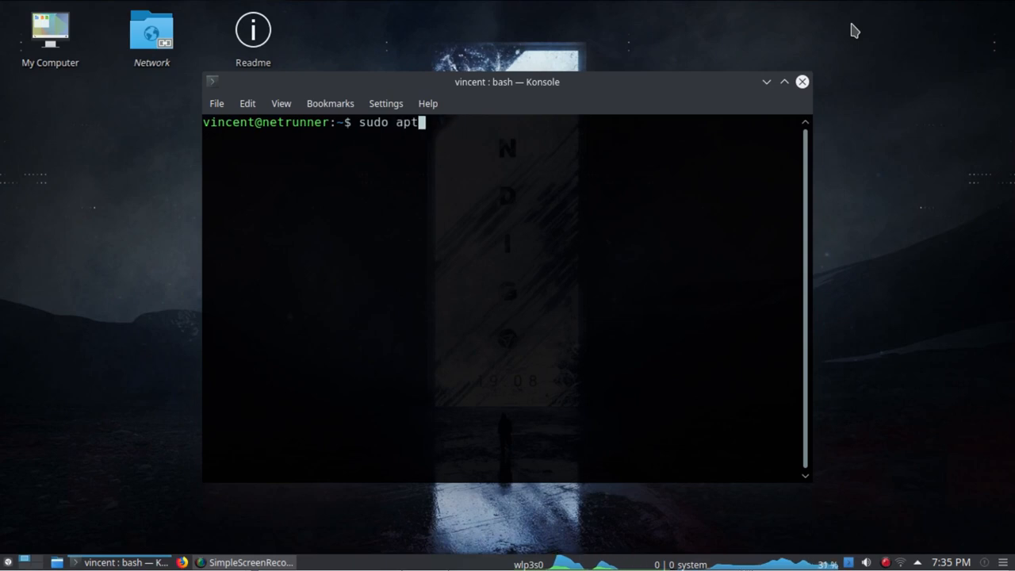
type("install")
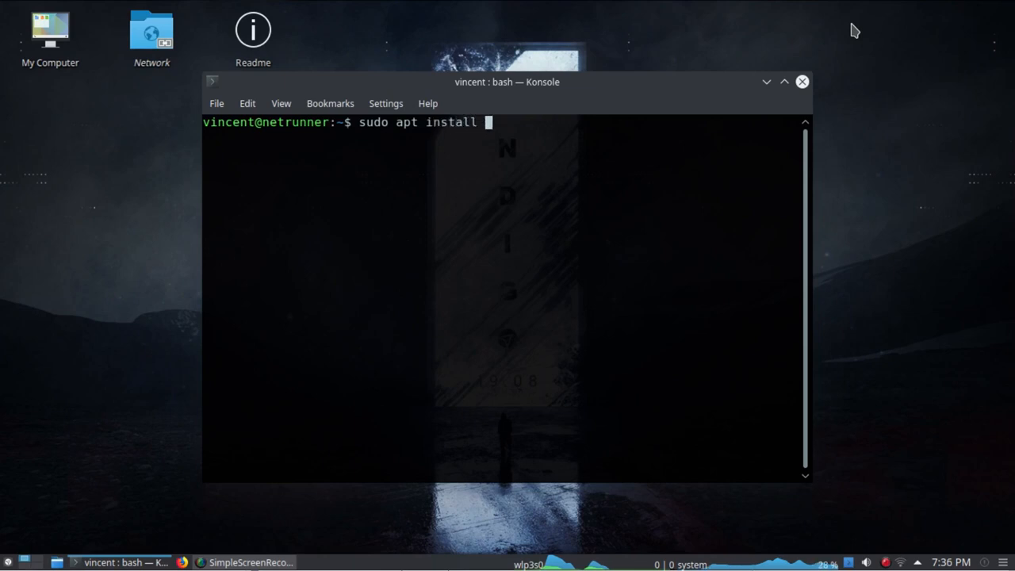
type("barrier")
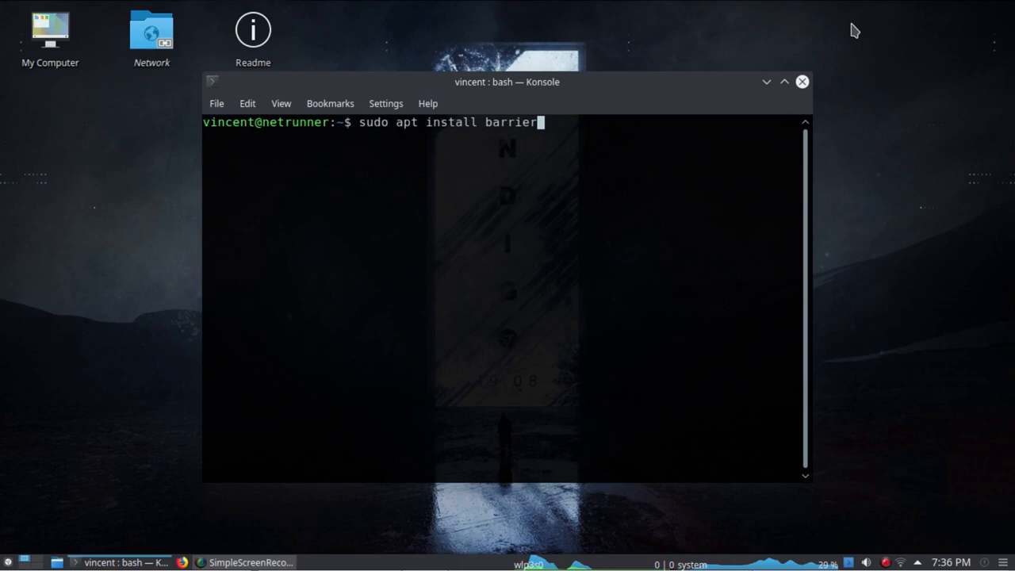
mouse_move(803, 82)
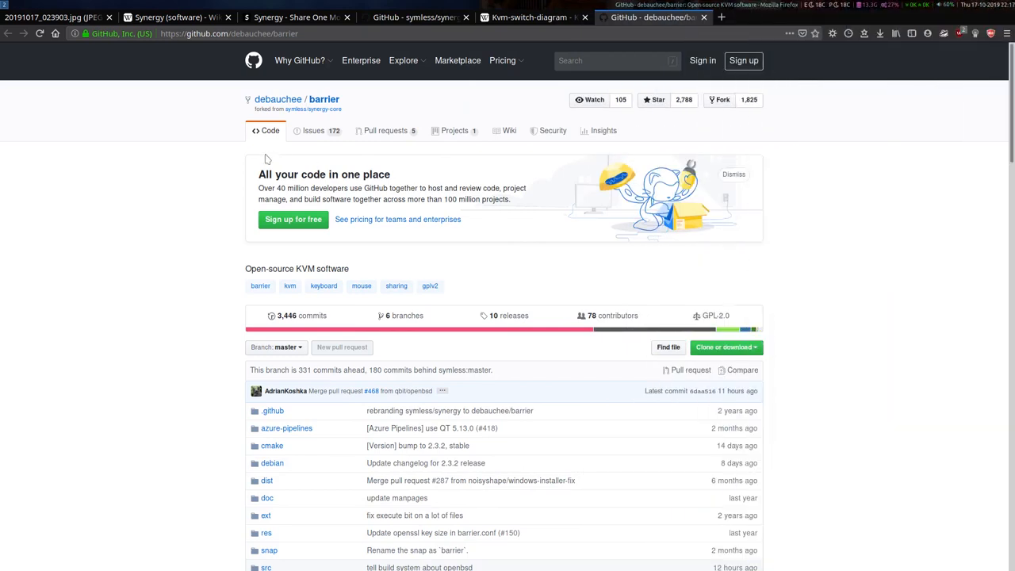
mouse_move(276, 203)
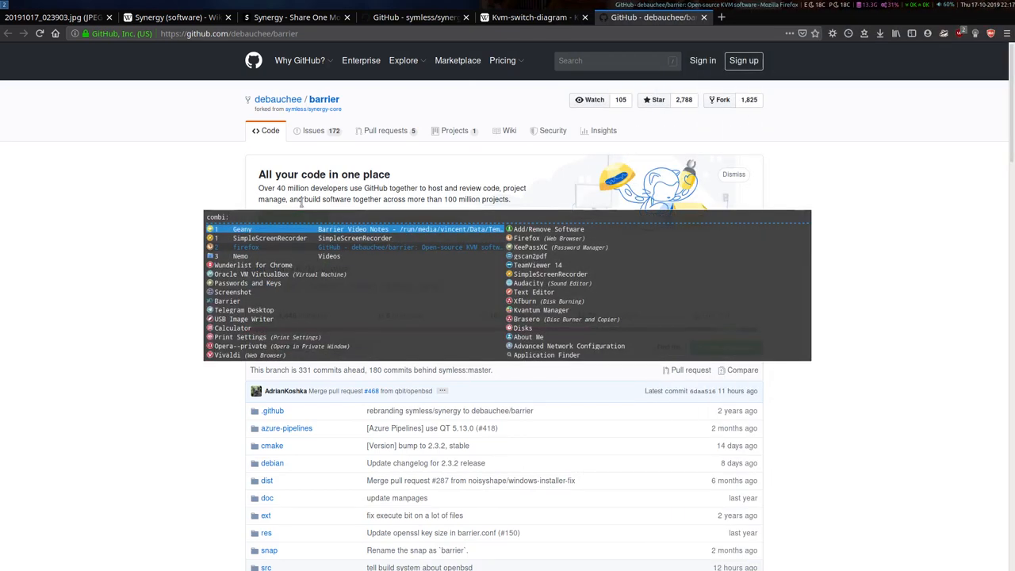
Search the launcher for 'barrier' and launch Barrier's setup wizard
type("bar")
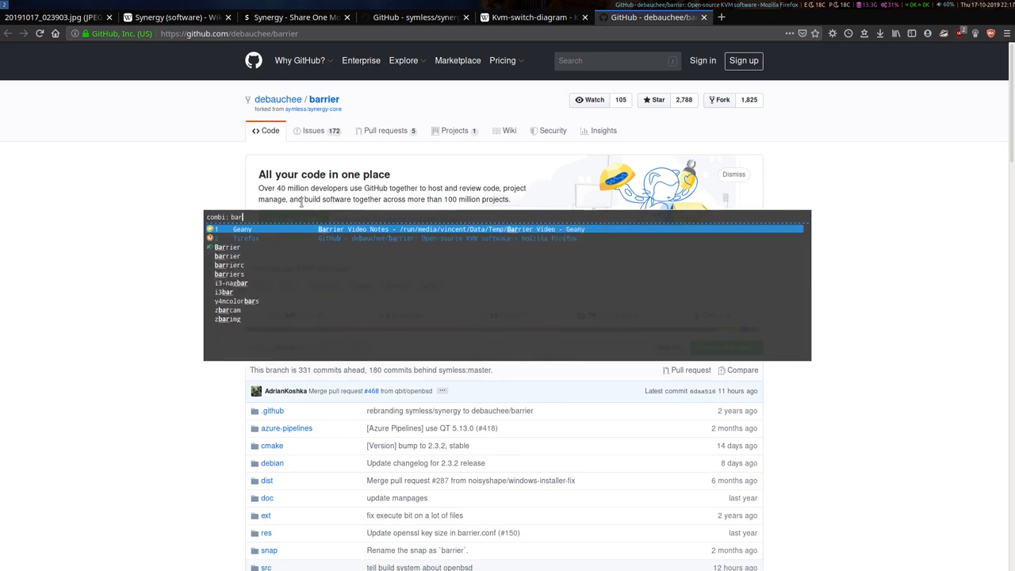
type("rier")
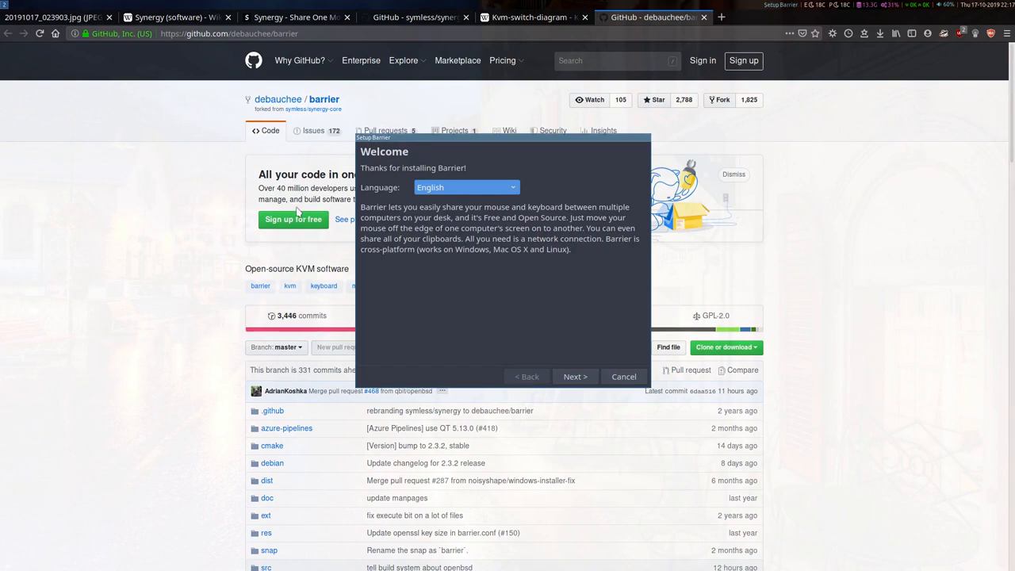
mouse_move(413, 140)
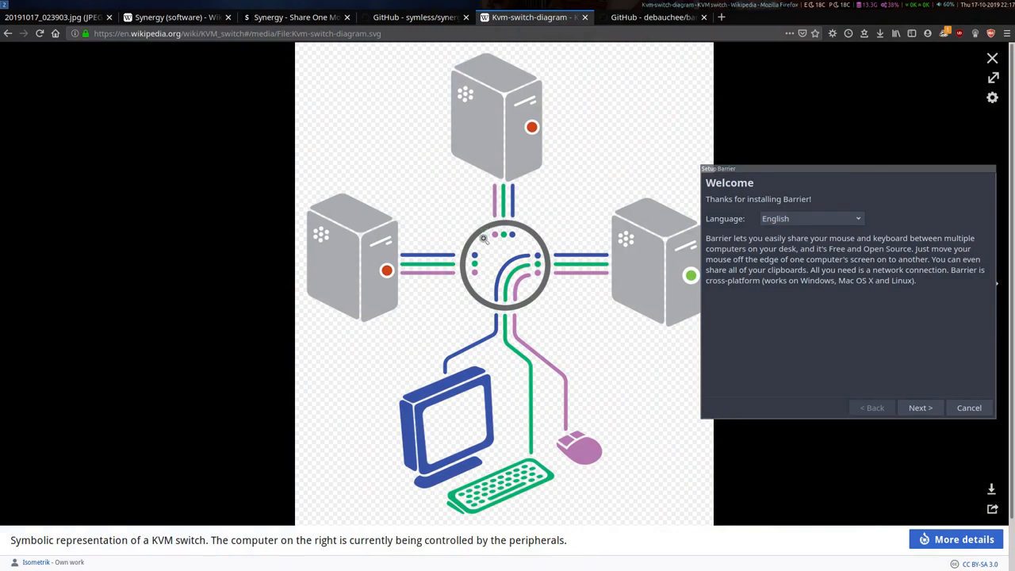
mouse_move(434, 400)
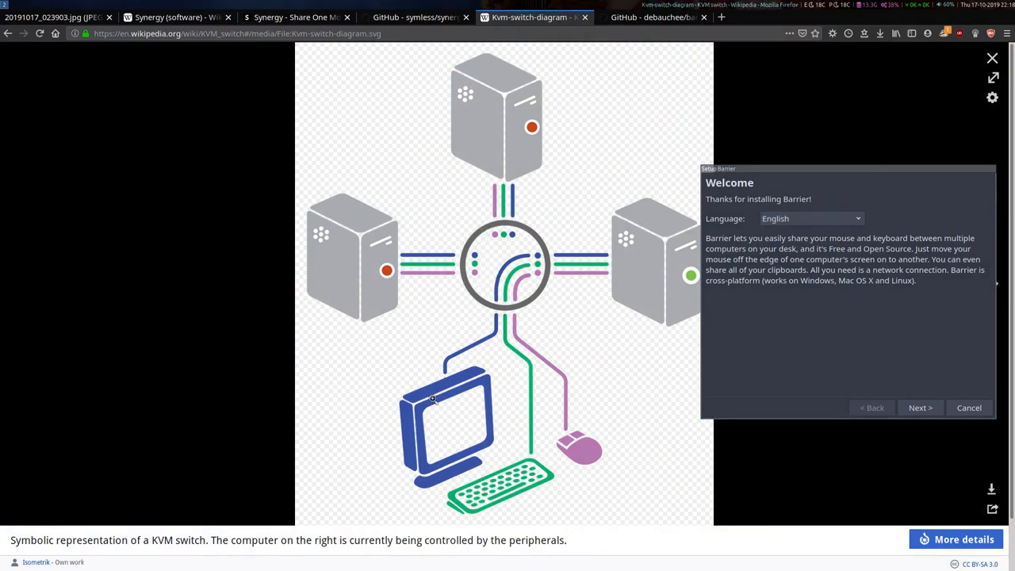
mouse_move(549, 276)
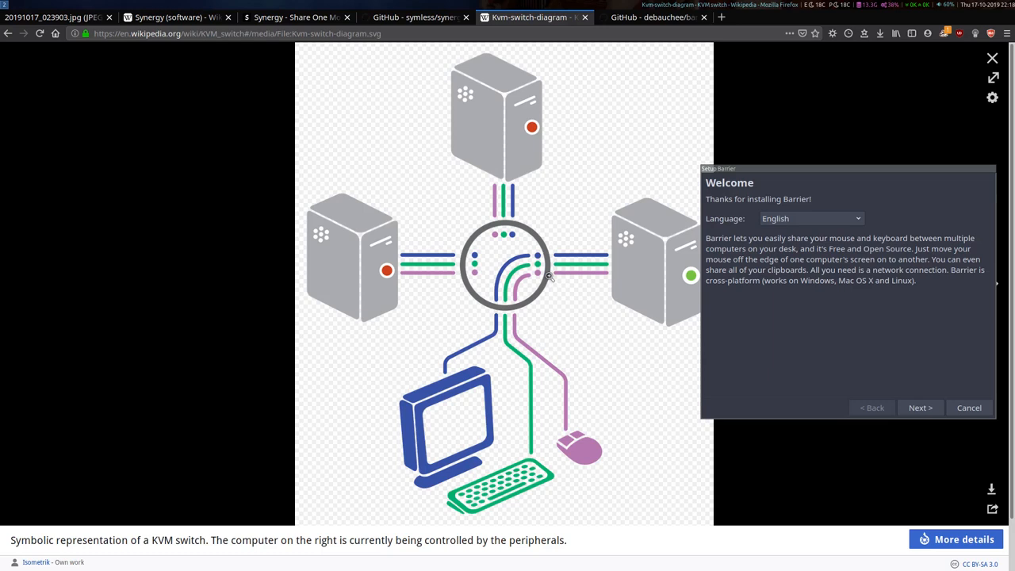
mouse_move(398, 290)
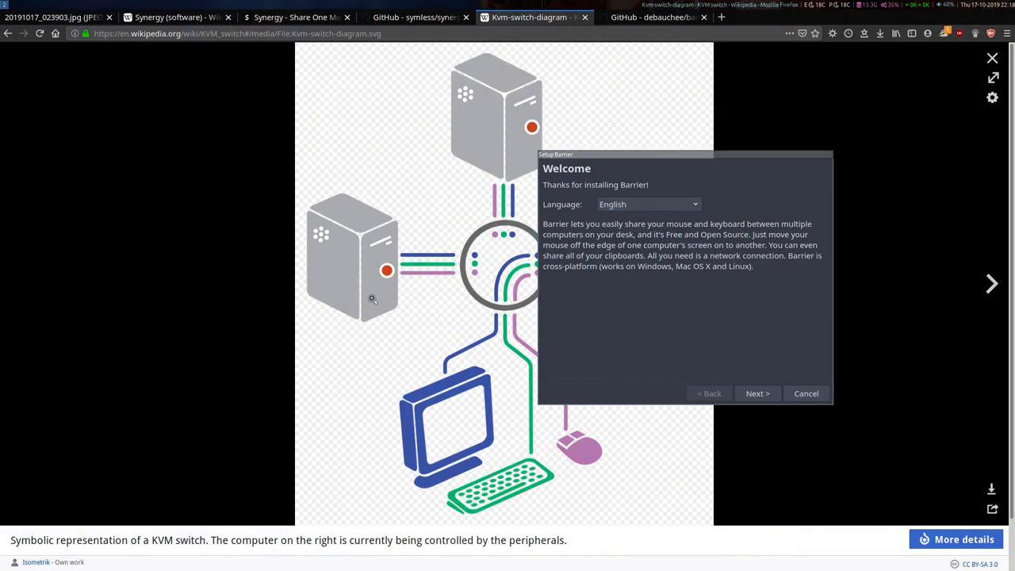
mouse_move(517, 229)
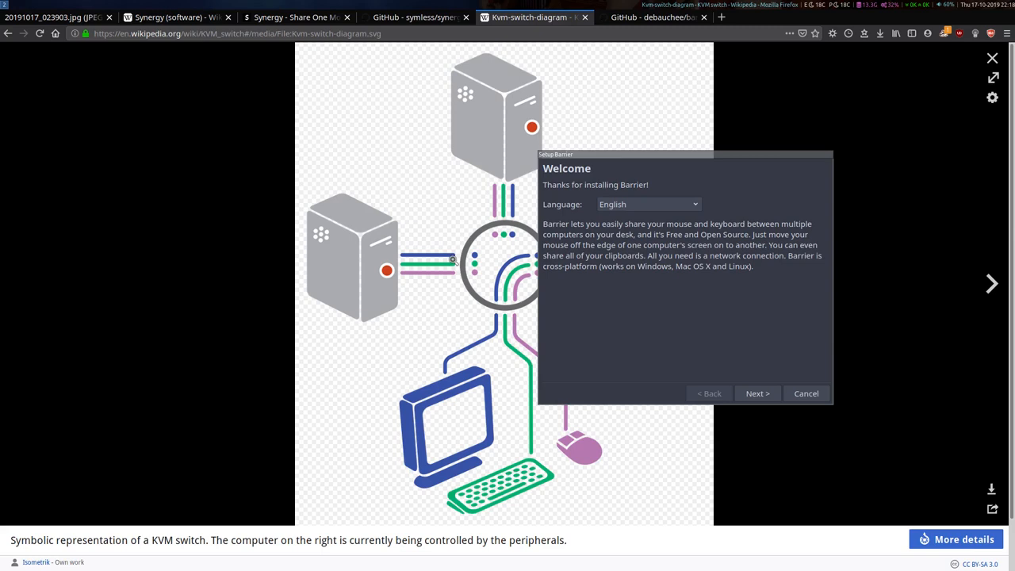
mouse_move(474, 244)
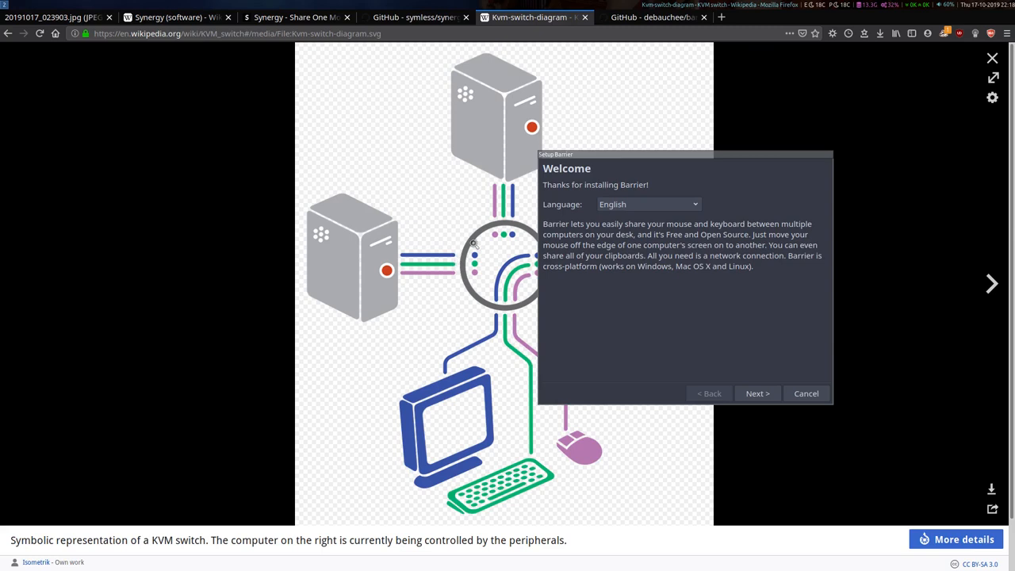
Move the Setup Barrier window over the KVM diagram and advance past Welcome with English kept
left_click_drag(686, 153, 635, 157)
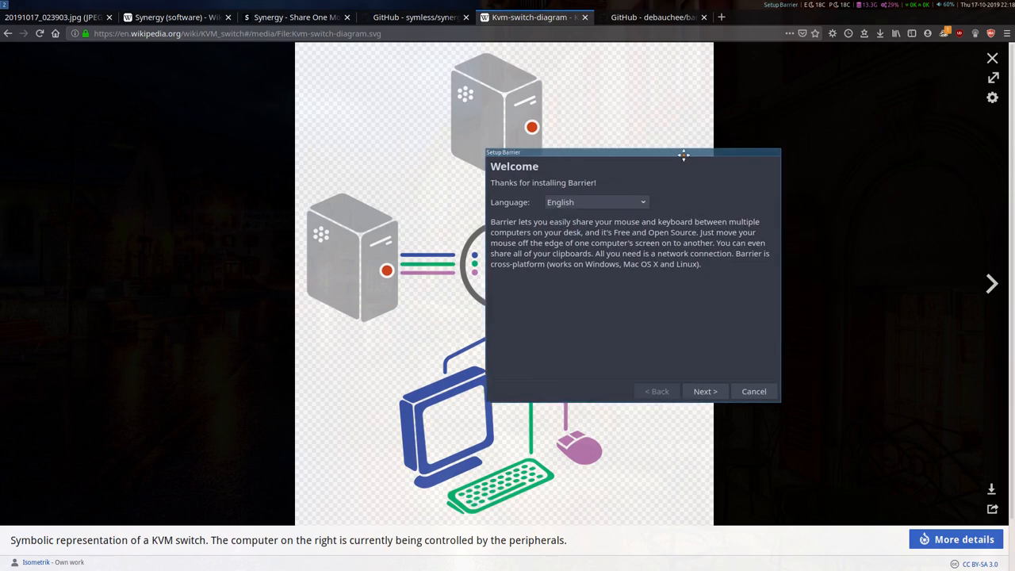
left_click_drag(683, 156, 625, 162)
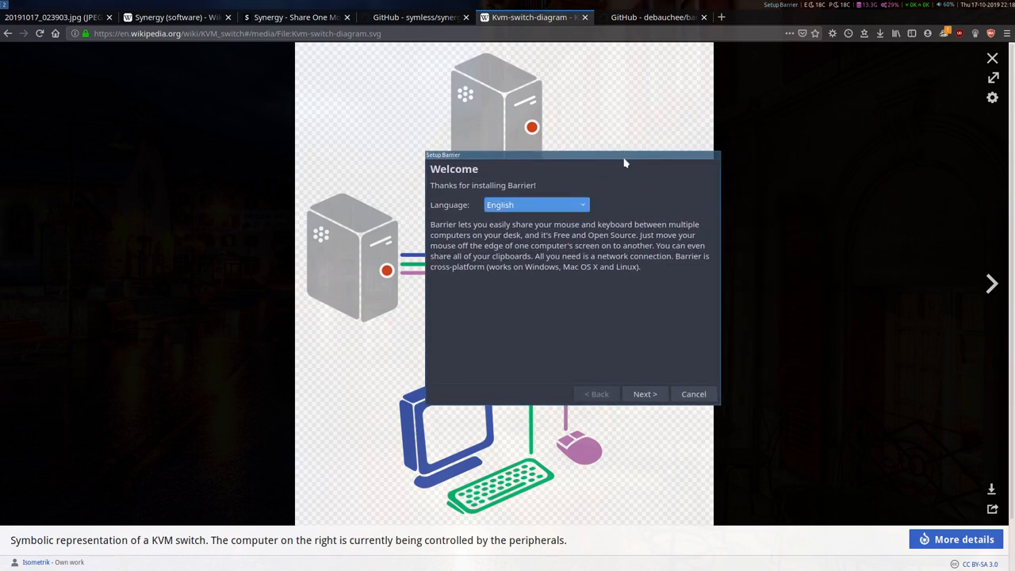
mouse_move(588, 325)
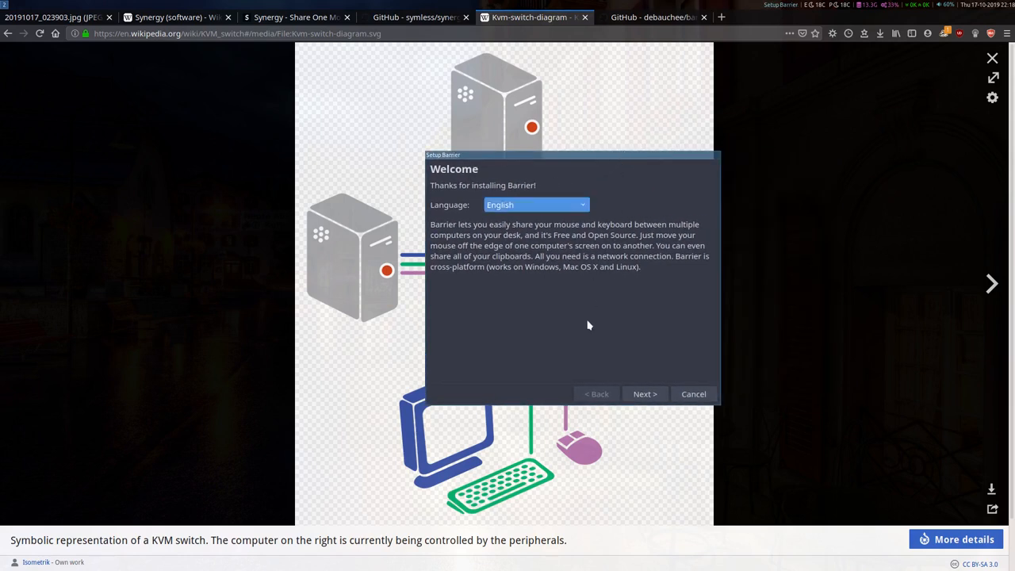
left_click_drag(571, 155, 539, 158)
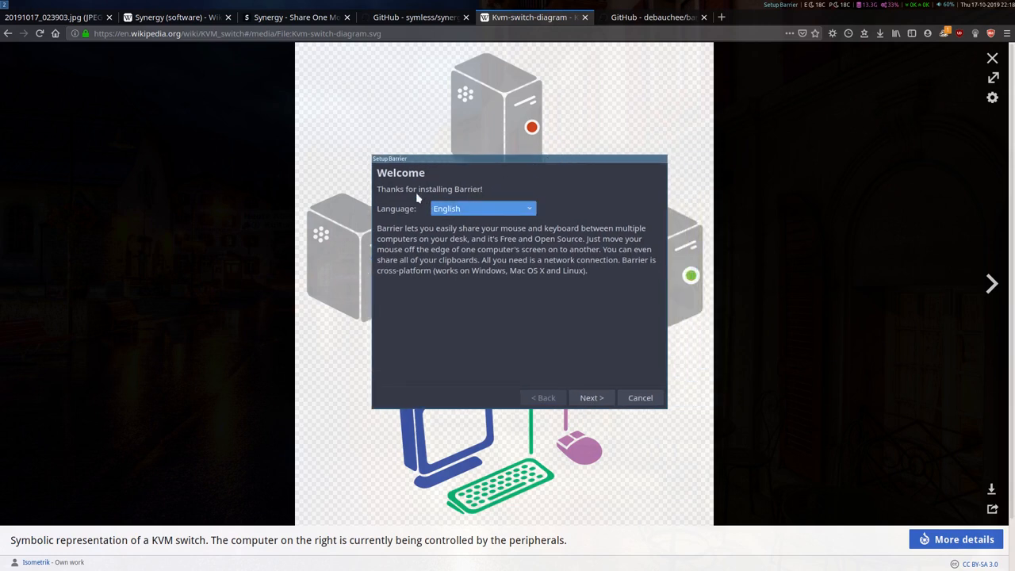
mouse_move(537, 193)
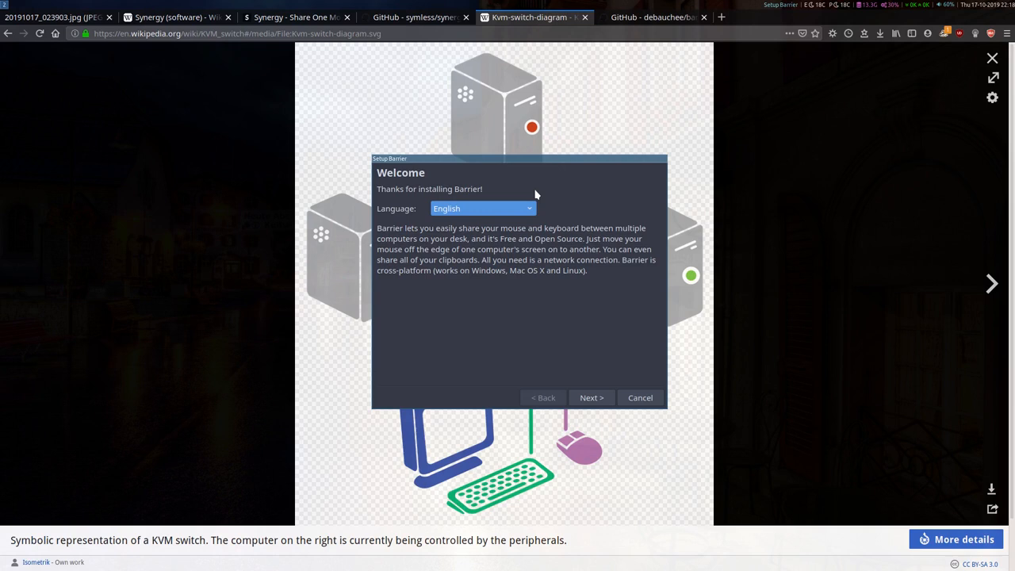
mouse_move(452, 197)
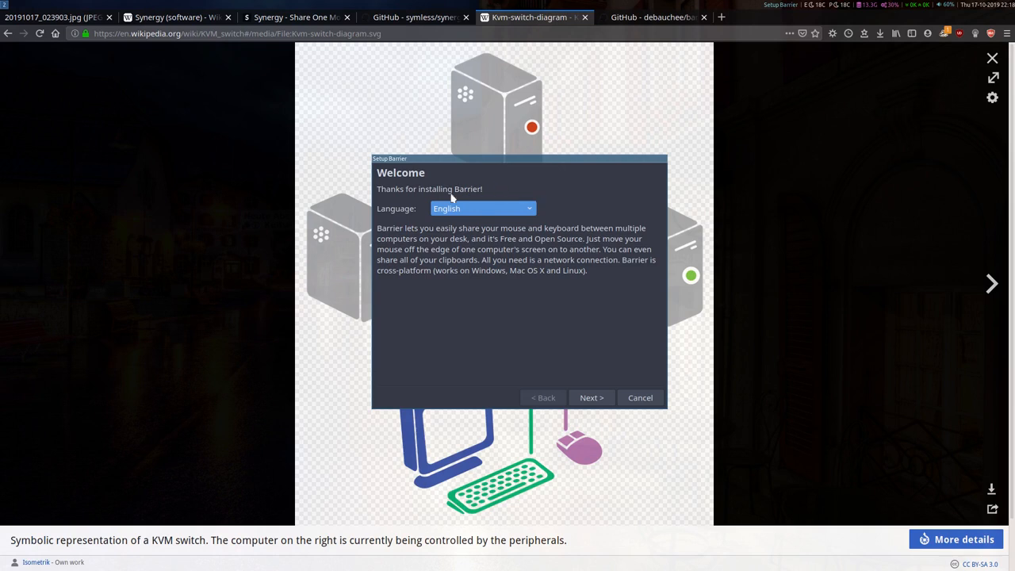
mouse_move(585, 273)
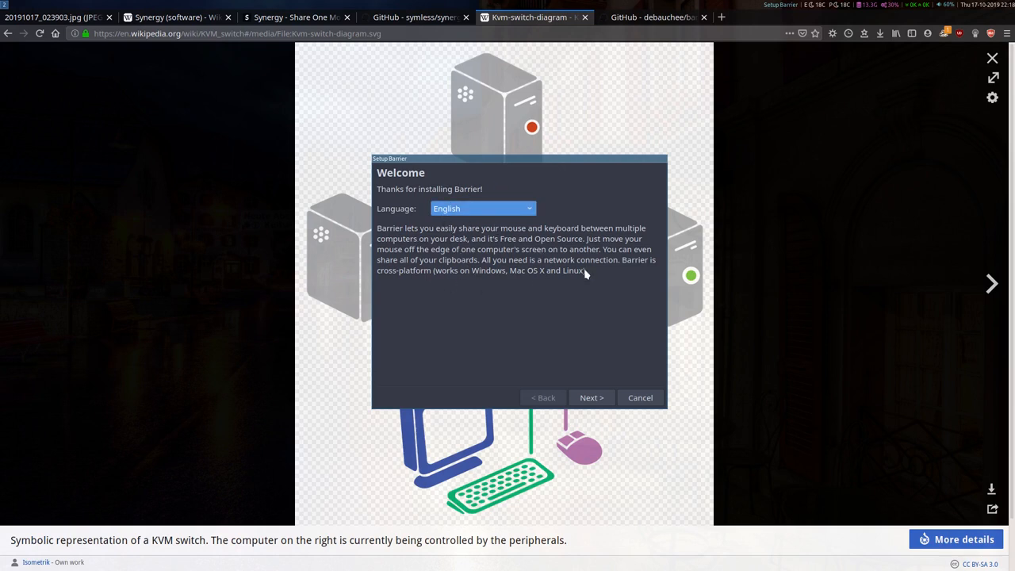
mouse_move(592, 397)
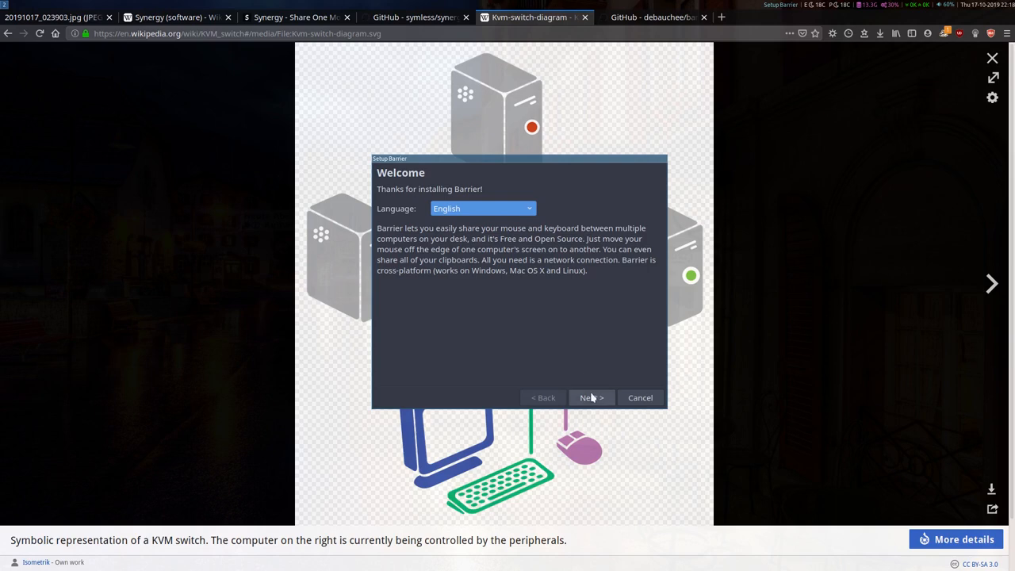
left_click(590, 397)
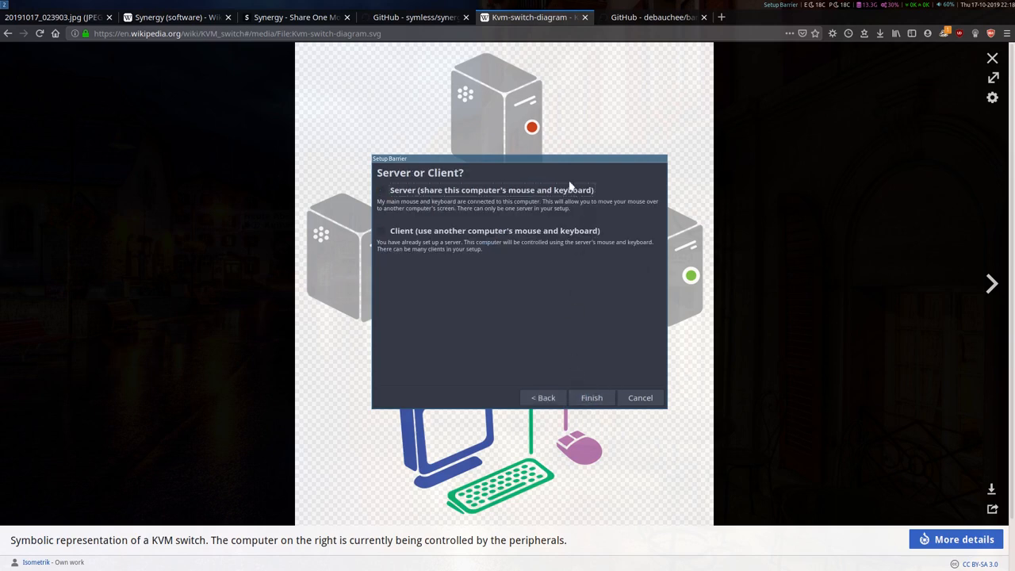
mouse_move(617, 200)
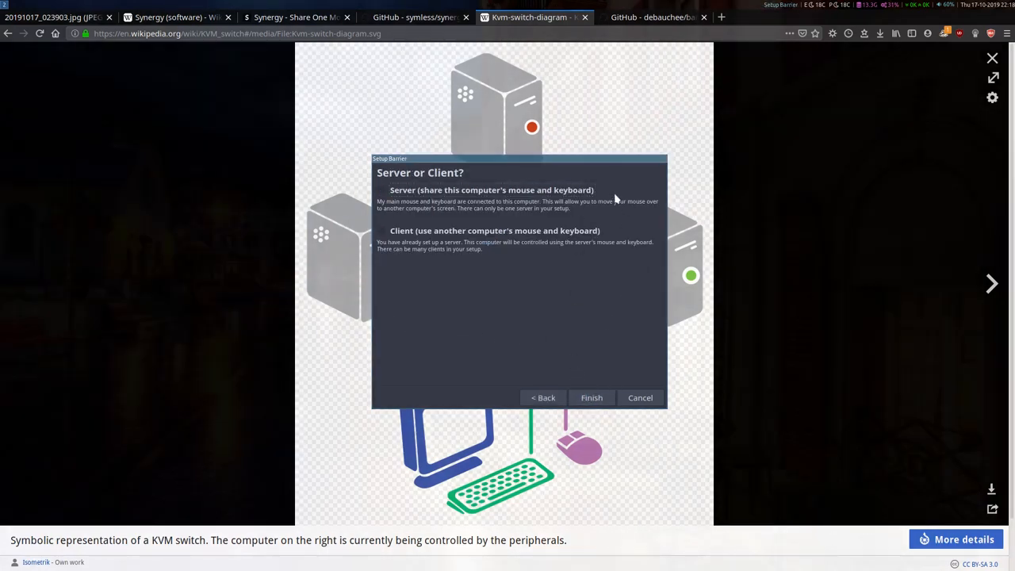
mouse_move(495, 311)
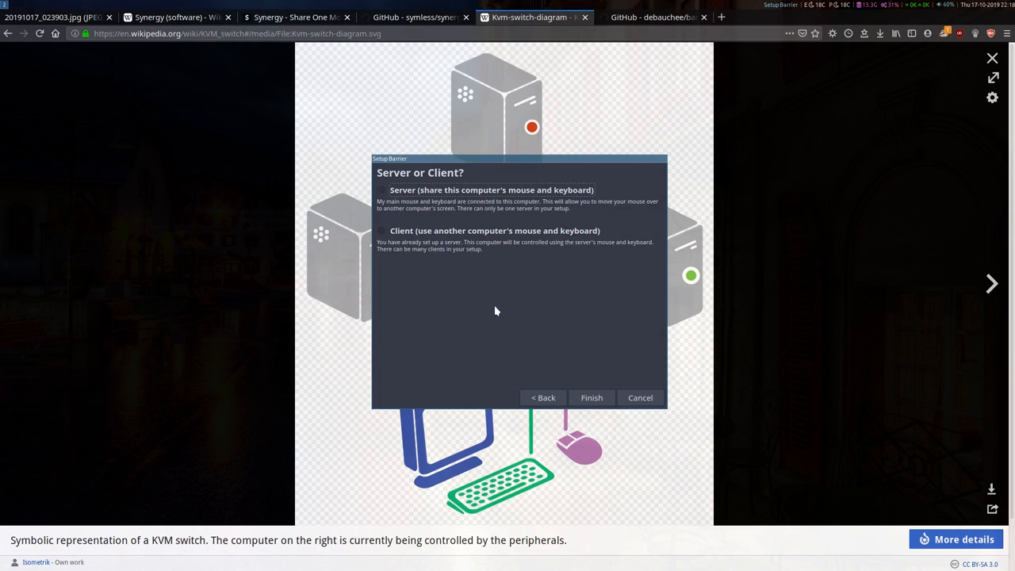
mouse_move(435, 205)
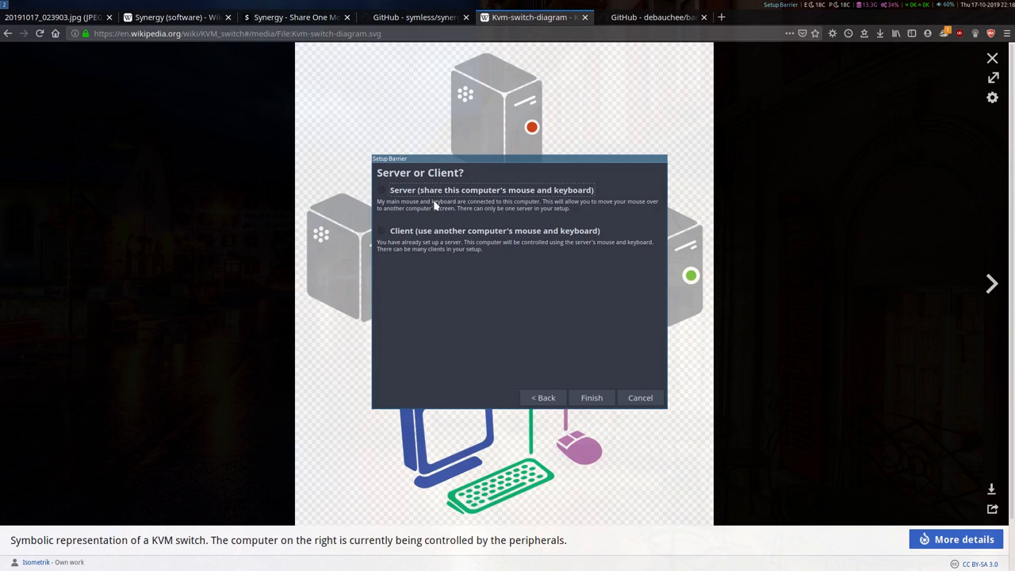
mouse_move(525, 262)
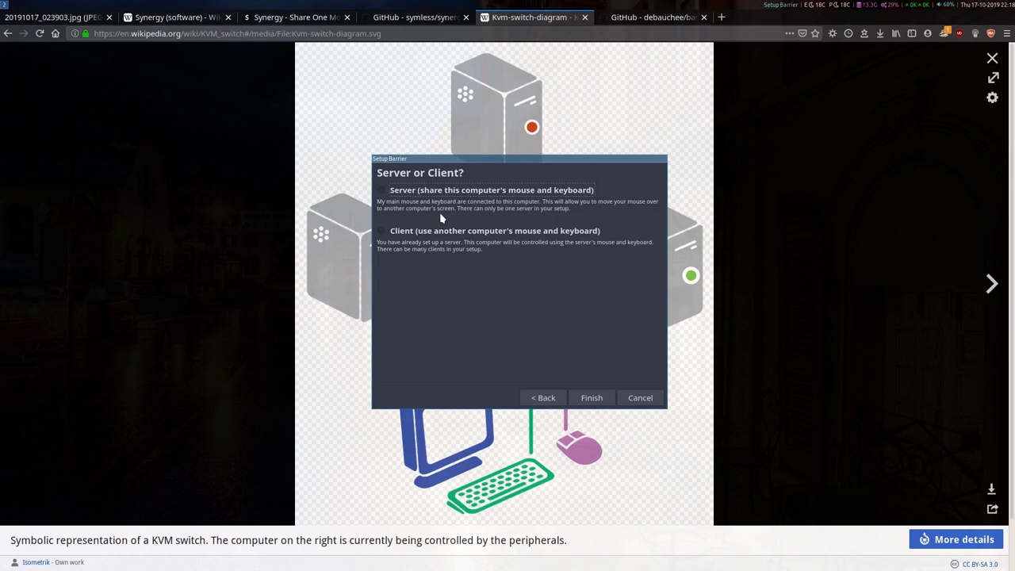
Choose 'Server (share this computer's mouse and keyboard)' and finish the setup wizard
left_click(380, 190)
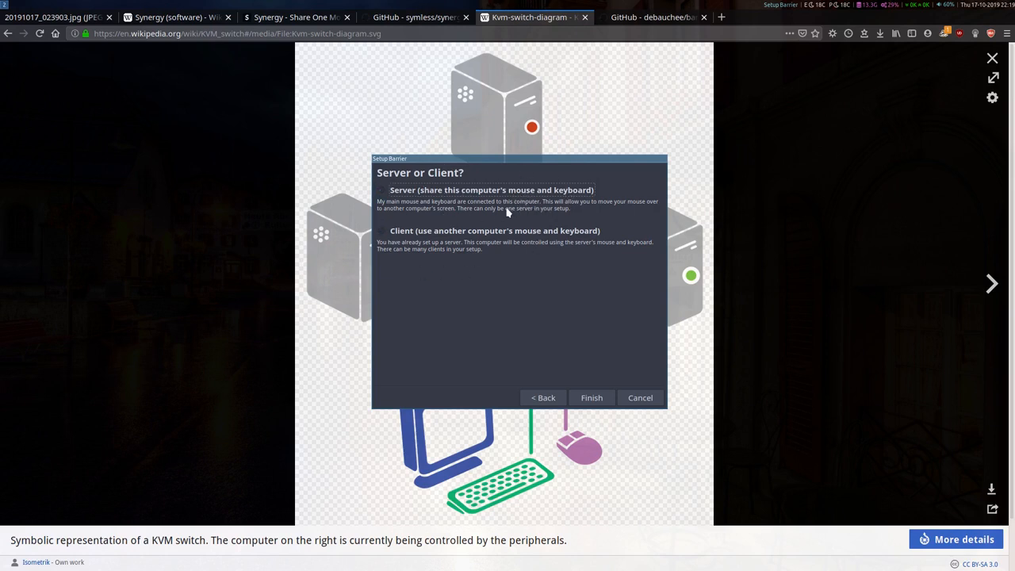
mouse_move(409, 248)
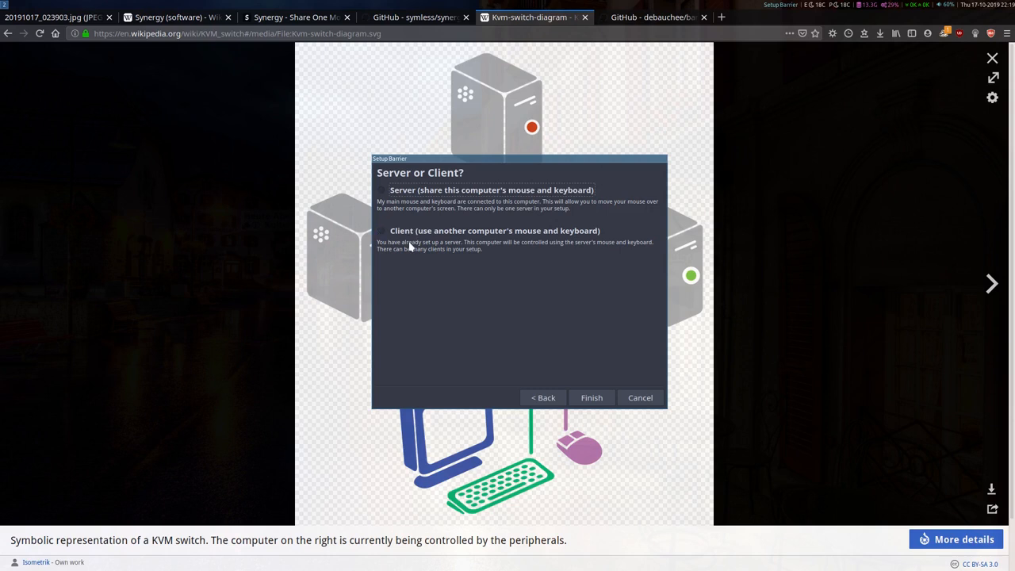
mouse_move(415, 250)
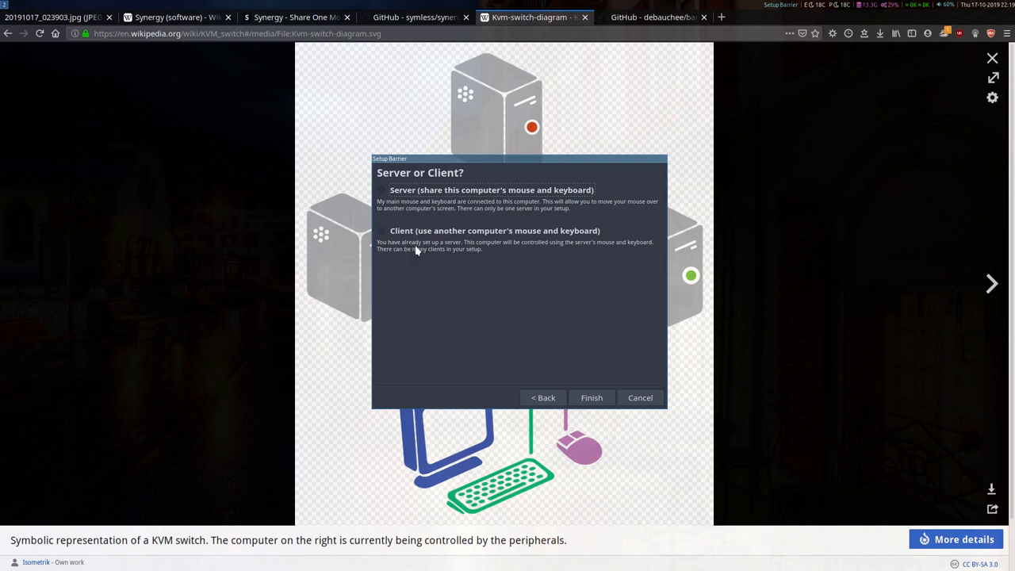
mouse_move(472, 270)
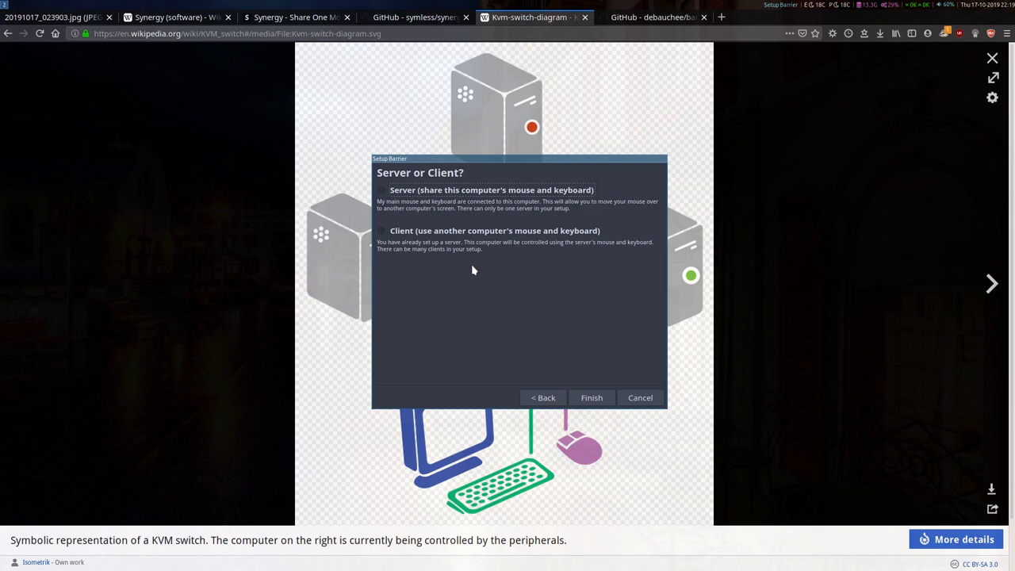
left_click(380, 190)
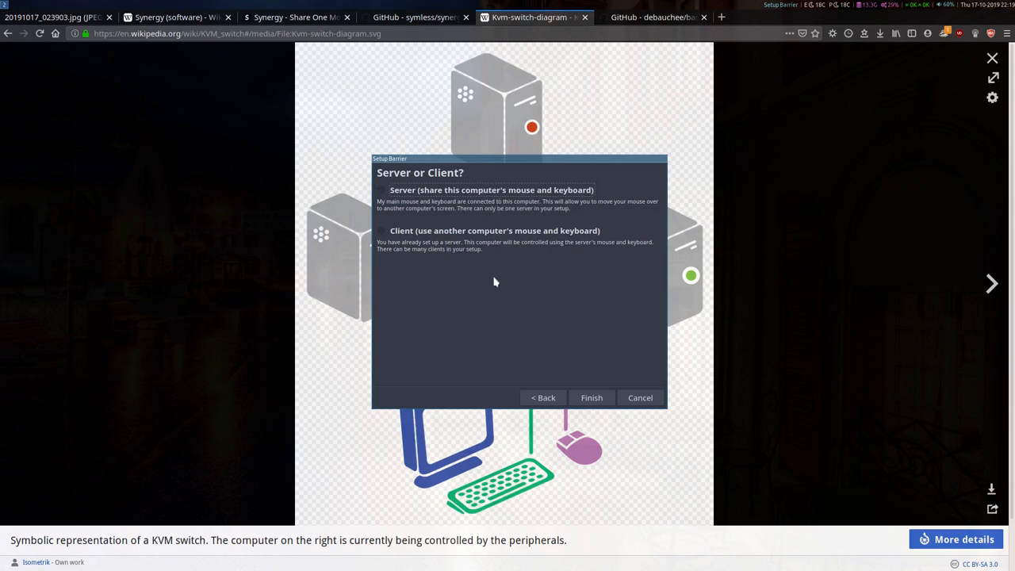
left_click(381, 191)
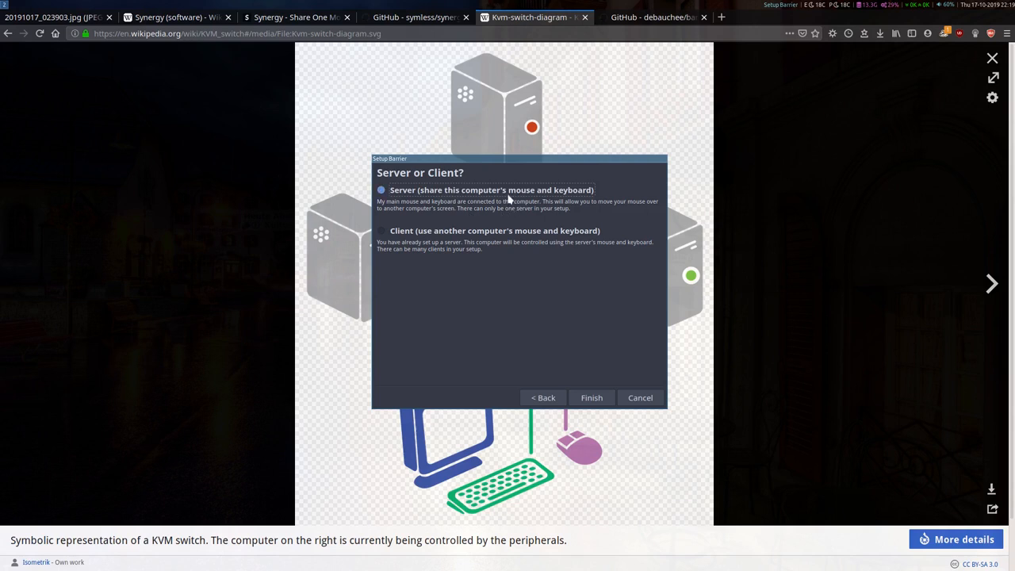
left_click(381, 190)
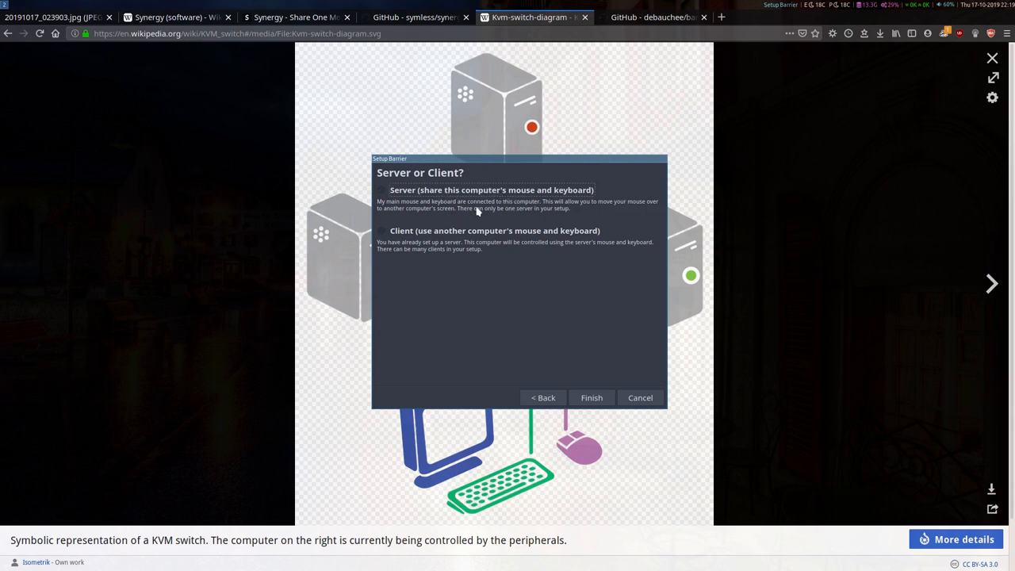
left_click(381, 232)
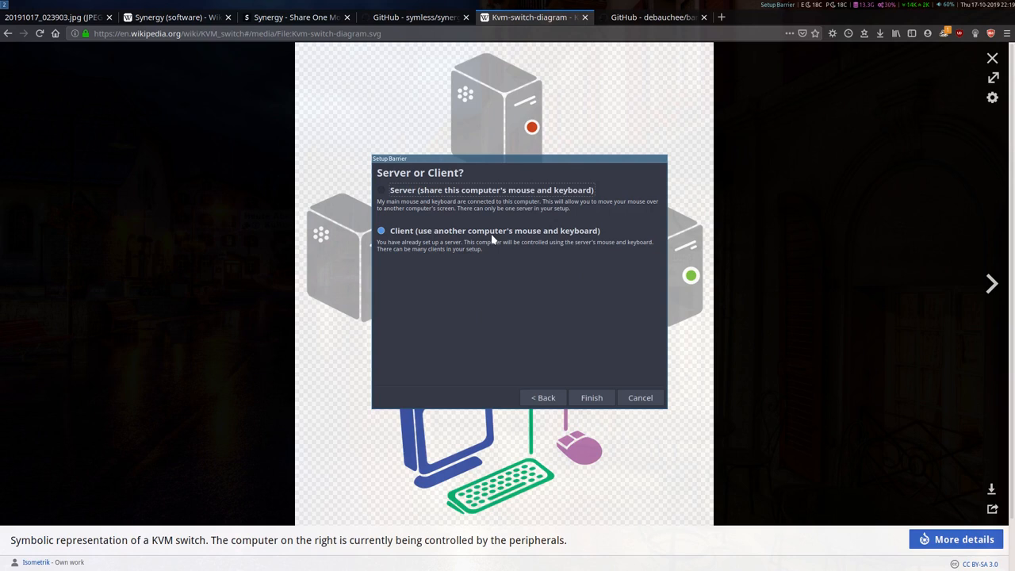
left_click(380, 191)
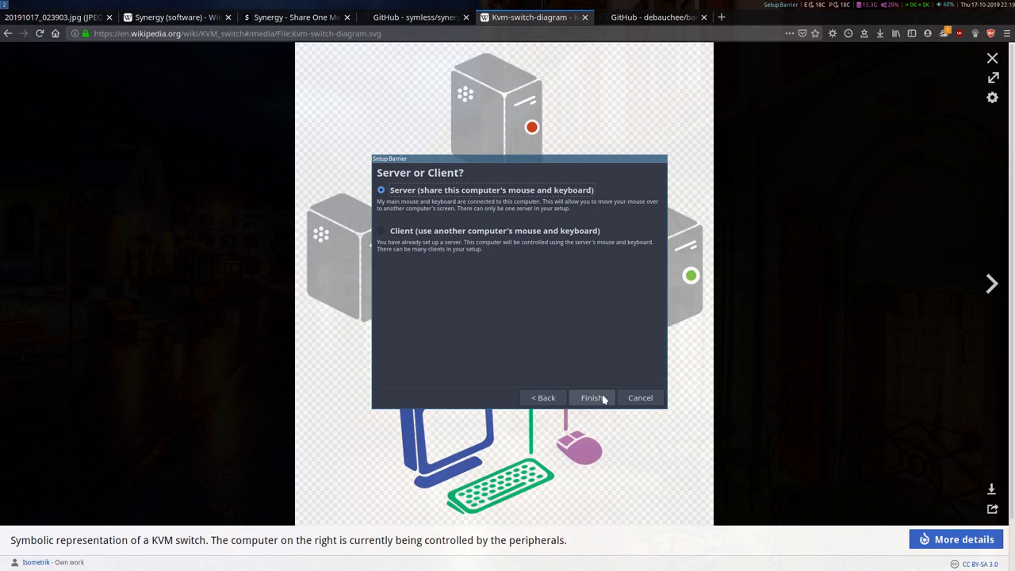
left_click(594, 397)
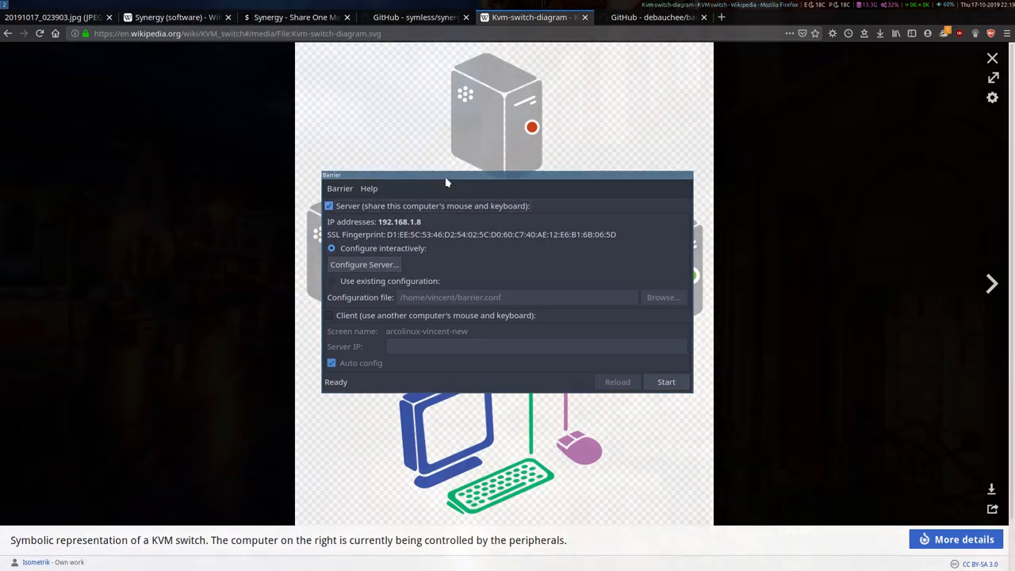
mouse_move(431, 221)
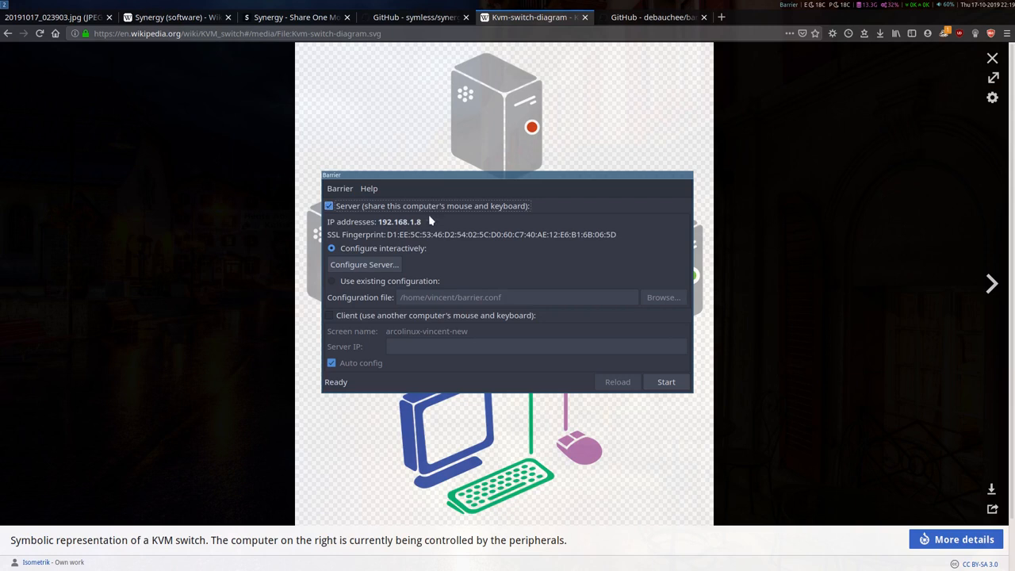
mouse_move(374, 212)
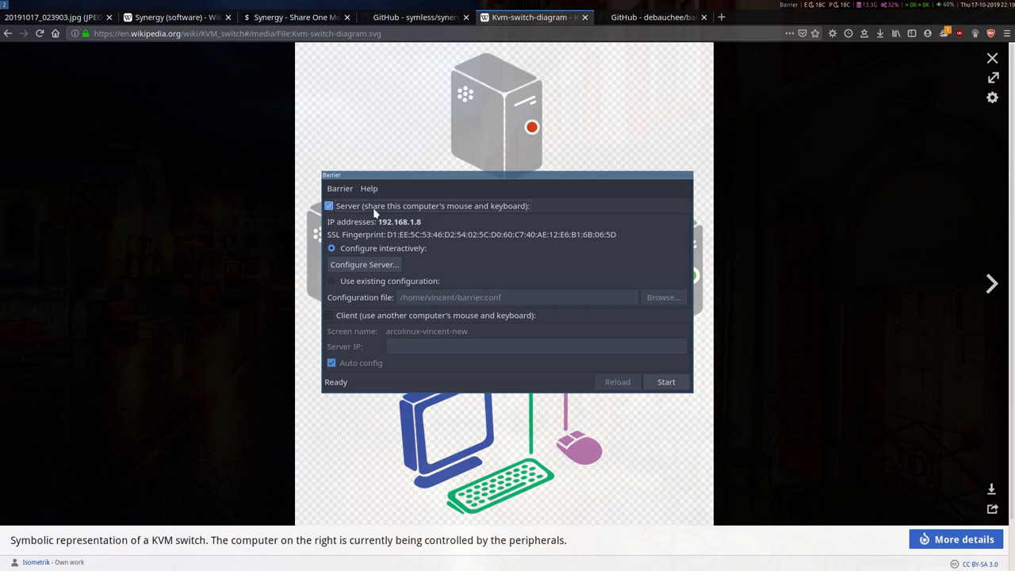
mouse_move(368, 235)
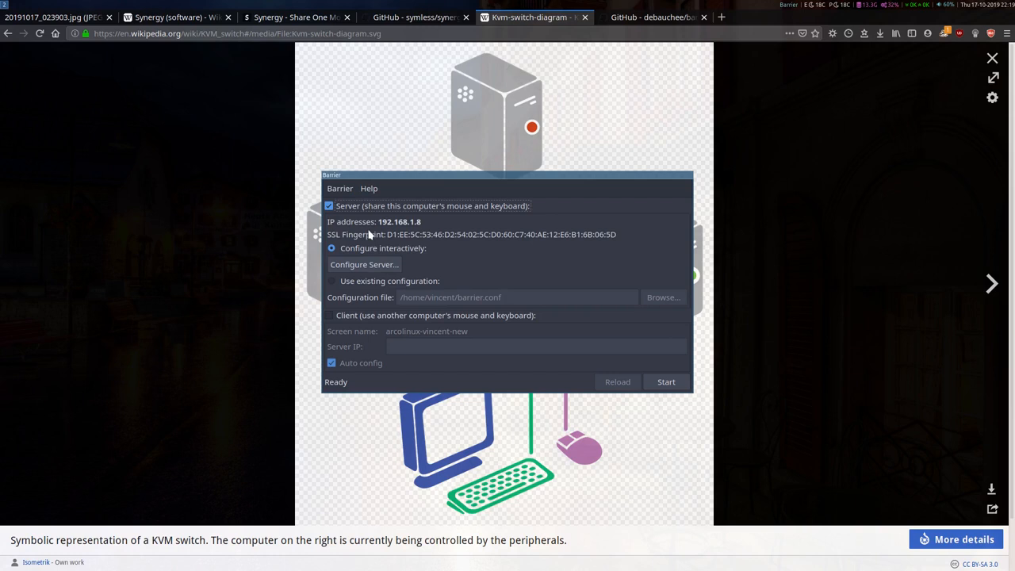
mouse_move(603, 244)
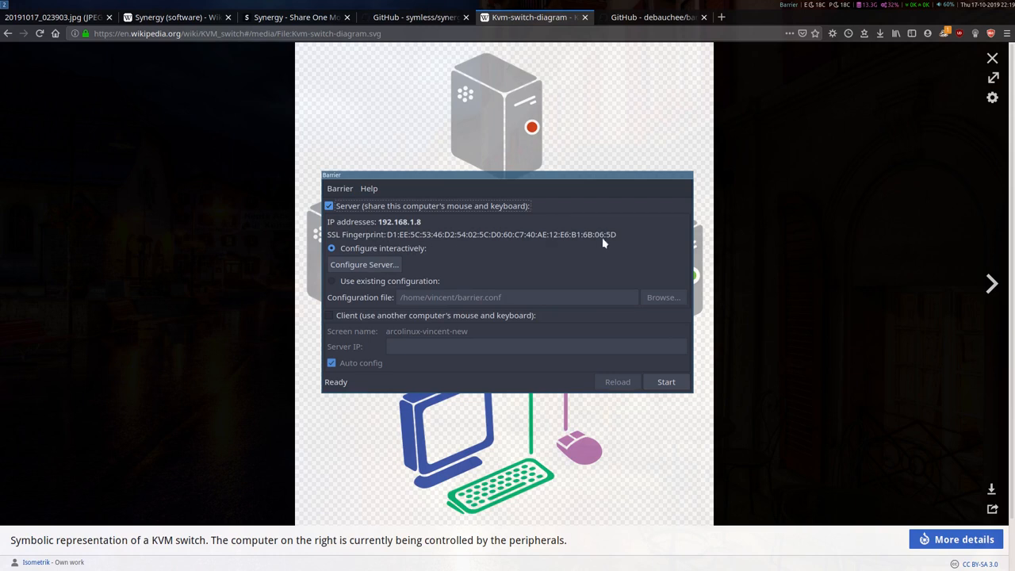
mouse_move(390, 222)
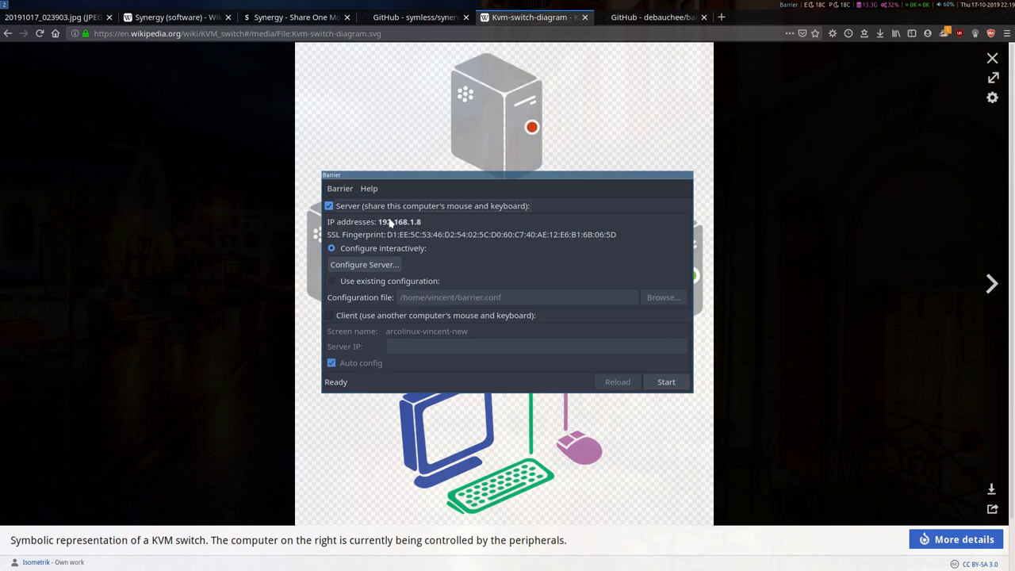
mouse_move(374, 222)
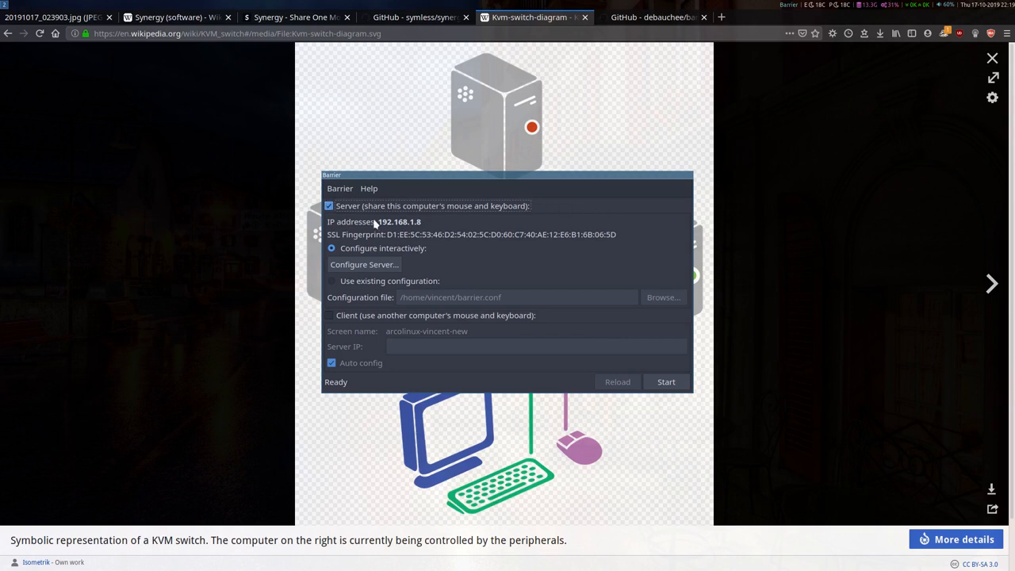
mouse_move(647, 253)
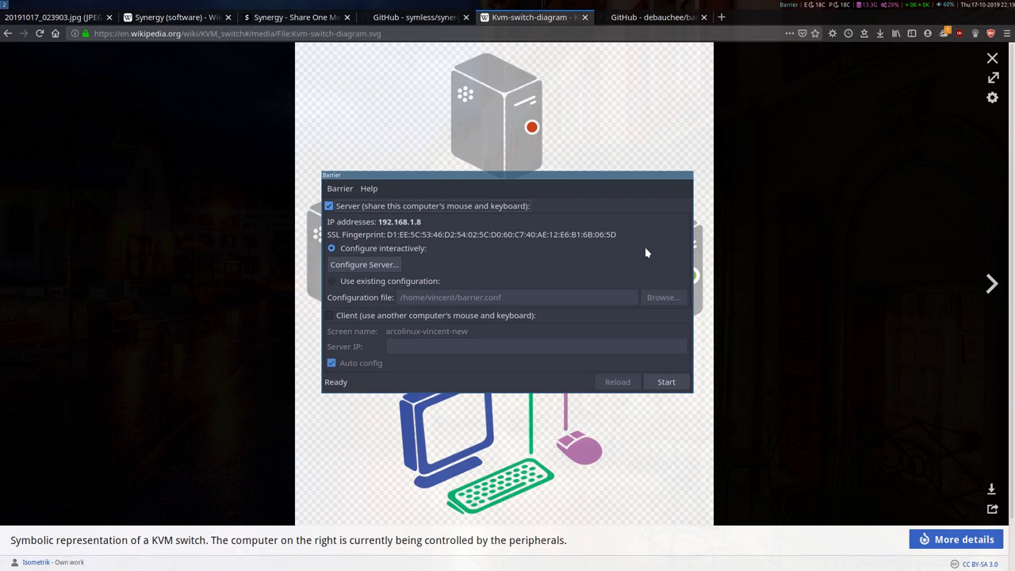
mouse_move(610, 238)
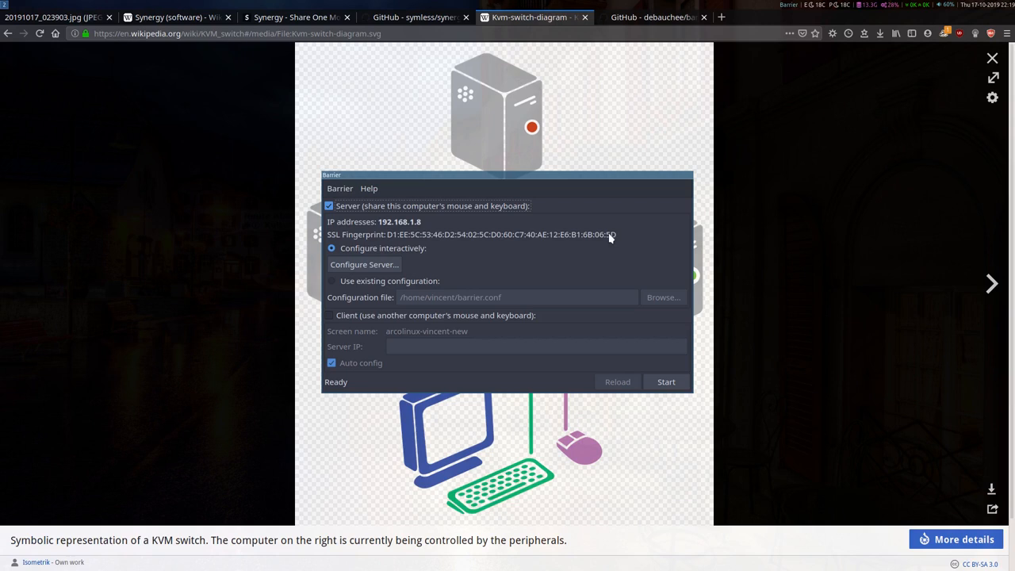
mouse_move(425, 361)
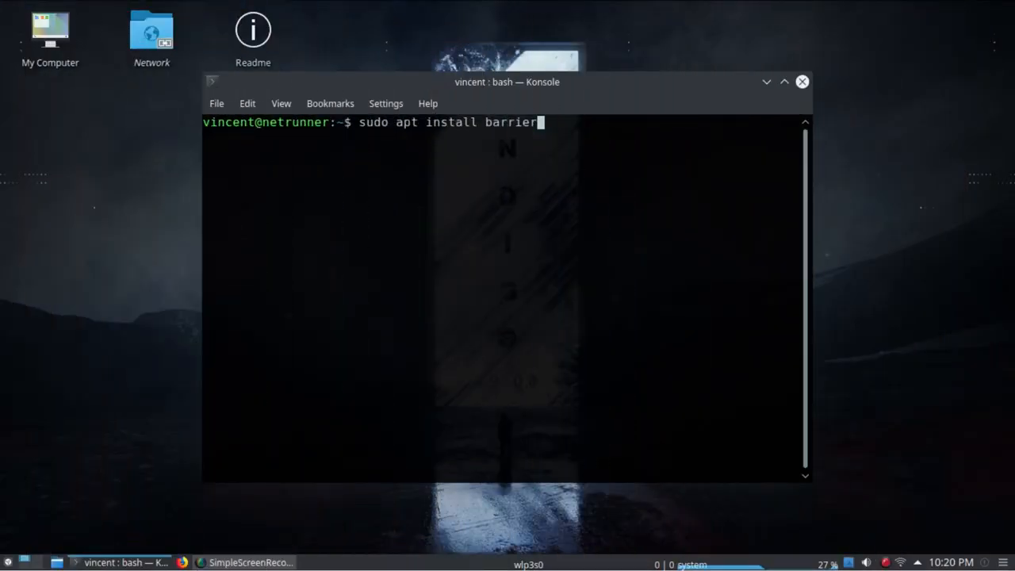
Launch Barrier on the laptop and finish its setup wizard as a Client
left_click(10, 561)
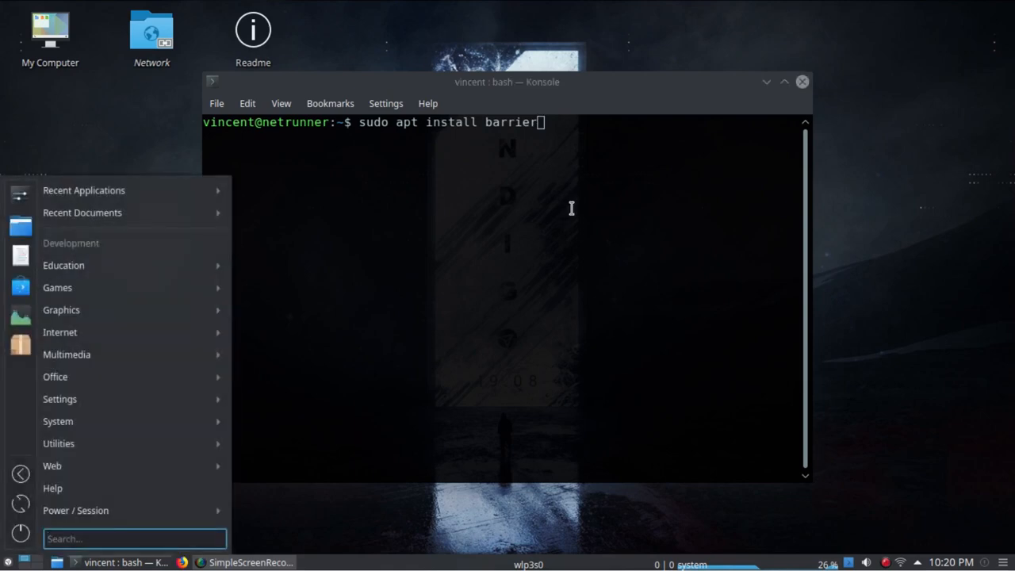
type("barri")
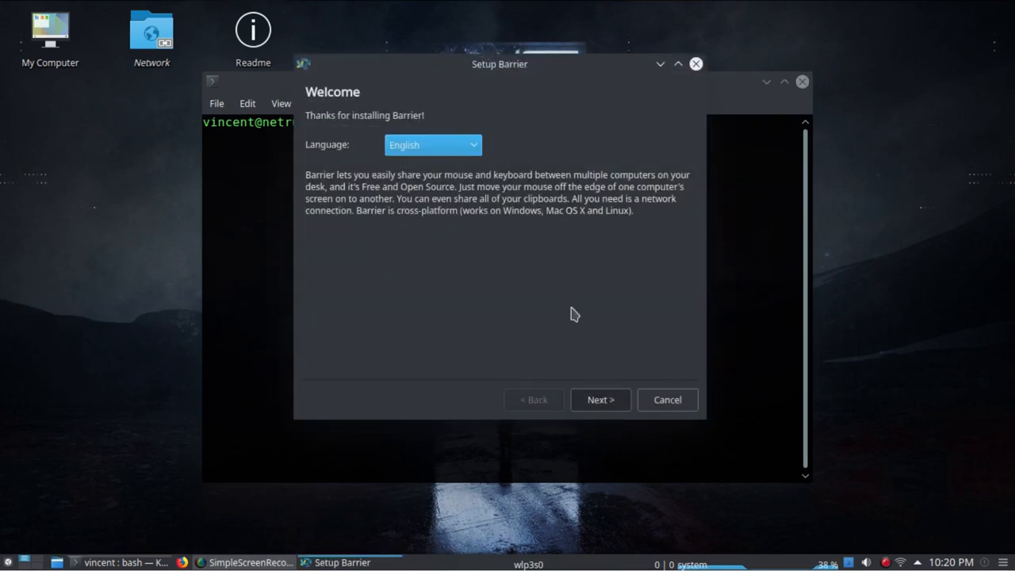
mouse_move(599, 400)
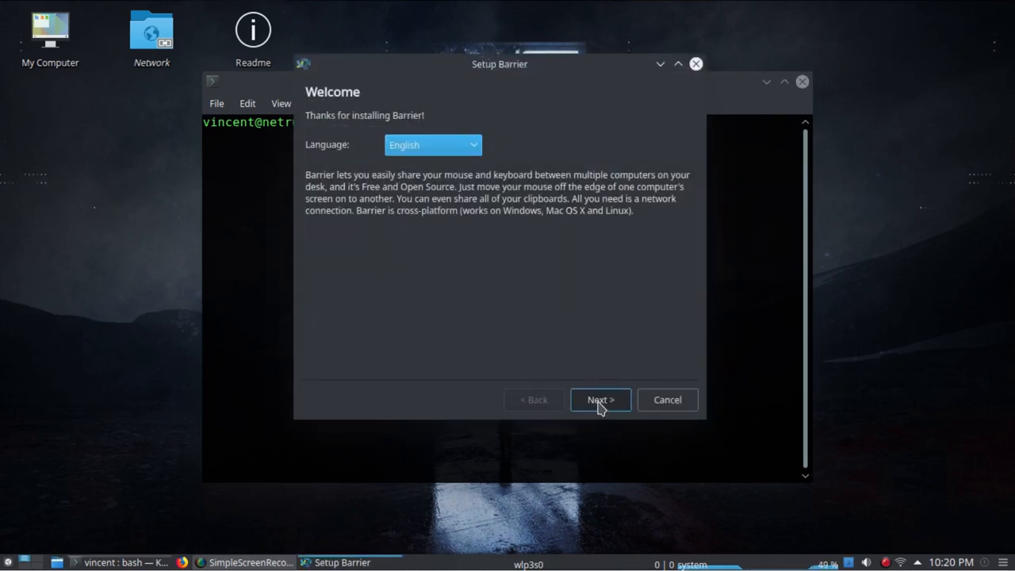
left_click(599, 399)
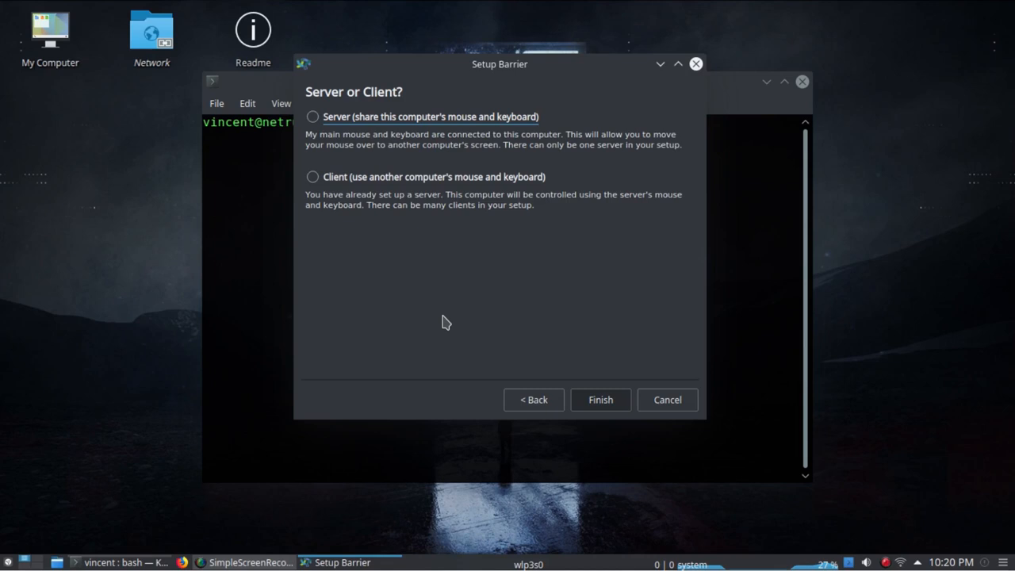
mouse_move(319, 203)
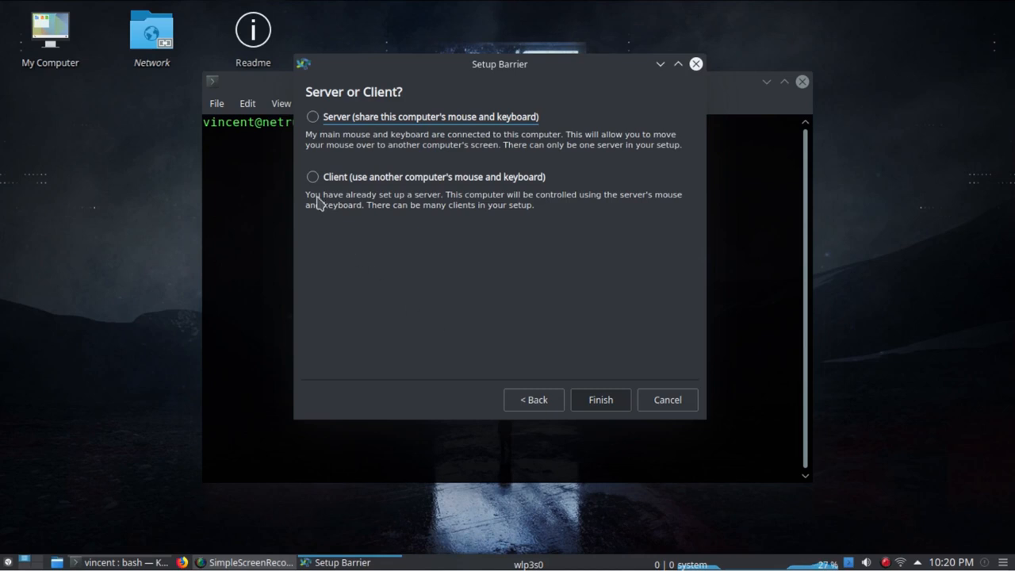
left_click(313, 176)
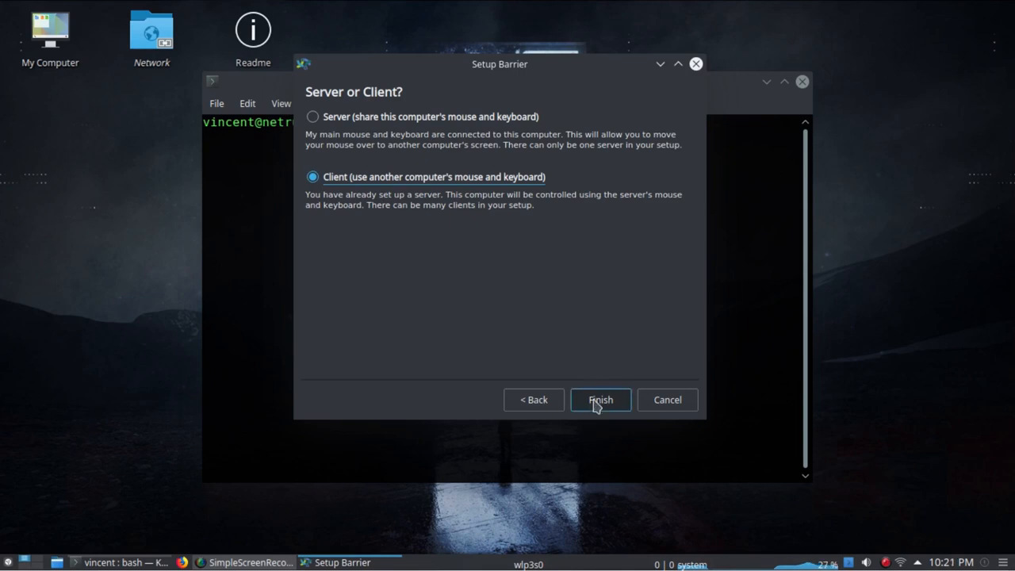
left_click(599, 400)
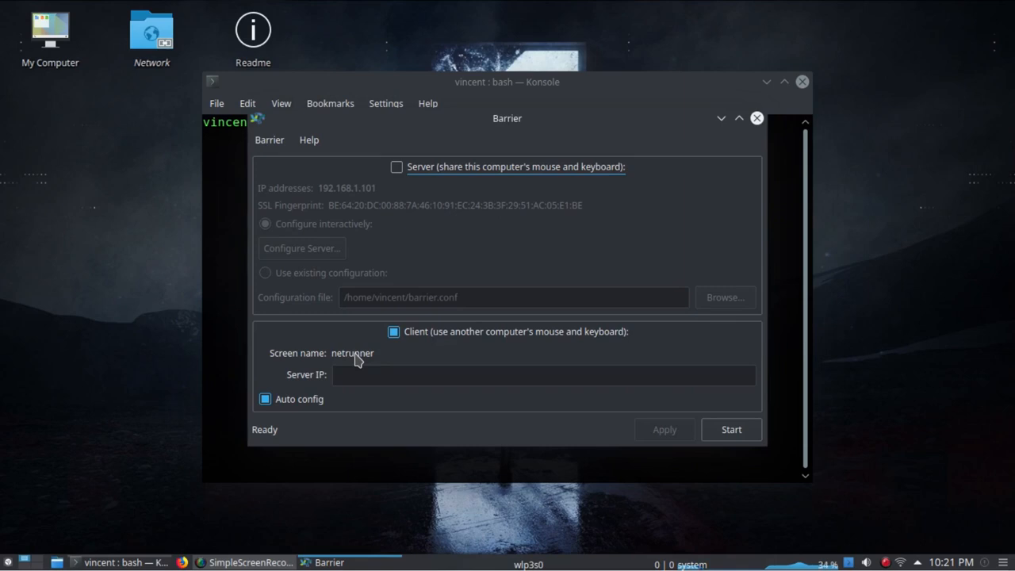
mouse_move(308, 352)
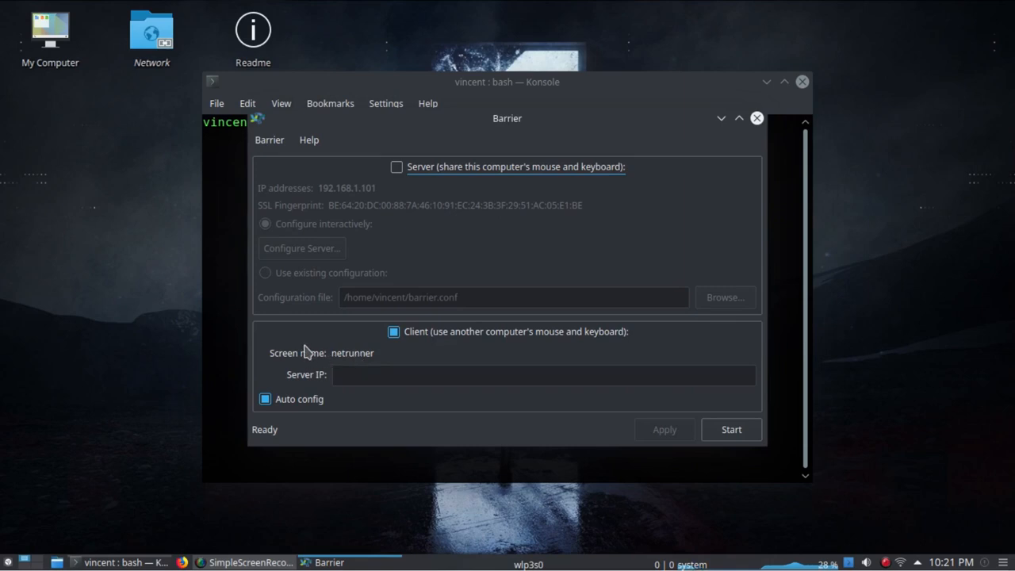
mouse_move(300, 375)
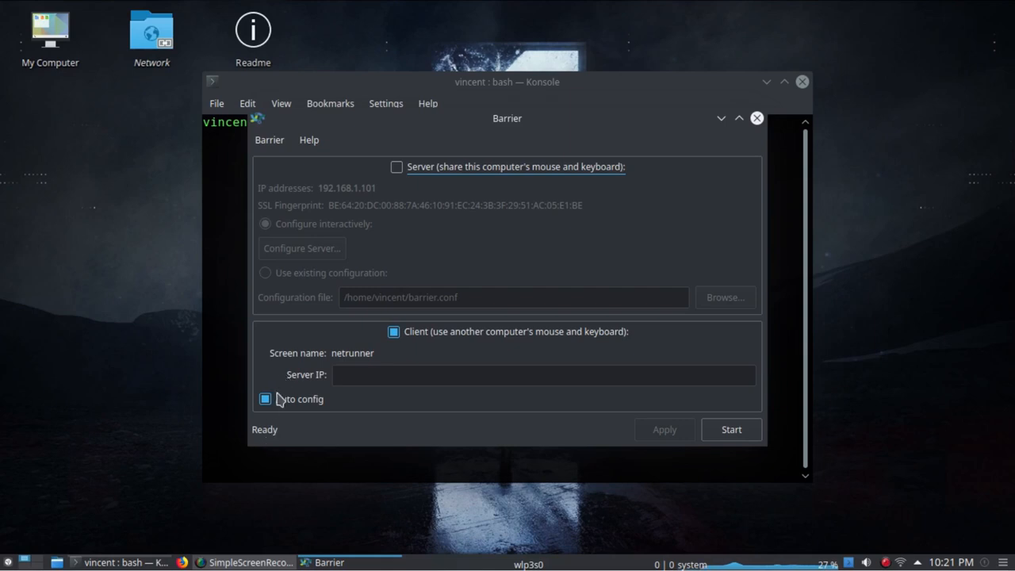
Turn off 'Auto config' and focus the empty Server IP field
left_click(265, 400)
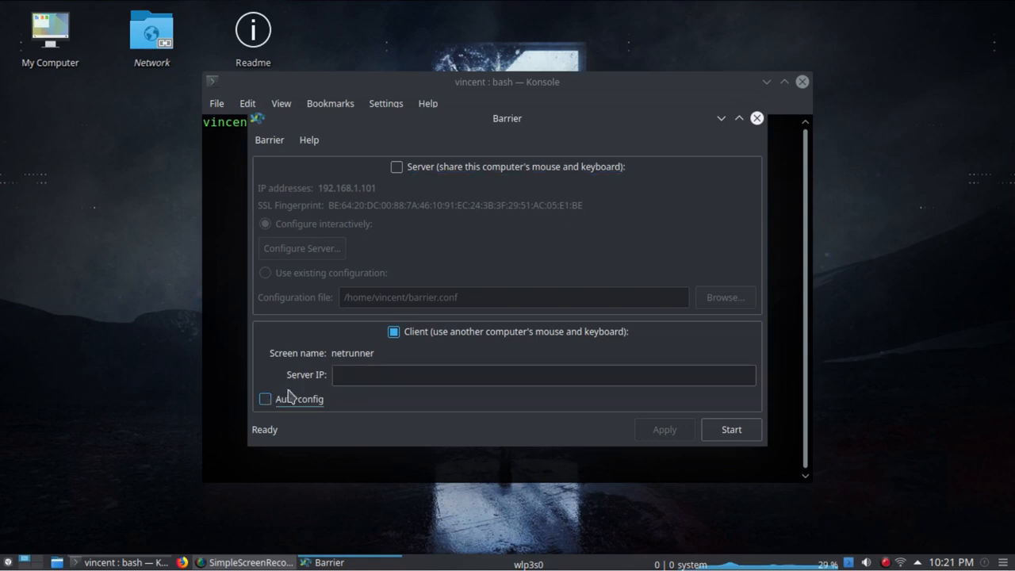
left_click(546, 374)
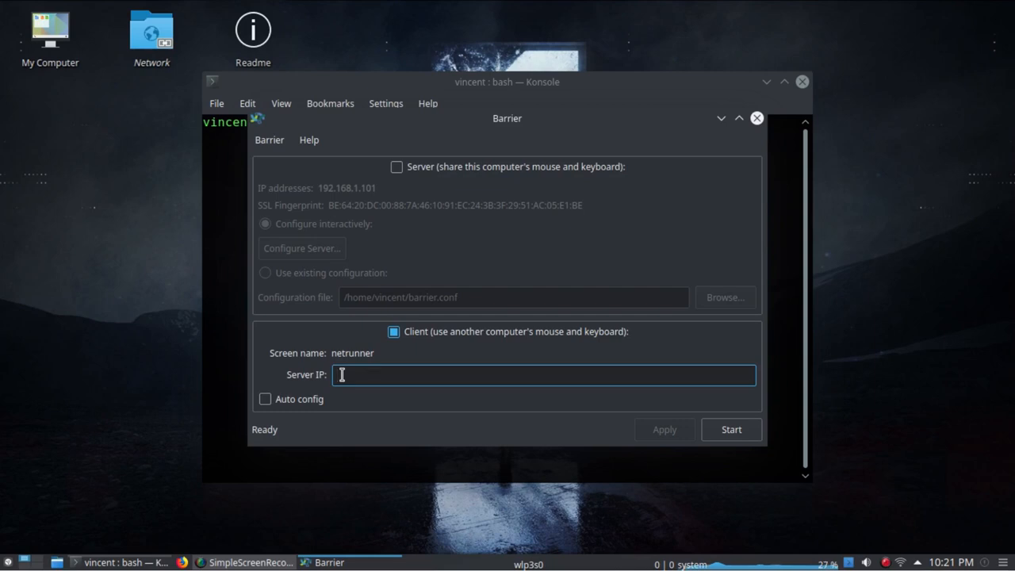
Enter the server address 192.168.1.8 in the Server IP field
type("192")
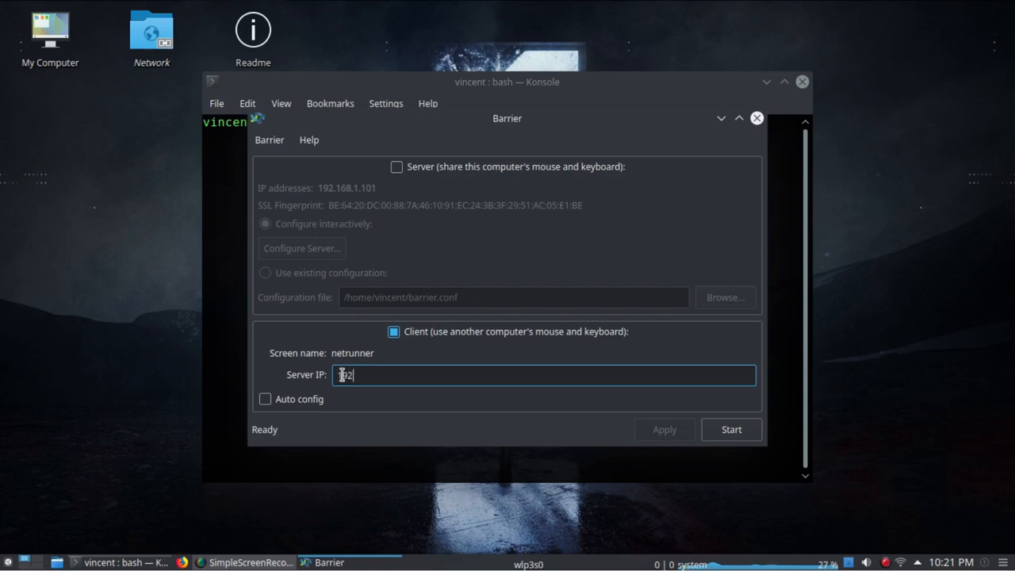
type(".")
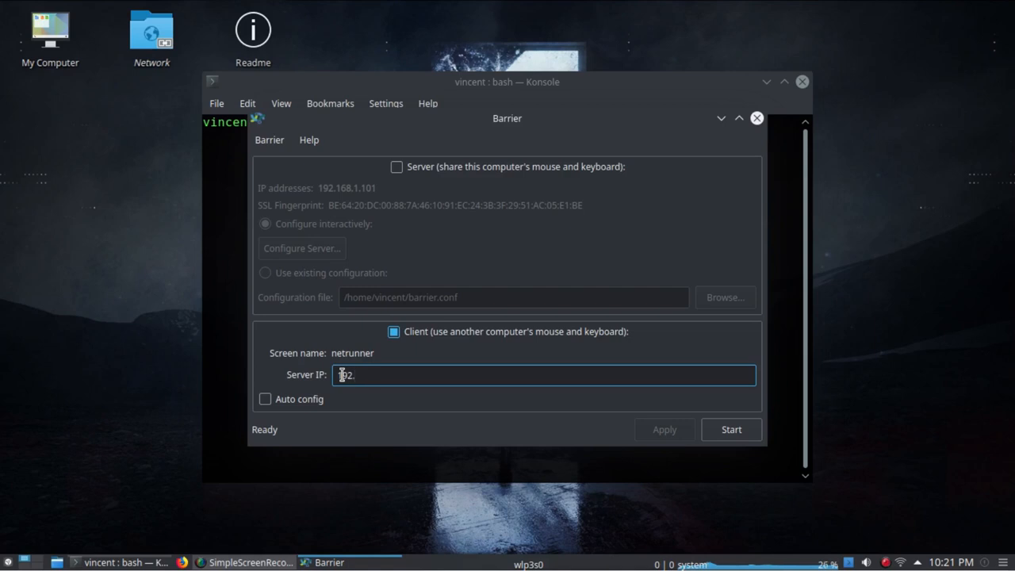
type("168")
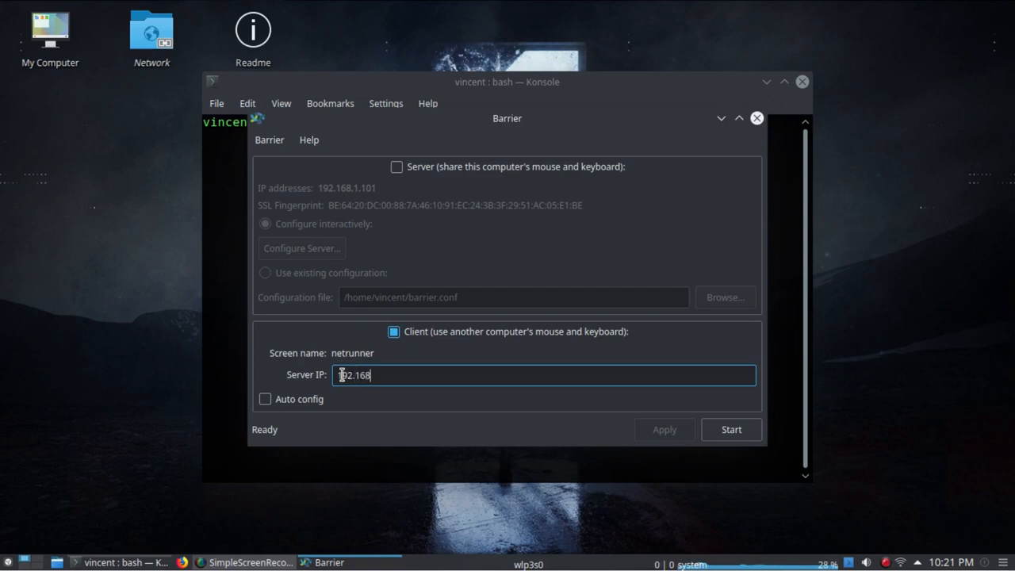
type(".1")
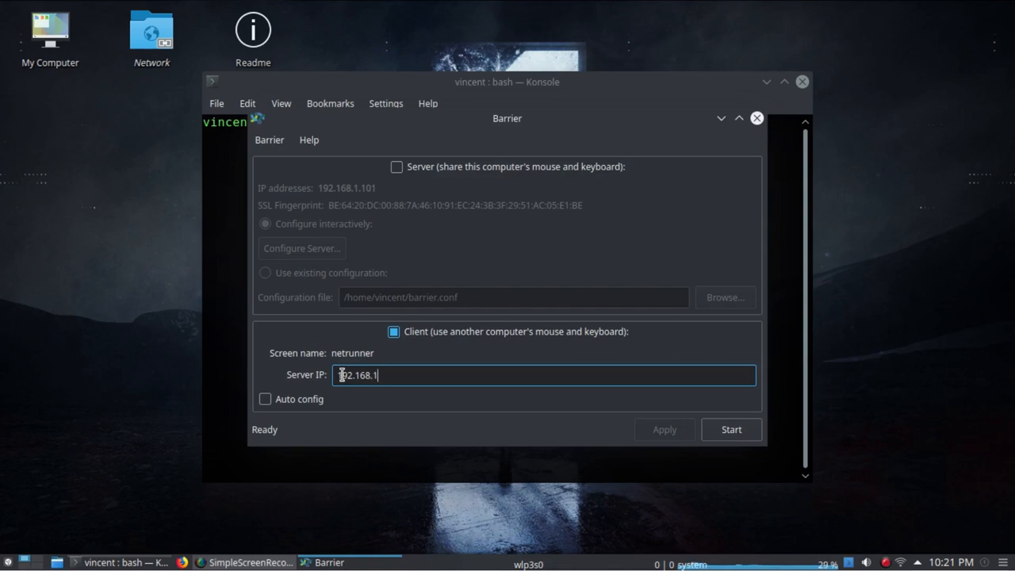
type(".")
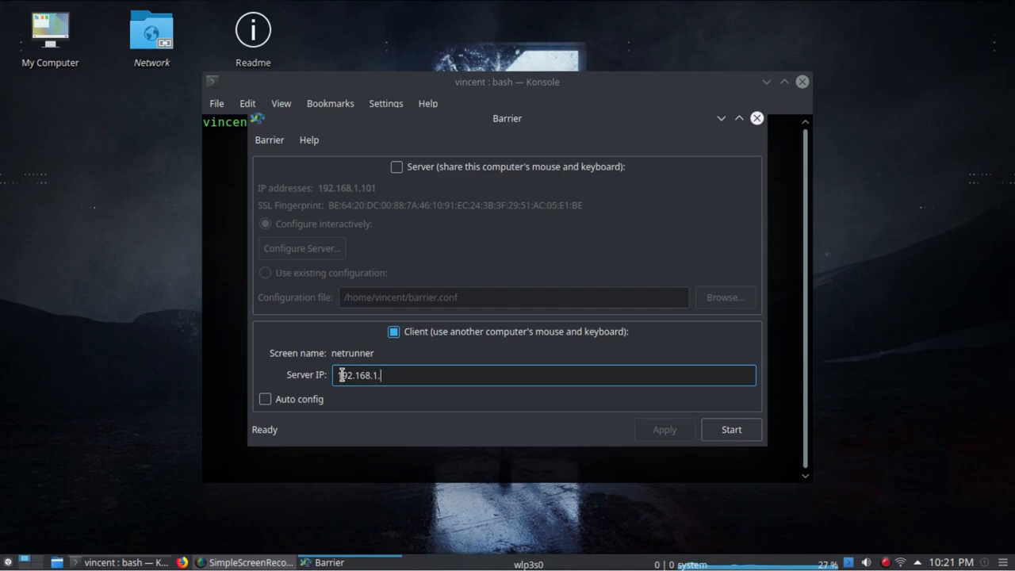
type("8")
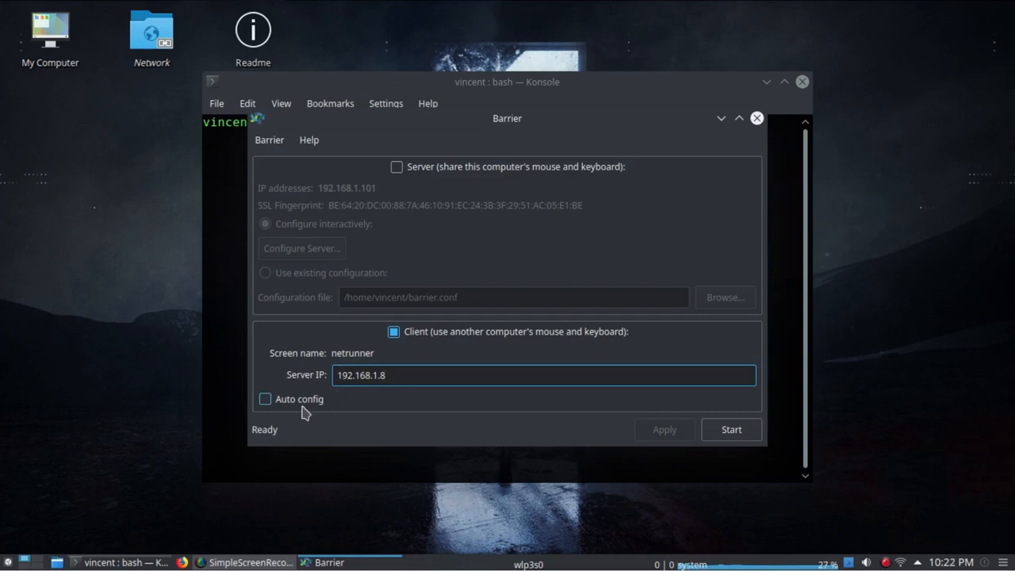
mouse_move(379, 331)
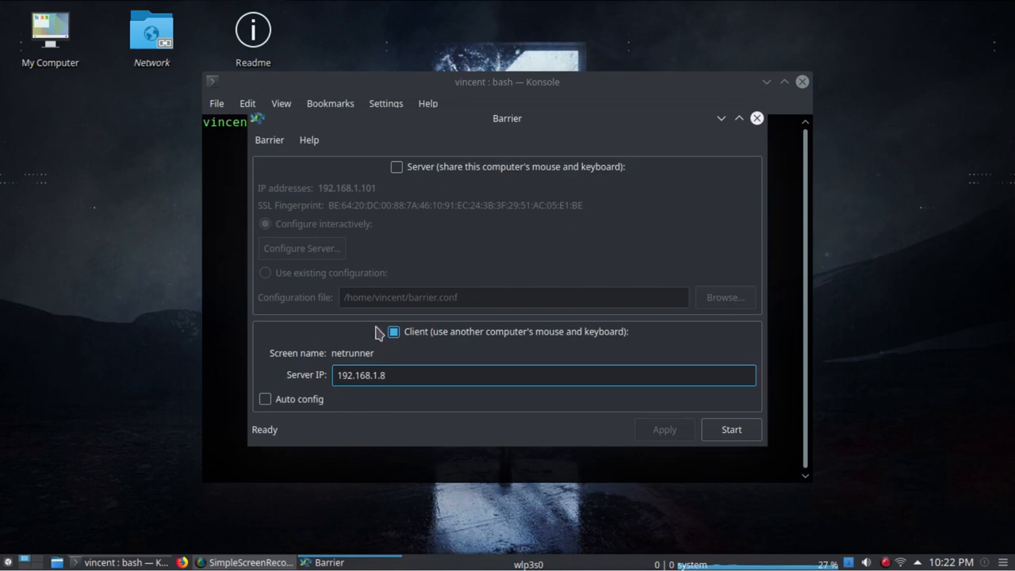
mouse_move(368, 328)
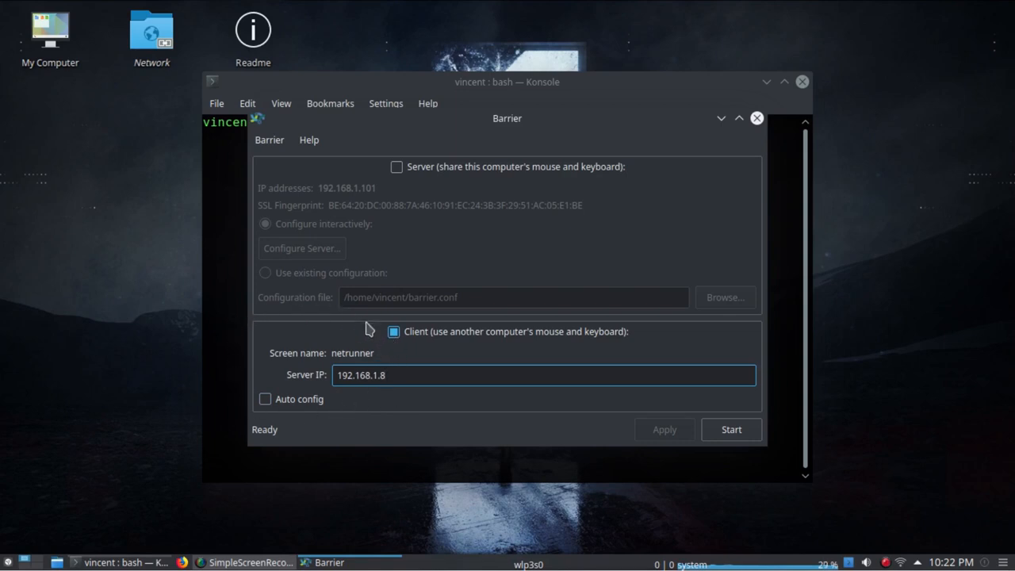
mouse_move(374, 331)
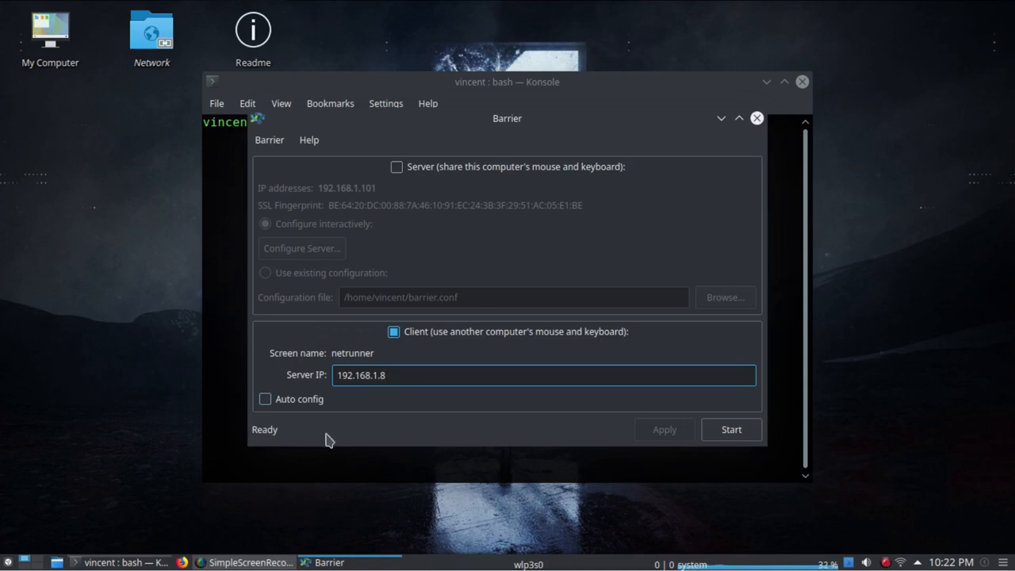
mouse_move(406, 326)
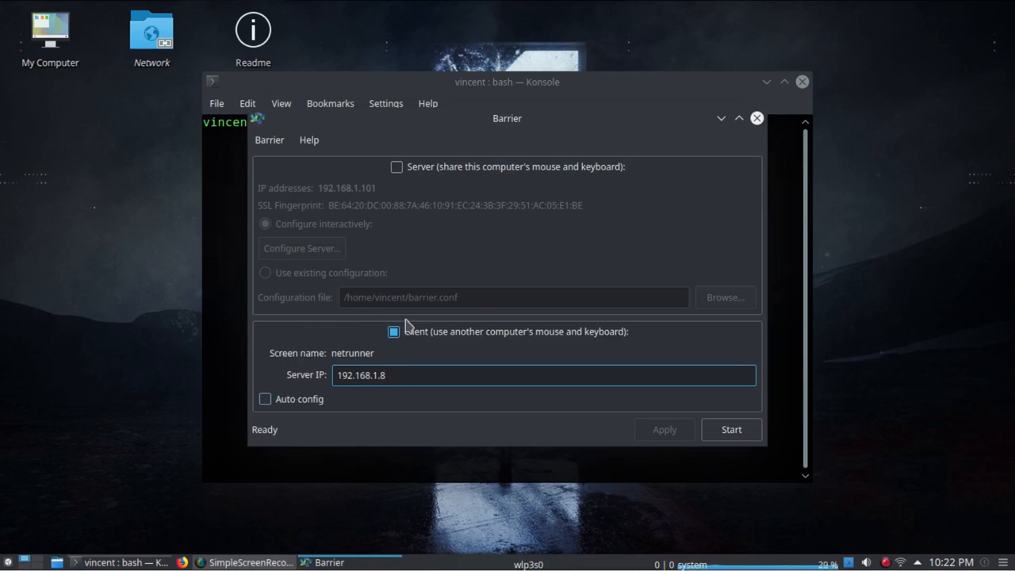
mouse_move(322, 310)
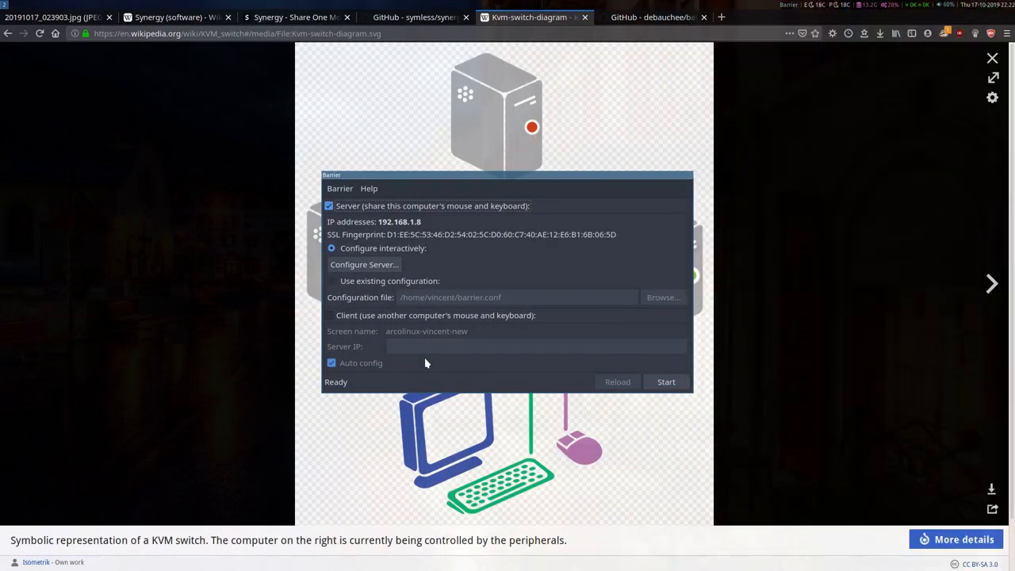
left_click(332, 280)
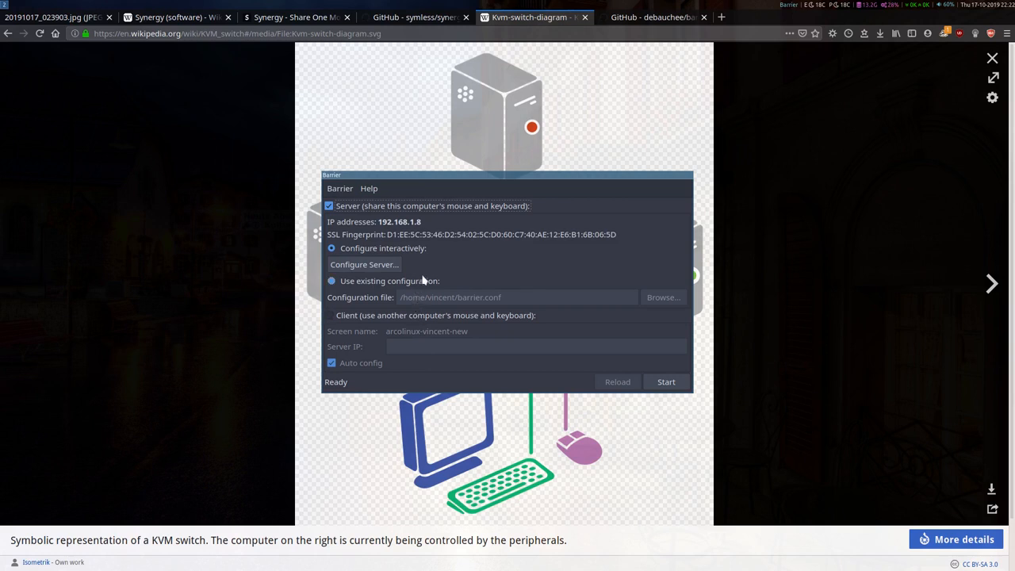
left_click(332, 281)
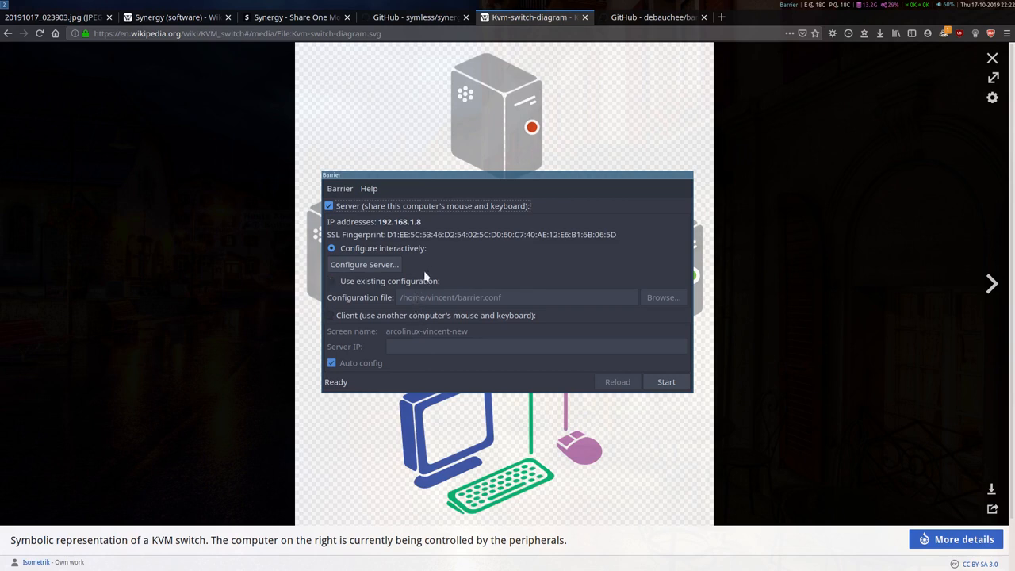
mouse_move(391, 263)
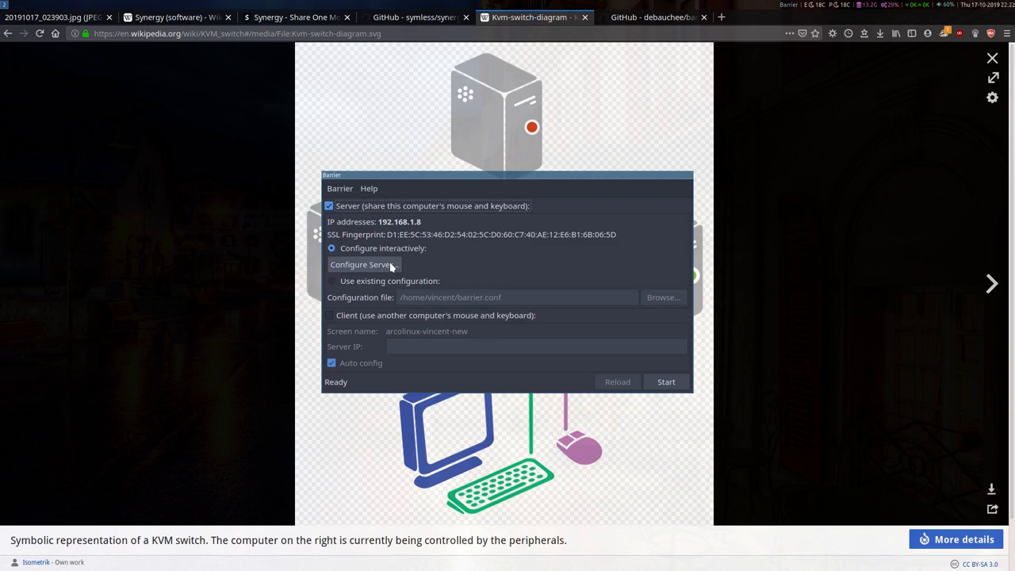
Open Configure Server and select the arcolinux-vincent screen in the layout grid
left_click(362, 263)
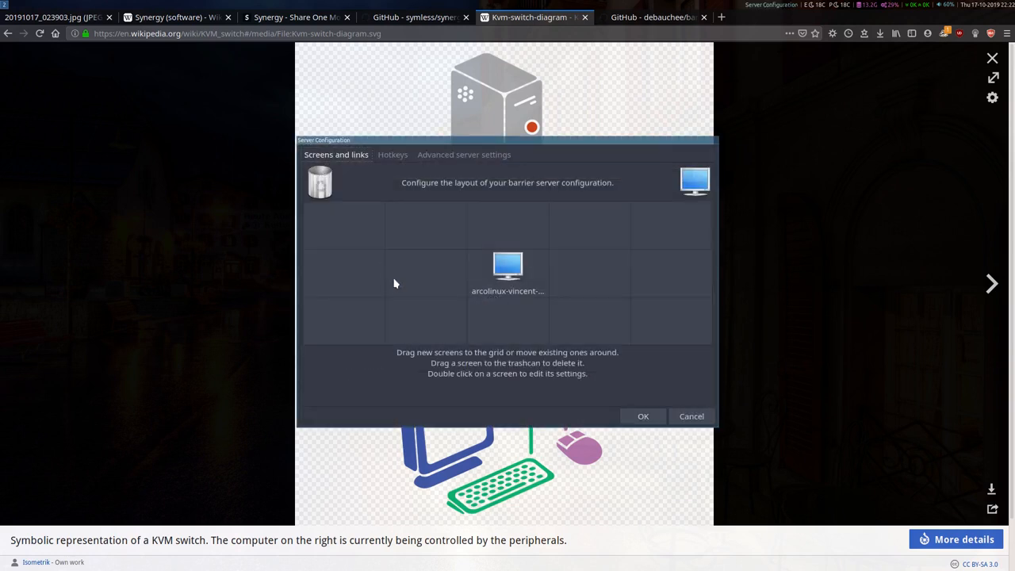
mouse_move(436, 264)
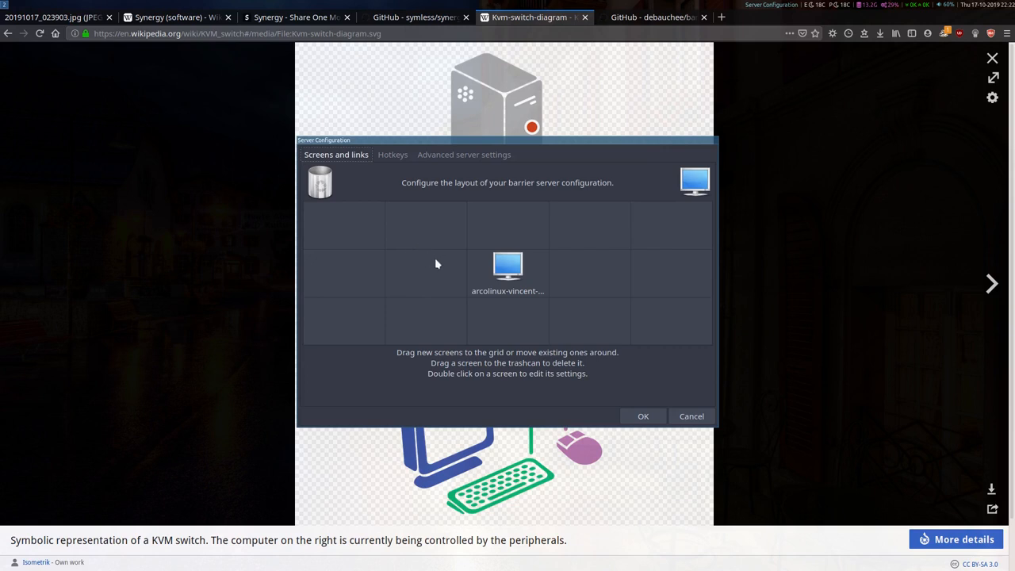
mouse_move(603, 229)
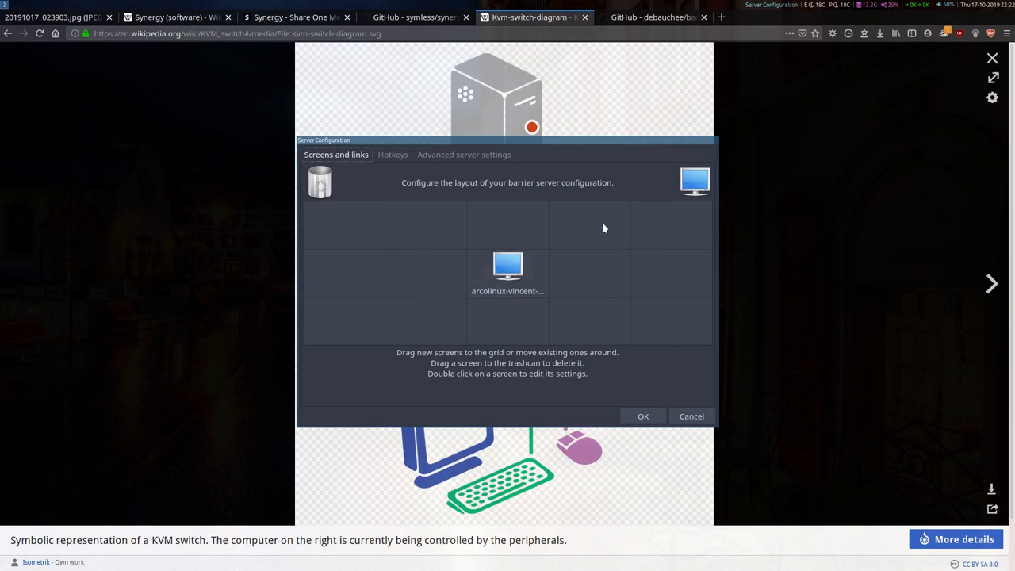
mouse_move(536, 318)
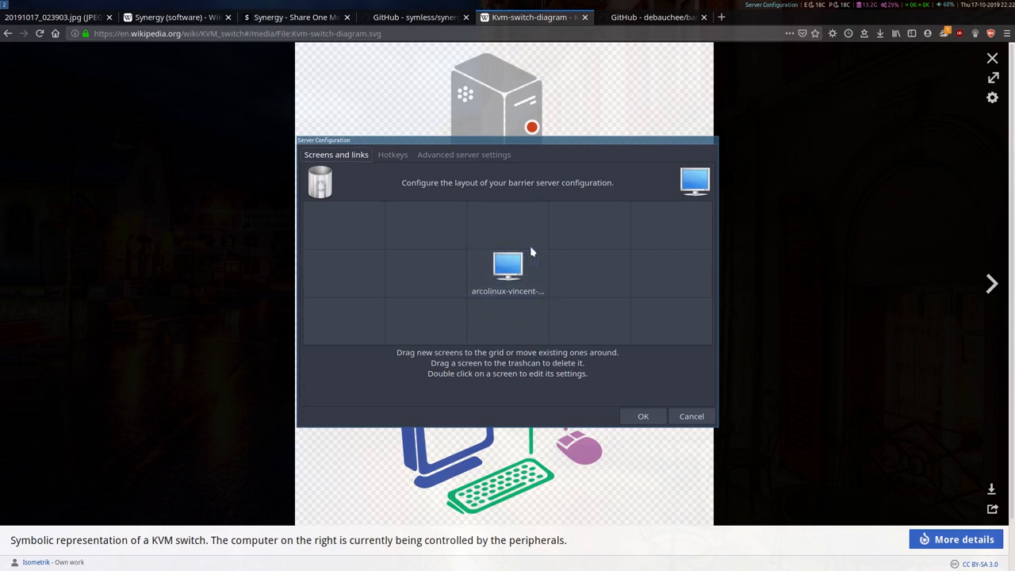
mouse_move(467, 292)
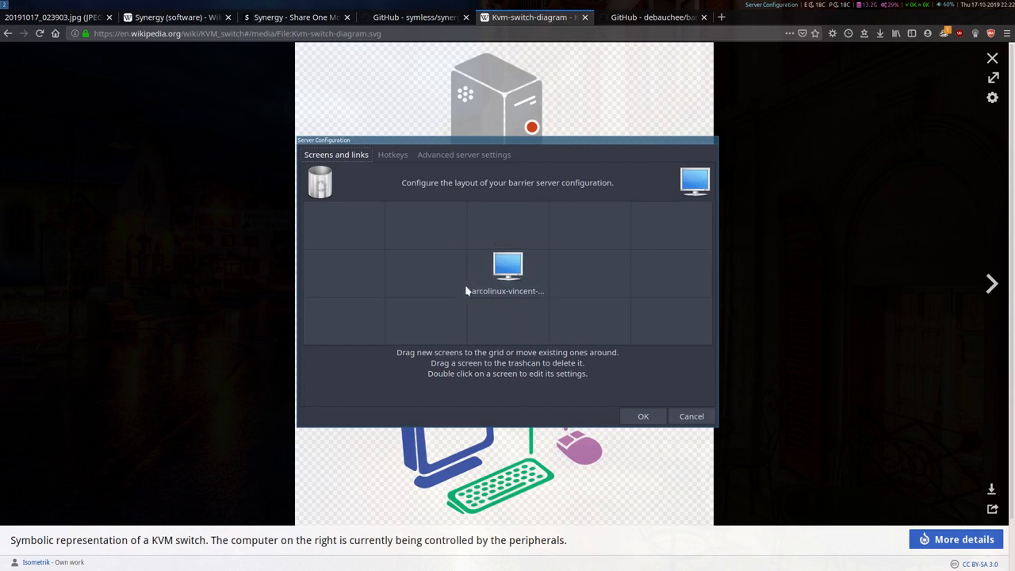
mouse_move(522, 231)
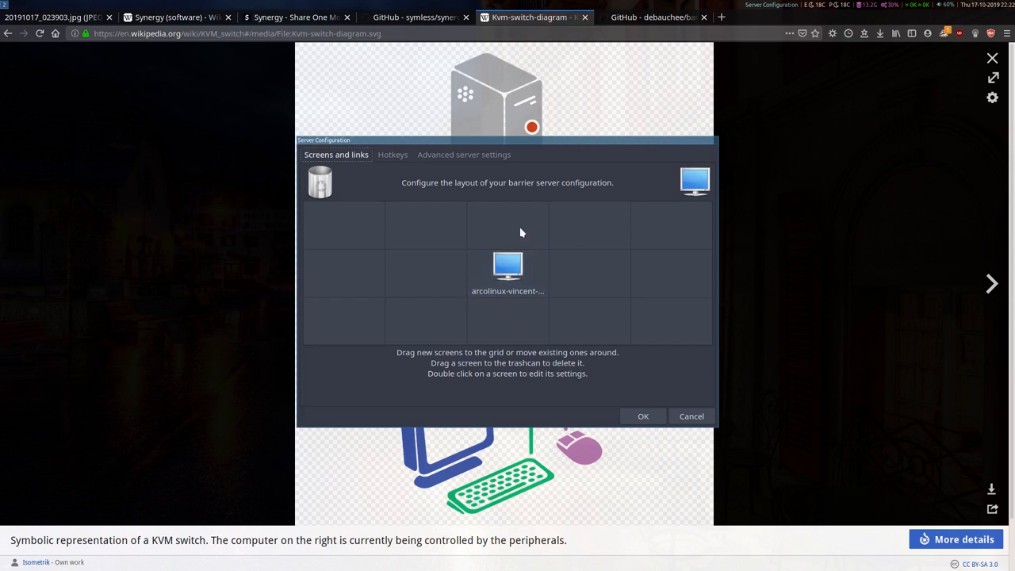
mouse_move(436, 222)
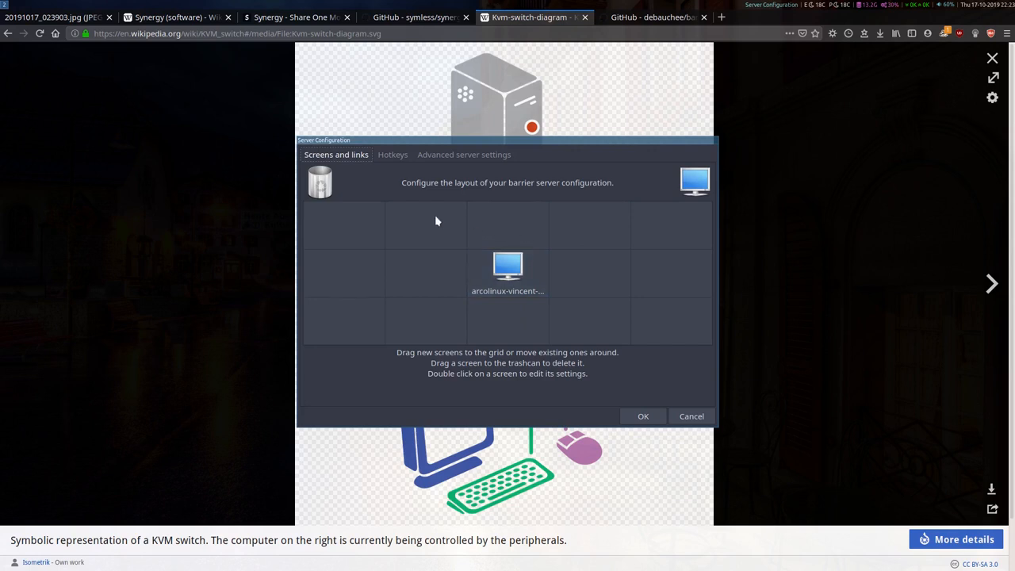
mouse_move(667, 328)
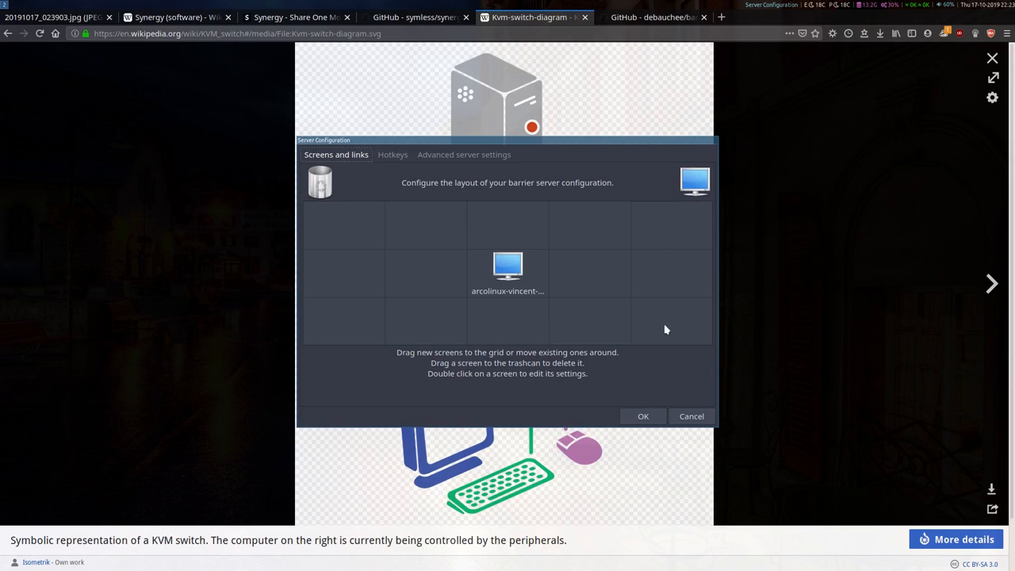
left_click(508, 273)
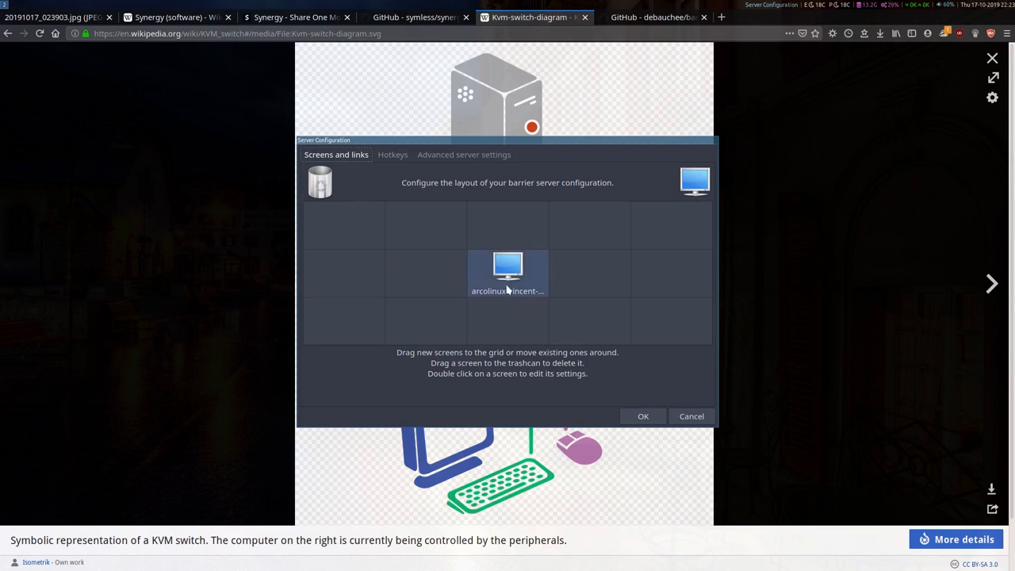
mouse_move(352, 238)
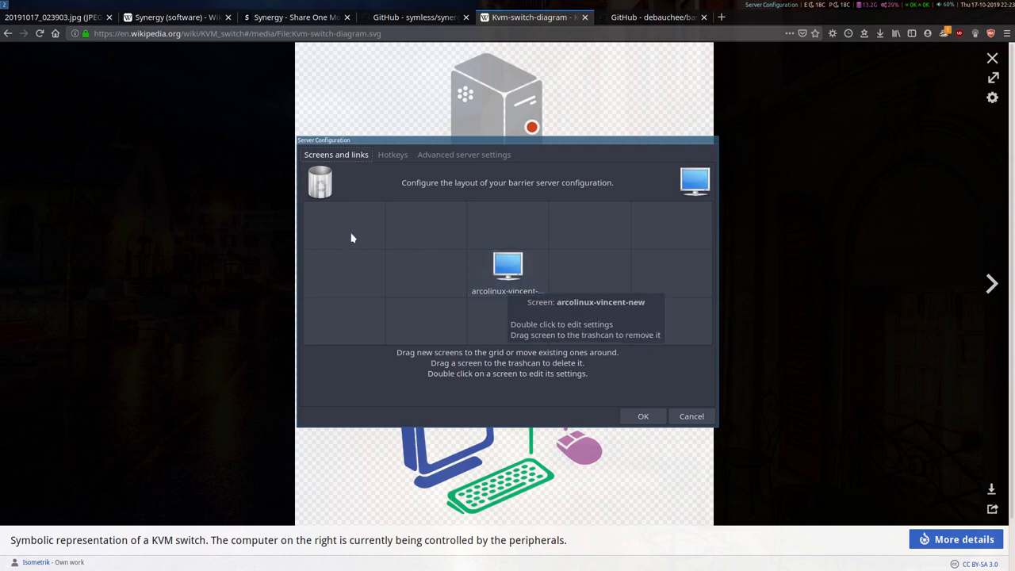
mouse_move(305, 198)
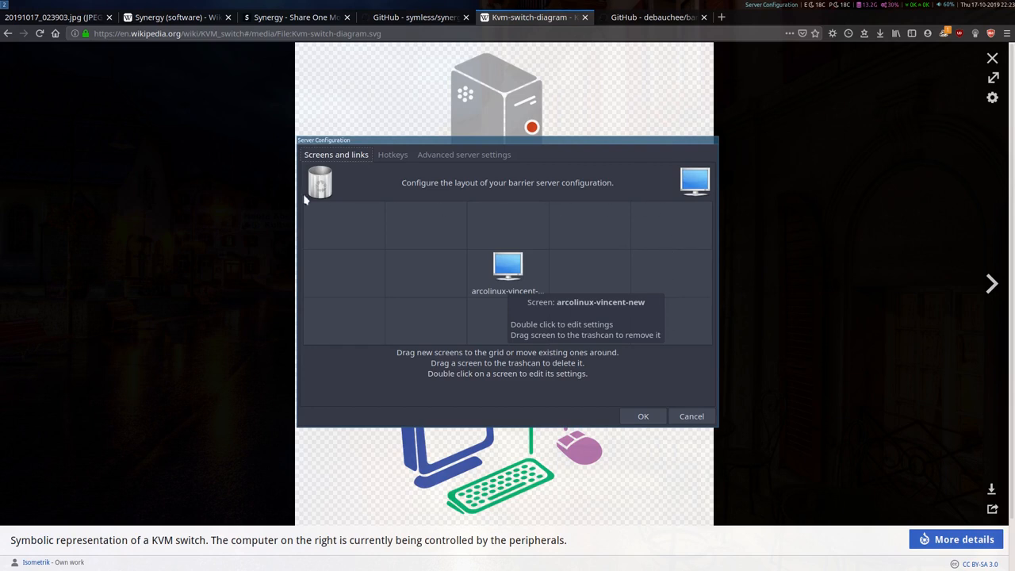
mouse_move(458, 293)
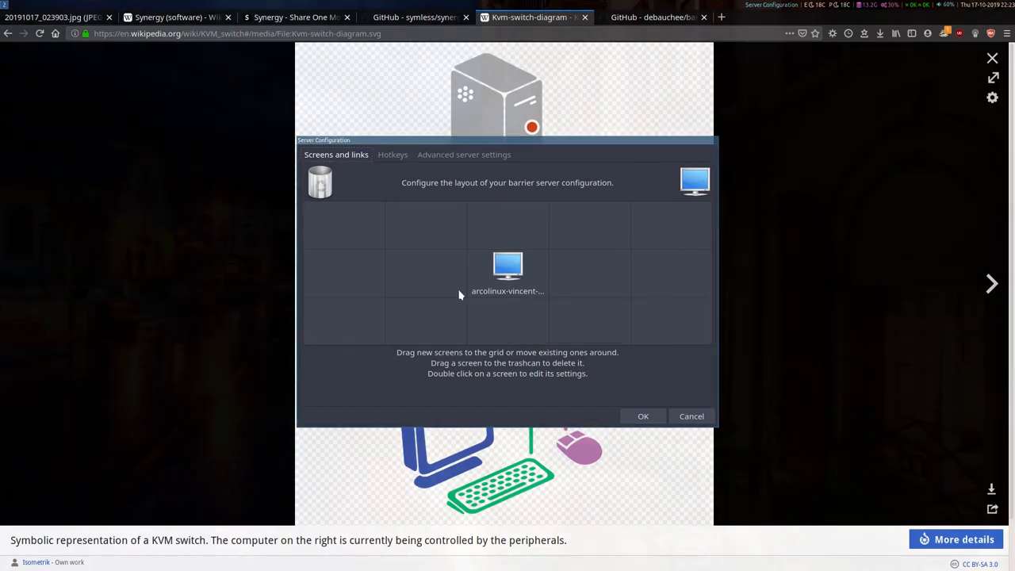
mouse_move(509, 267)
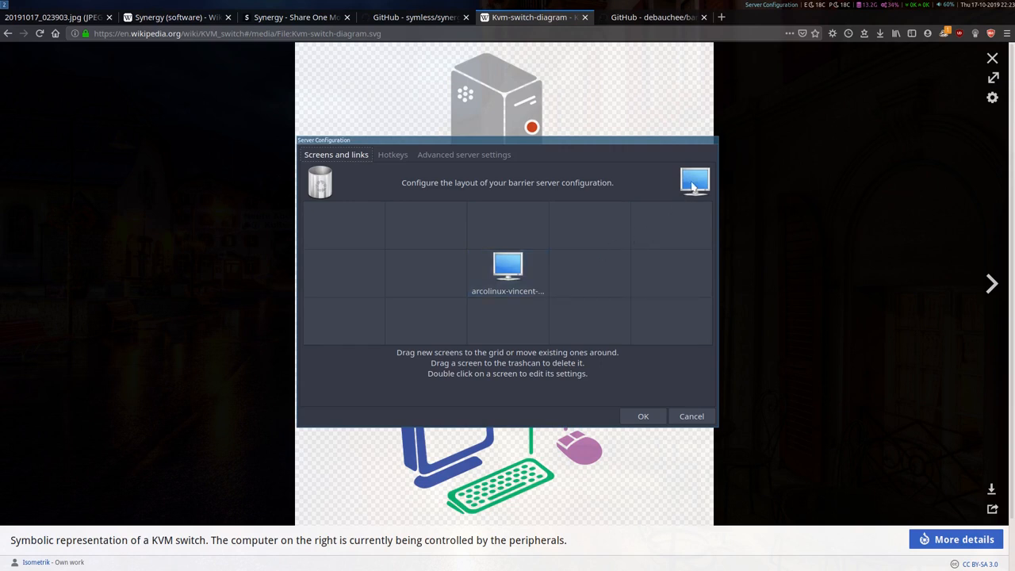
Drop a new Unnamed screen into the grid cell right of arcolinux-vincent
left_click_drag(694, 181, 605, 234)
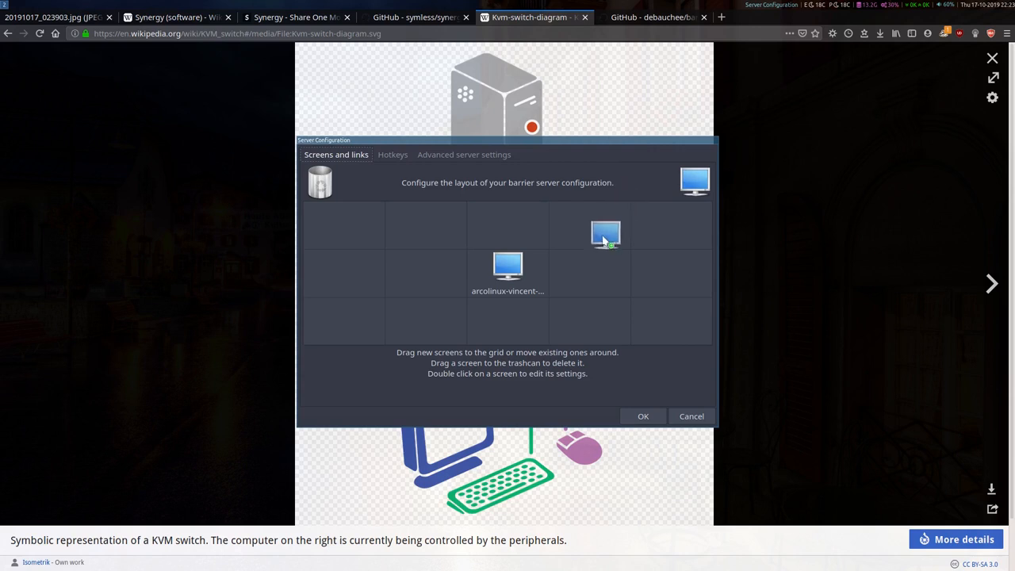
left_click_drag(606, 234, 574, 276)
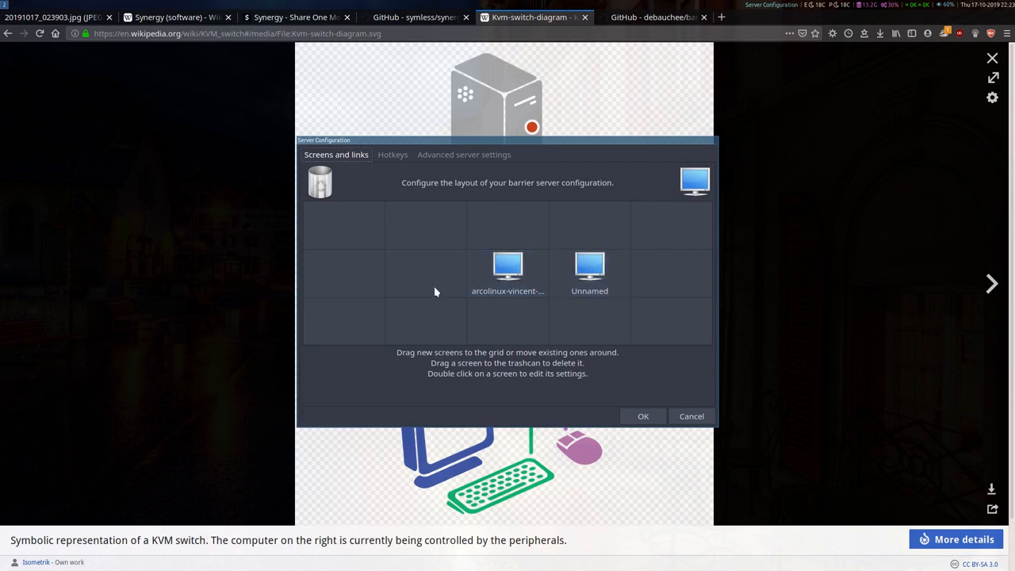
mouse_move(581, 246)
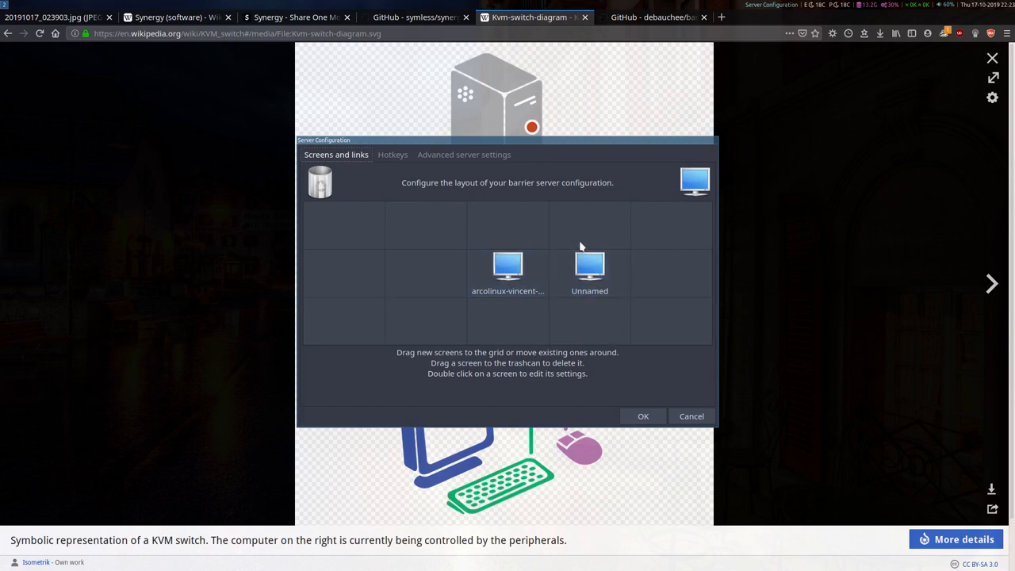
left_click(507, 267)
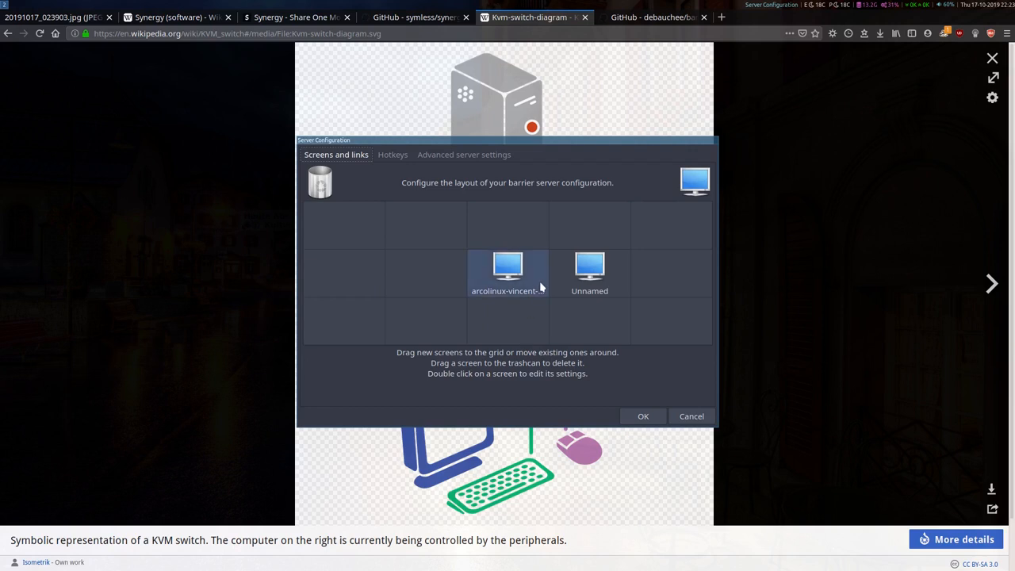
mouse_move(590, 267)
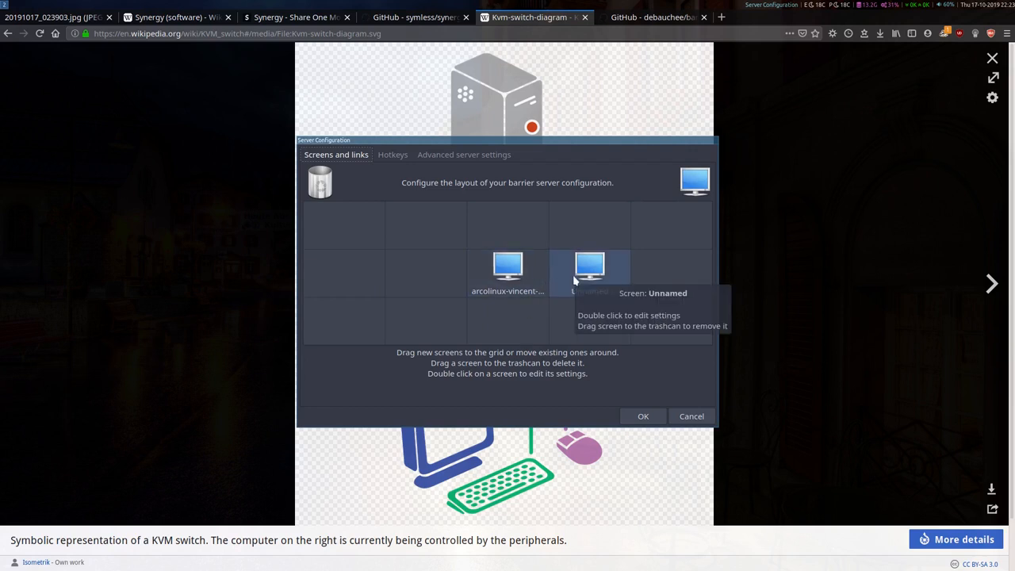
mouse_move(584, 279)
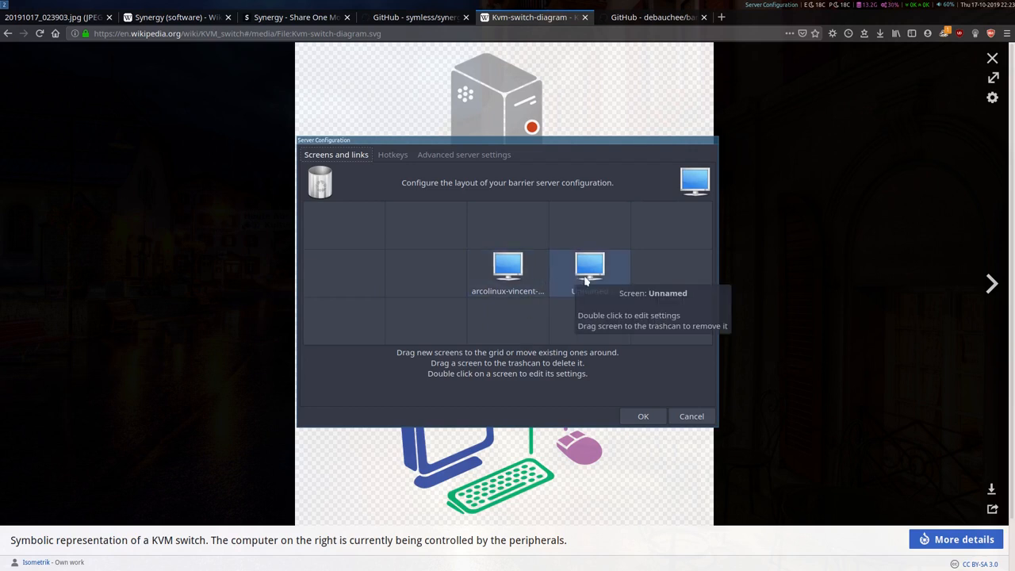
Name the new screen right of arcolinux-vincent 'netrunner' and confirm
double_click(590, 265)
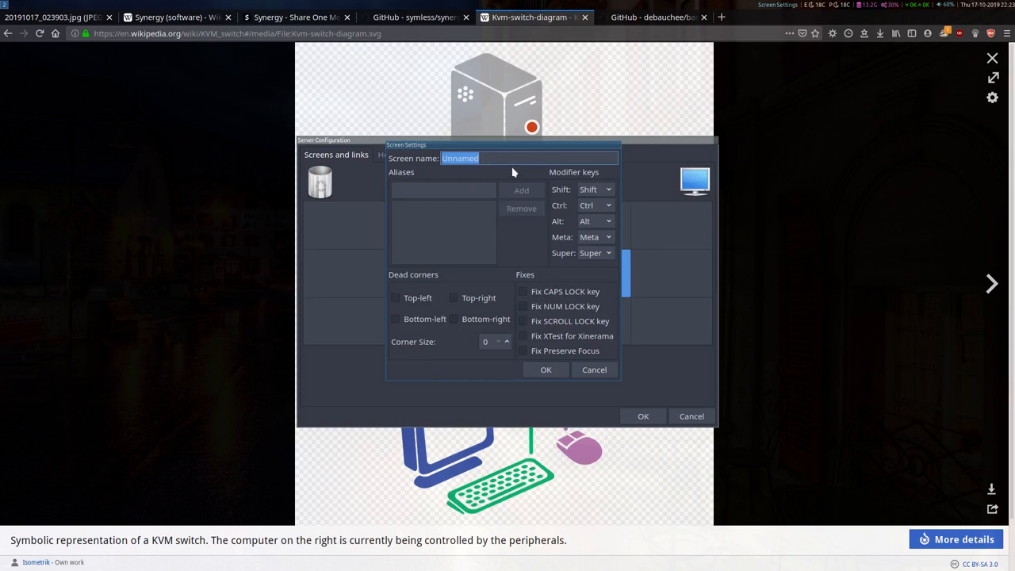
mouse_move(468, 174)
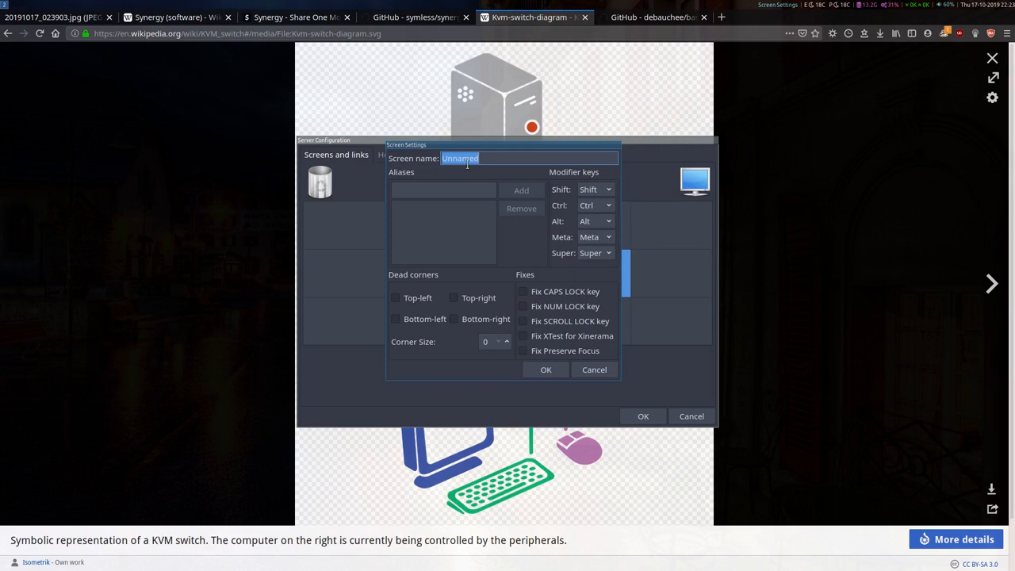
type("netrunner")
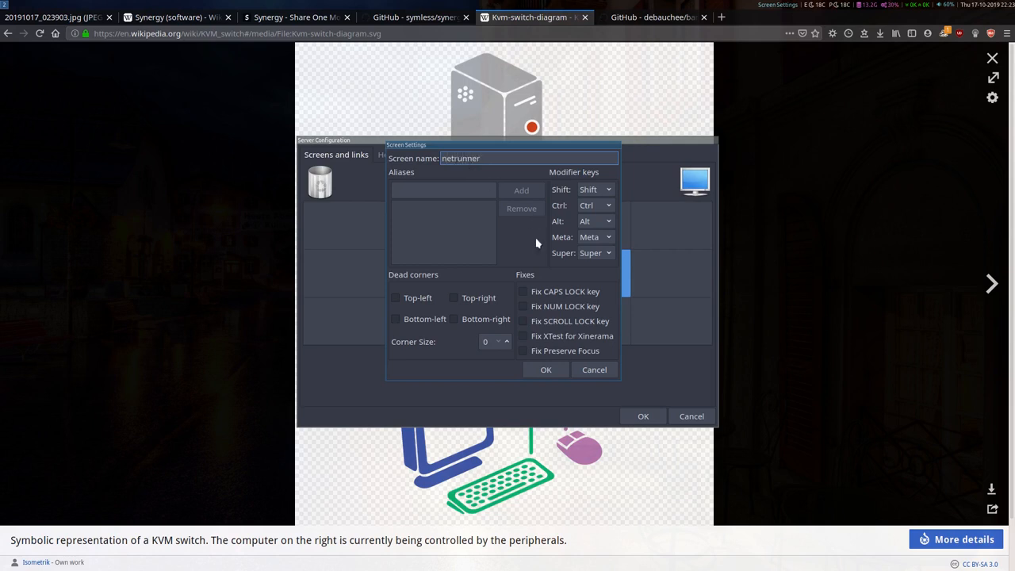
mouse_move(546, 370)
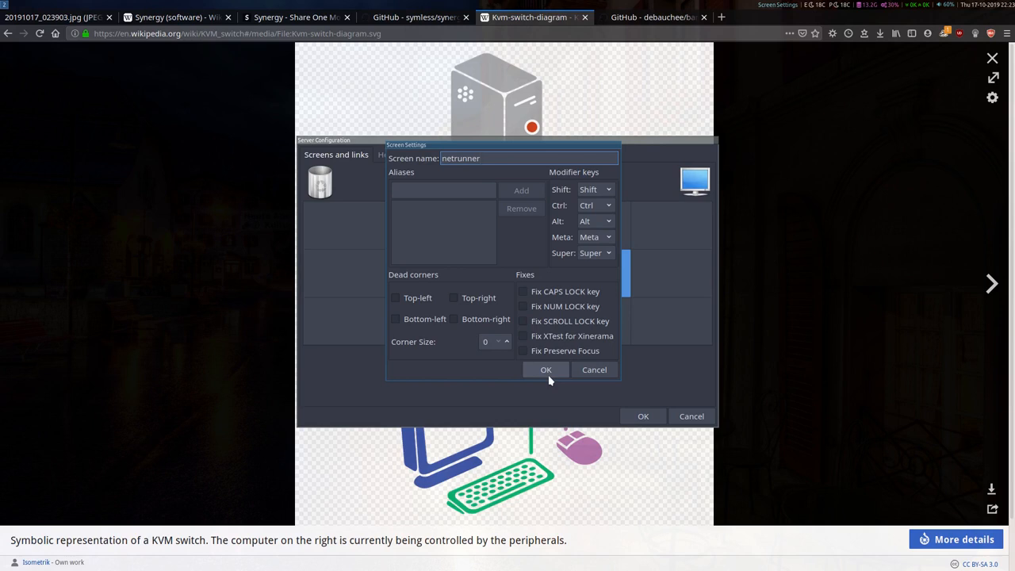
left_click(545, 370)
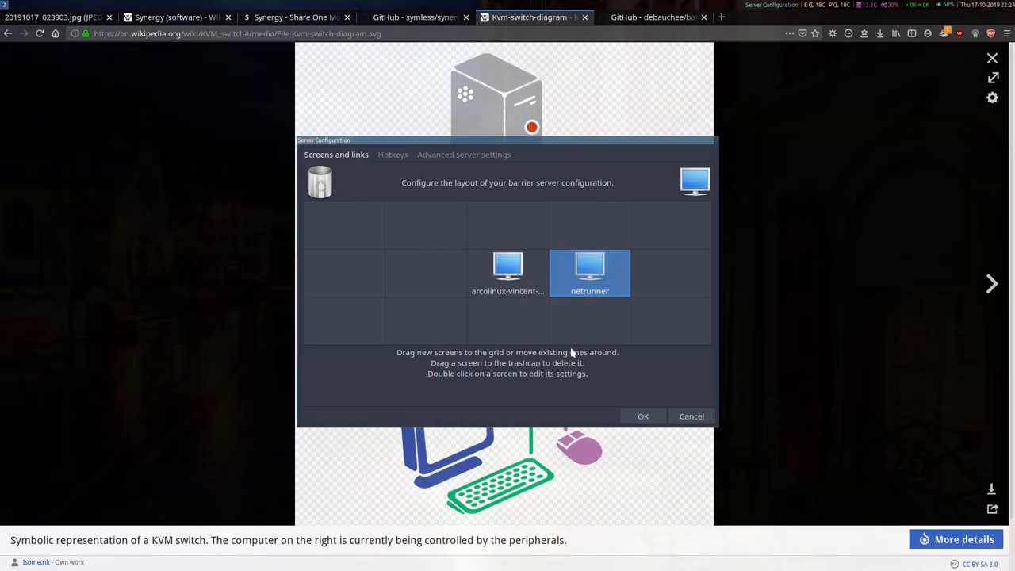
mouse_move(622, 398)
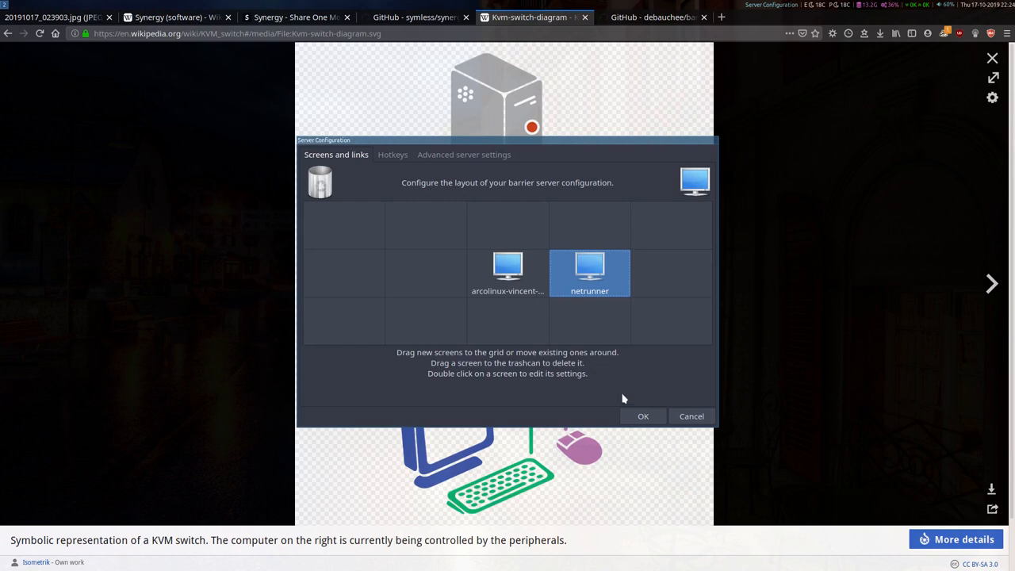
Confirm the layout, start the Barrier server and dismiss the 'Barrier is now connected' notice
left_click(644, 416)
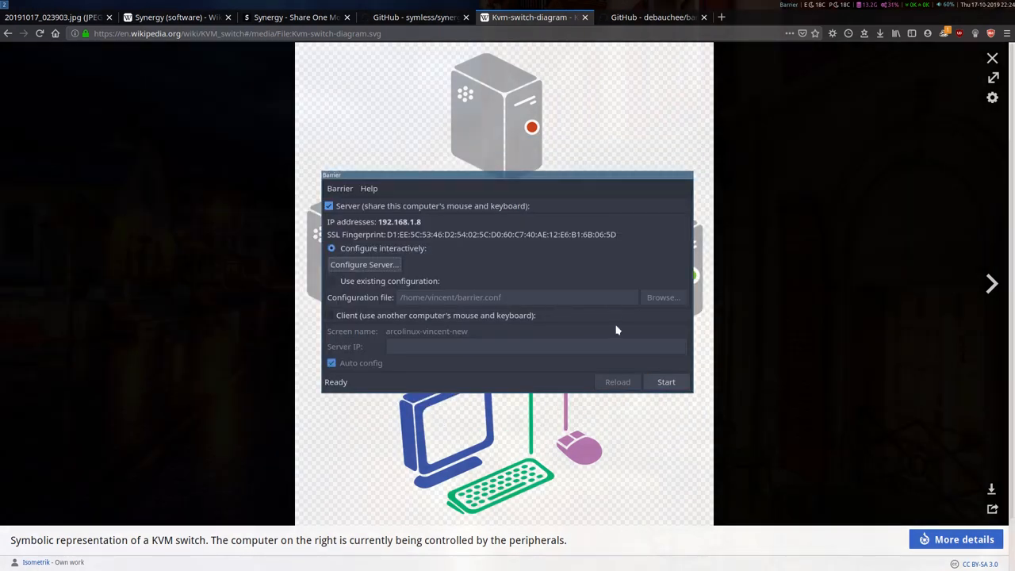
mouse_move(586, 371)
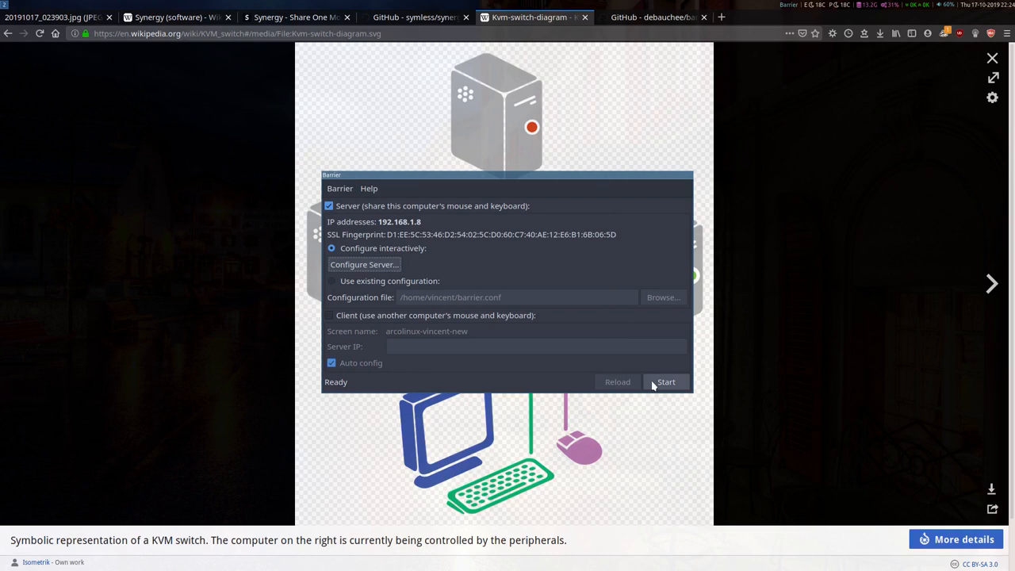
mouse_move(654, 387)
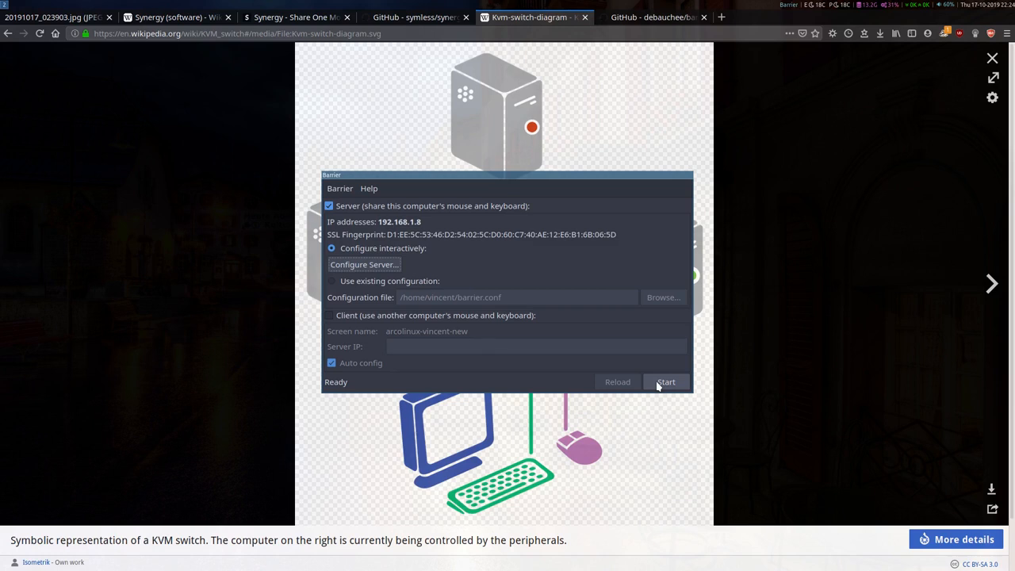
left_click(666, 380)
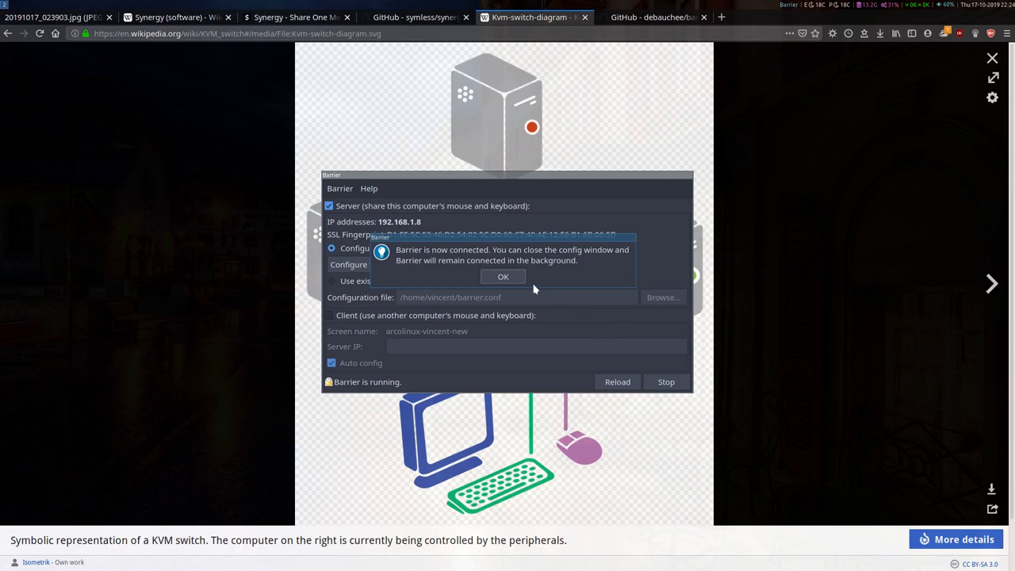
mouse_move(503, 276)
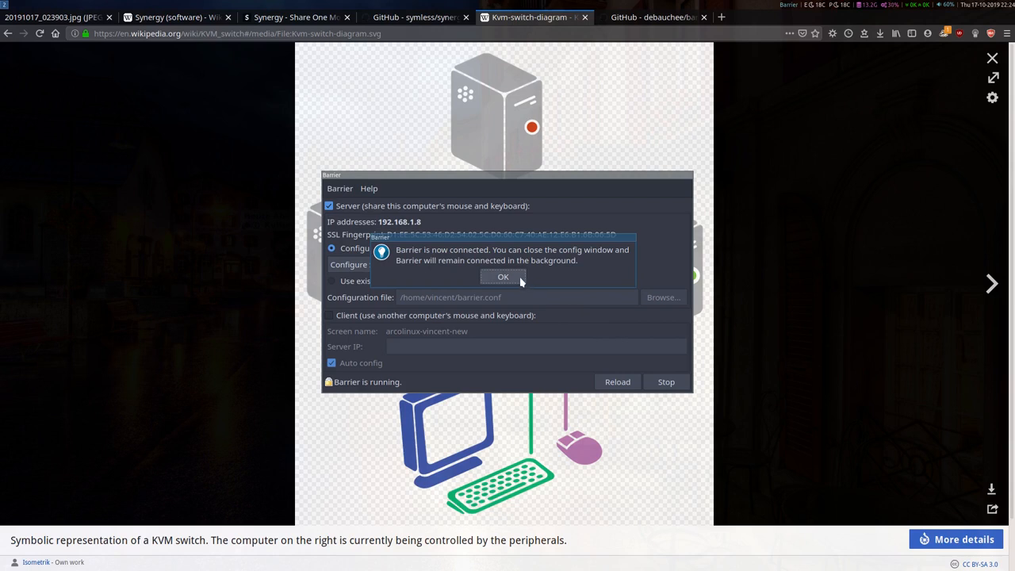
left_click(503, 276)
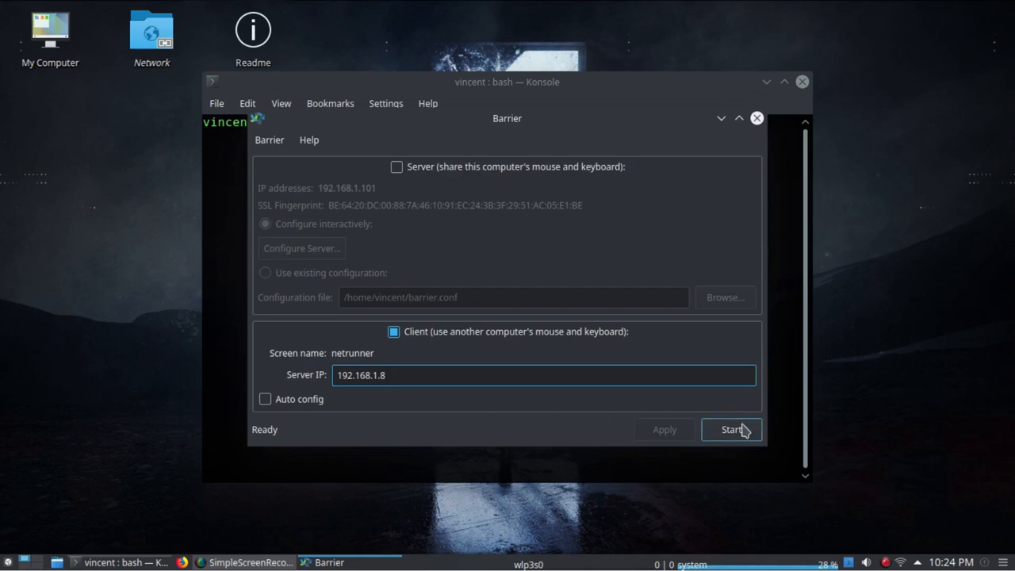
Start the laptop client and answer Yes to trust the server's fingerprint for 192.168.1.8
left_click(729, 428)
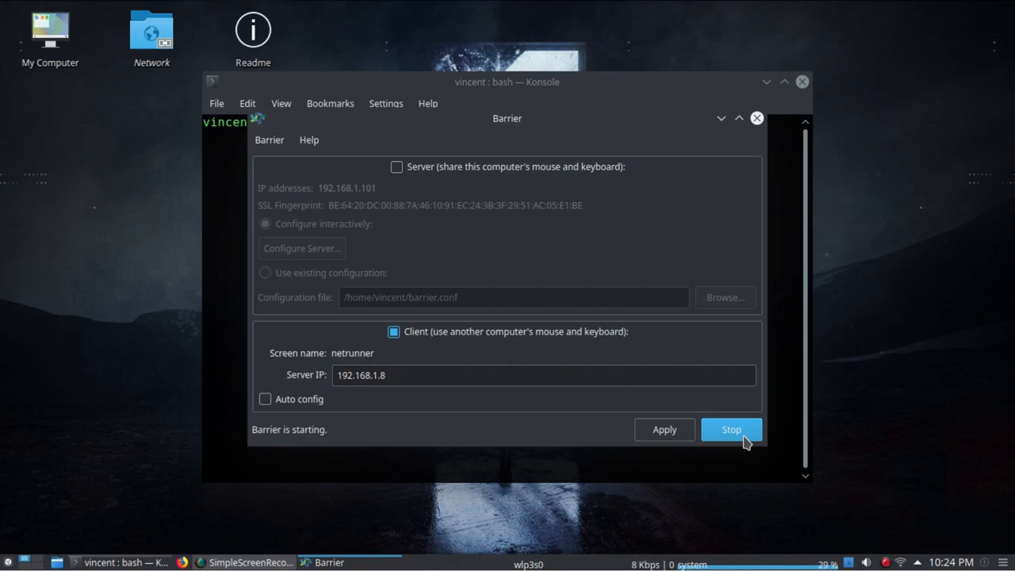
left_click(729, 429)
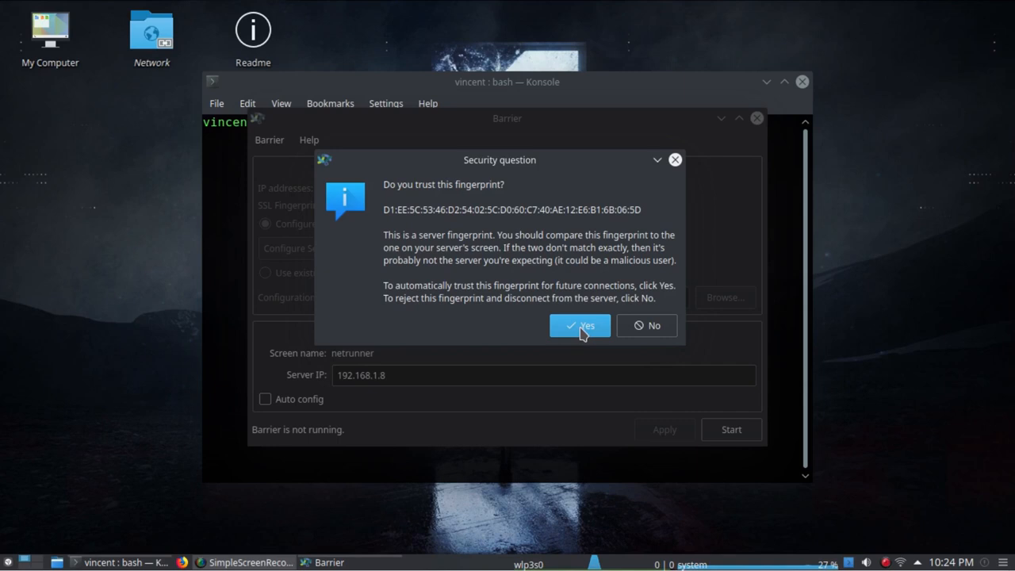
left_click(581, 325)
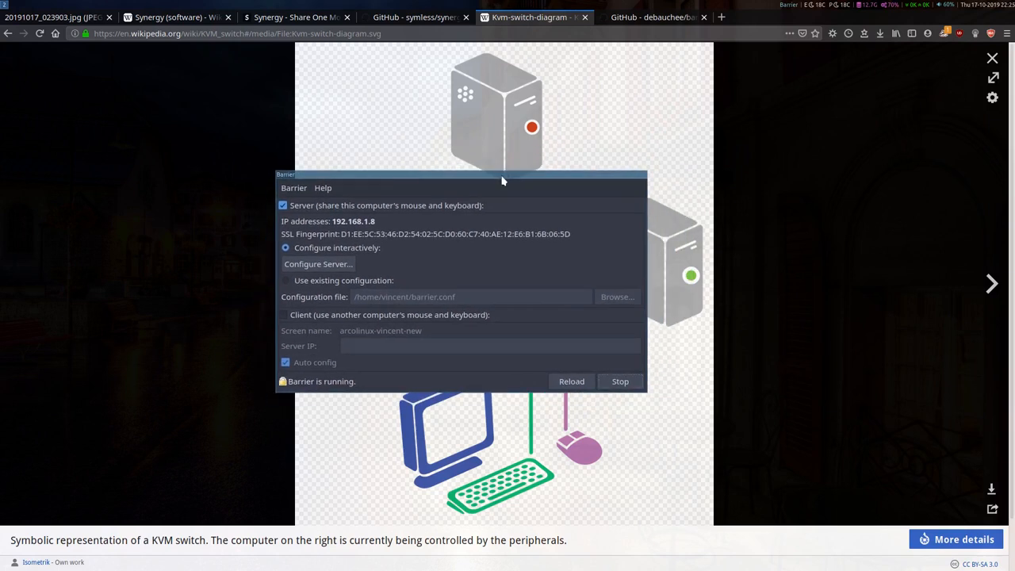
mouse_move(501, 230)
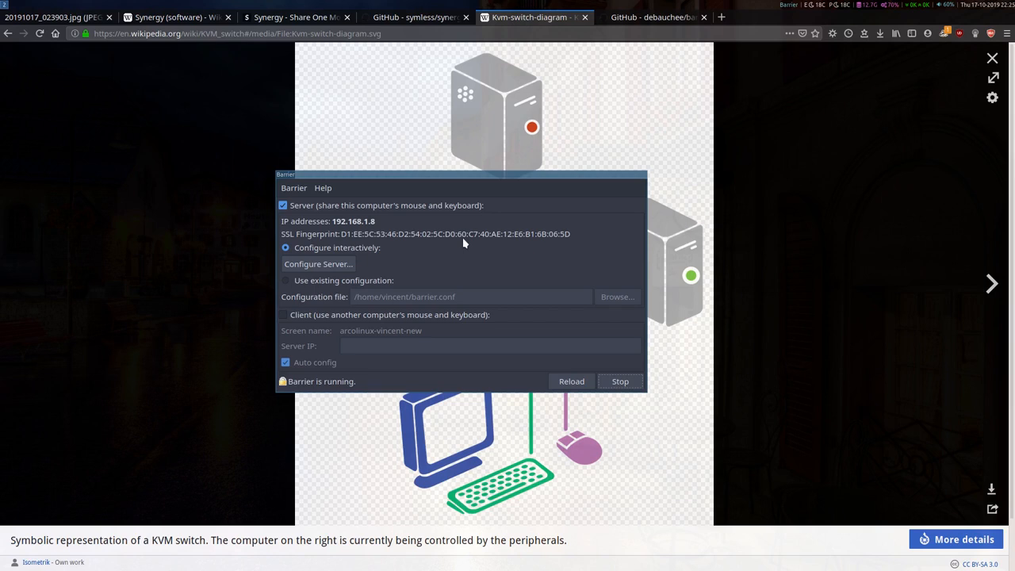
mouse_move(489, 190)
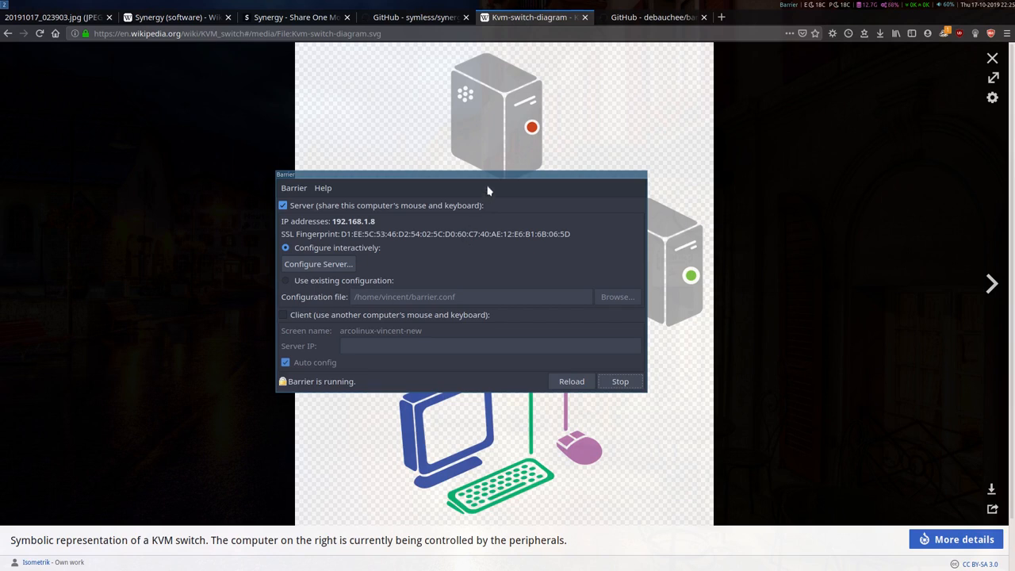
left_click_drag(489, 174, 286, 97)
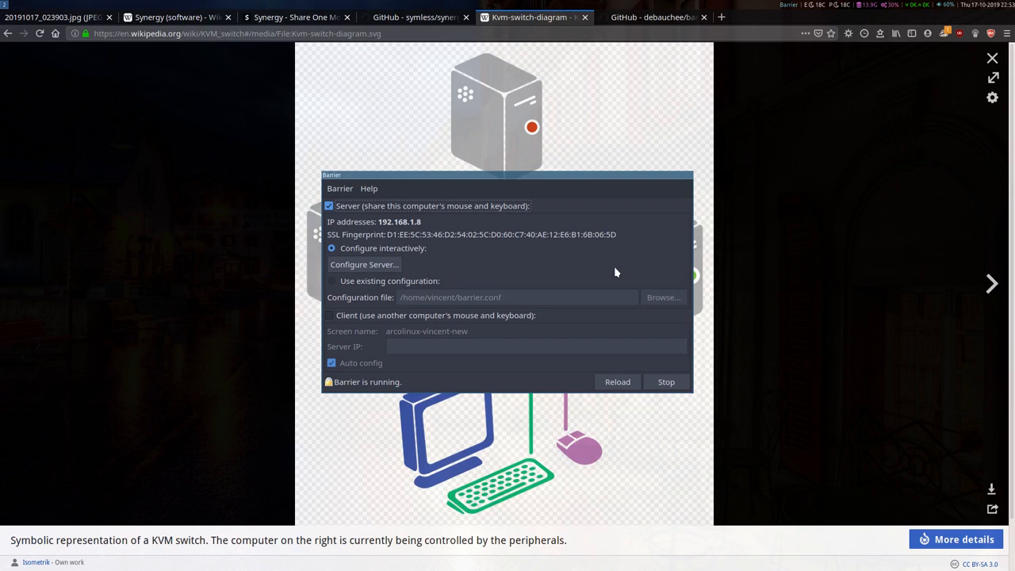
mouse_move(322, 419)
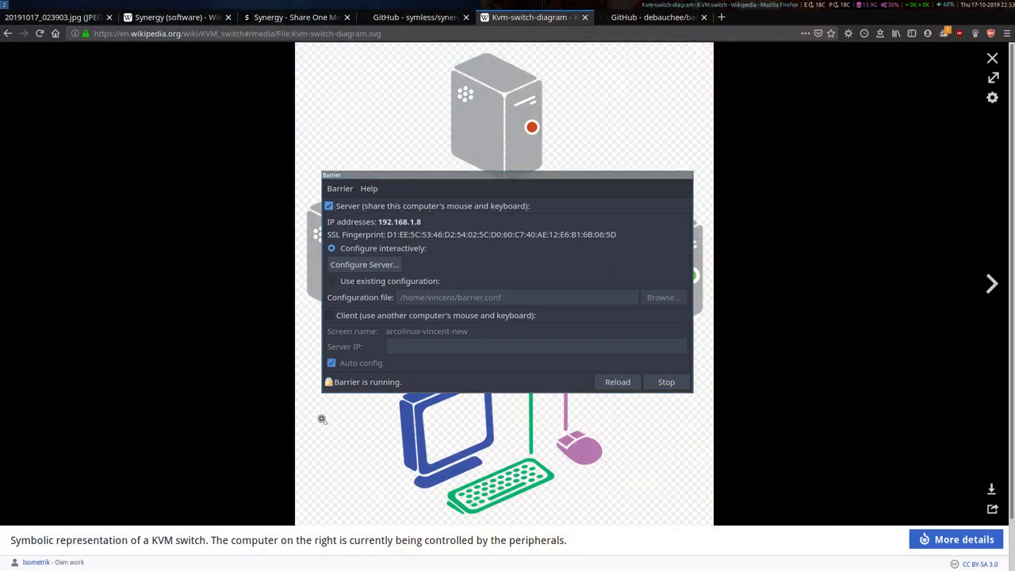
mouse_move(425, 412)
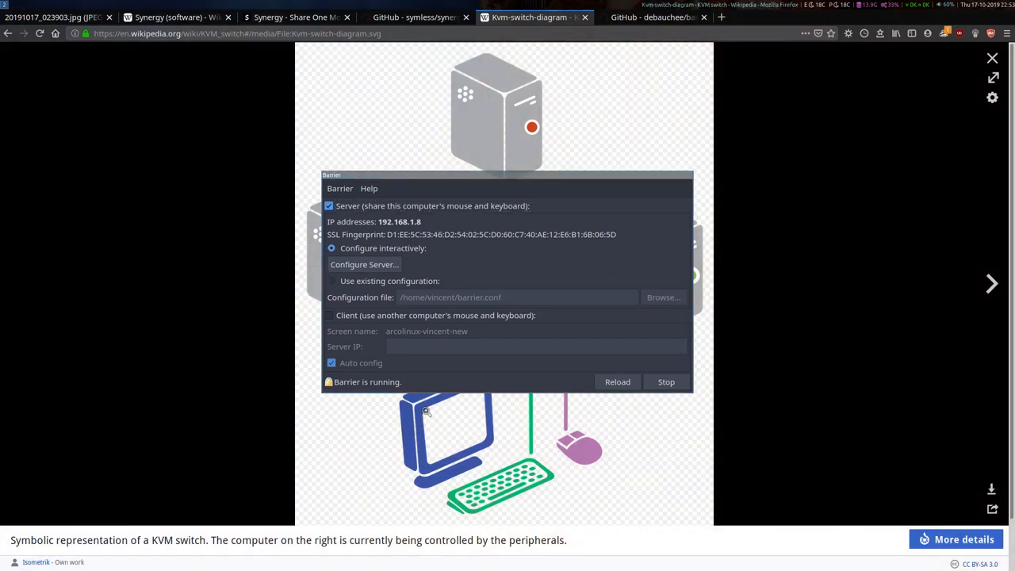
mouse_move(479, 378)
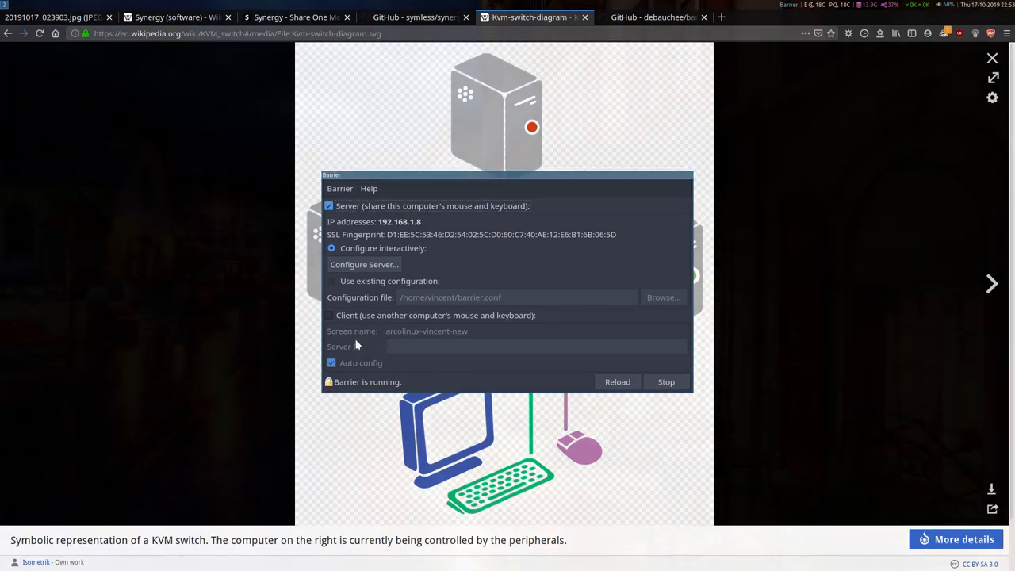
mouse_move(304, 333)
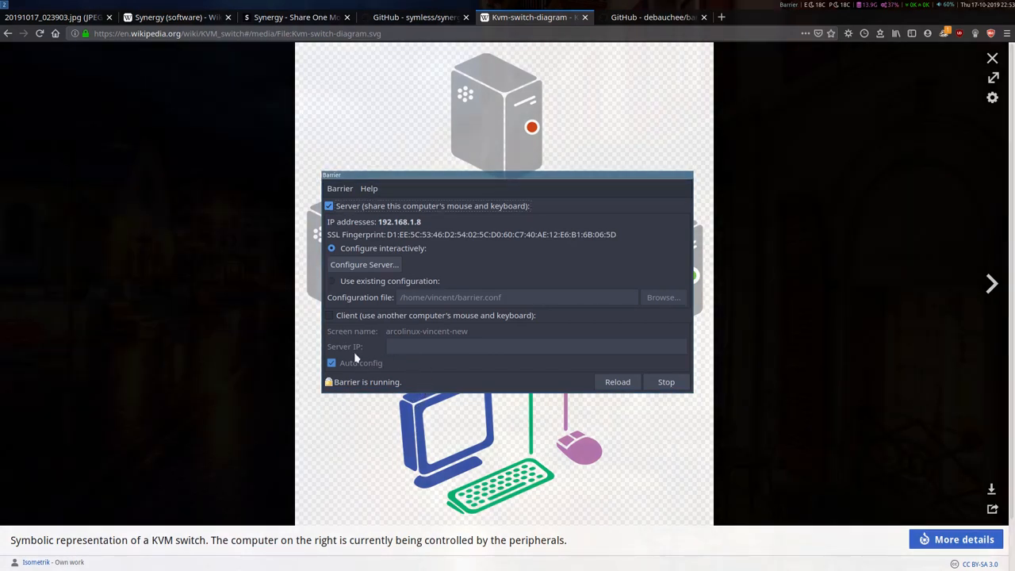
mouse_move(337, 411)
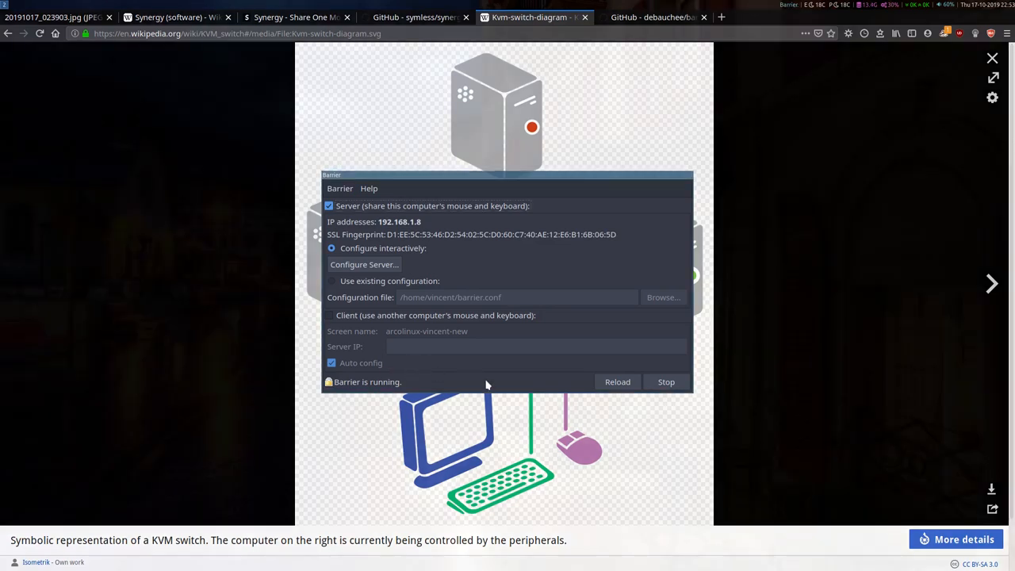
mouse_move(666, 381)
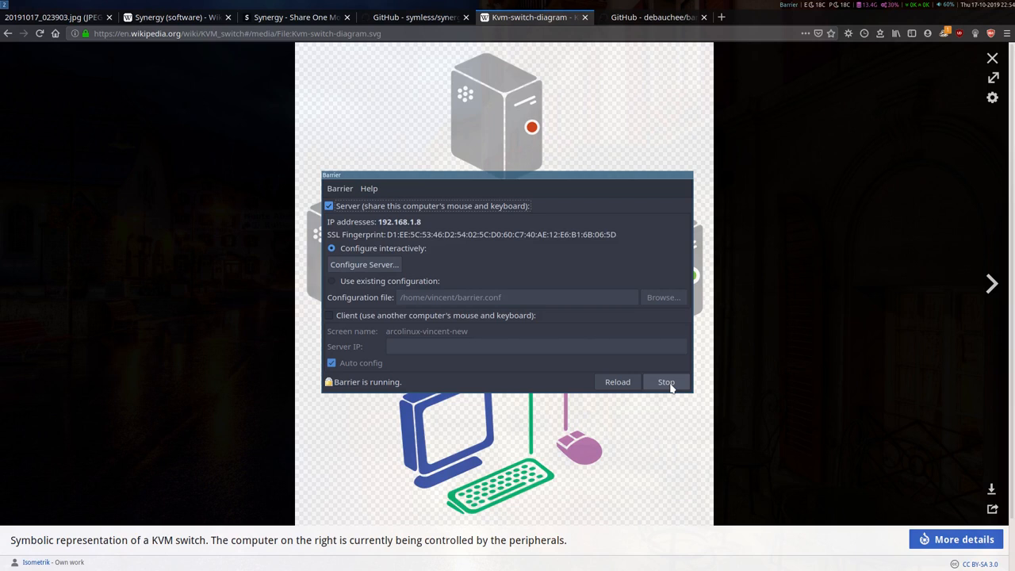
mouse_move(609, 290)
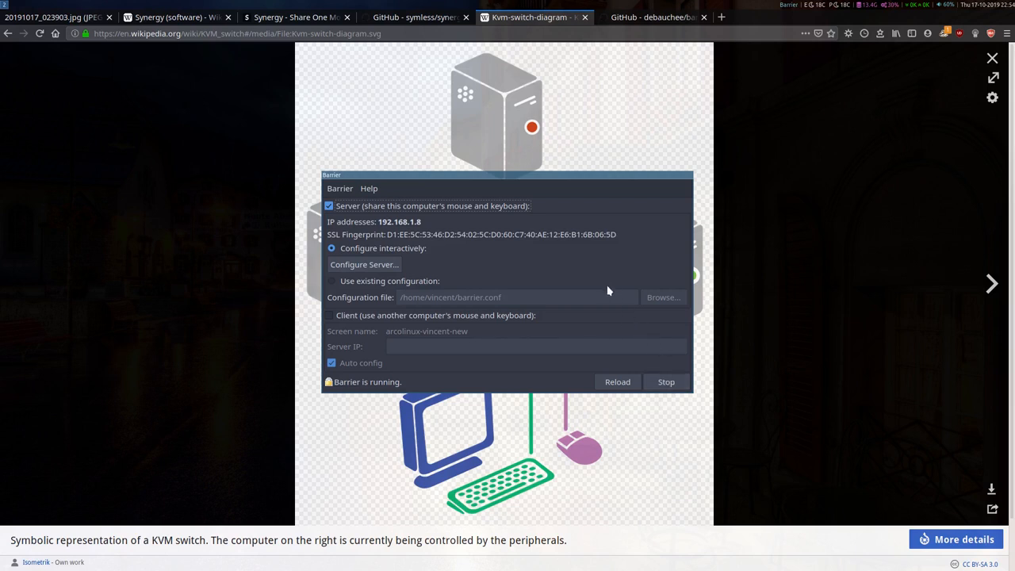
mouse_move(500, 280)
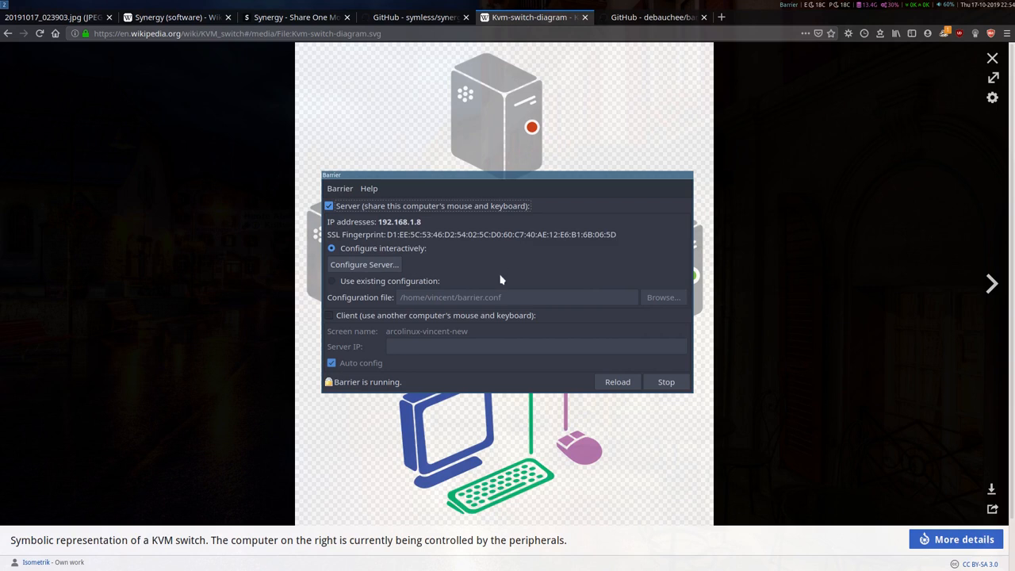
mouse_move(574, 293)
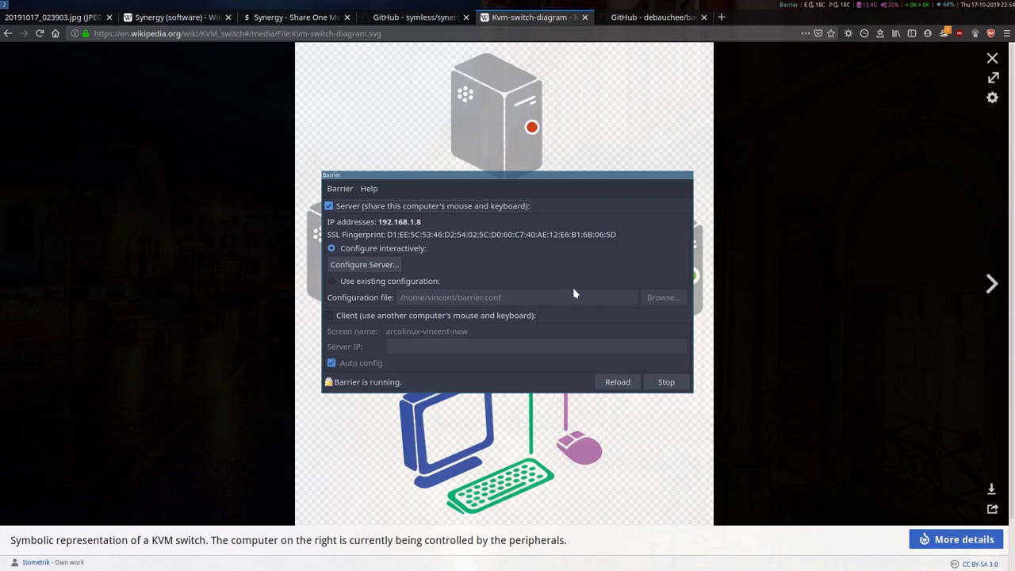
mouse_move(538, 278)
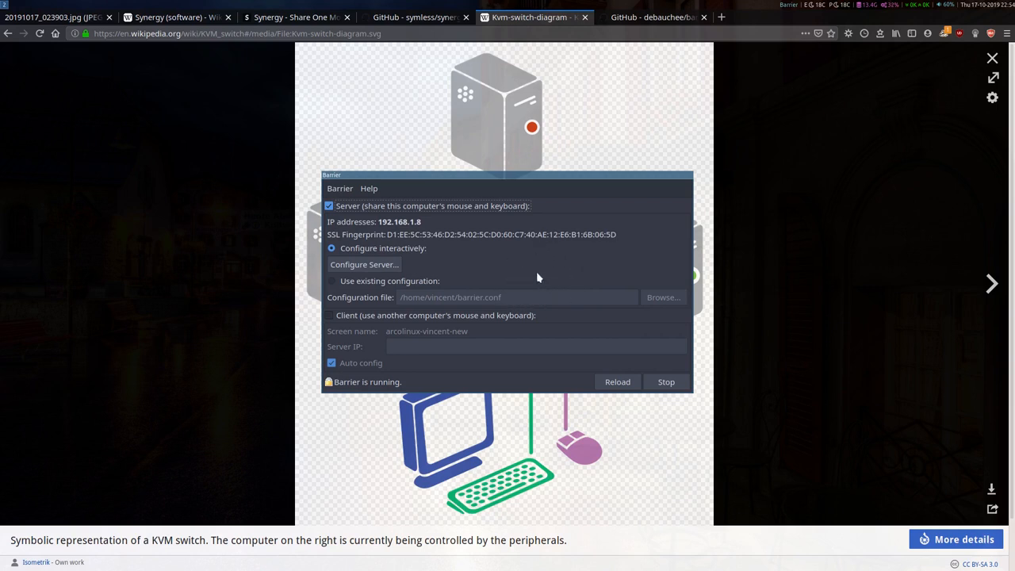
mouse_move(717, 277)
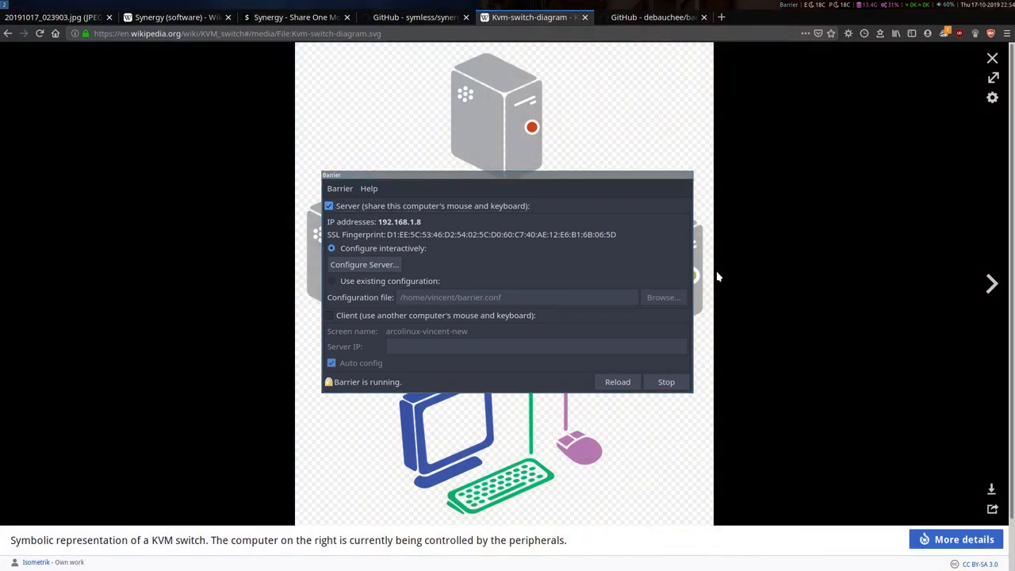
mouse_move(791, 279)
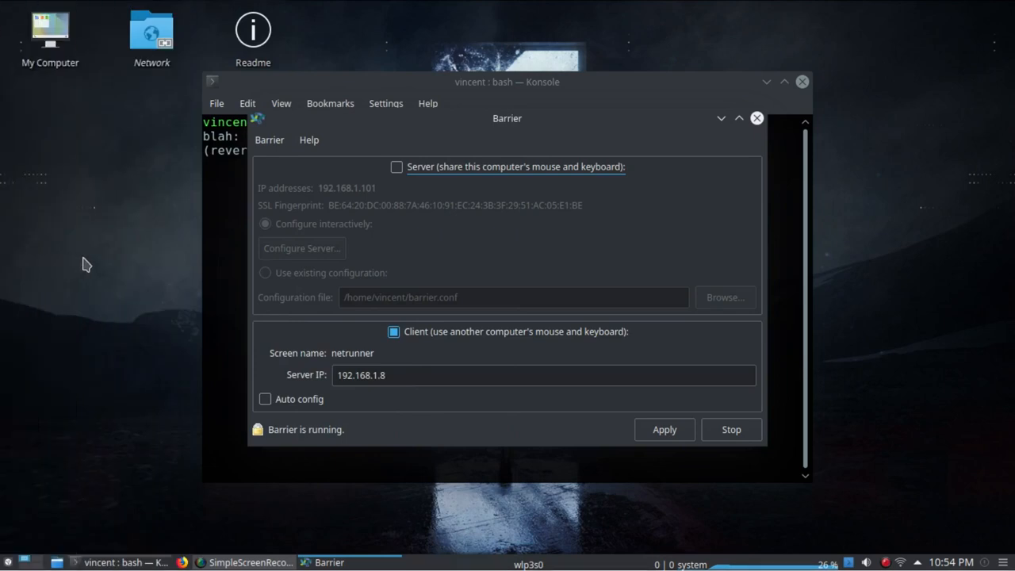
mouse_move(203, 276)
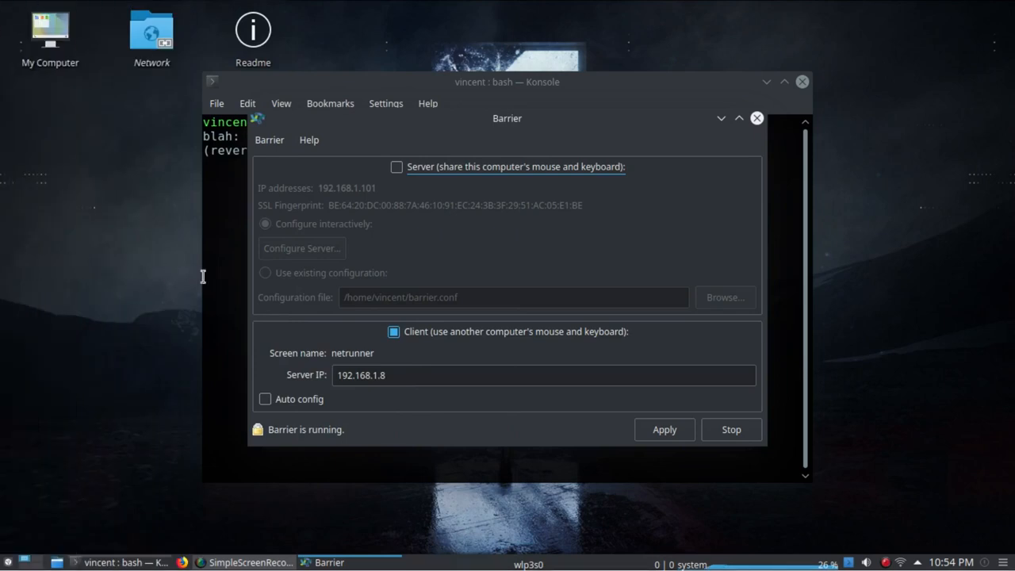
mouse_move(509, 155)
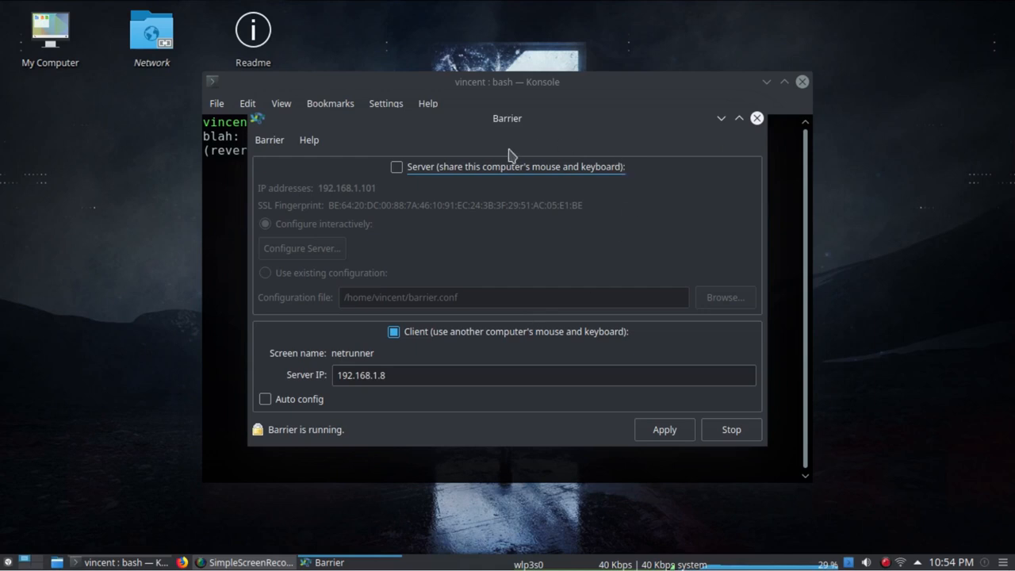
mouse_move(530, 149)
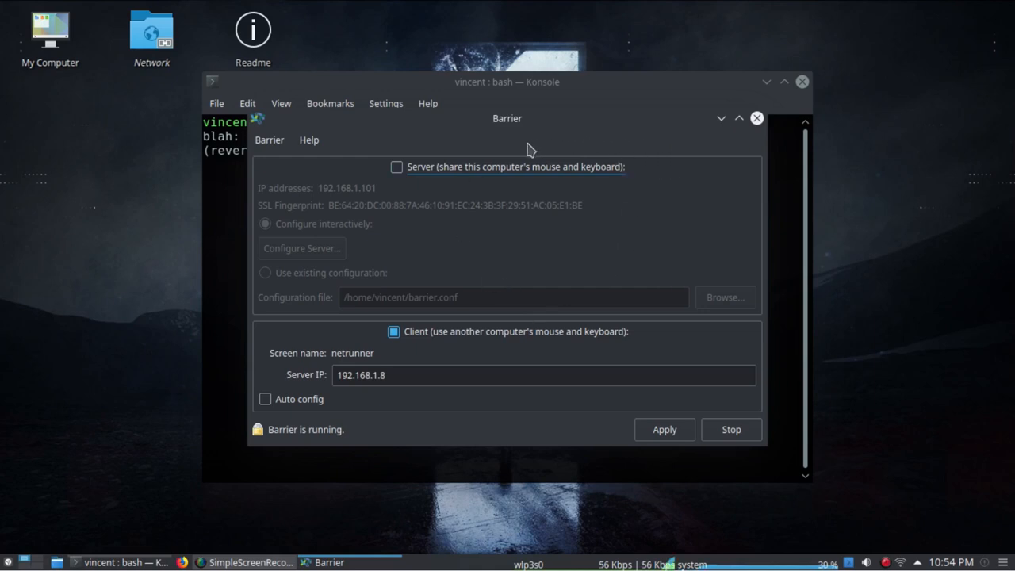
mouse_move(292, 200)
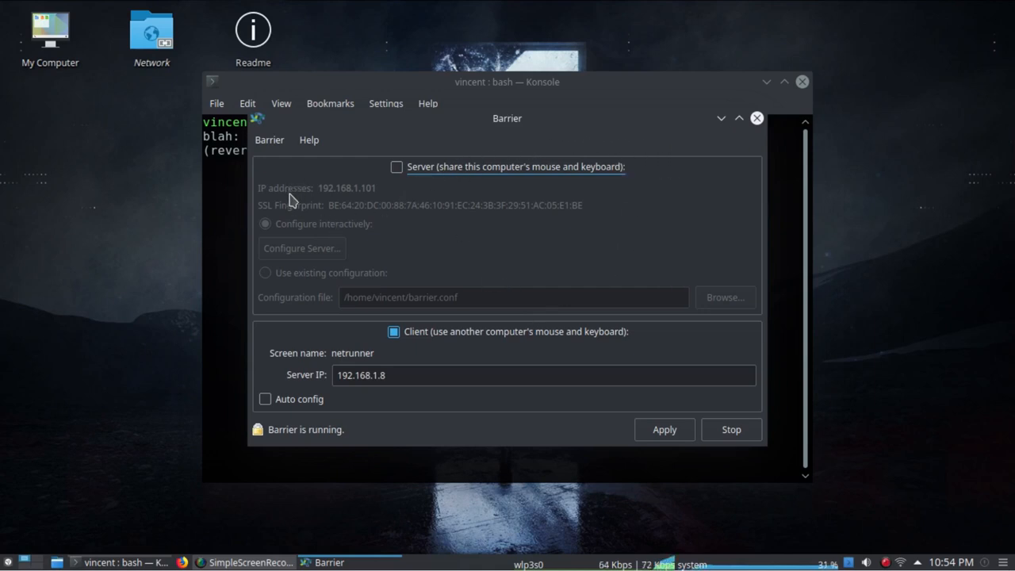
mouse_move(412, 133)
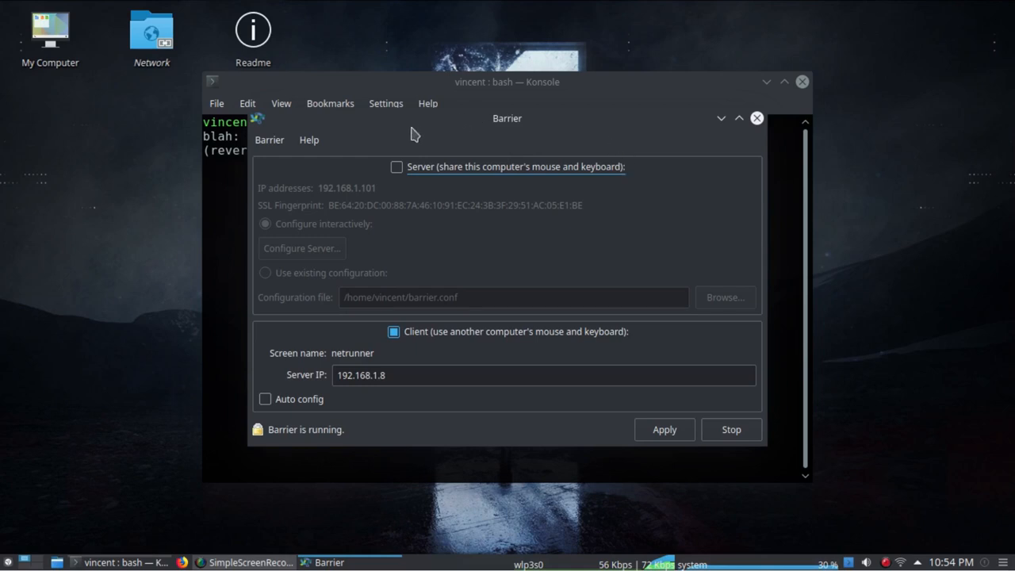
mouse_move(387, 198)
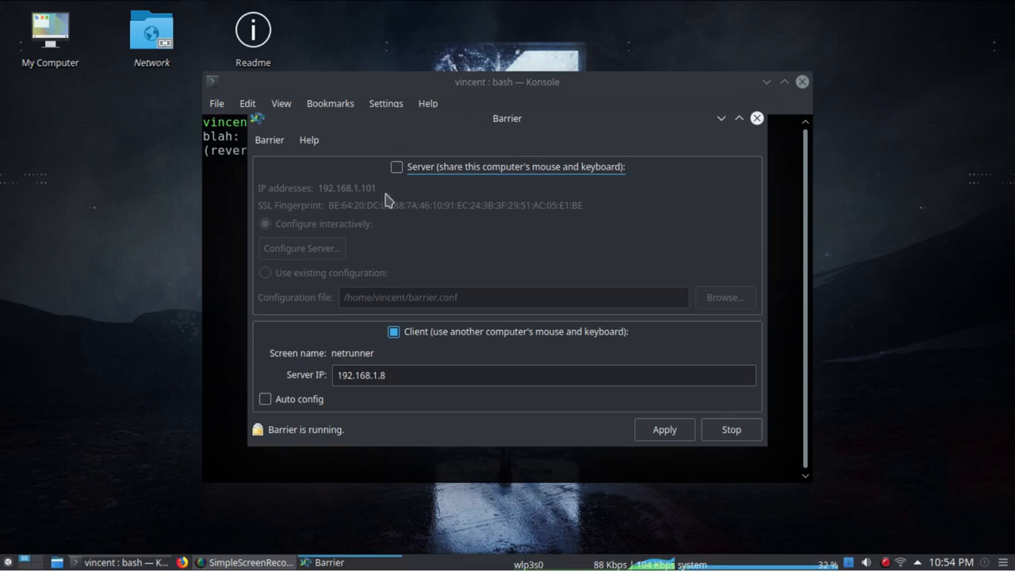
mouse_move(22, 547)
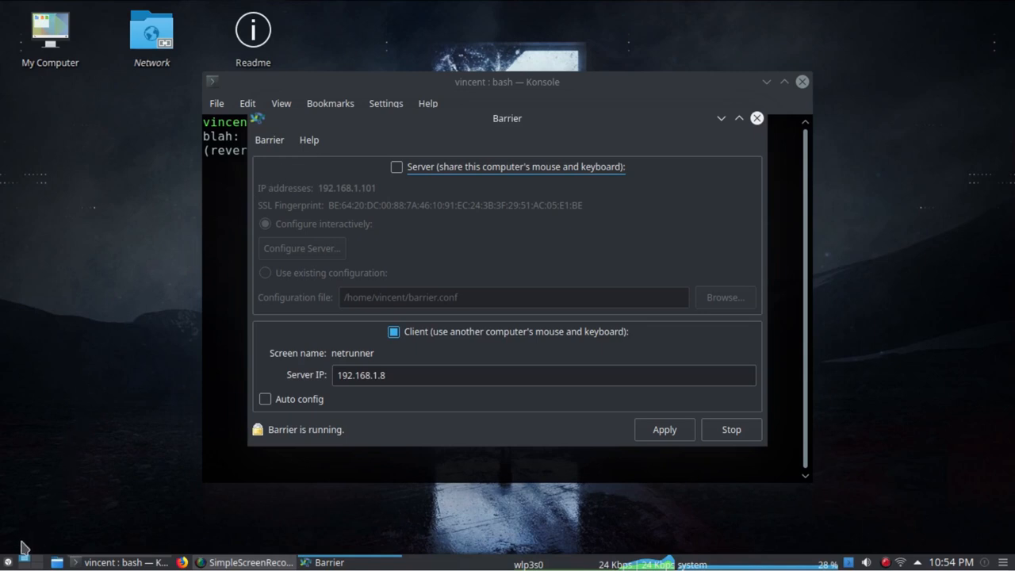
mouse_move(216, 292)
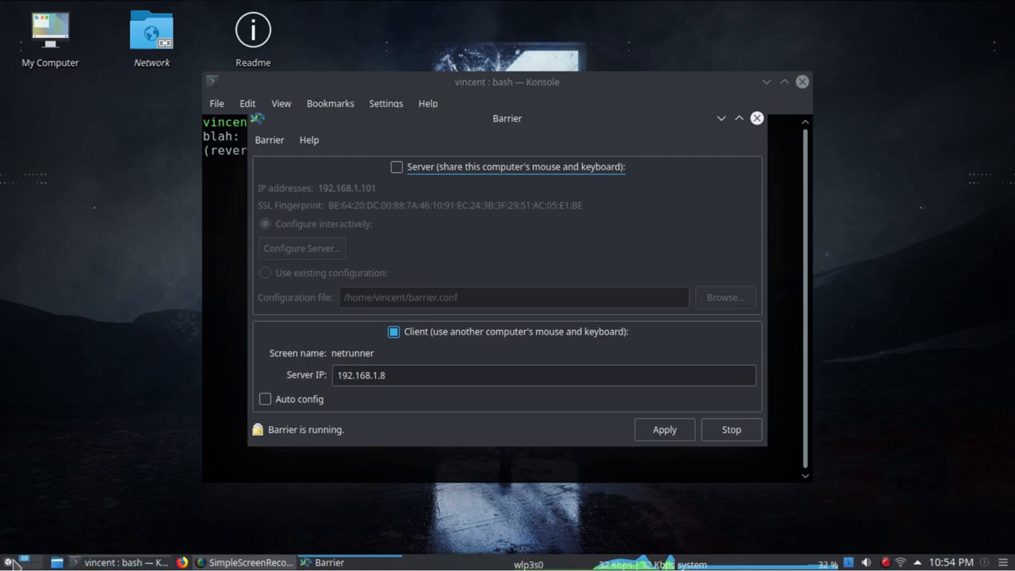
left_click(8, 561)
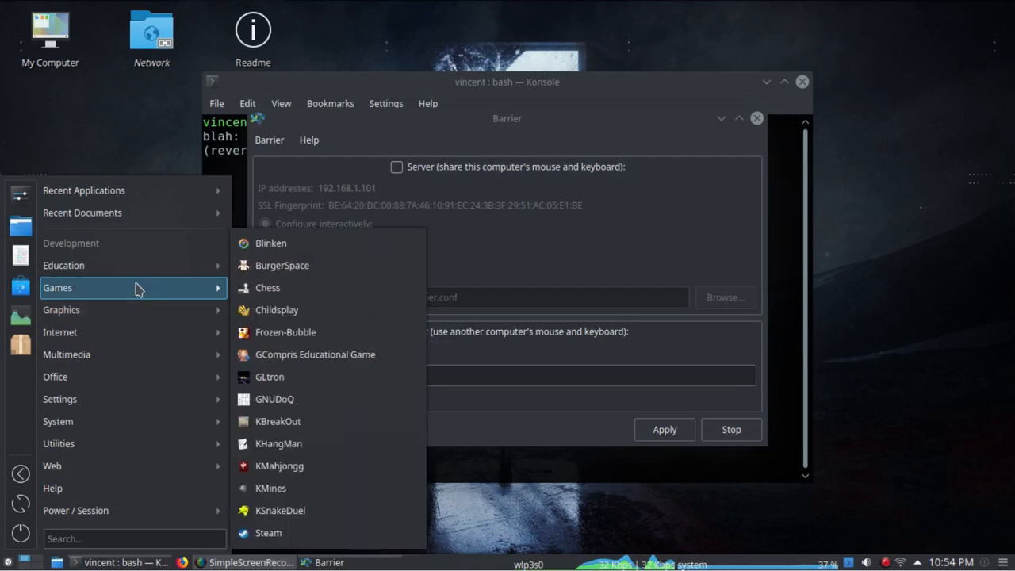
left_click(115, 130)
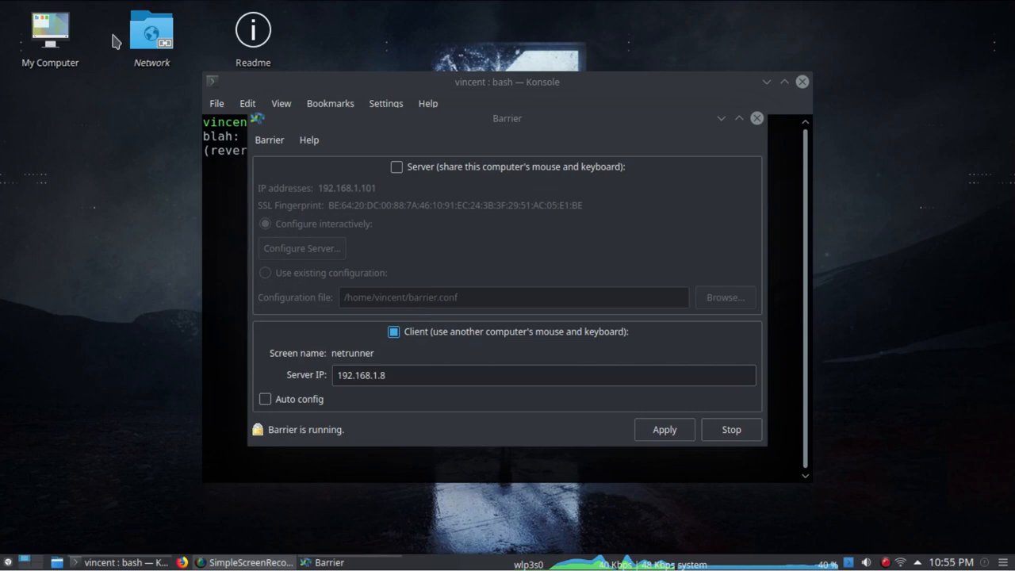
mouse_move(135, 79)
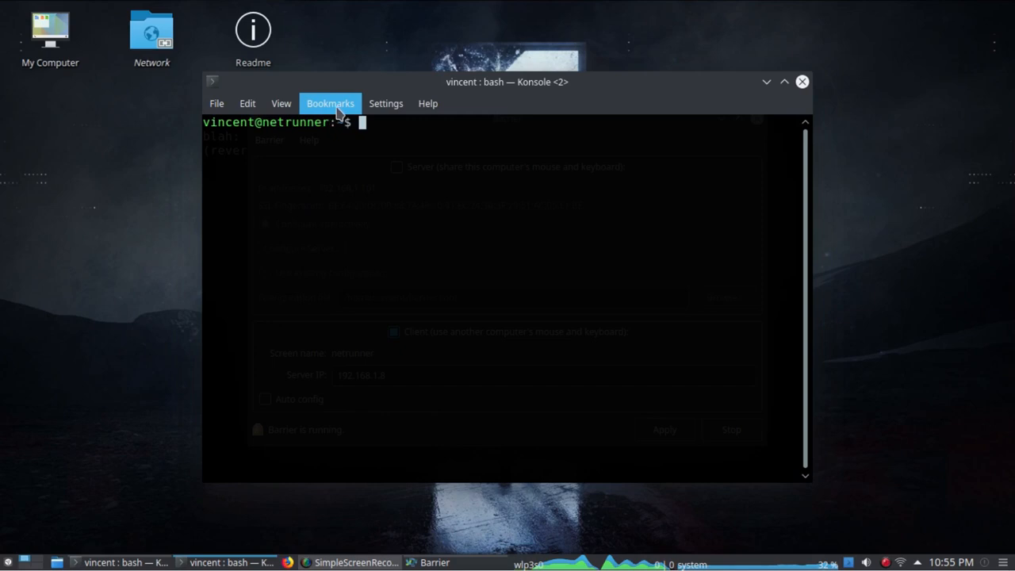
mouse_move(363, 90)
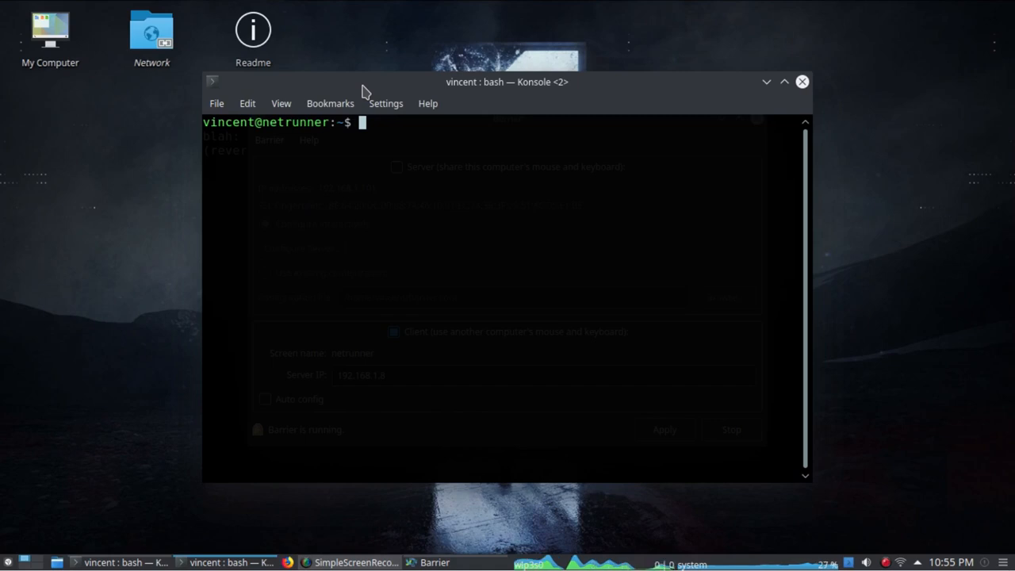
Run the nonsense lines 'djkfhakjs' and 'blah blah' to get two 'command not found' errors
type("djkfhakjs")
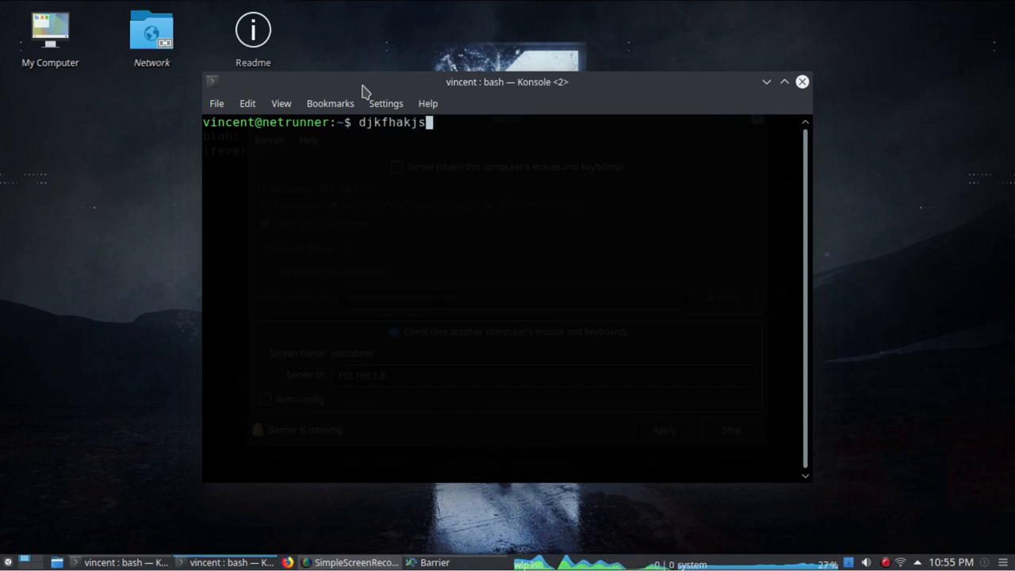
key("Return")
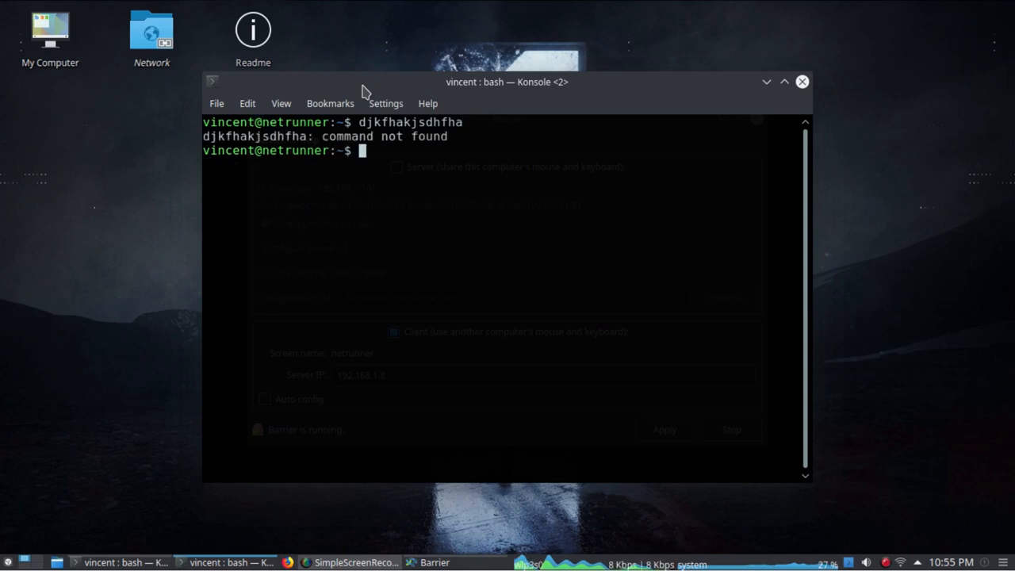
type("blah blah")
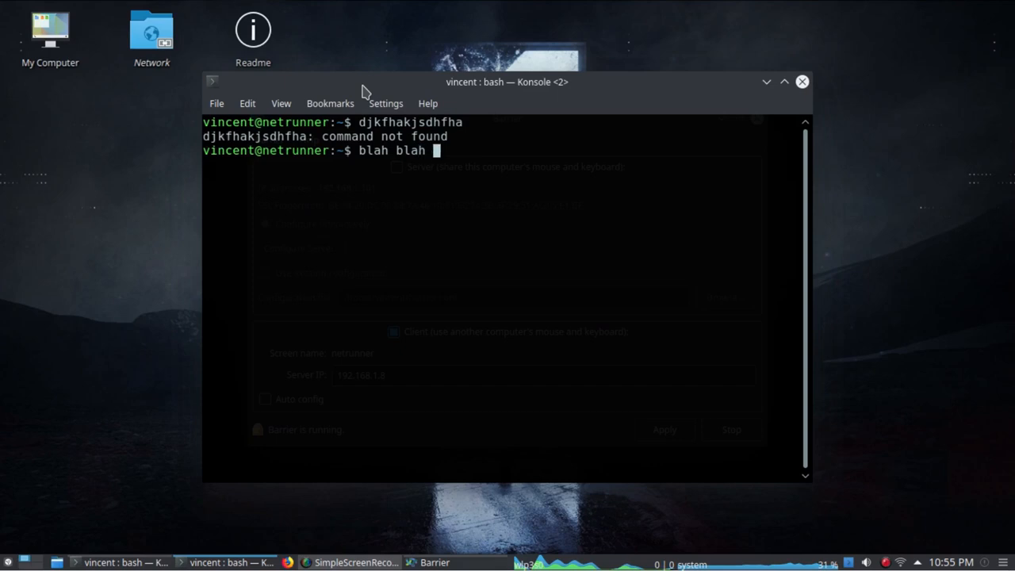
key("Return")
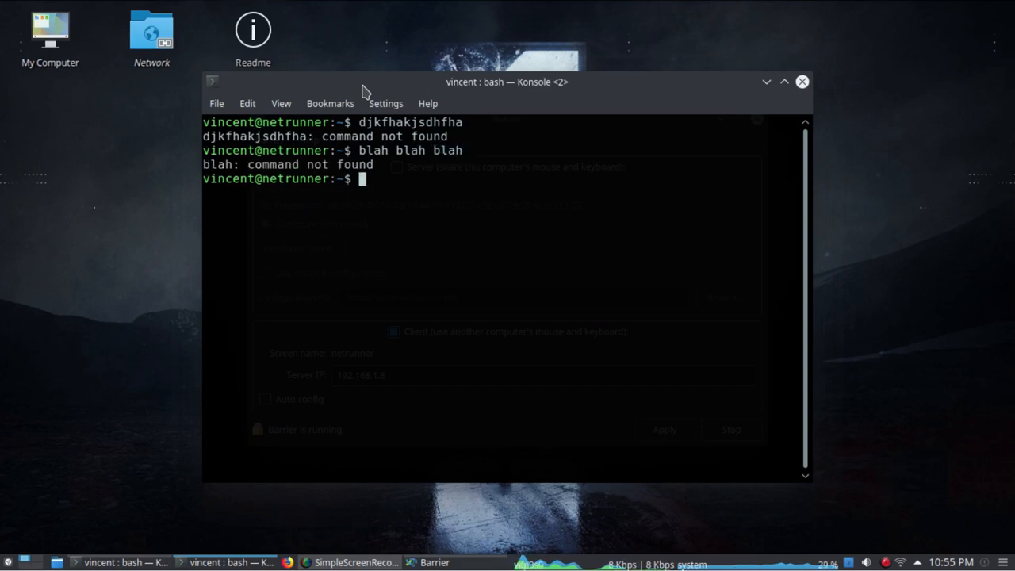
mouse_move(498, 196)
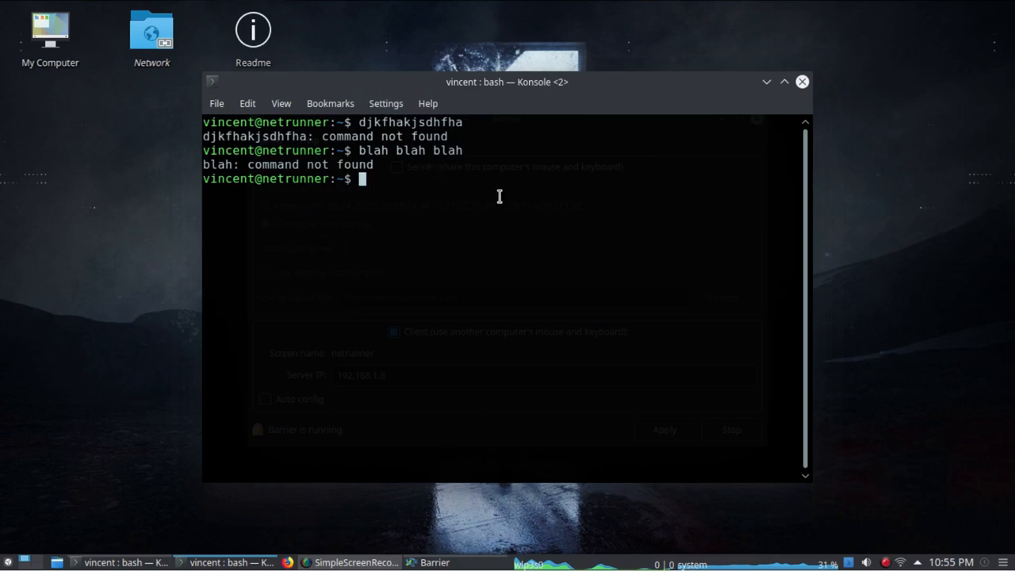
mouse_move(521, 229)
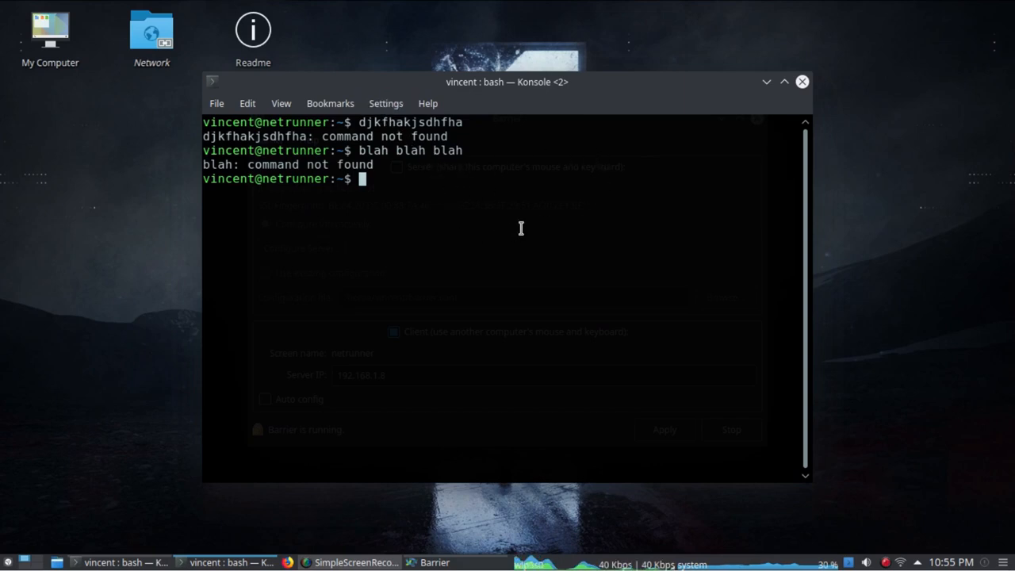
mouse_move(276, 203)
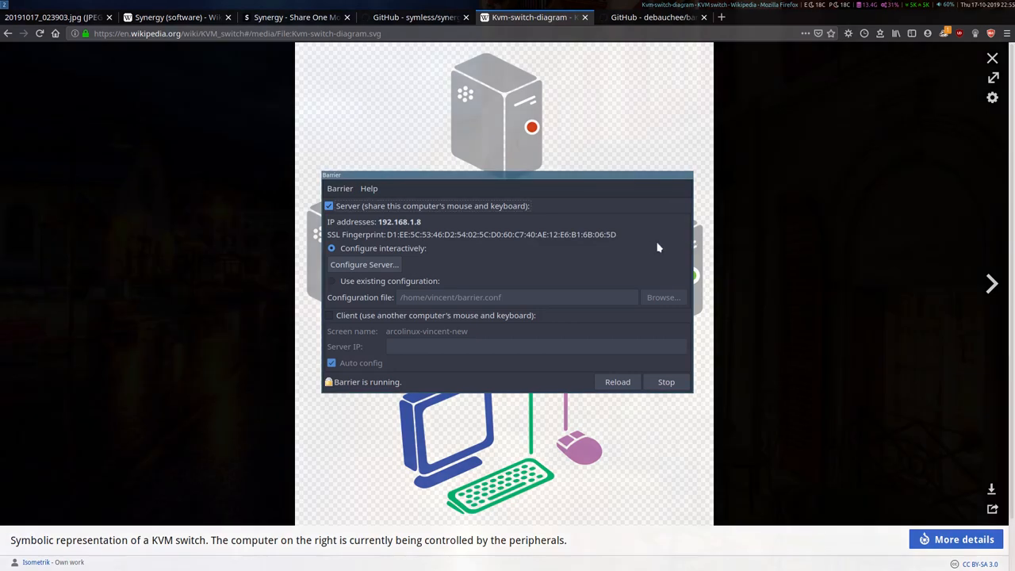
mouse_move(476, 260)
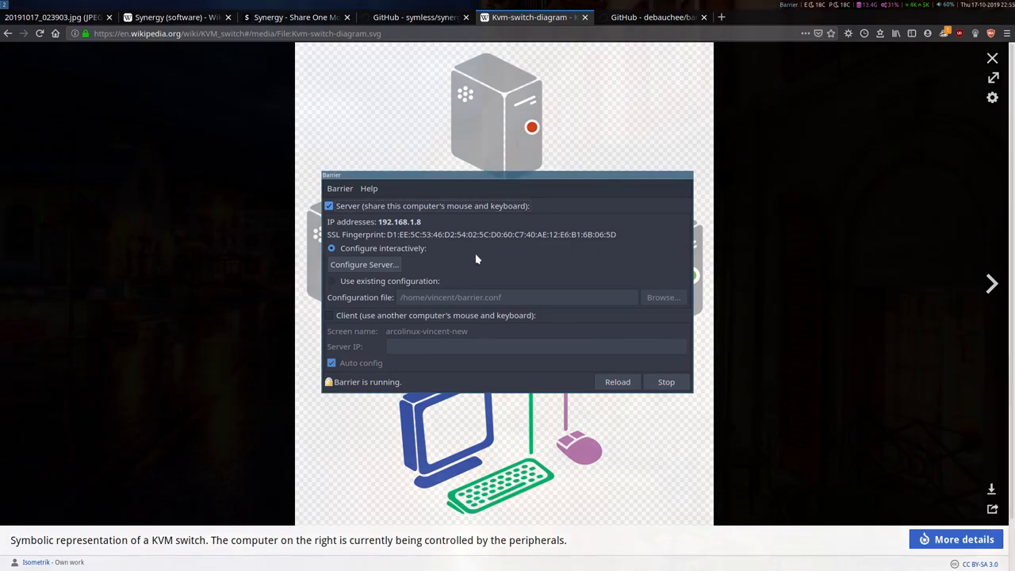
mouse_move(314, 273)
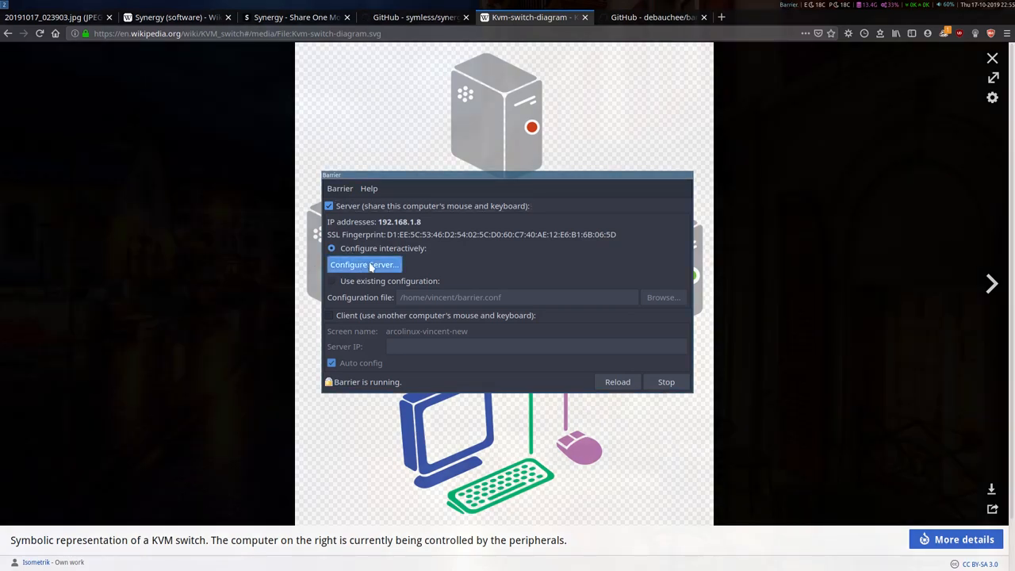
Enter Configure Server and select the netrunner screen in the layout grid
left_click(365, 263)
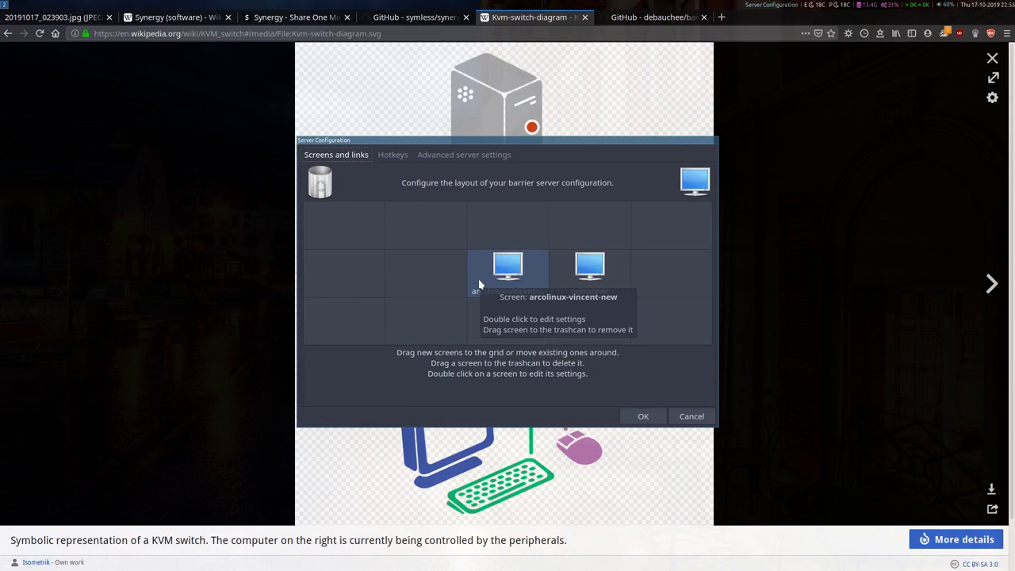
mouse_move(473, 330)
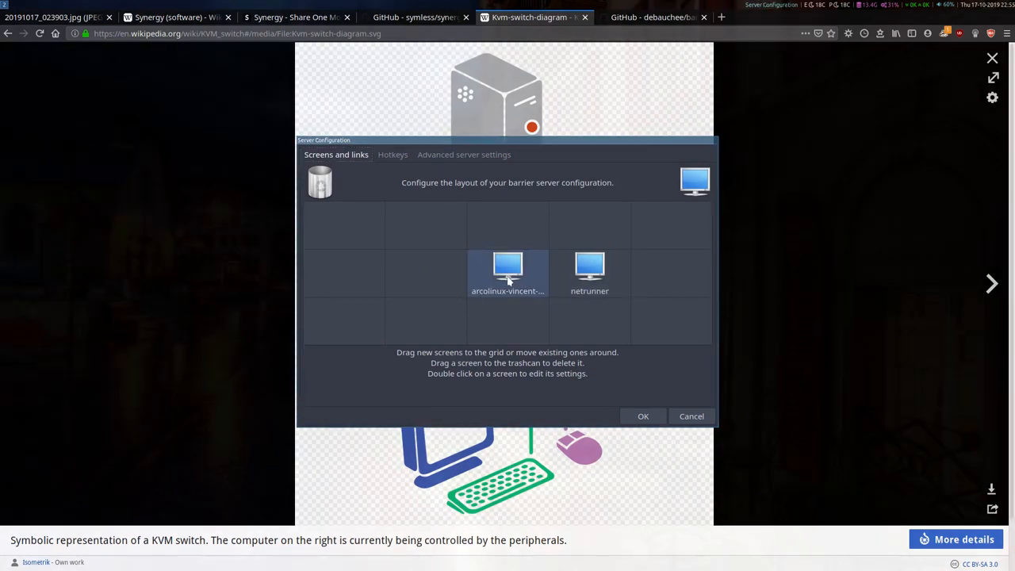
left_click(590, 273)
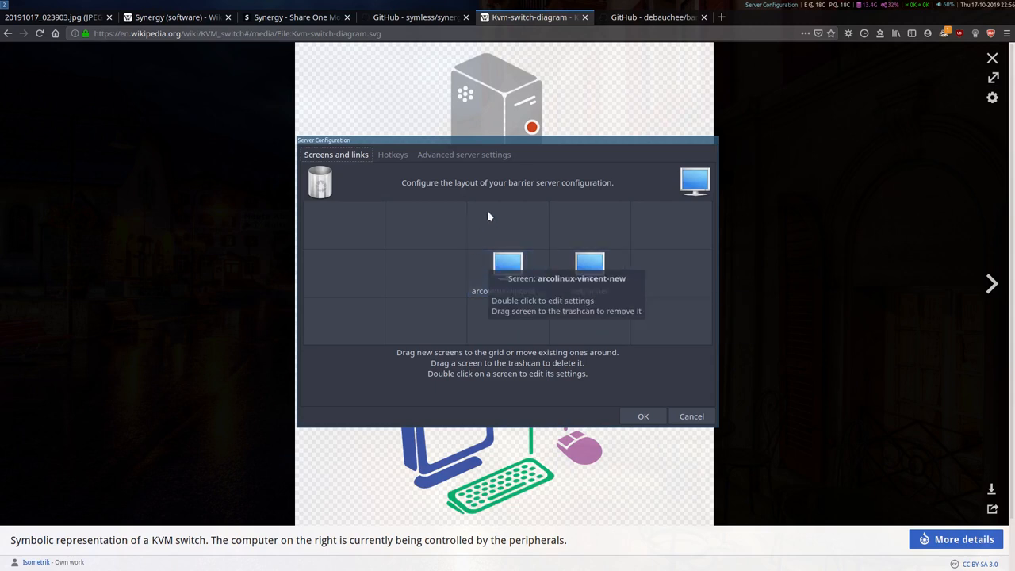
mouse_move(449, 203)
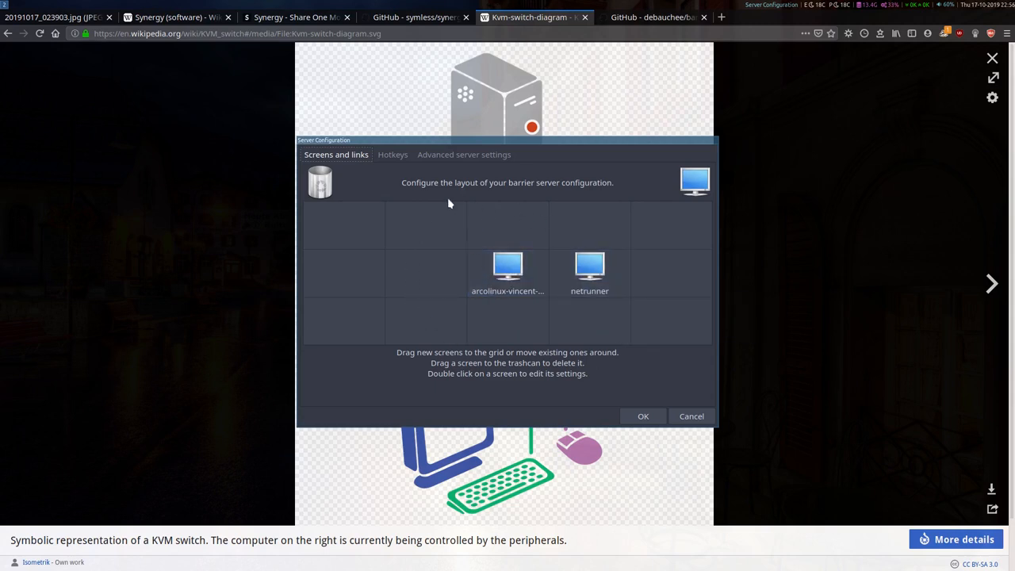
mouse_move(609, 247)
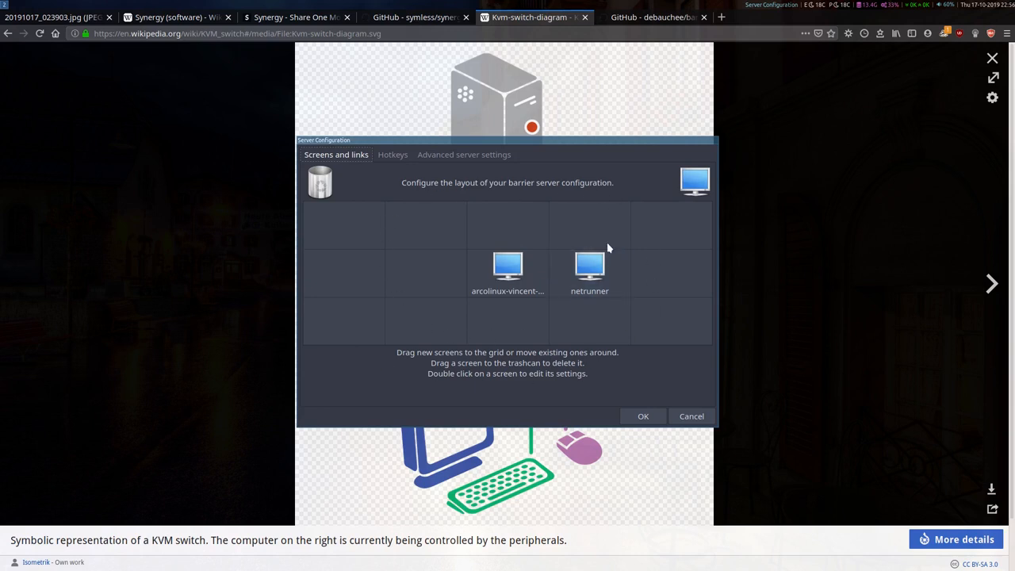
mouse_move(602, 238)
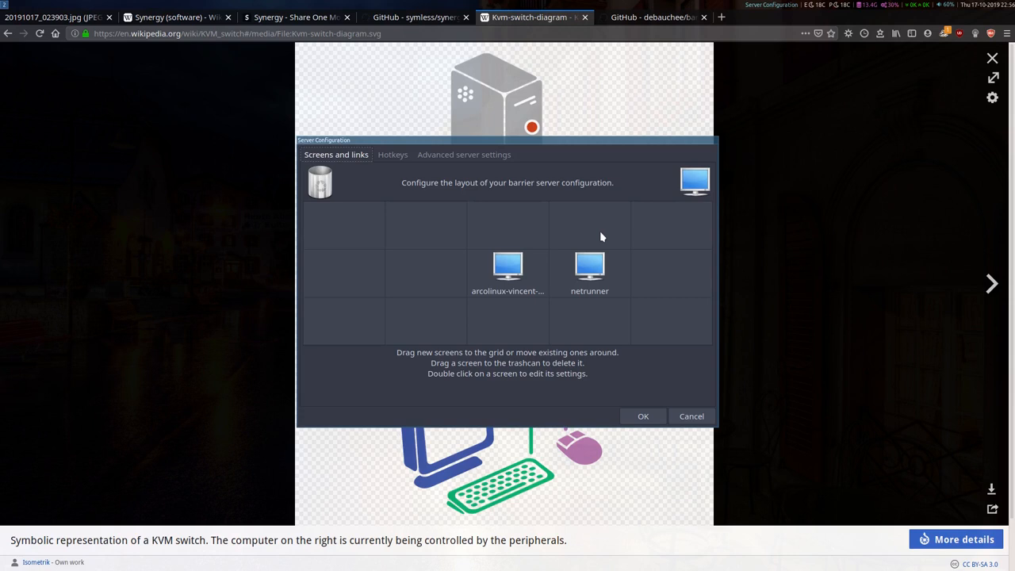
left_click(590, 270)
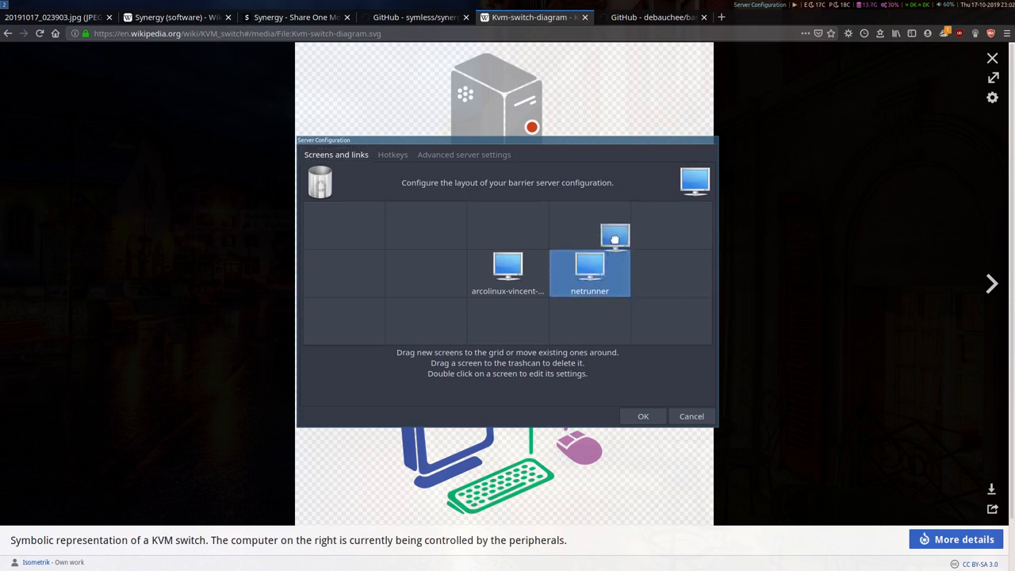
Move netrunner above, left of and below the server, return it to the right, and accept with OK
left_click_drag(590, 272, 508, 225)
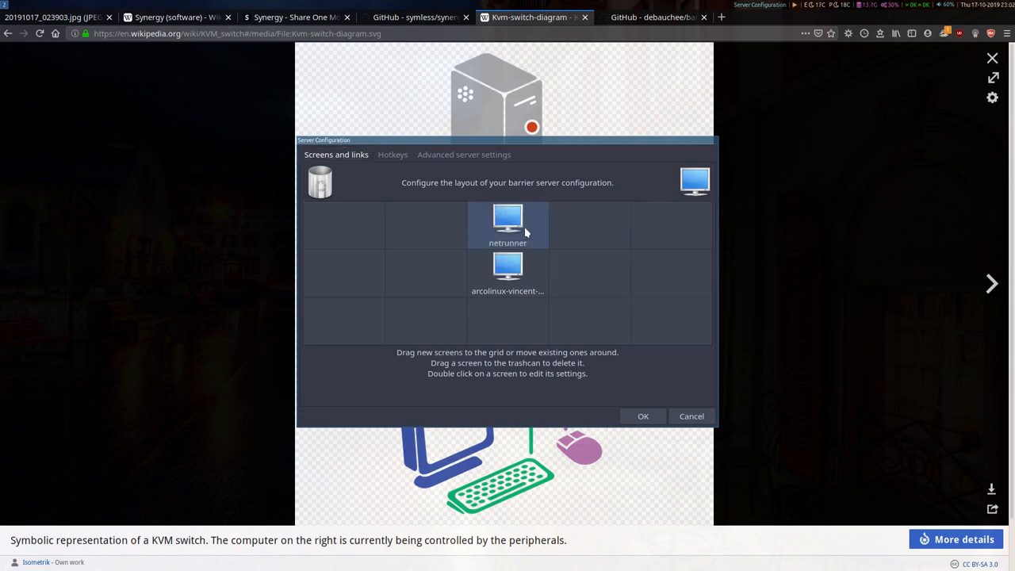
left_click_drag(507, 226, 425, 273)
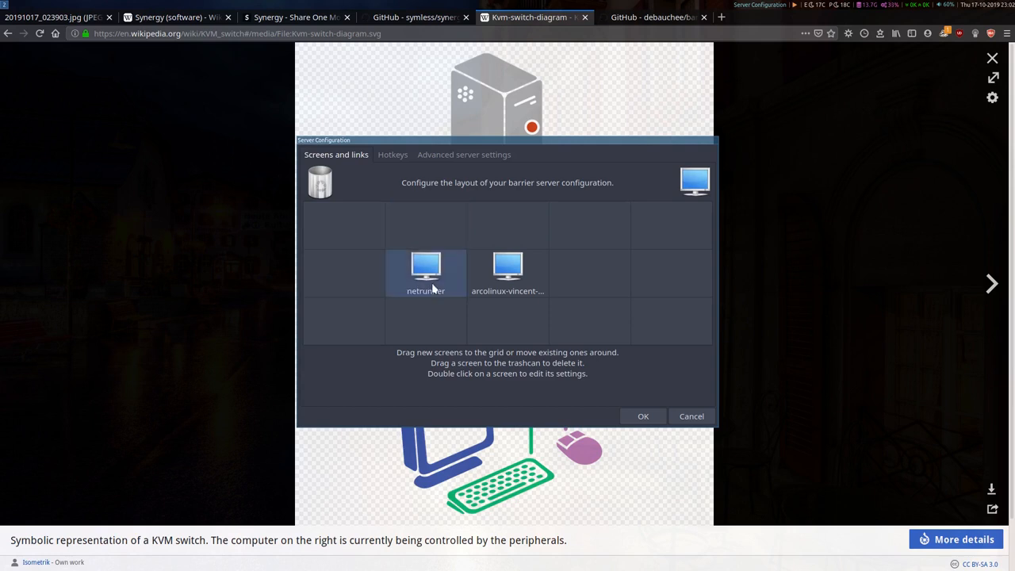
left_click_drag(425, 273, 508, 320)
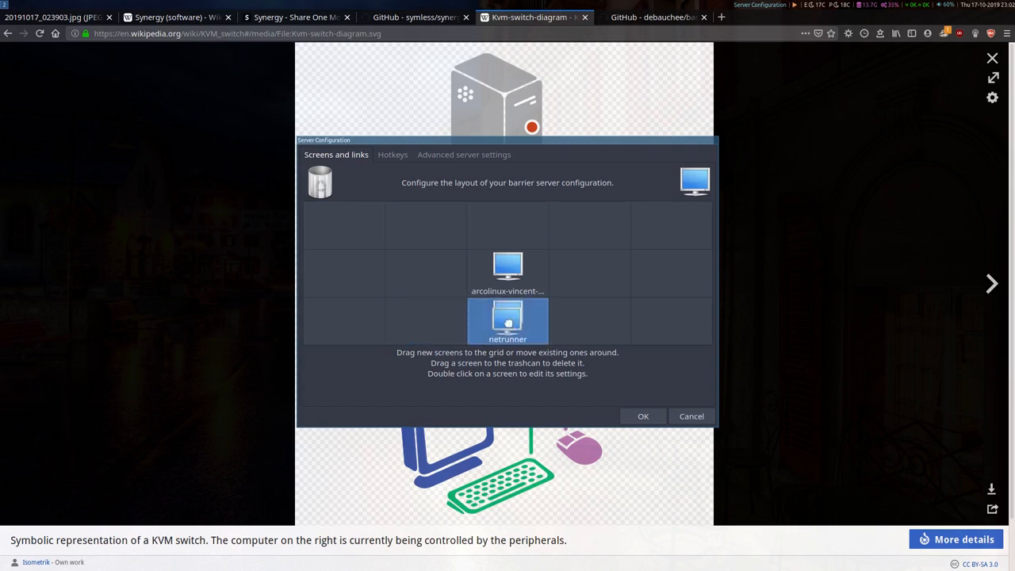
left_click_drag(507, 320, 590, 273)
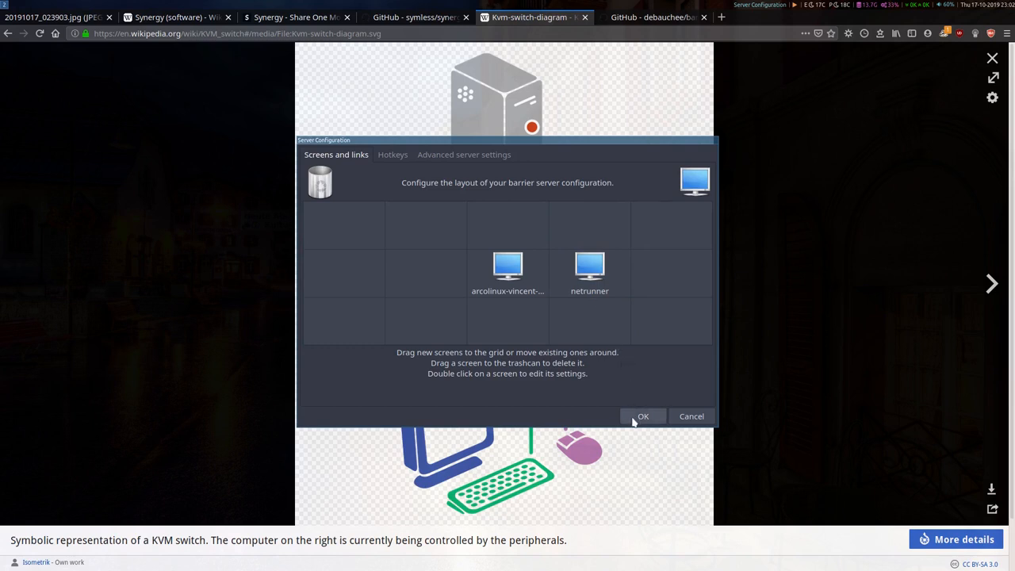
left_click(644, 416)
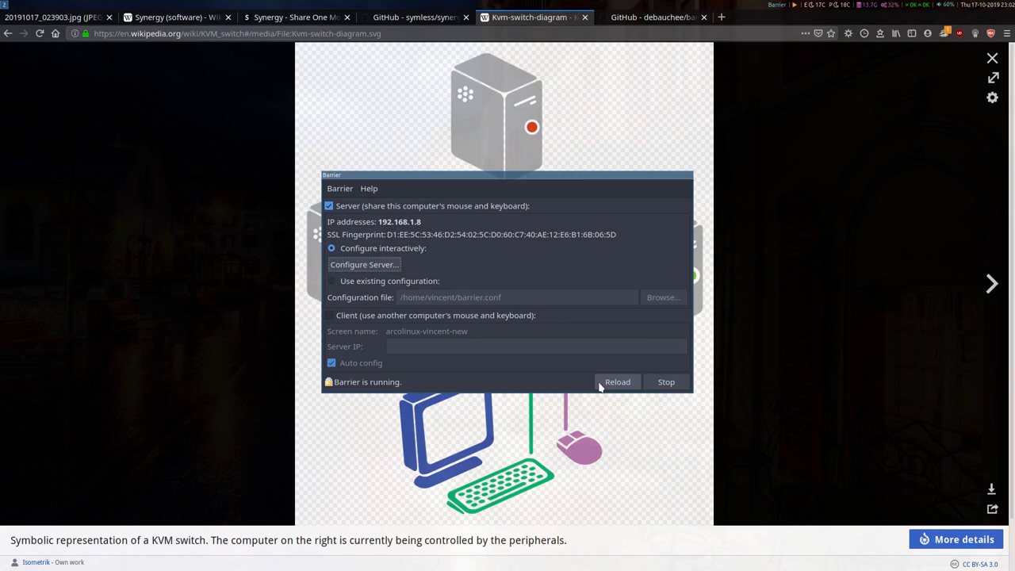
mouse_move(460, 233)
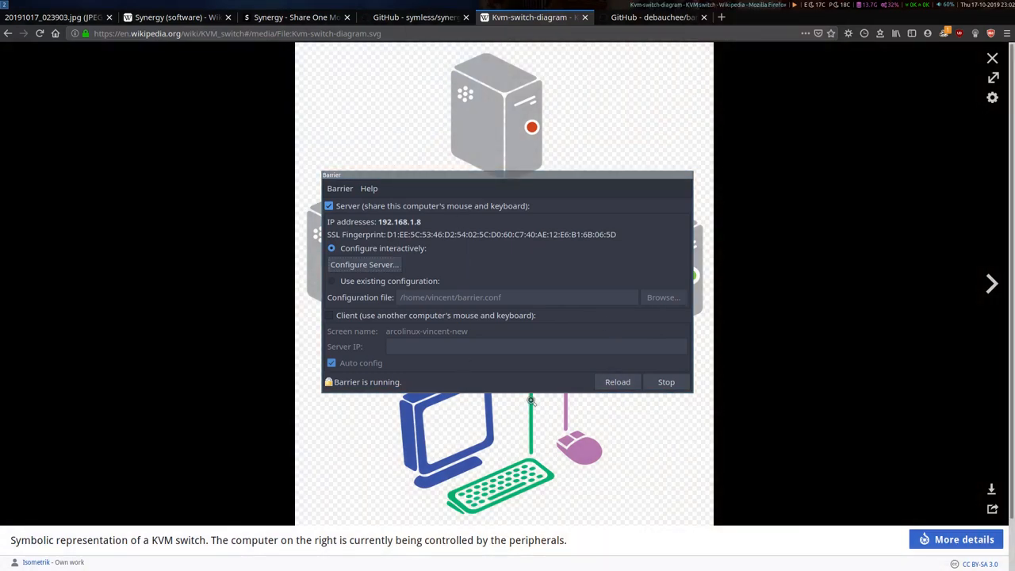
mouse_move(774, 277)
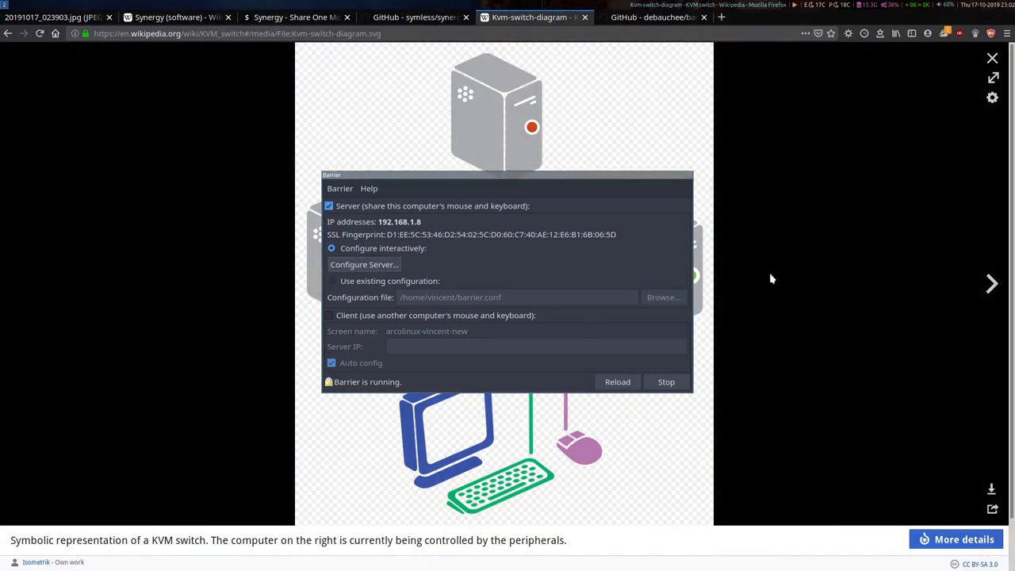